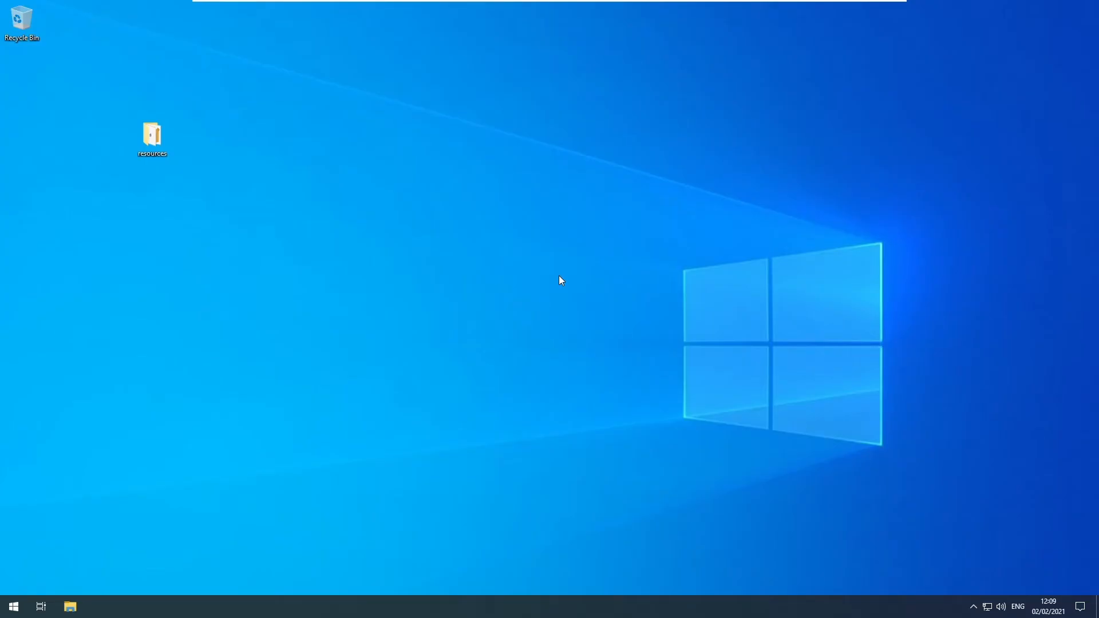
pyautogui.moveTo(567, 279)
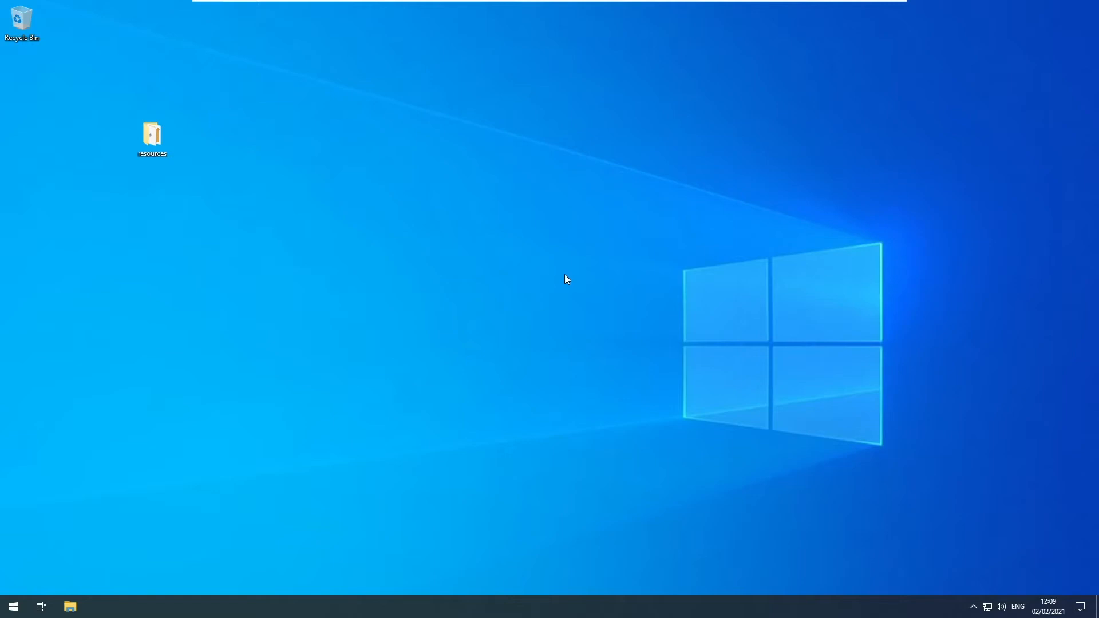
pyautogui.moveTo(640, 277)
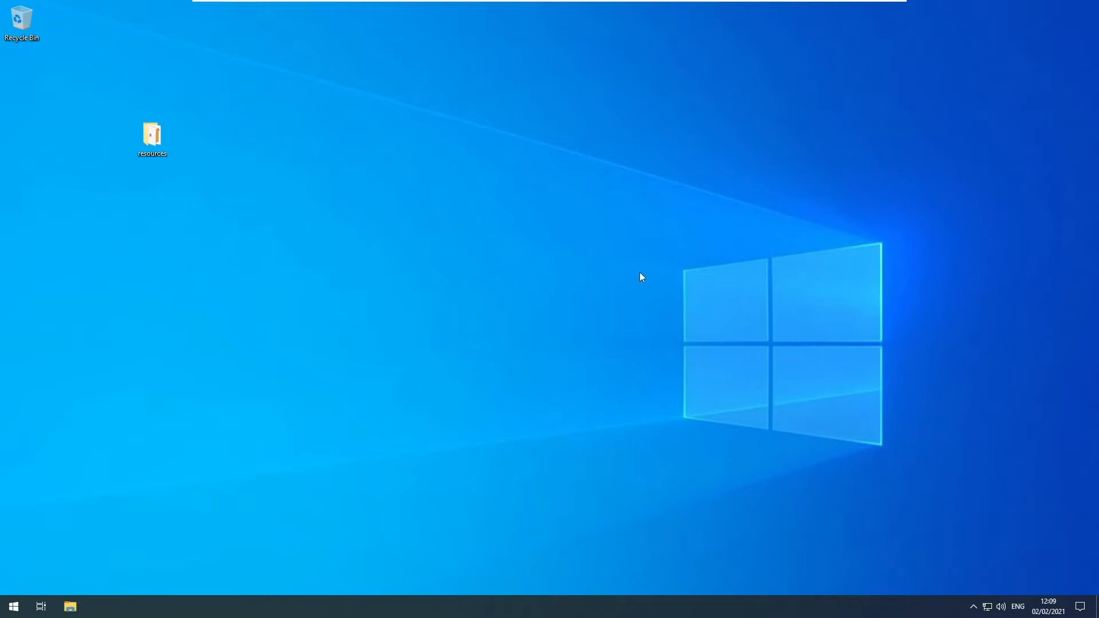
pyautogui.moveTo(586, 292)
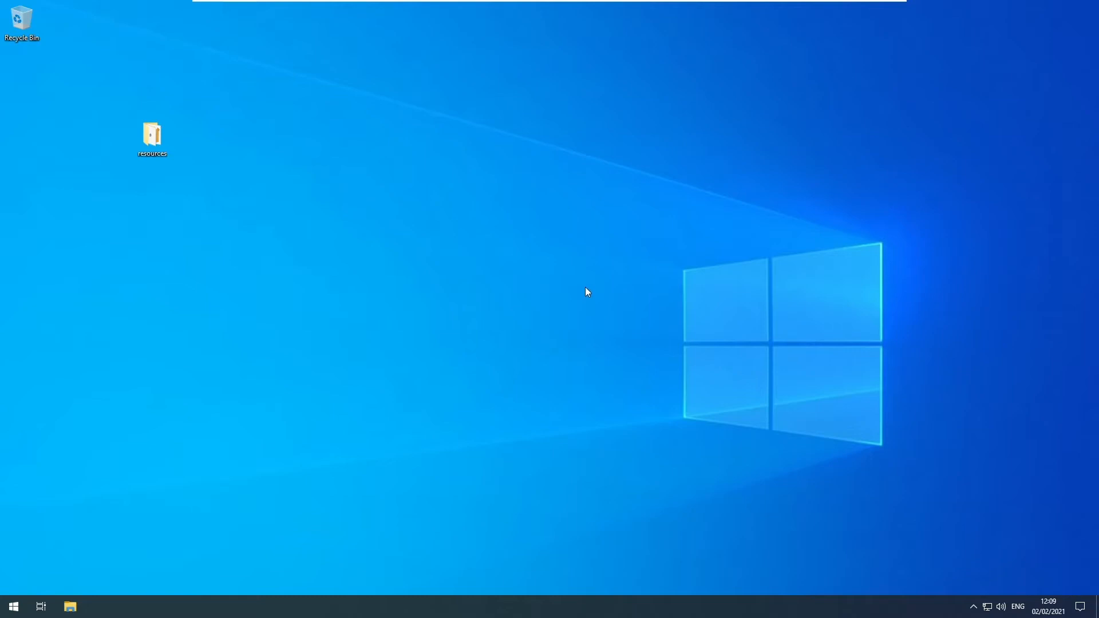
pyautogui.moveTo(615, 301)
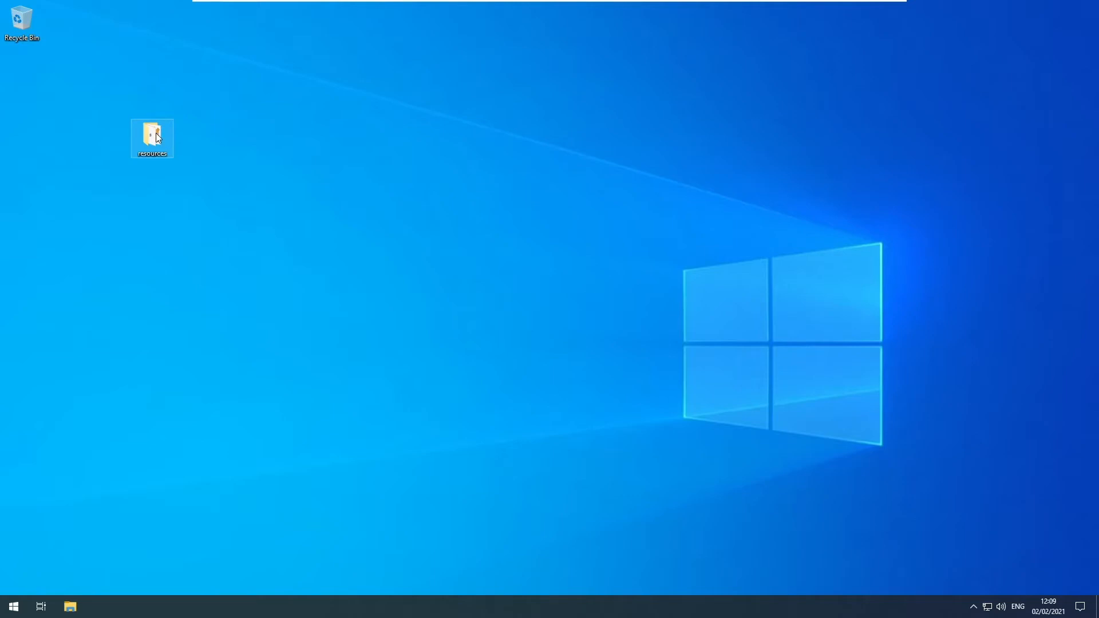
# Open the desktop resources folder and select the jdk-8u281-windows-x64.exe installer.
pyautogui.doubleClick(151, 138)
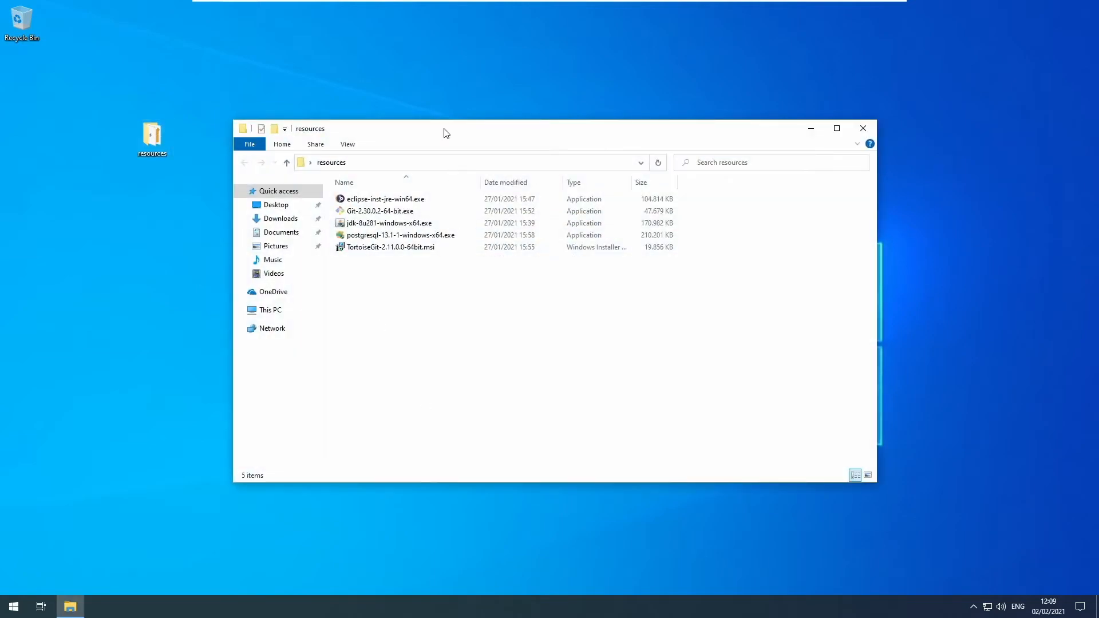
pyautogui.moveTo(464, 345)
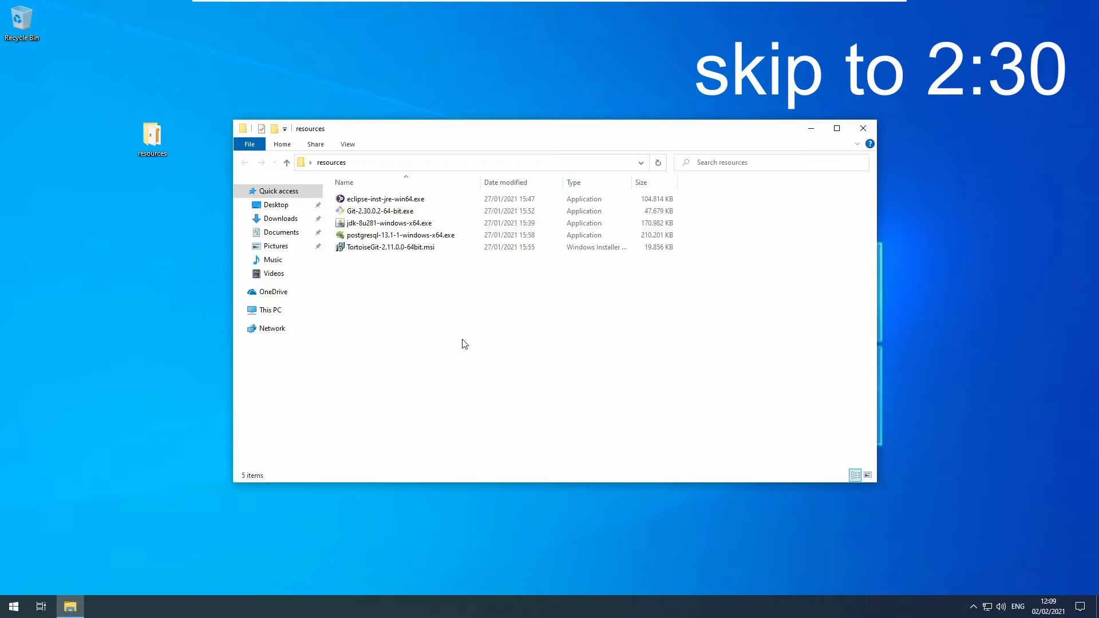
pyautogui.click(386, 224)
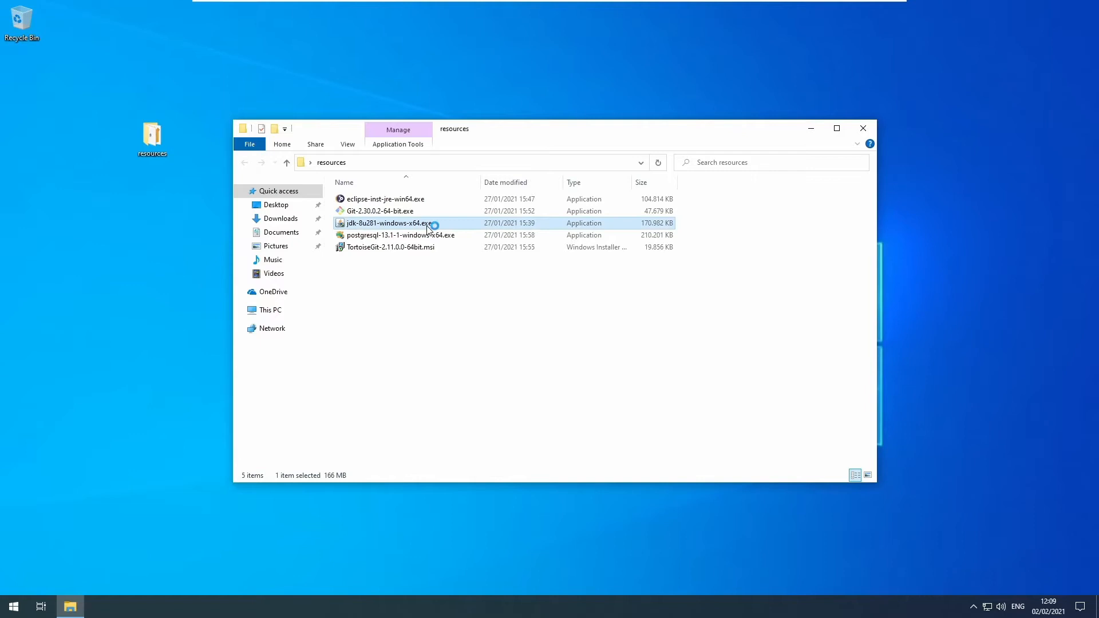
# Install JDK 8 Update 281 with default features, JDK and JRE folders, then close setup.
pyautogui.doubleClick(386, 224)
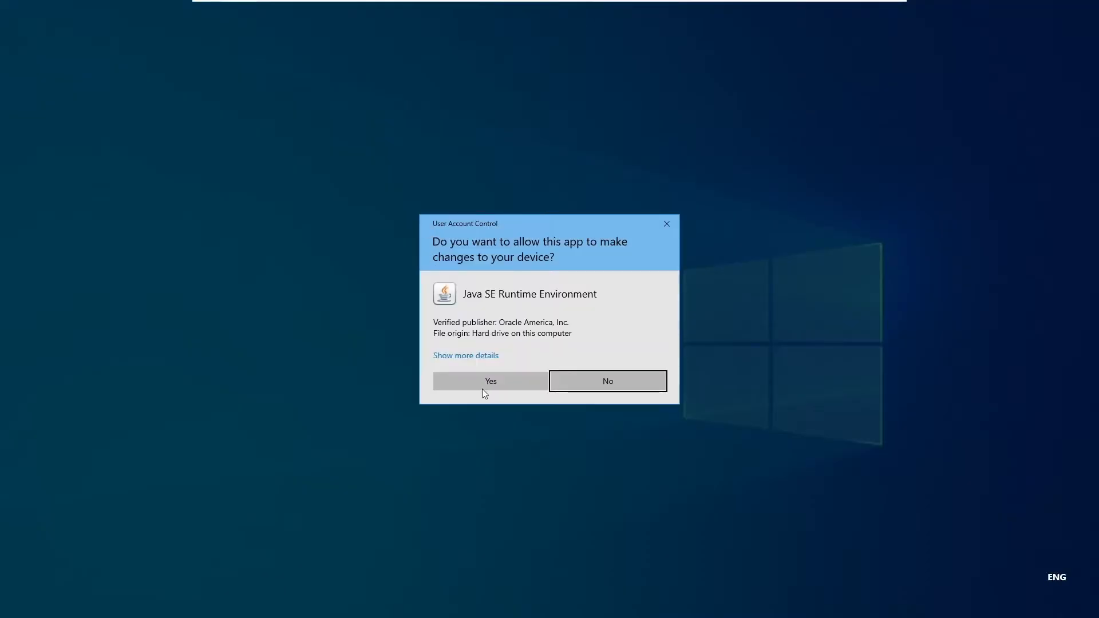
pyautogui.click(489, 380)
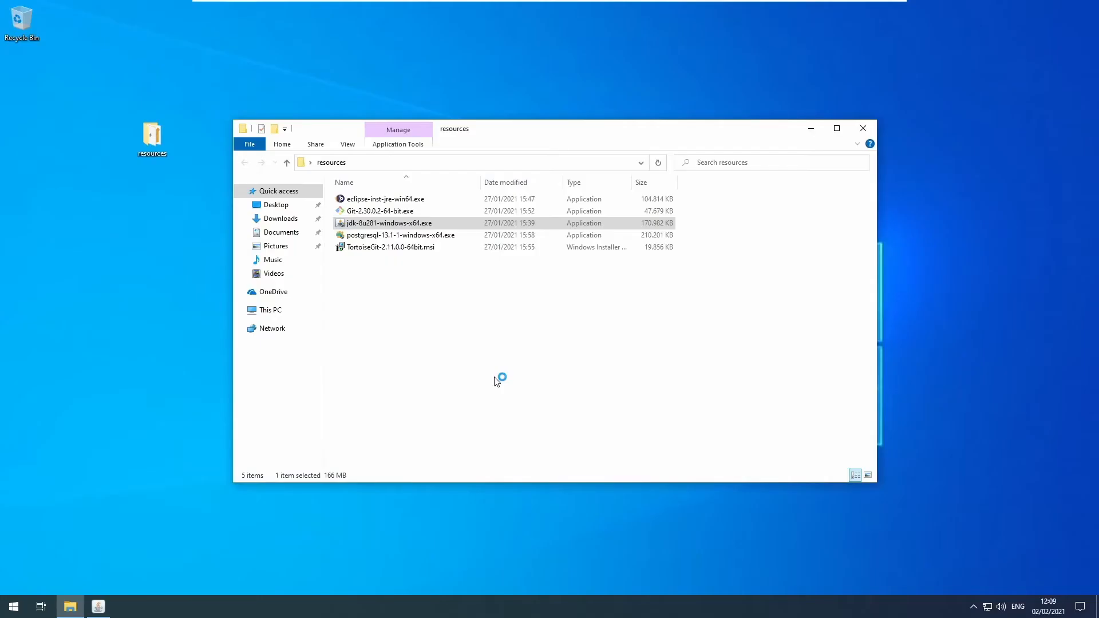
pyautogui.doubleClick(388, 223)
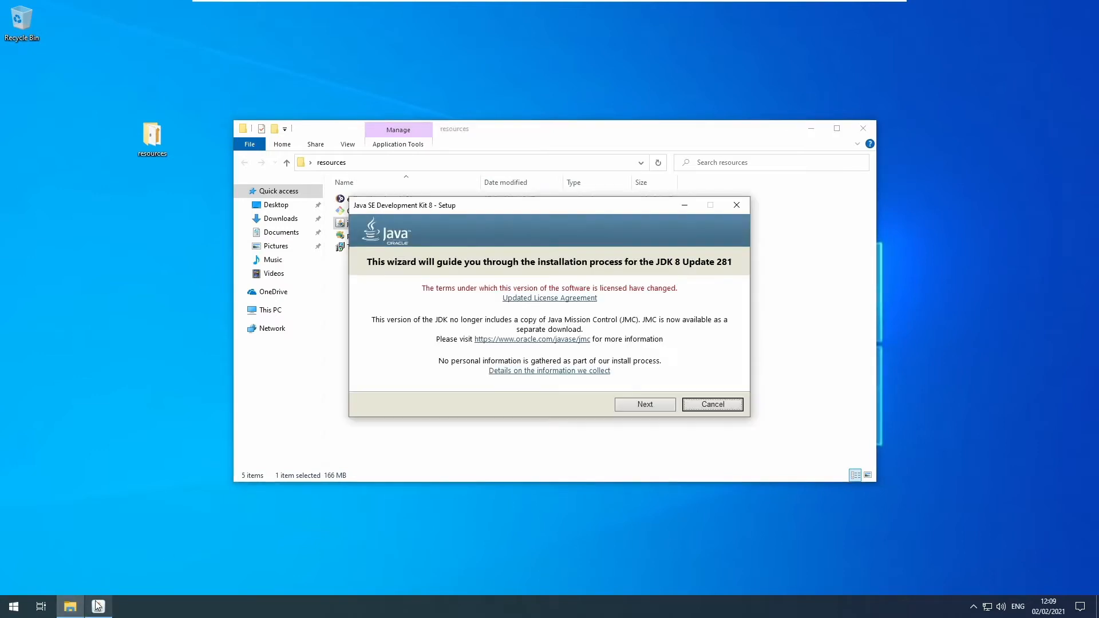
pyautogui.click(643, 404)
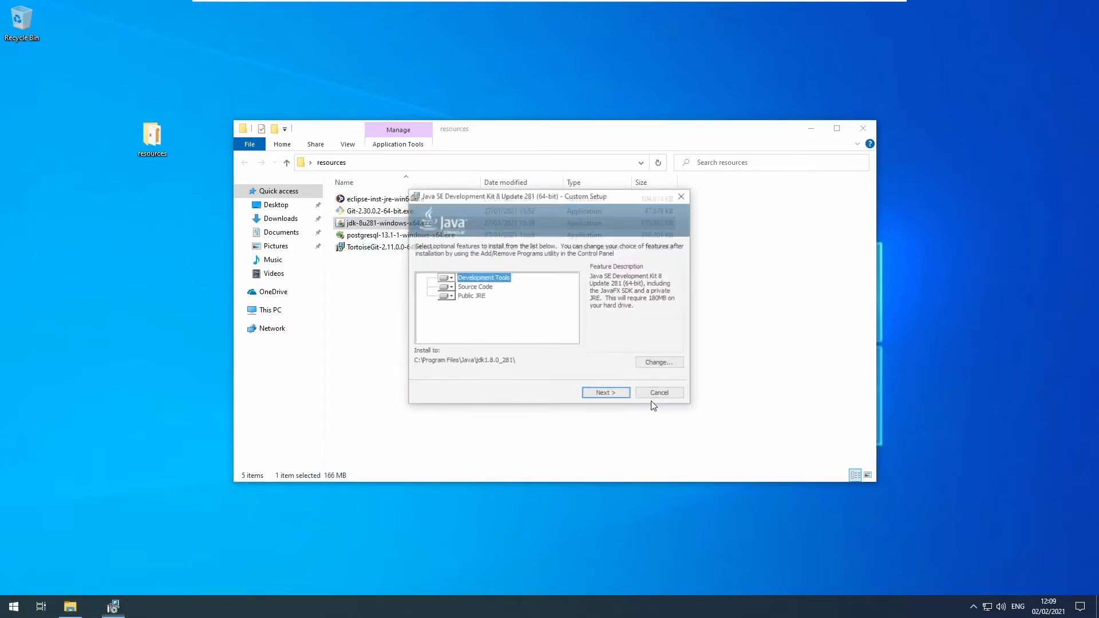
pyautogui.click(605, 393)
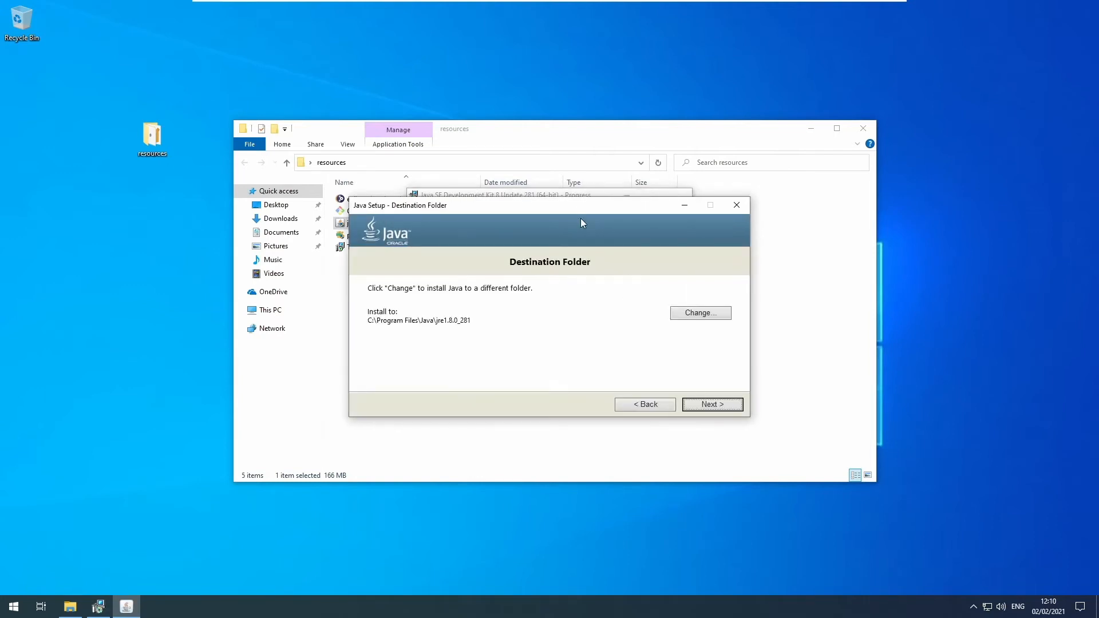
pyautogui.click(711, 404)
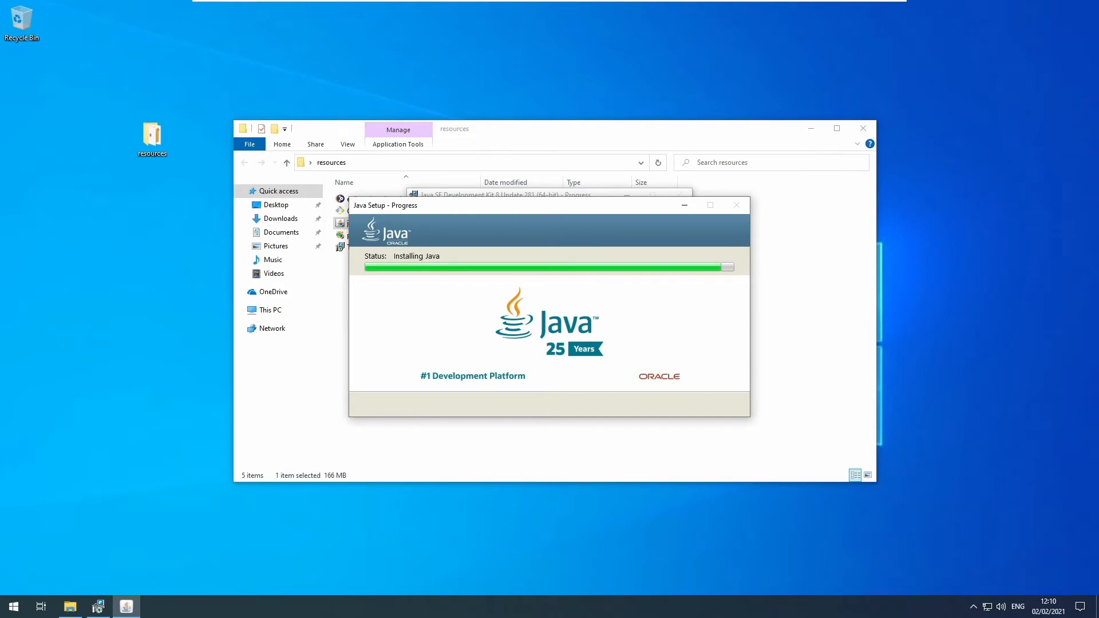
pyautogui.moveTo(567, 364)
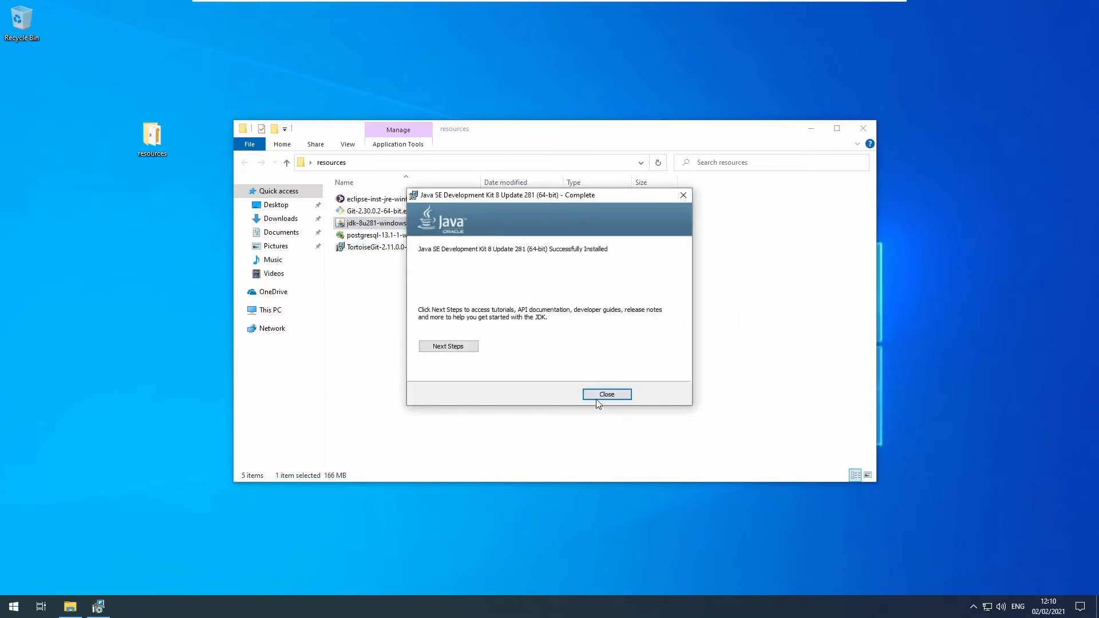
pyautogui.click(606, 394)
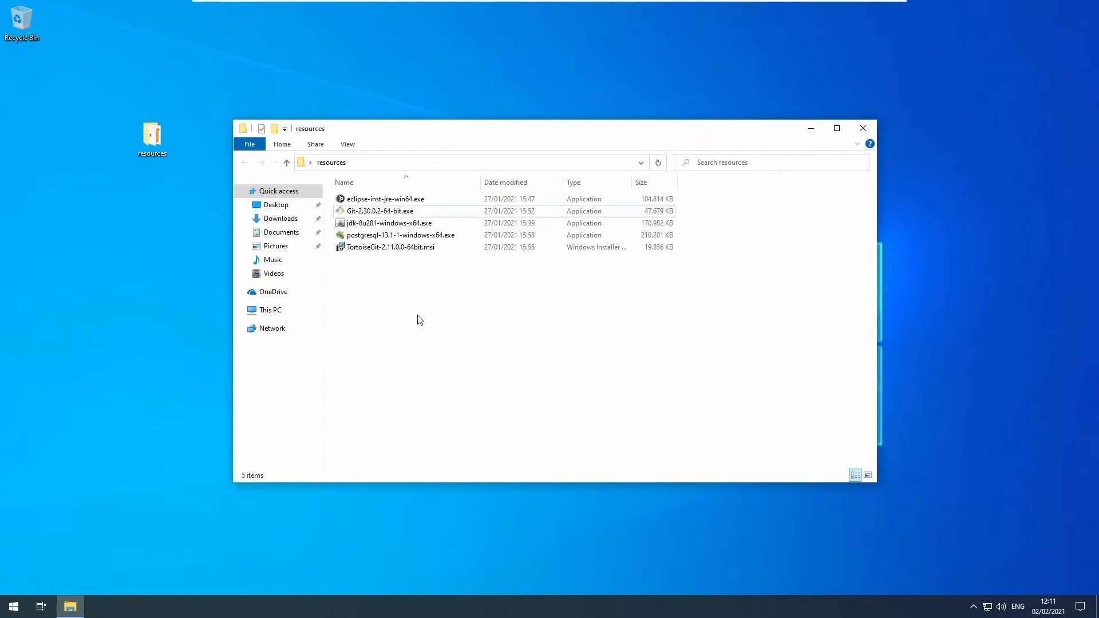
# Launch Git-2.30.0.2-64-bit.exe, allow changes and keep the default components.
pyautogui.click(380, 211)
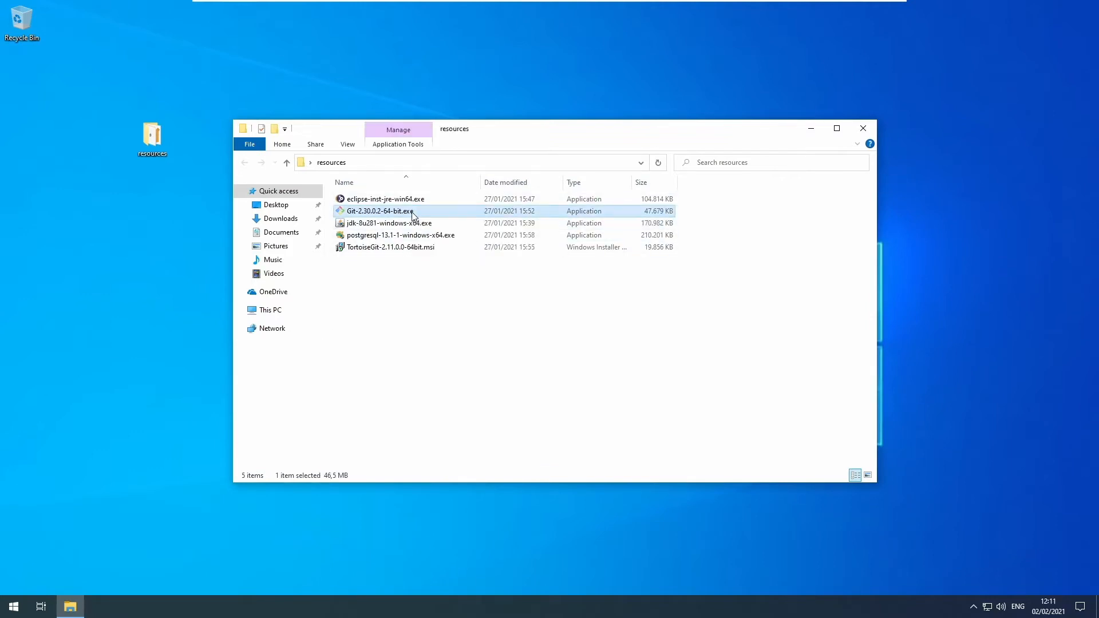
pyautogui.doubleClick(379, 210)
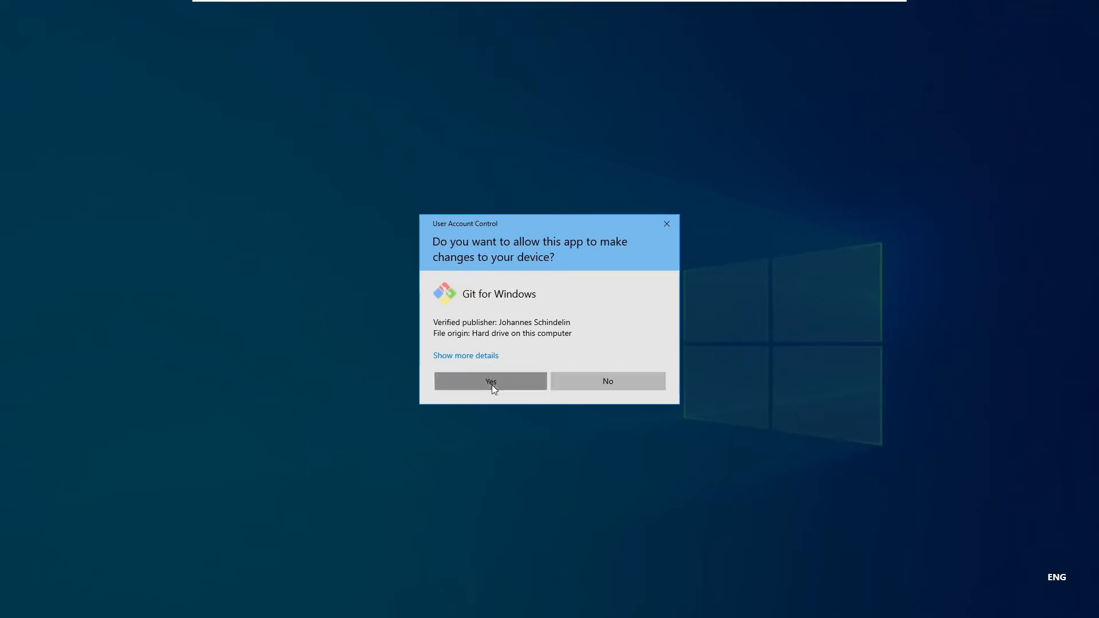
pyautogui.click(490, 380)
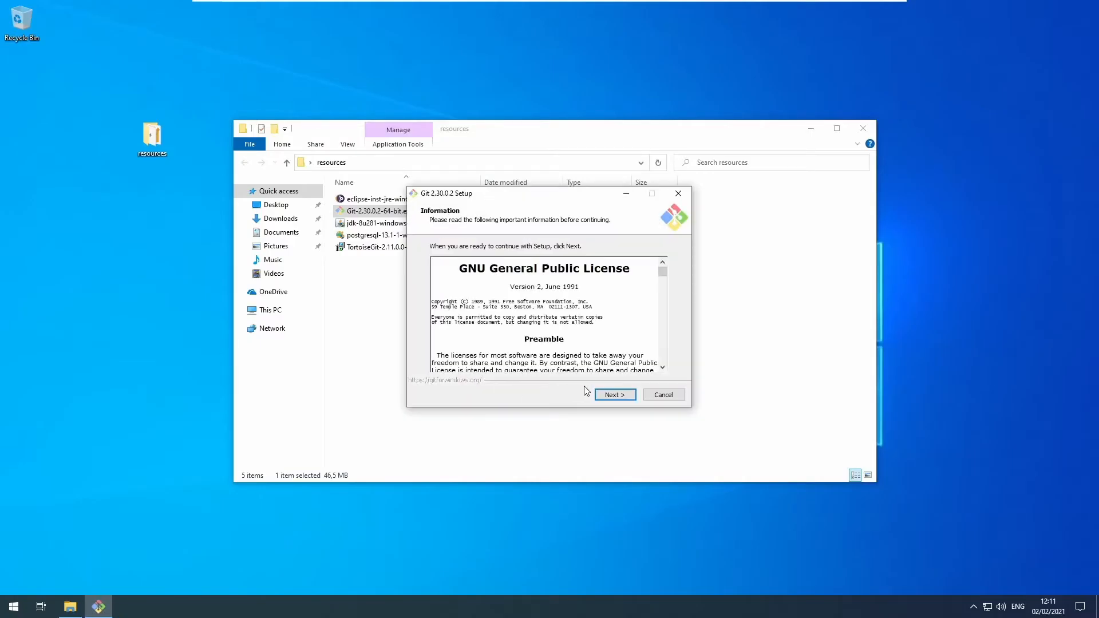
pyautogui.click(614, 395)
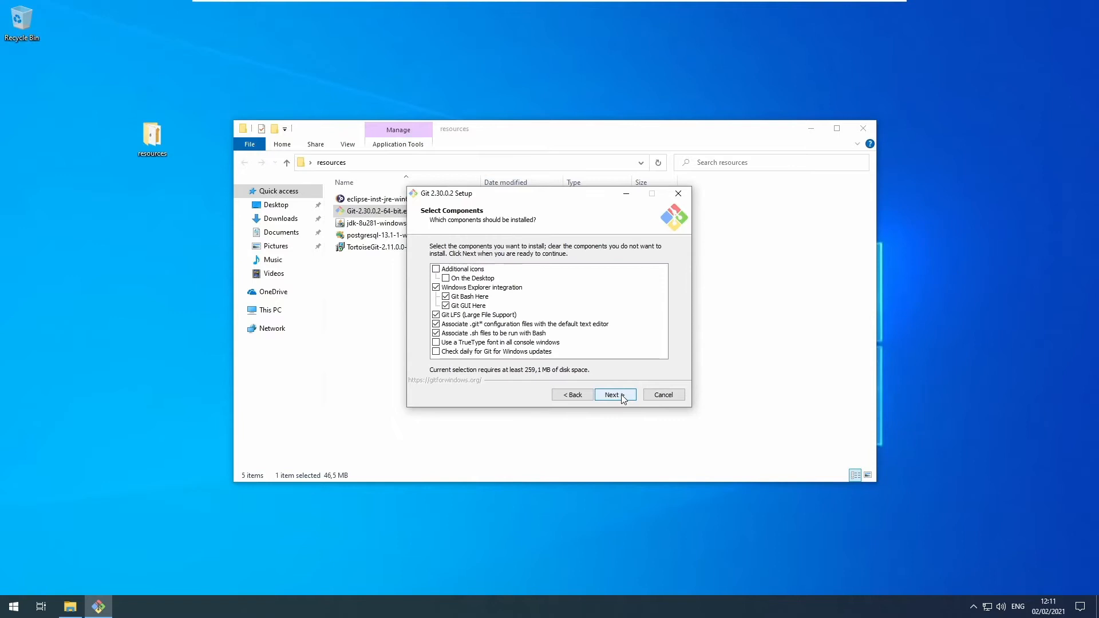
pyautogui.click(614, 395)
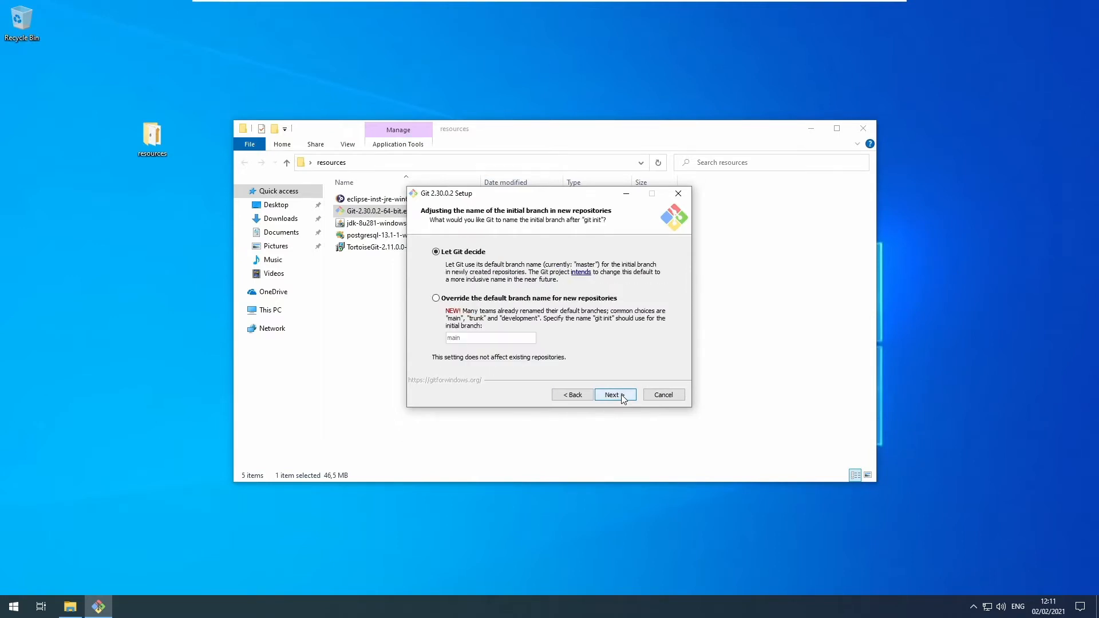
# Keep default branch name, OpenSSL and pull behaviour, finish without viewing release notes.
pyautogui.click(614, 395)
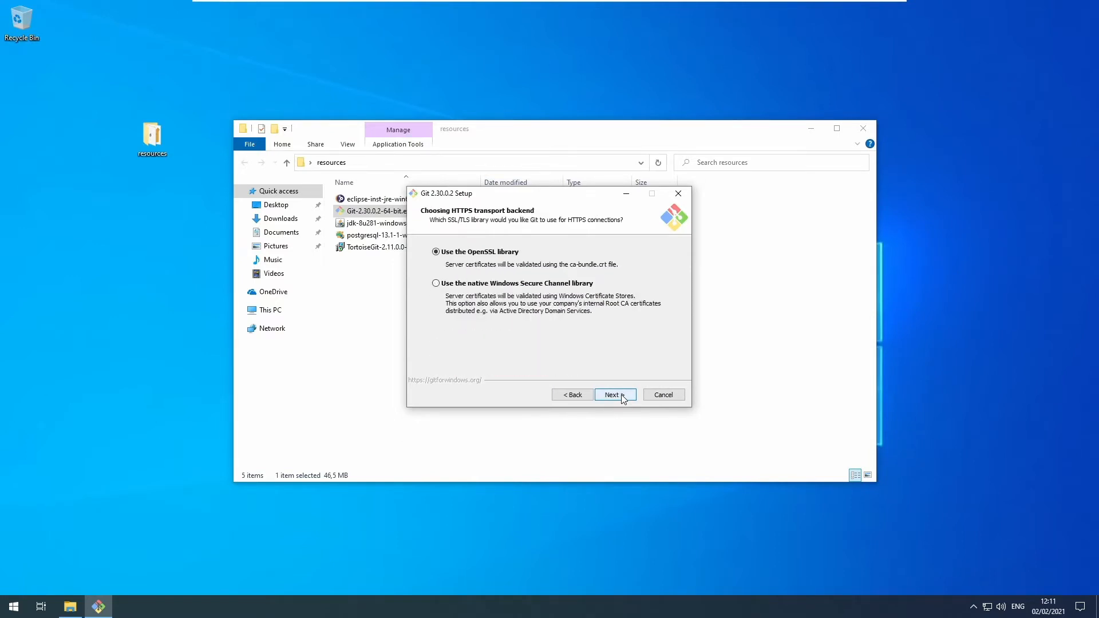
pyautogui.click(614, 395)
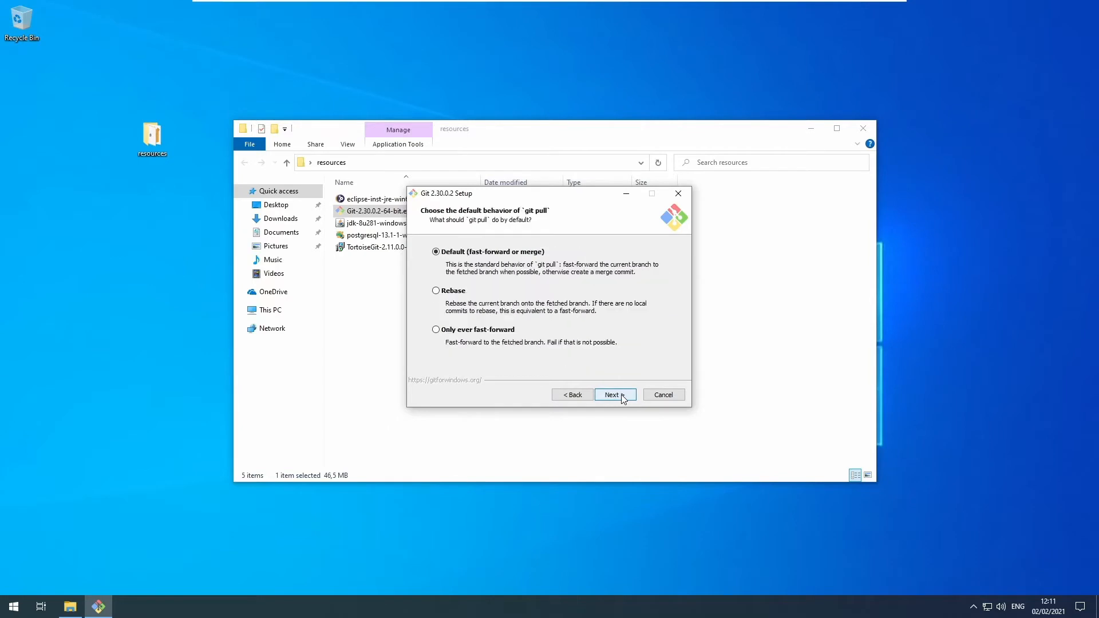
pyautogui.click(610, 395)
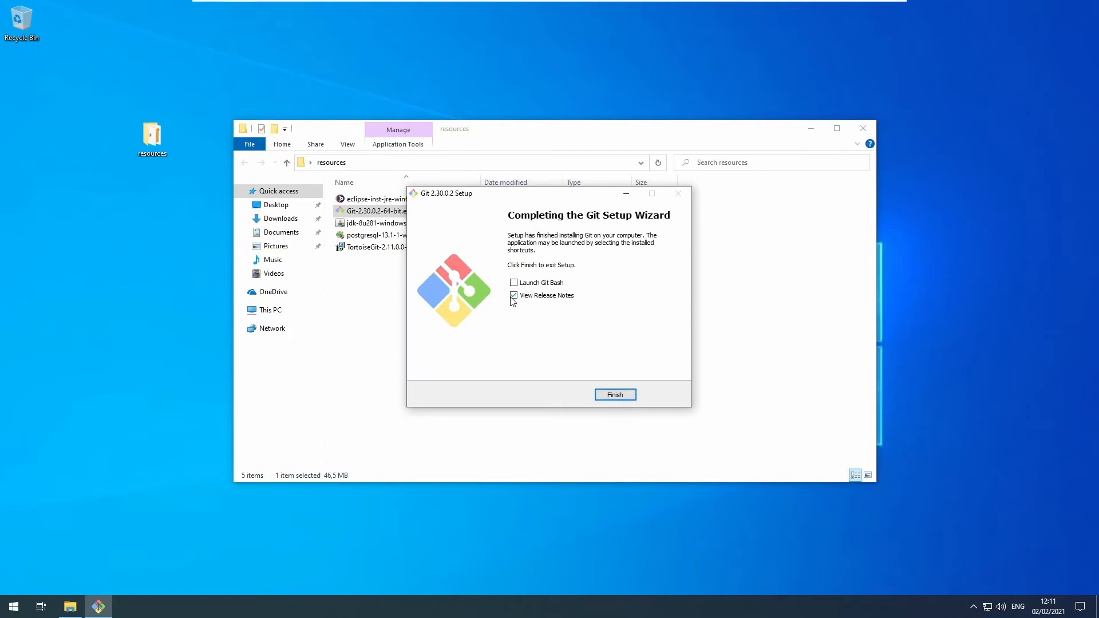
pyautogui.click(513, 296)
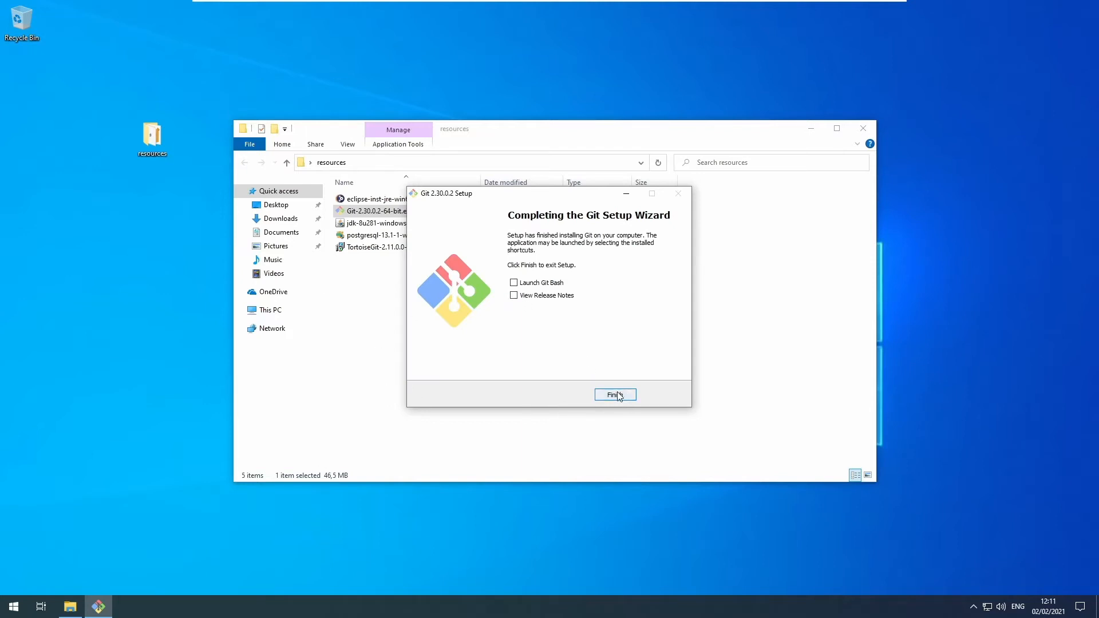
pyautogui.click(615, 395)
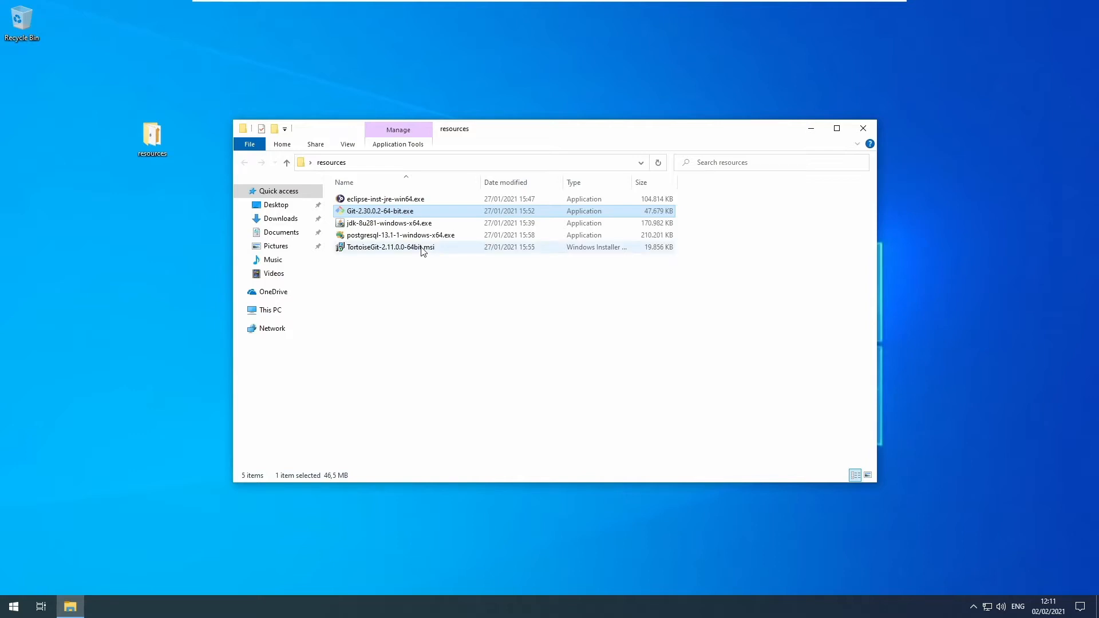
# Launch the TortoiseGit installer and accept the welcome and license pages.
pyautogui.doubleClick(392, 247)
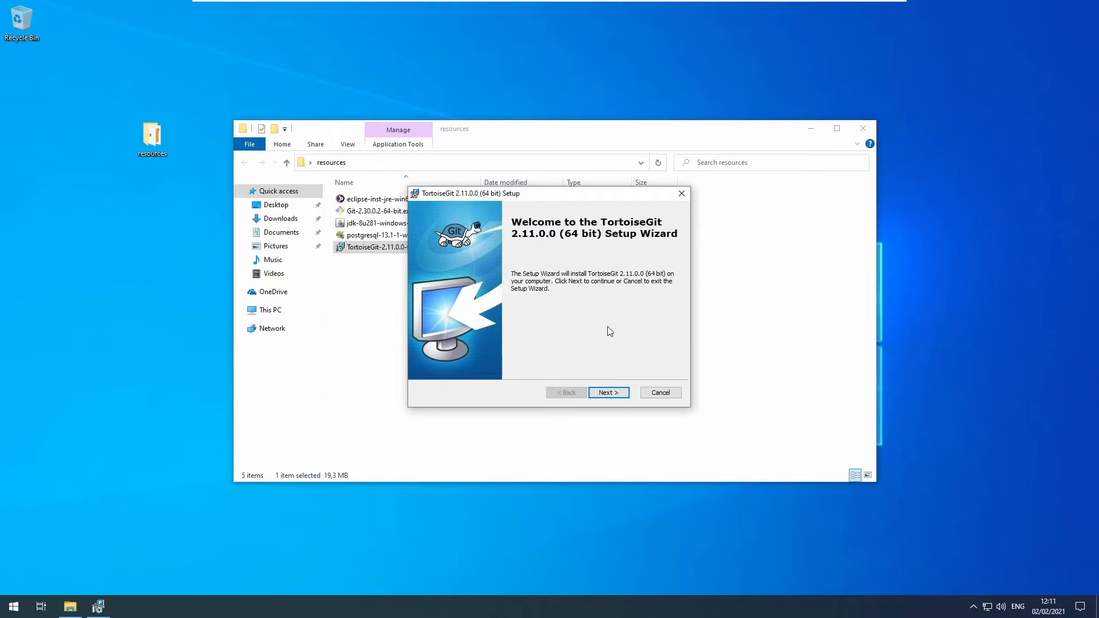
pyautogui.moveTo(607, 332)
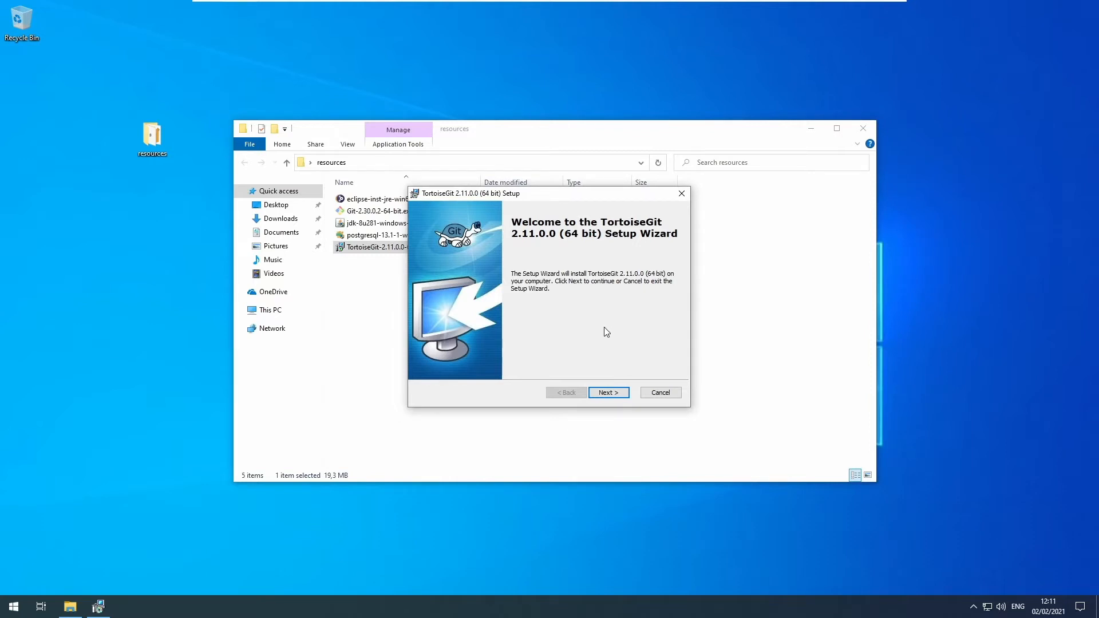
pyautogui.click(607, 392)
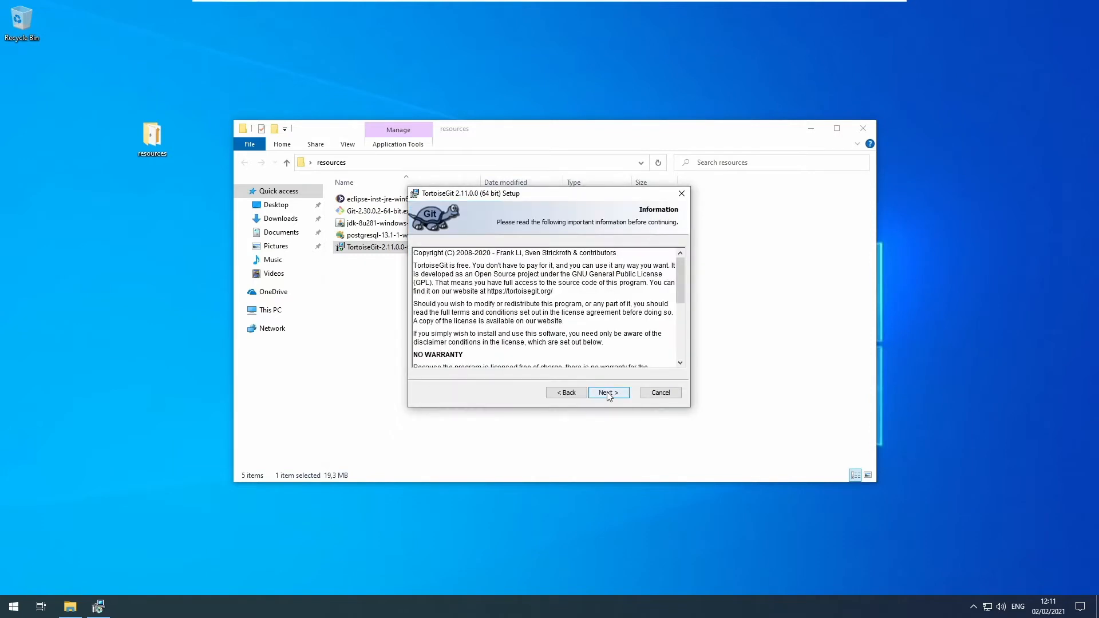
pyautogui.click(607, 393)
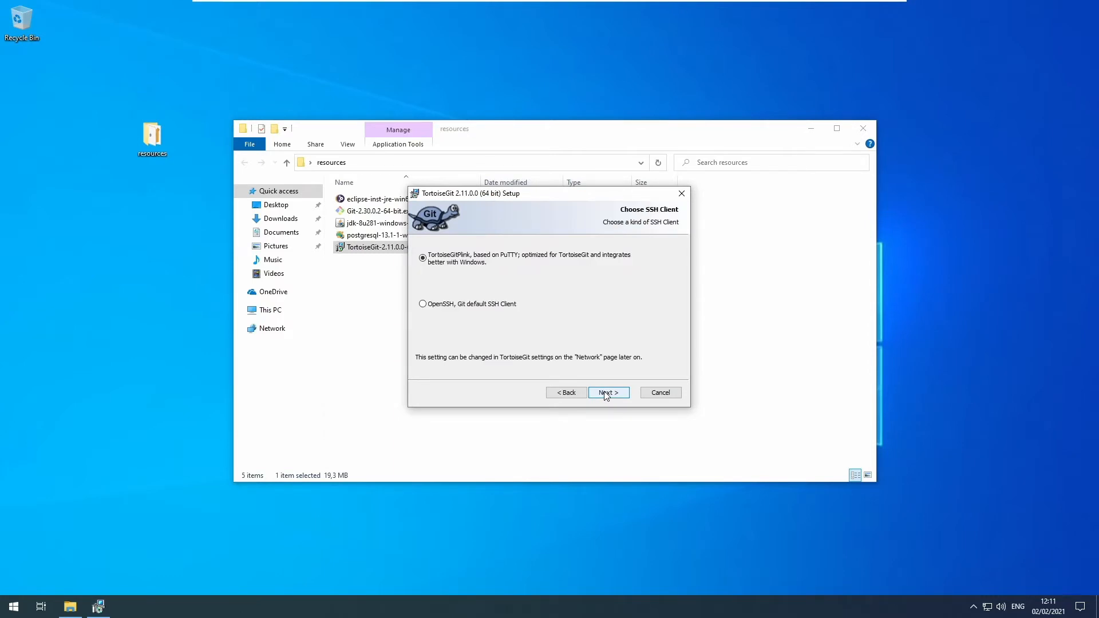
pyautogui.click(607, 393)
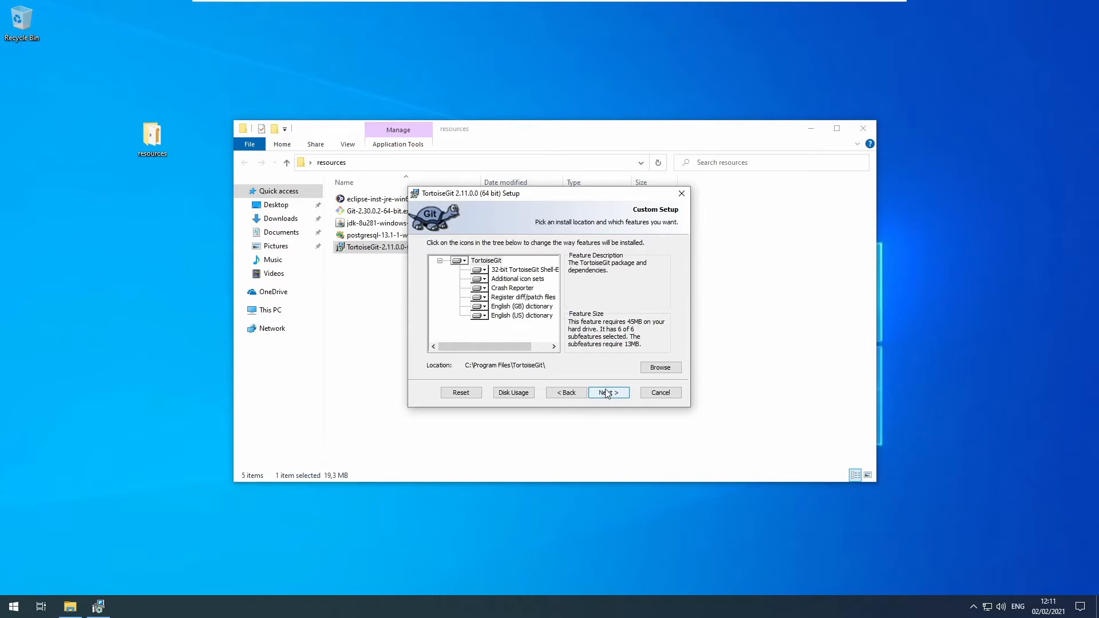
# Install TortoiseGit with default features and finish without the first-start wizard.
pyautogui.click(607, 392)
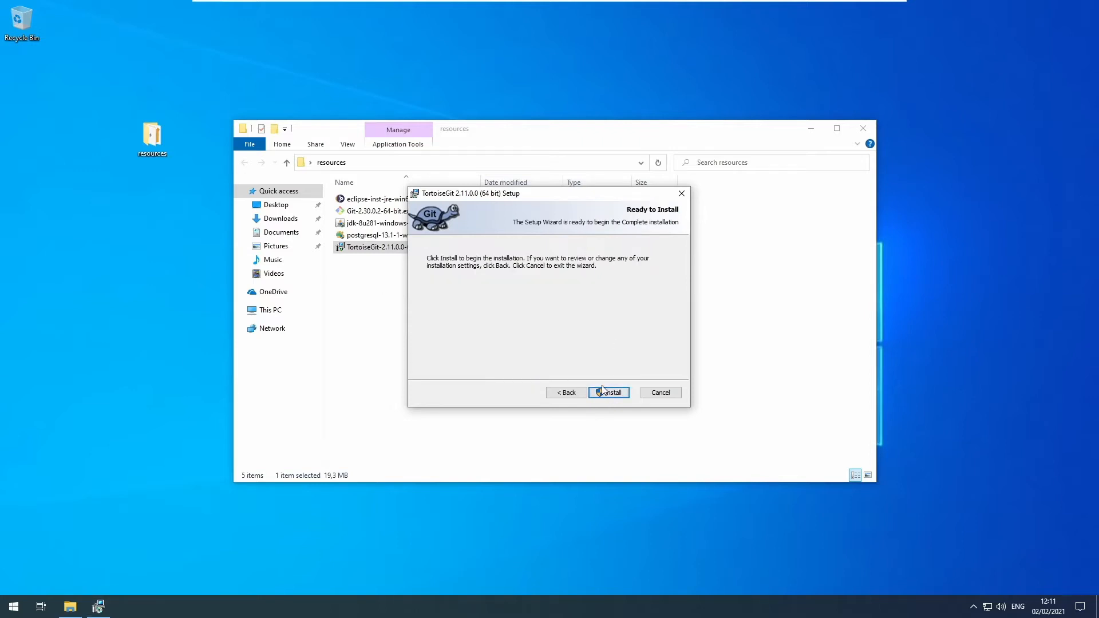
pyautogui.click(607, 391)
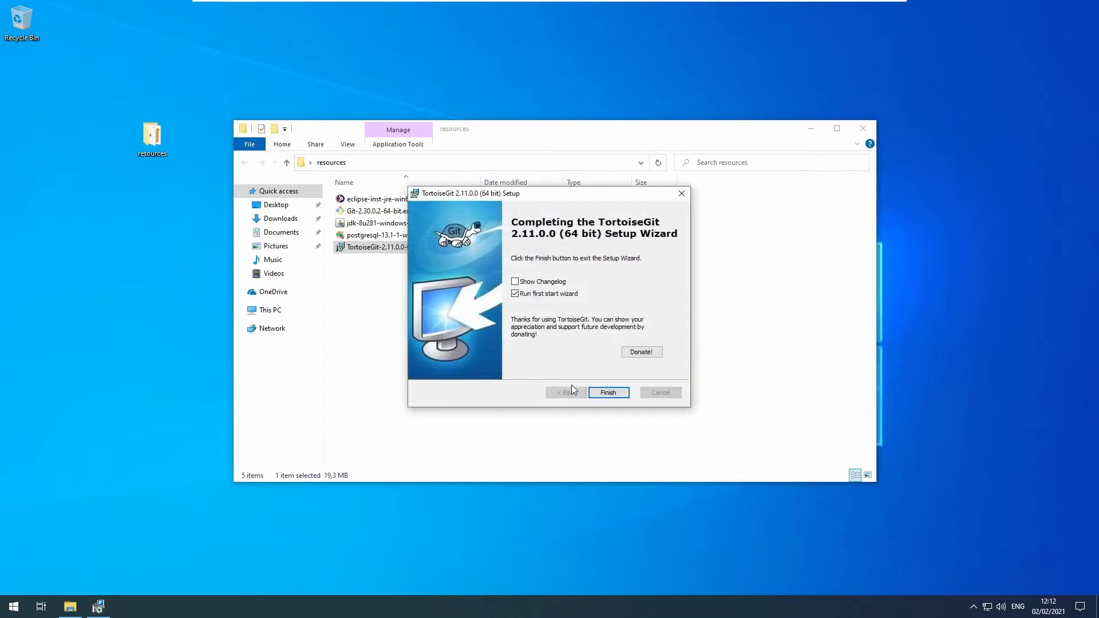
pyautogui.click(515, 295)
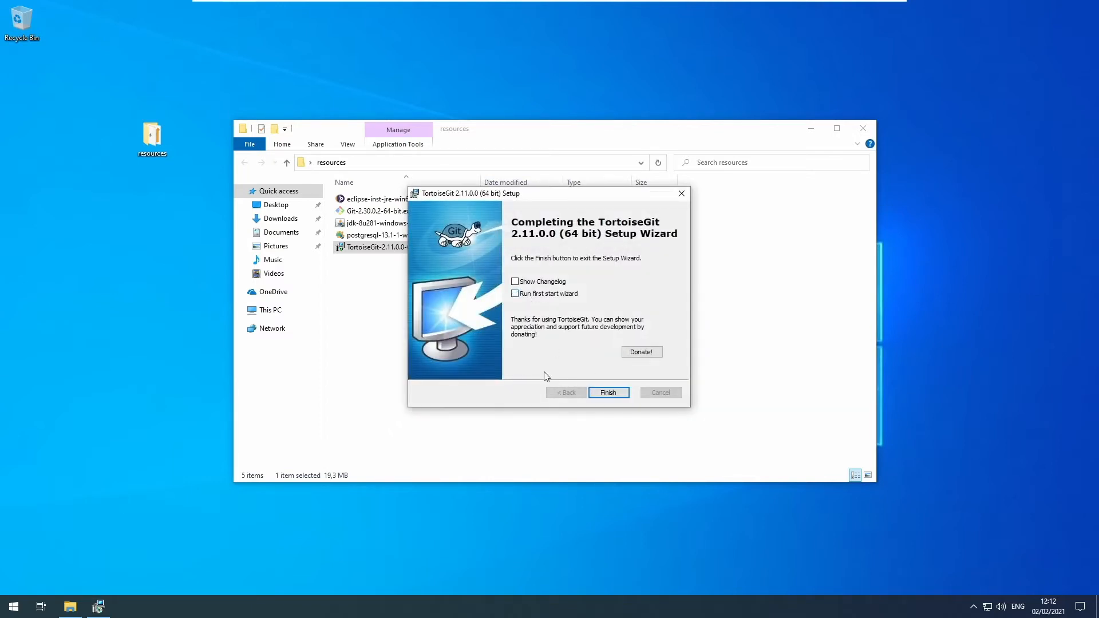
pyautogui.click(607, 392)
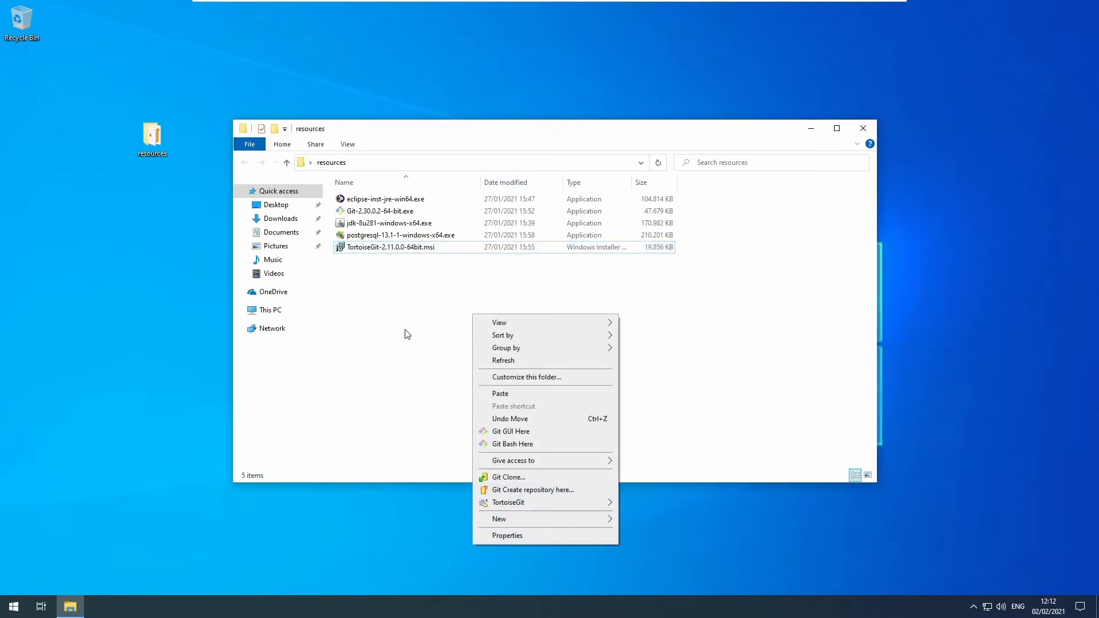
pyautogui.moveTo(522, 501)
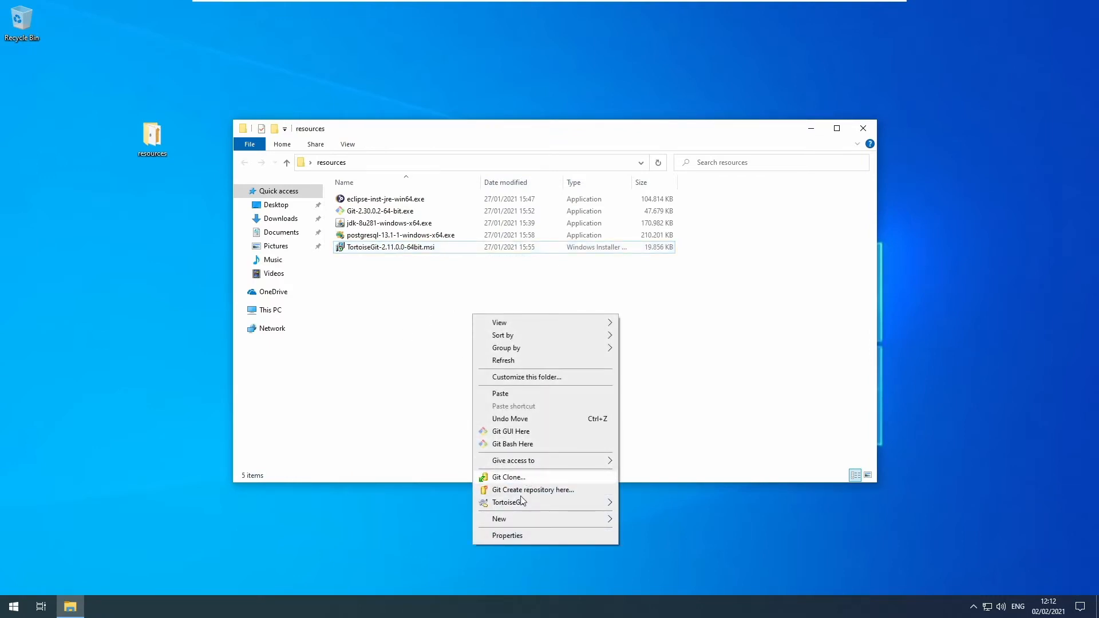
pyautogui.moveTo(509, 478)
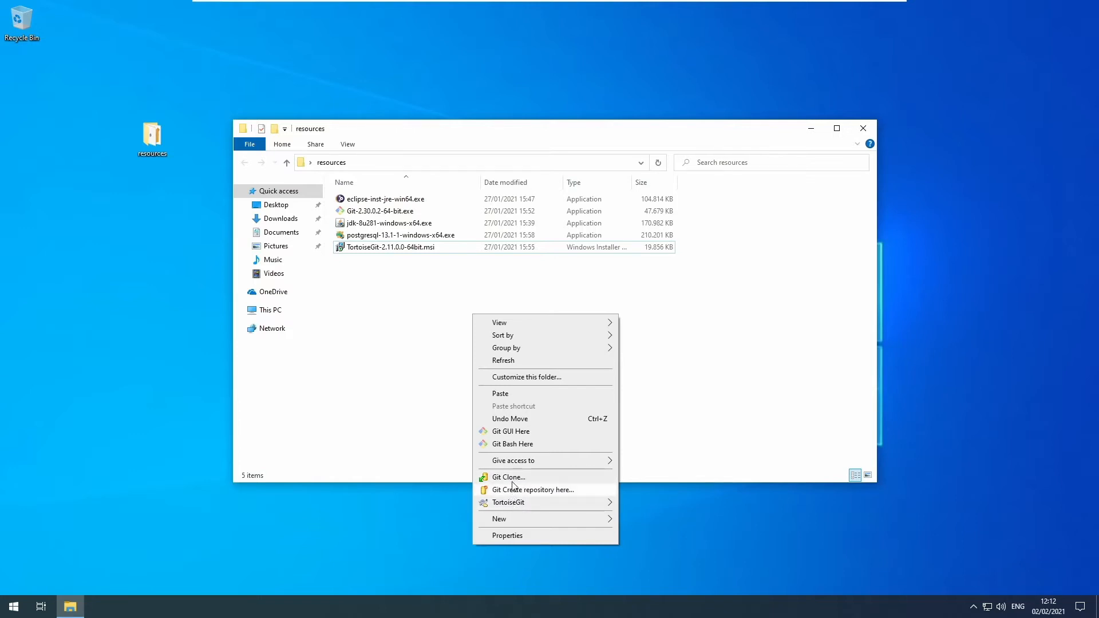
pyautogui.click(424, 339)
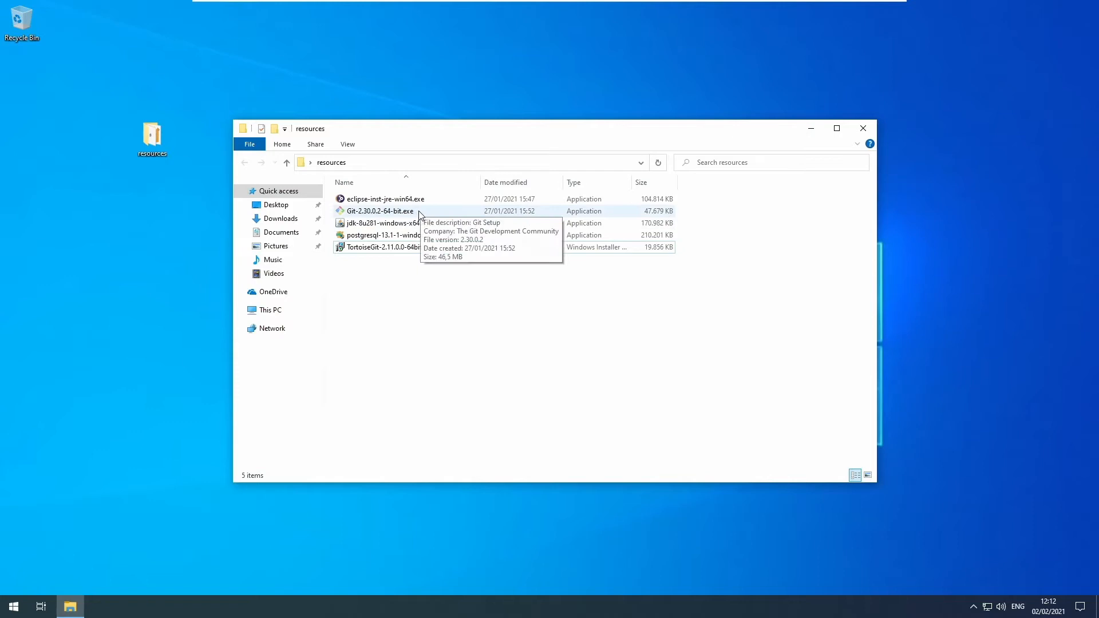
pyautogui.click(385, 198)
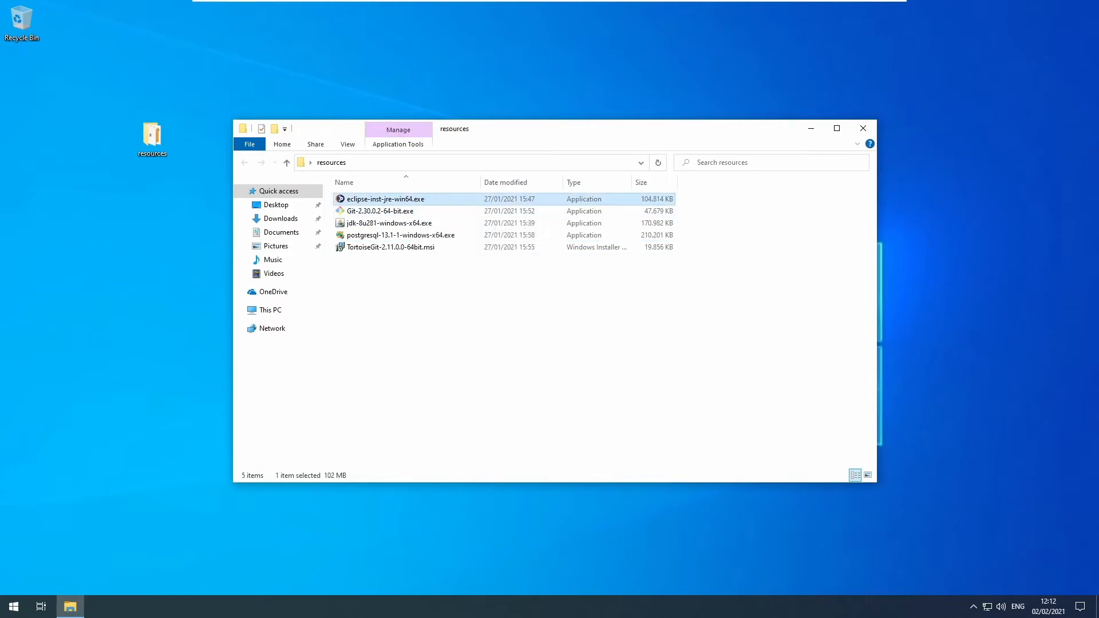
# Run eclipse-inst-jre-win64.exe, install Eclipse IDE for Java Developers and accept the agreements.
pyautogui.doubleClick(385, 198)
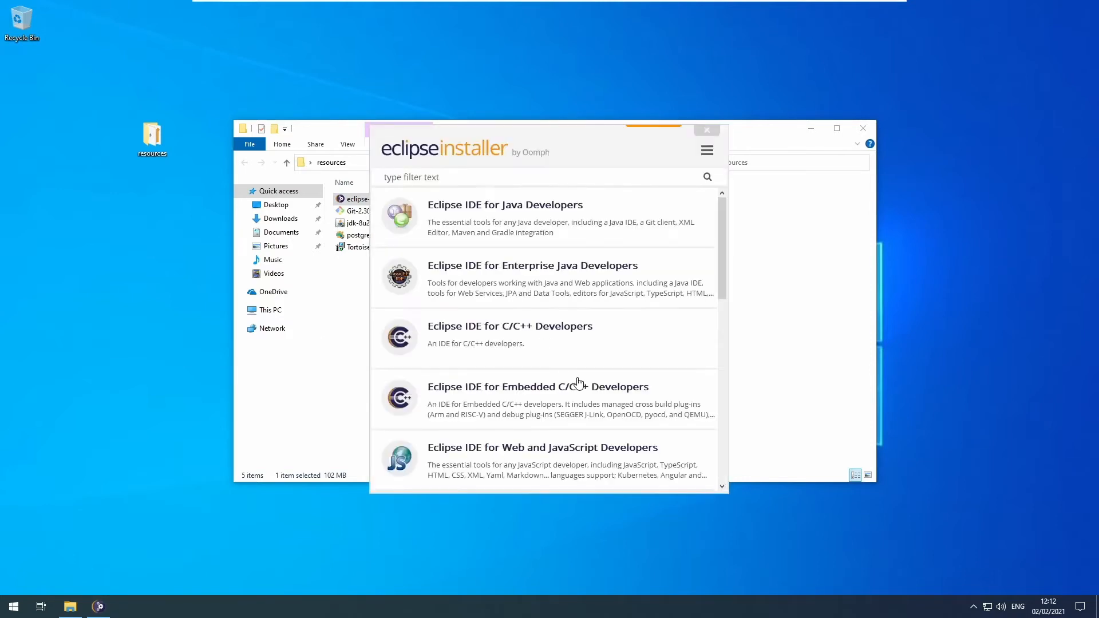
pyautogui.moveTo(465, 214)
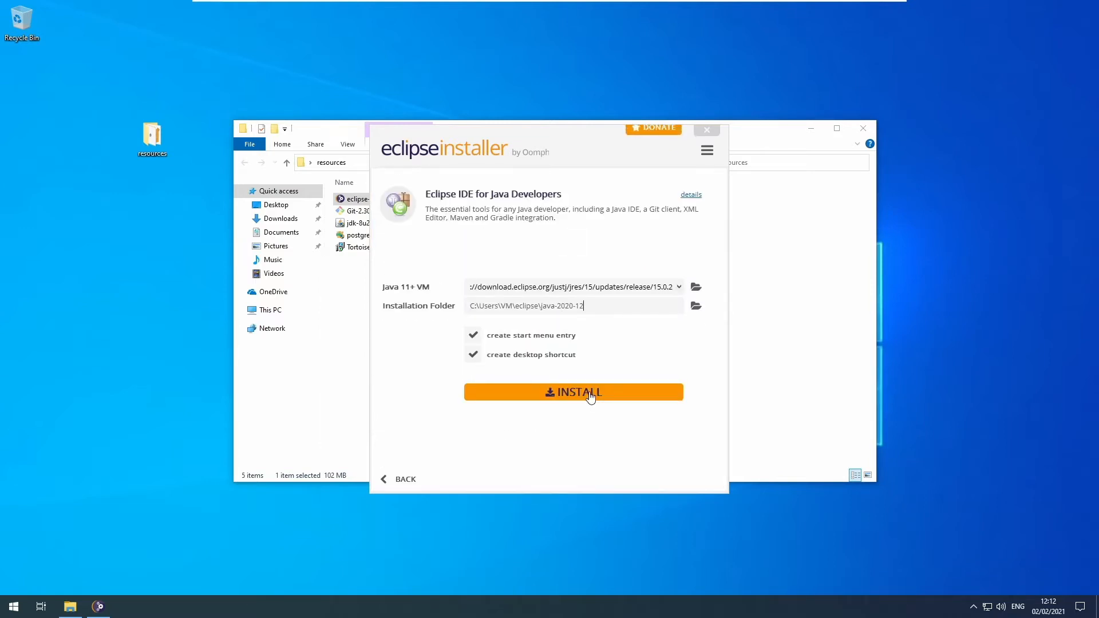
pyautogui.click(572, 392)
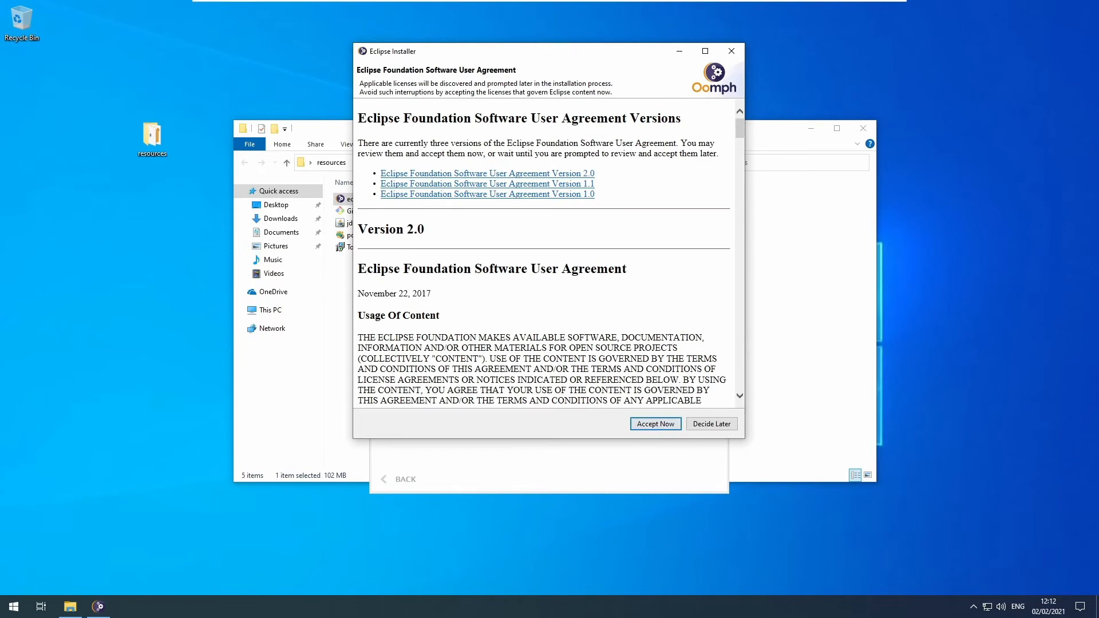
pyautogui.click(654, 423)
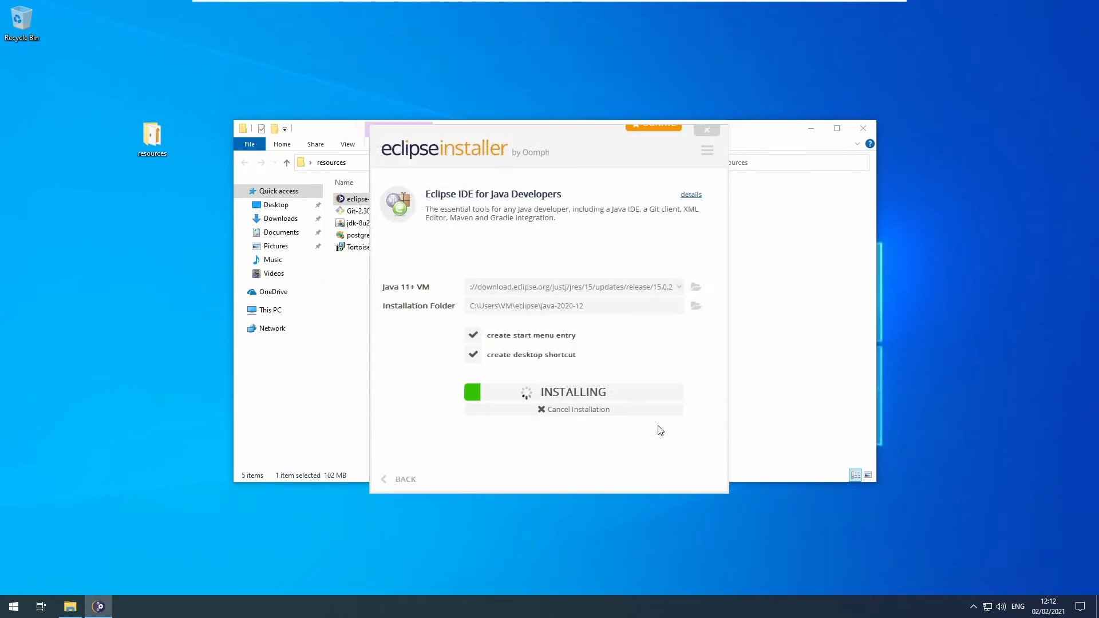
pyautogui.moveTo(570, 527)
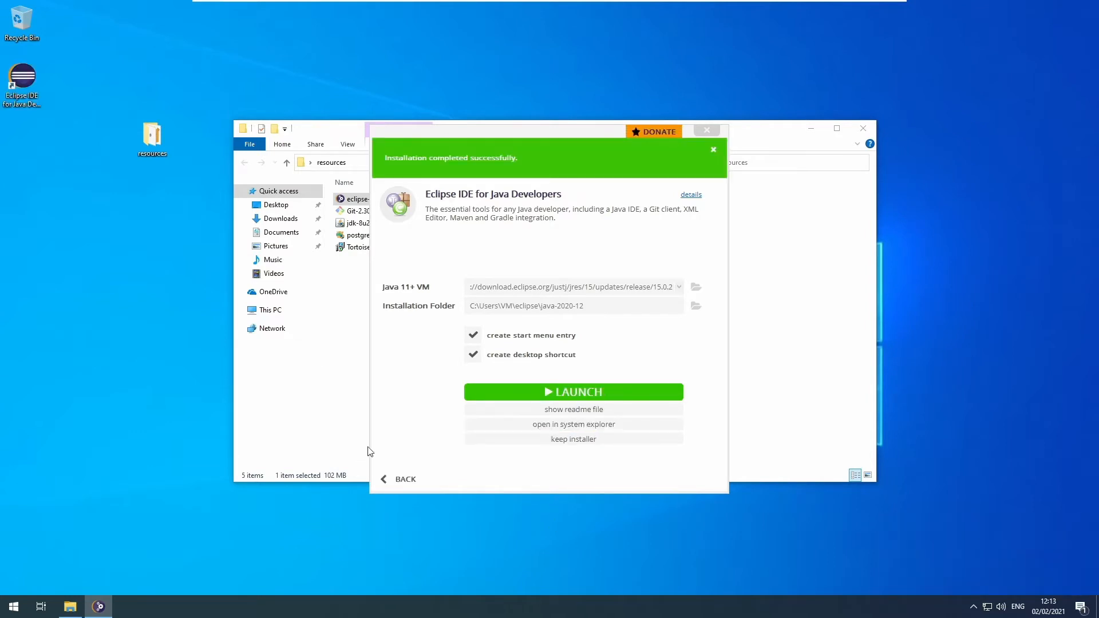
pyautogui.click(713, 149)
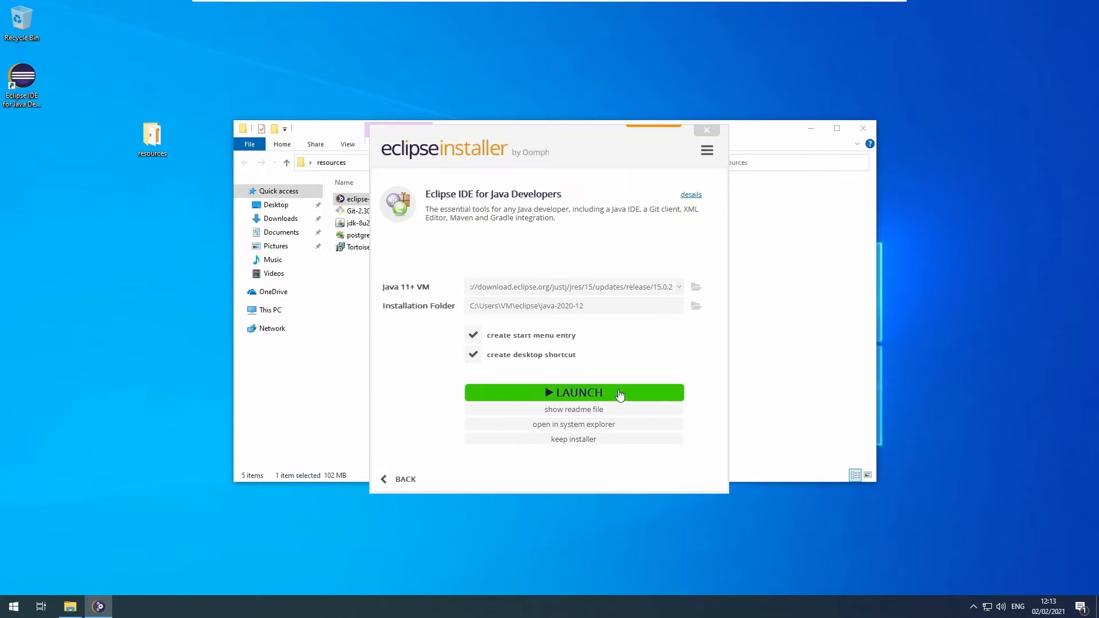
# Launch Eclipse with the workspace path set to Documents\eclipse-workspace.
pyautogui.click(572, 391)
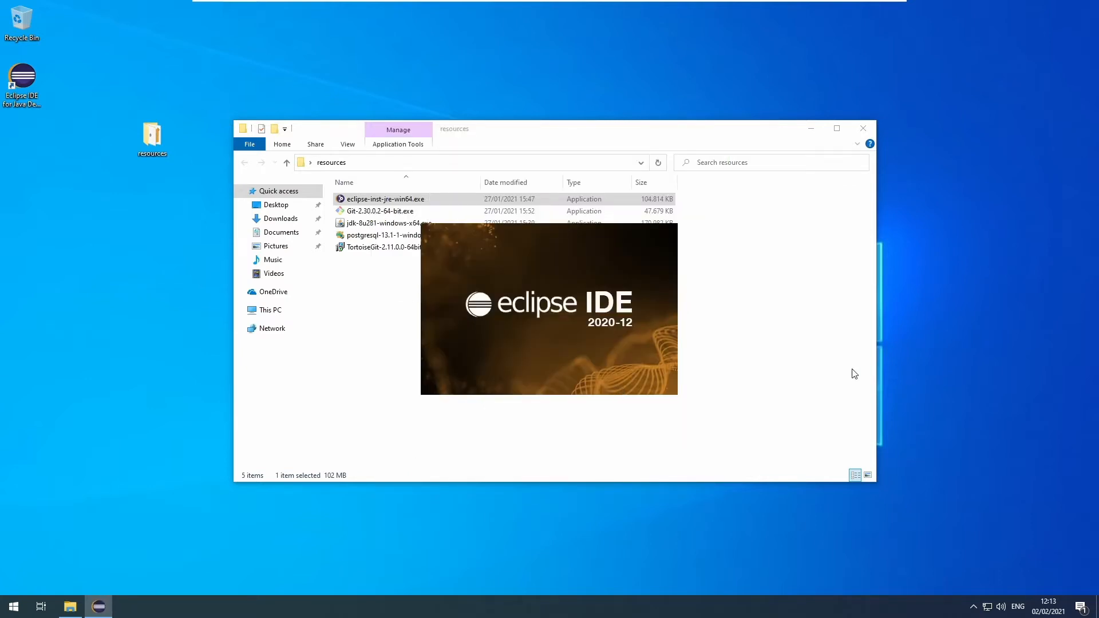
pyautogui.click(863, 128)
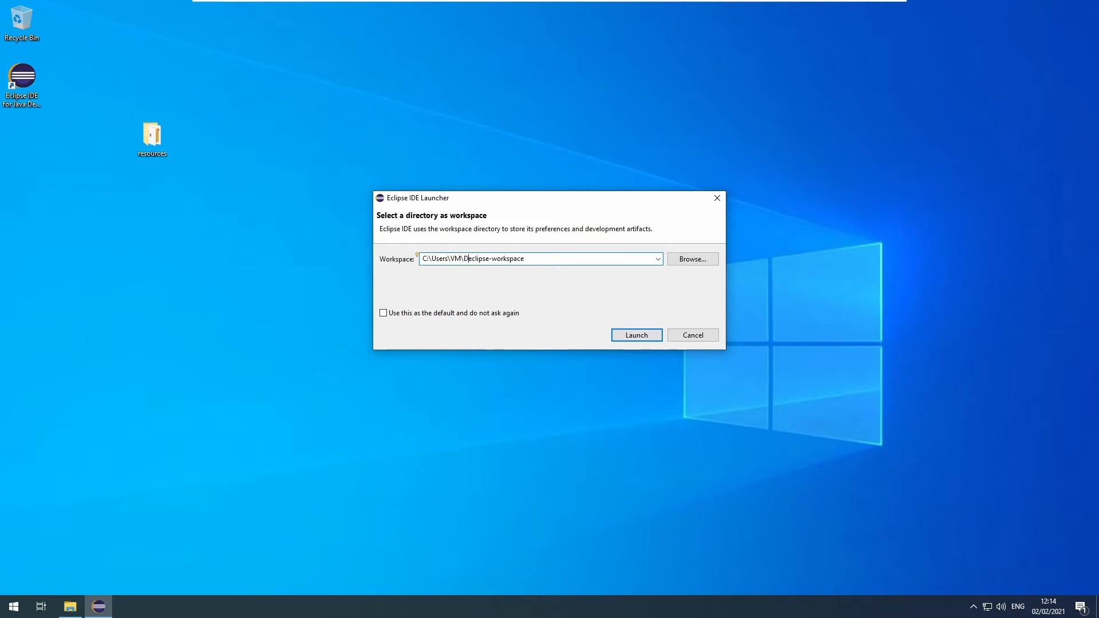
pyautogui.write('Documents\\')
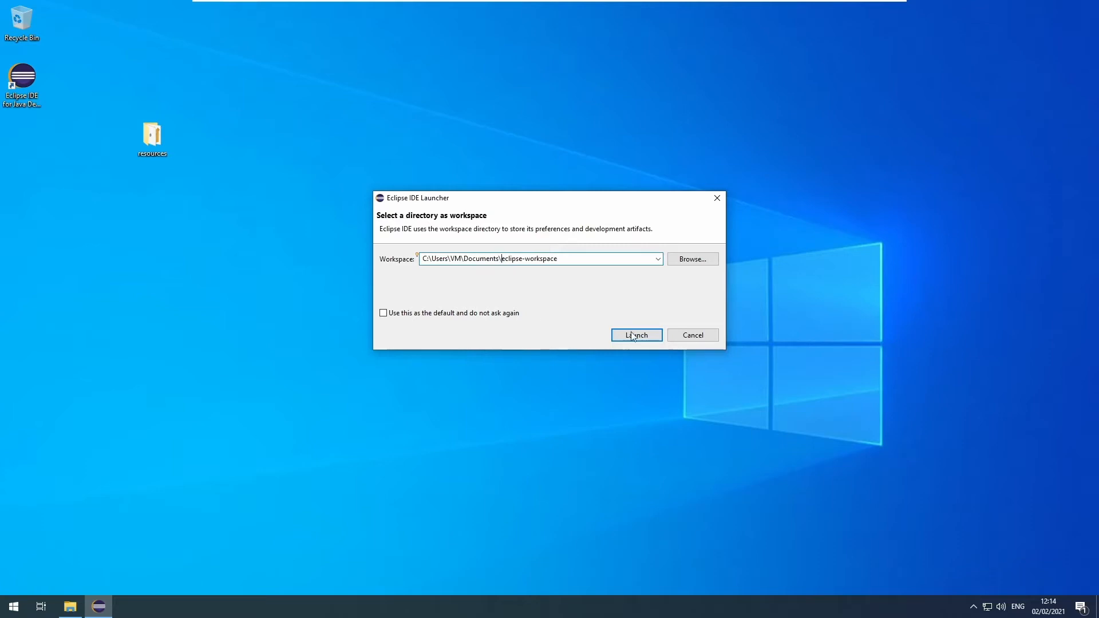
pyautogui.click(636, 335)
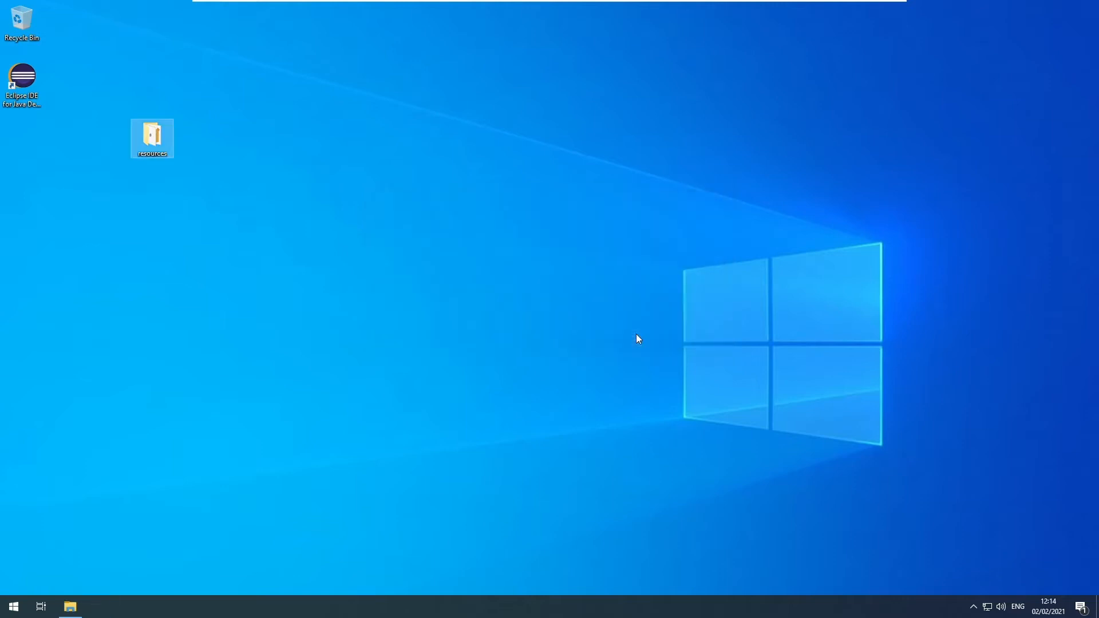
pyautogui.doubleClick(22, 74)
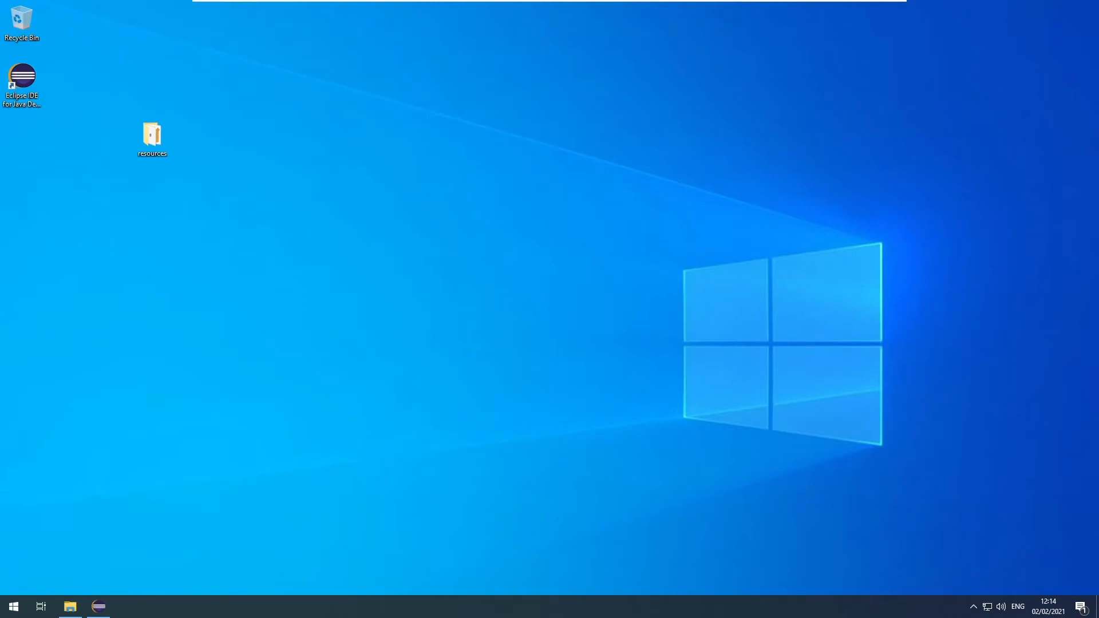
pyautogui.moveTo(908, 443)
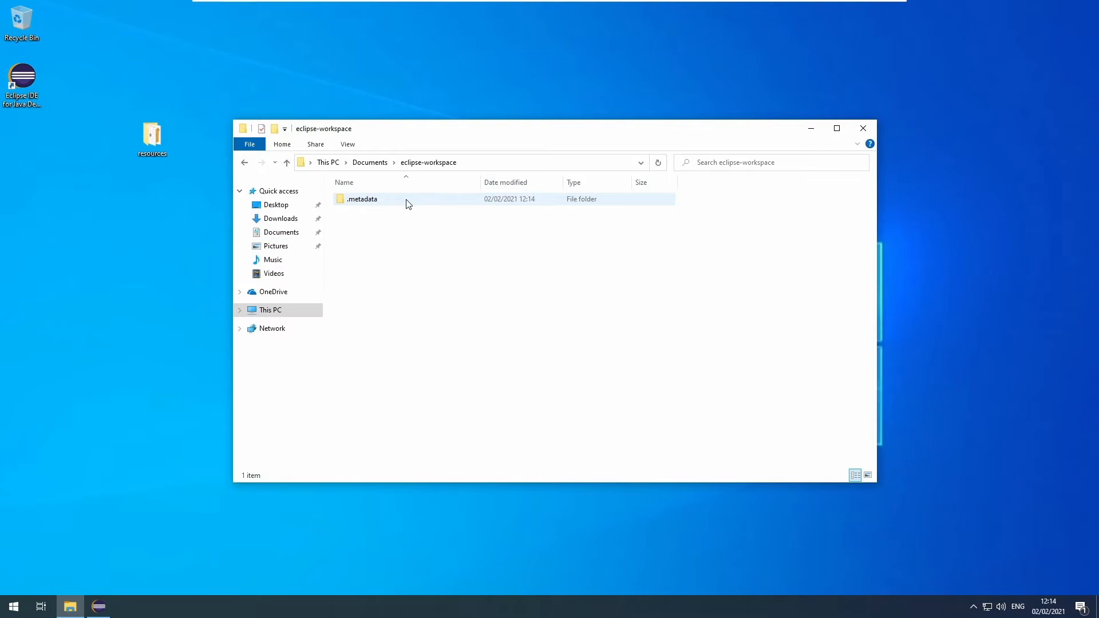
# In Documents\eclipse-workspace, choose Git Clone... from the folder's context menu.
pyautogui.click(415, 312)
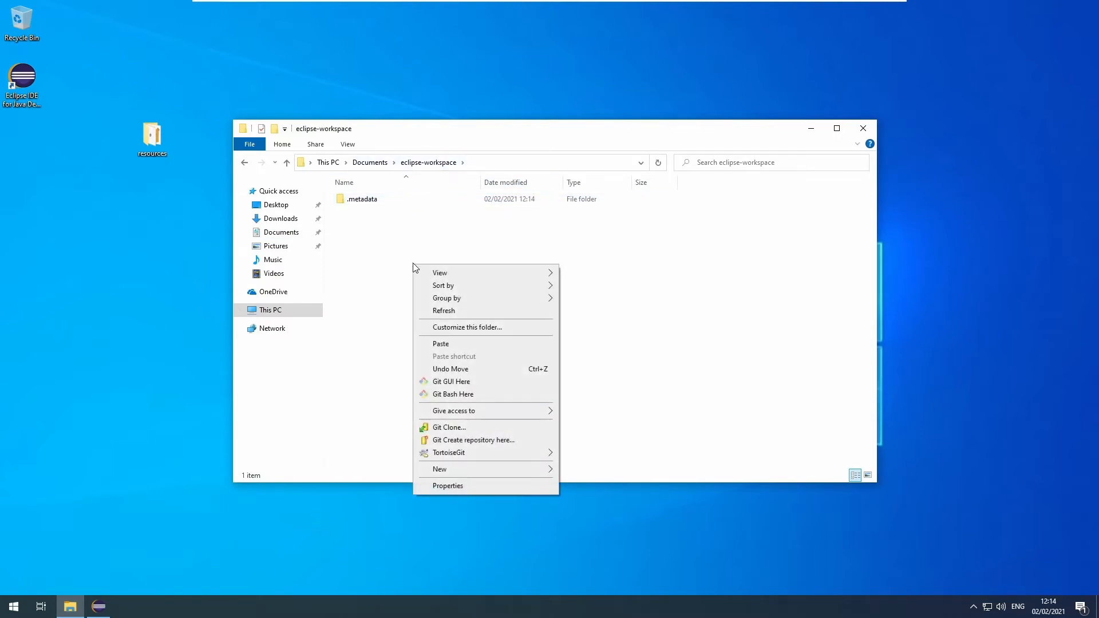
pyautogui.moveTo(495, 432)
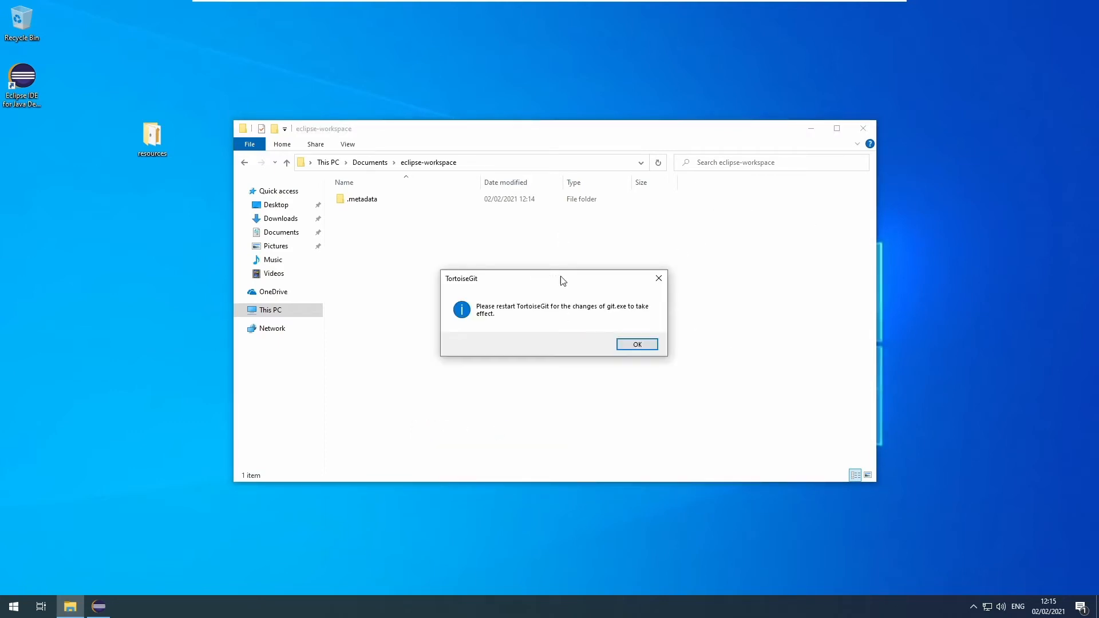
pyautogui.moveTo(562, 304)
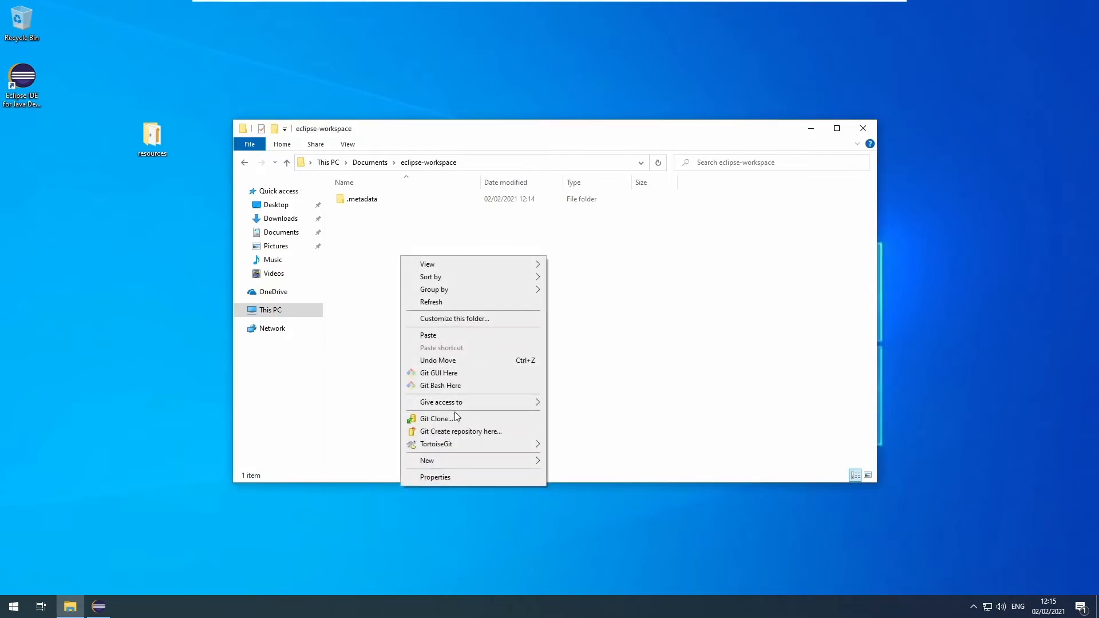
pyautogui.click(436, 419)
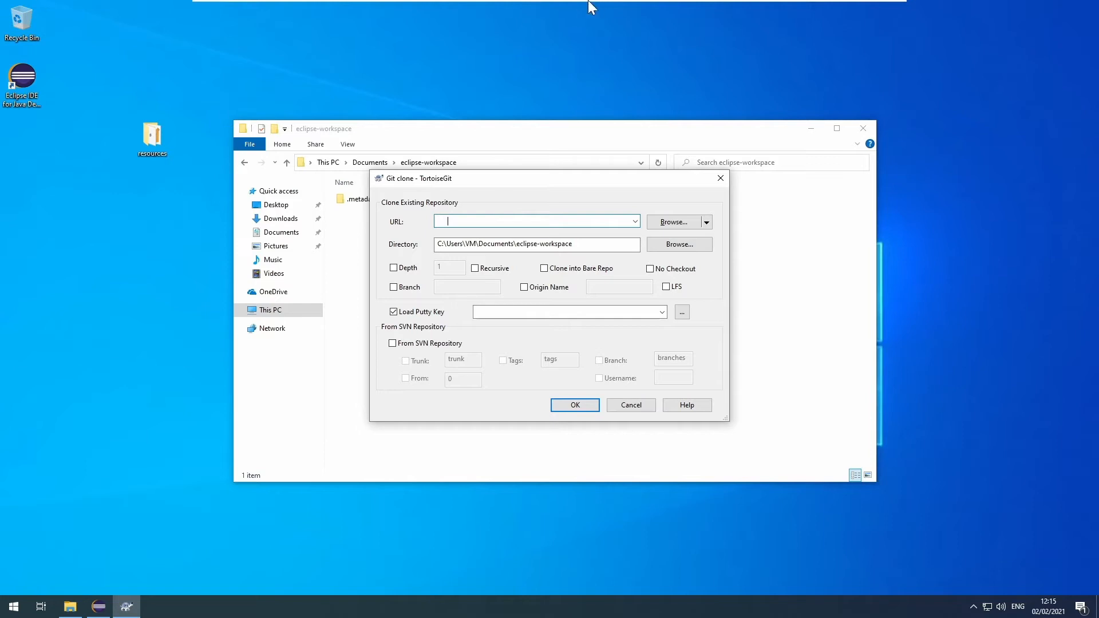
pyautogui.rightClick(536, 221)
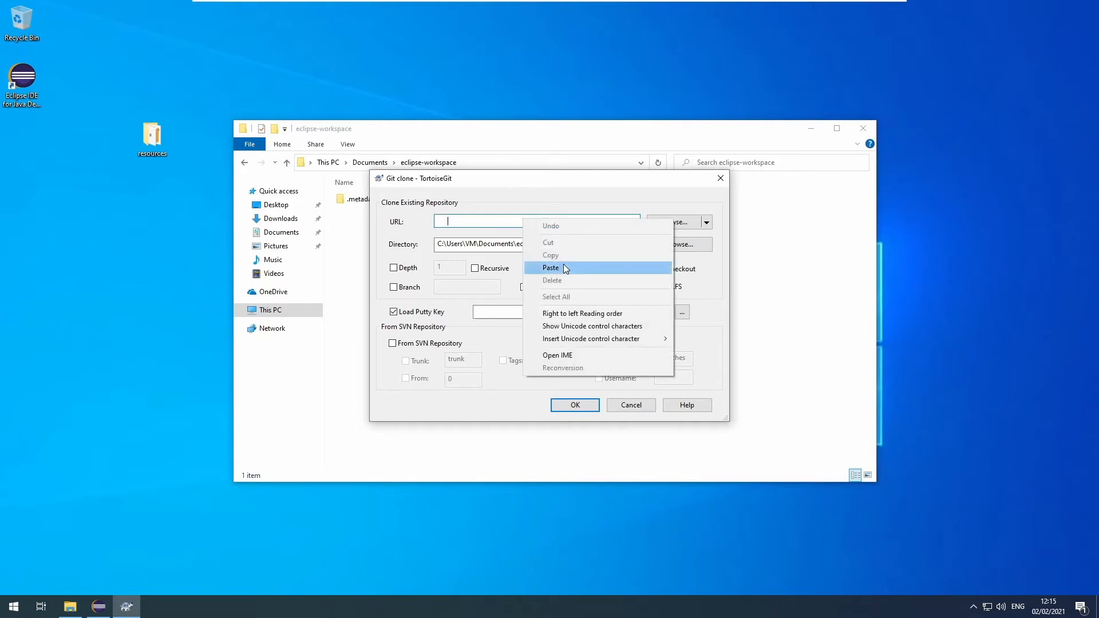
pyautogui.click(552, 268)
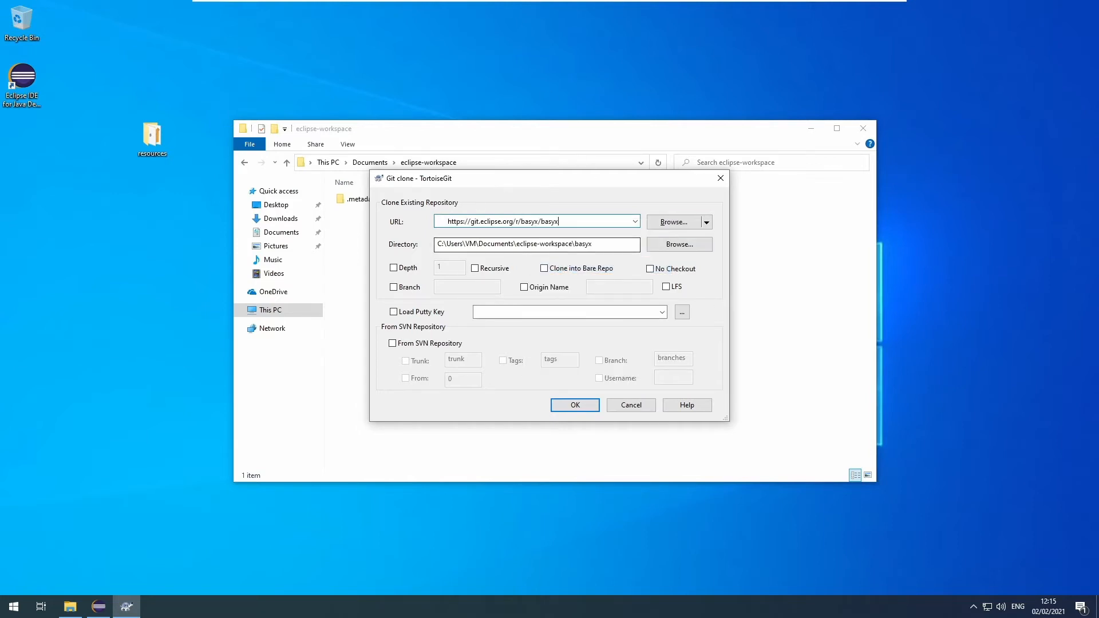
pyautogui.click(574, 406)
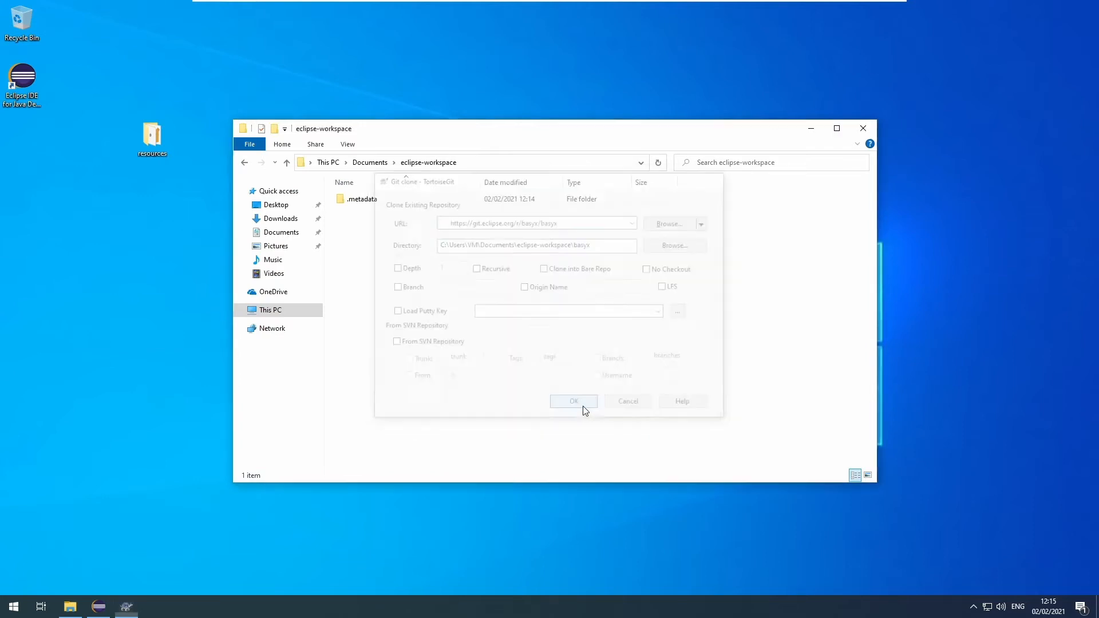
pyautogui.click(573, 401)
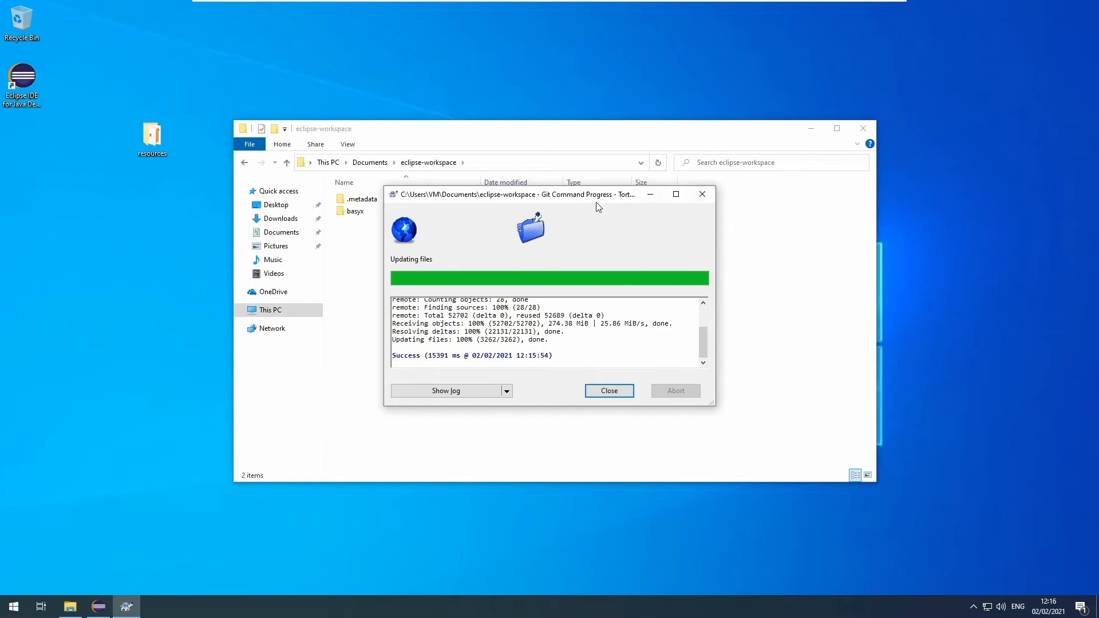
pyautogui.click(608, 390)
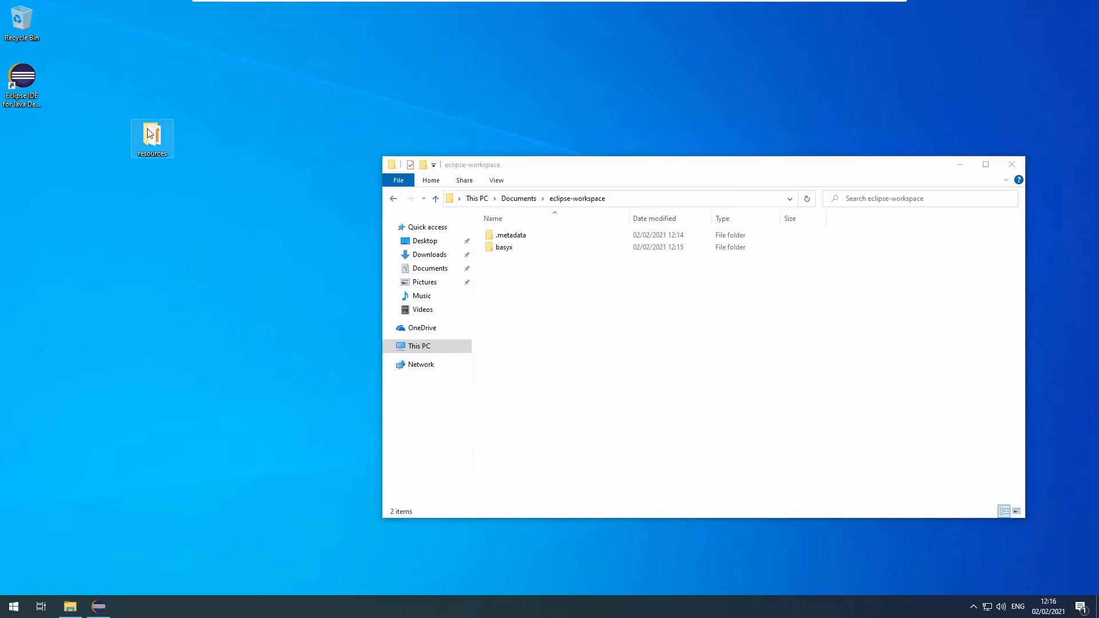
# Open the resources folder and start postgresql-13.1-1-windows-x64.exe.
pyautogui.doubleClick(151, 139)
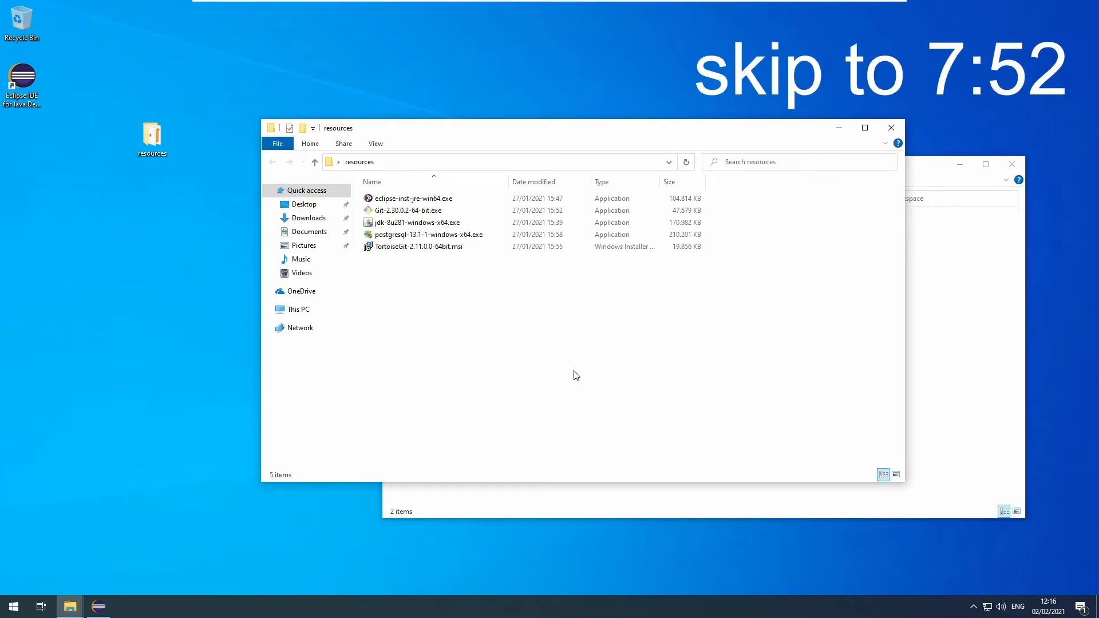
pyautogui.click(428, 233)
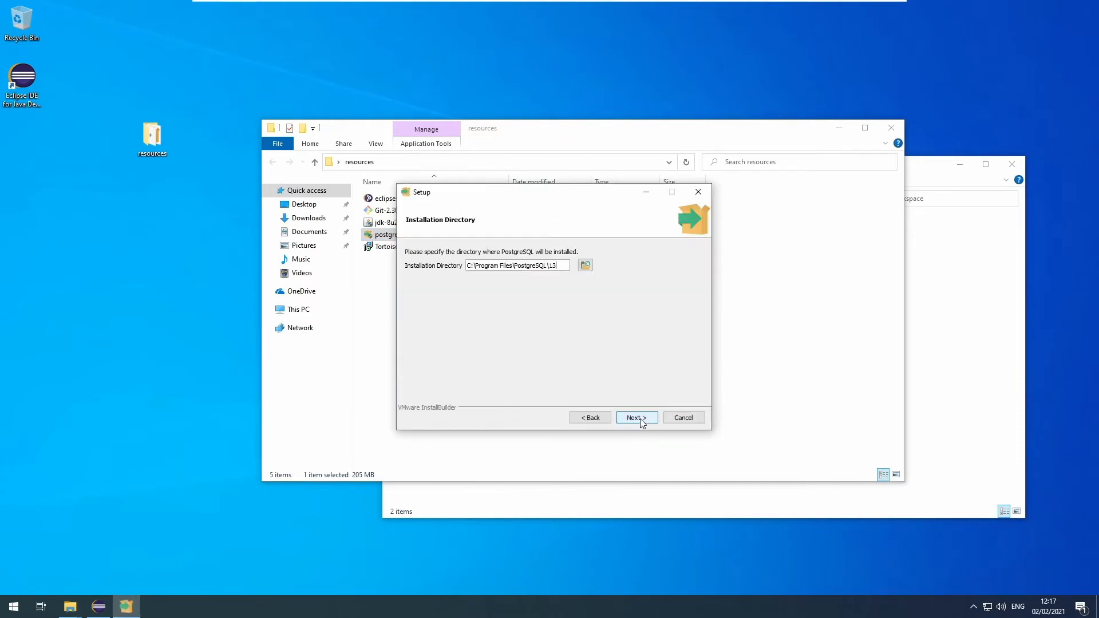
# Keep the default install and data directories and set the superuser password.
pyautogui.click(636, 417)
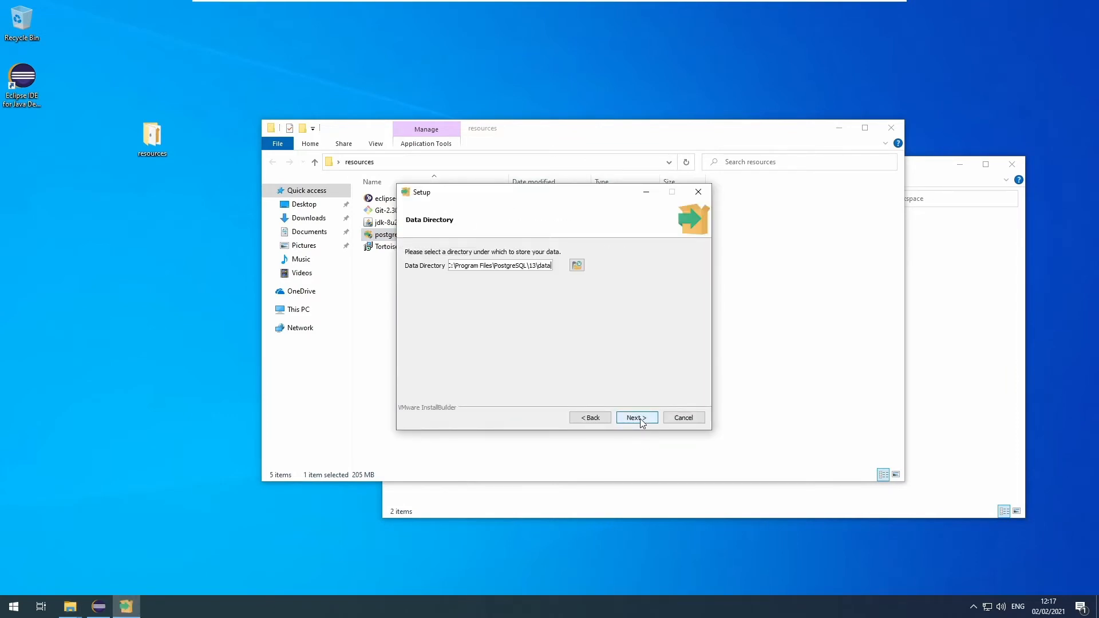
pyautogui.click(636, 417)
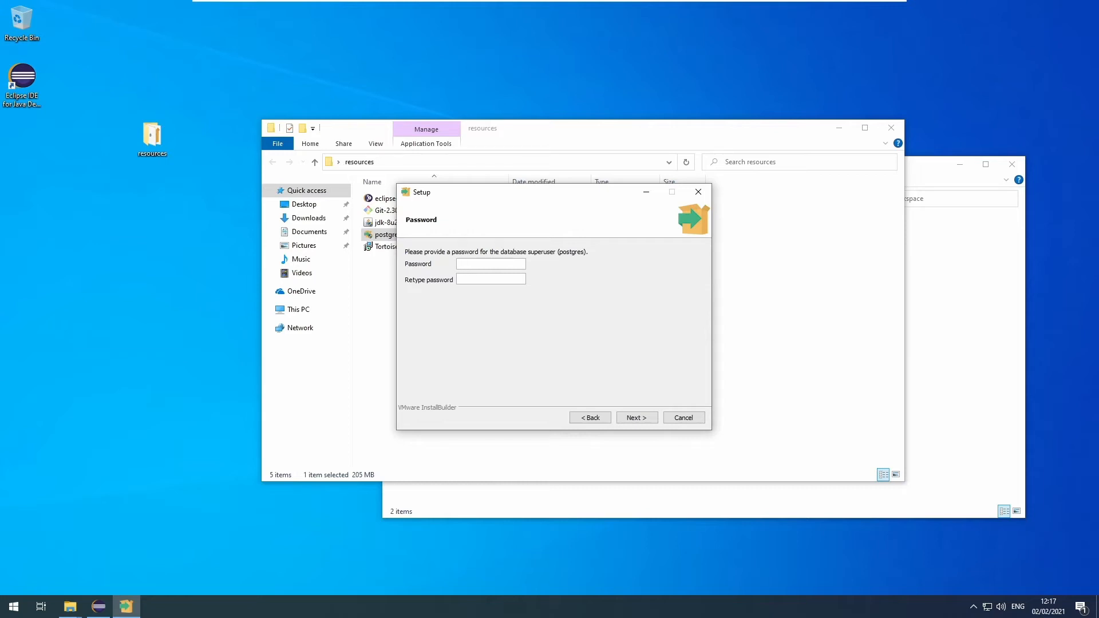
pyautogui.click(491, 264)
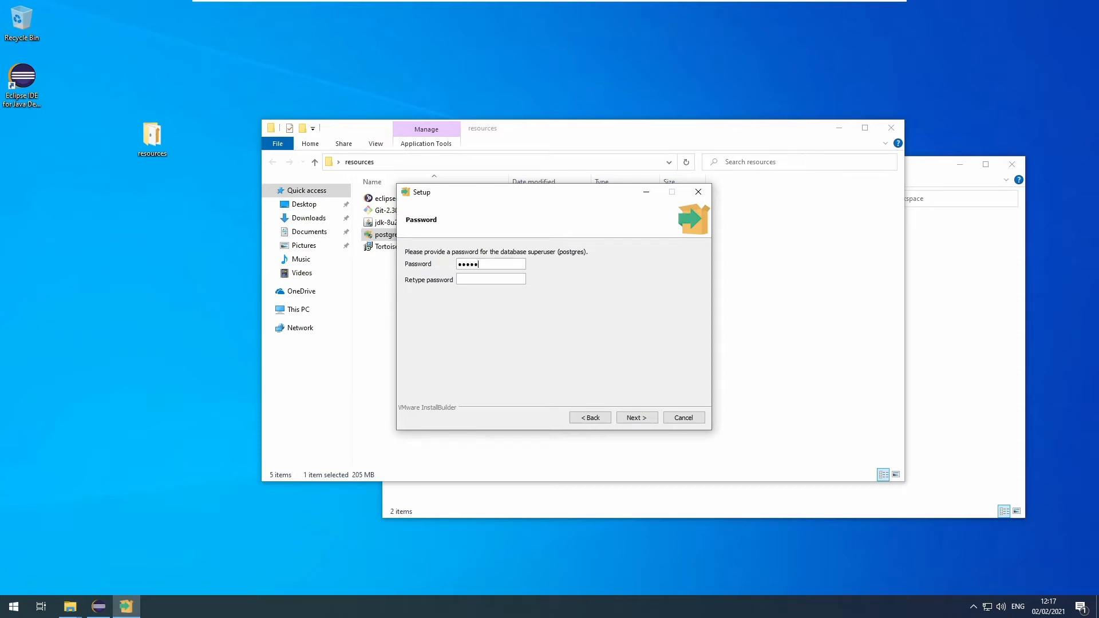
pyautogui.write('•••••')
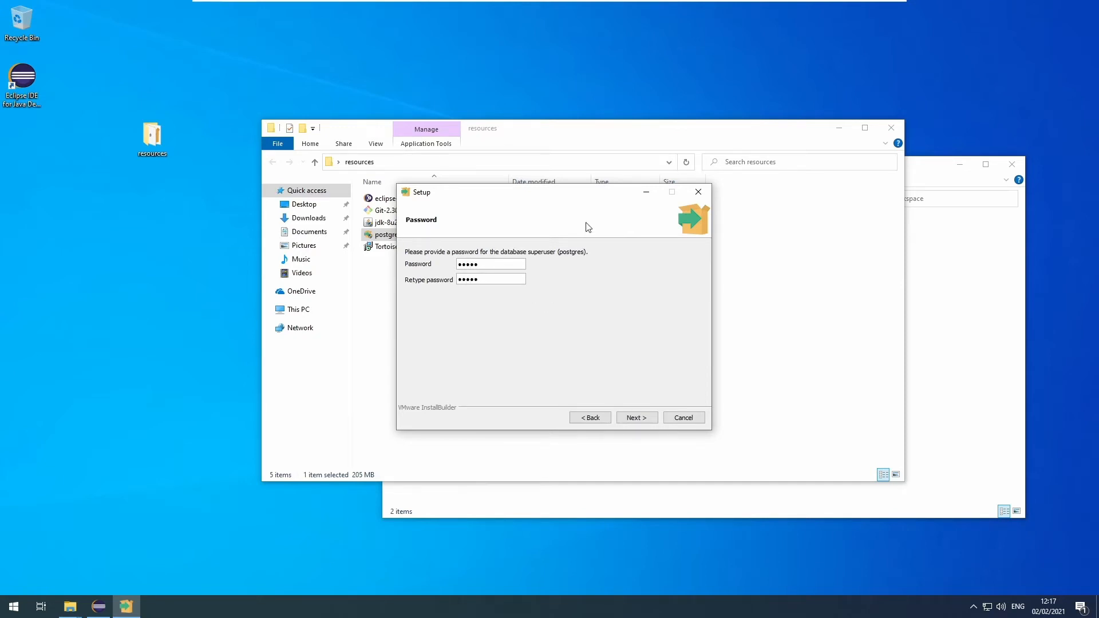
pyautogui.moveTo(657, 436)
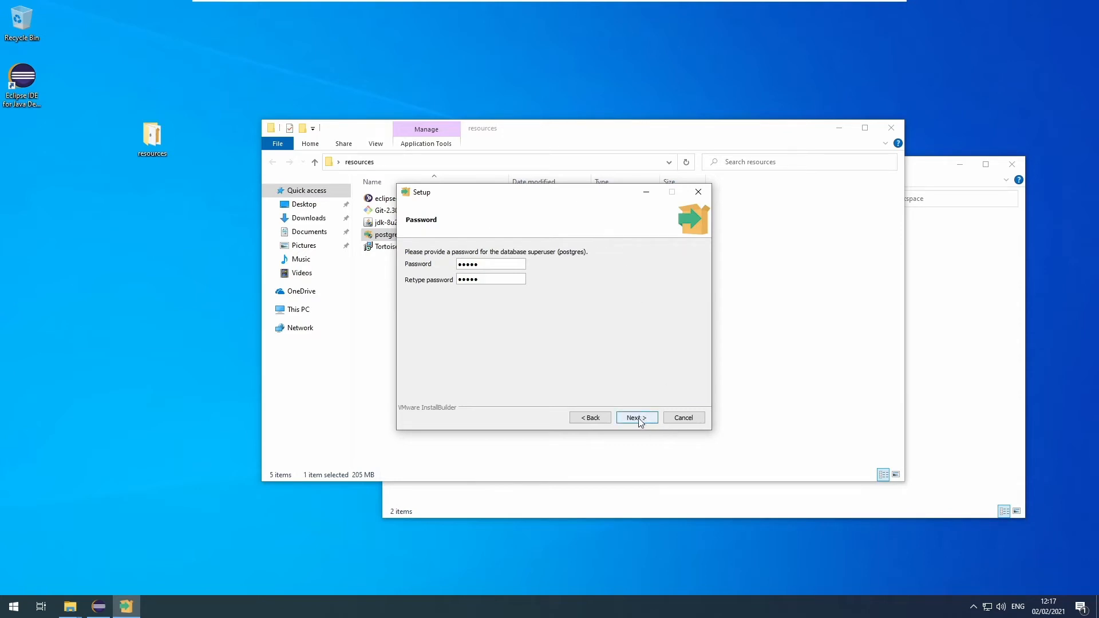
pyautogui.click(636, 417)
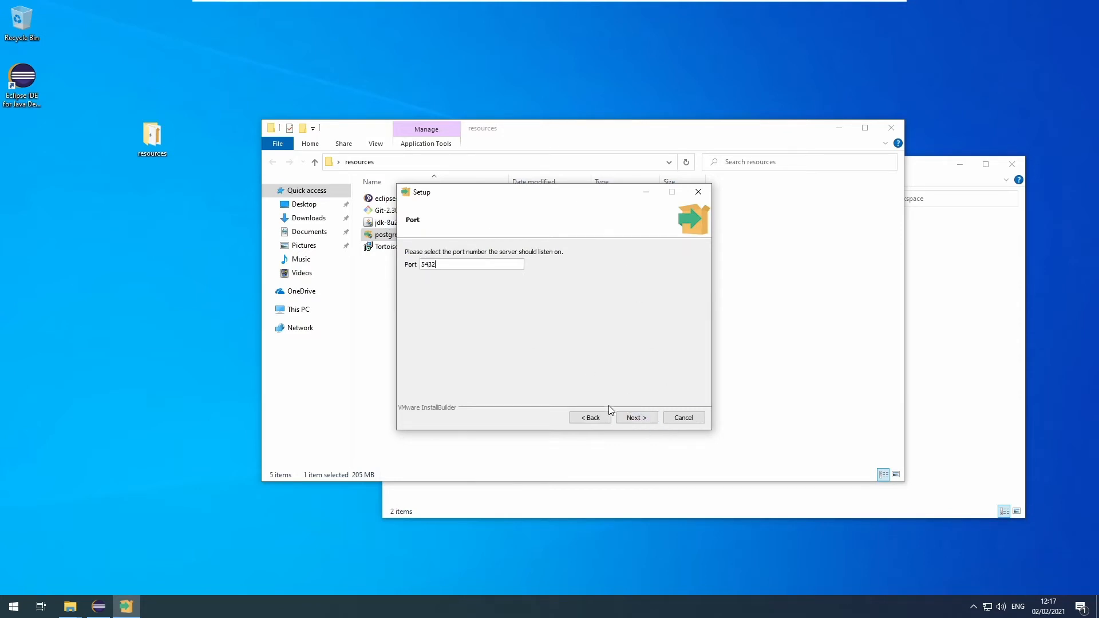
# Keep port 5432, install PostgreSQL 13 and finish without launching Stack Builder.
pyautogui.click(635, 418)
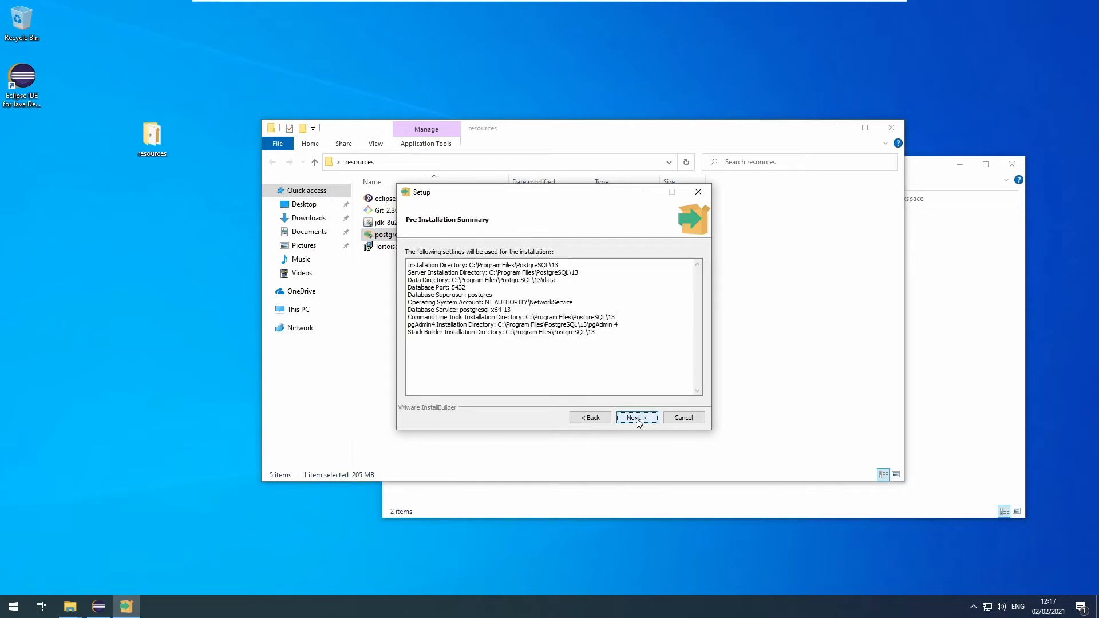
pyautogui.click(636, 417)
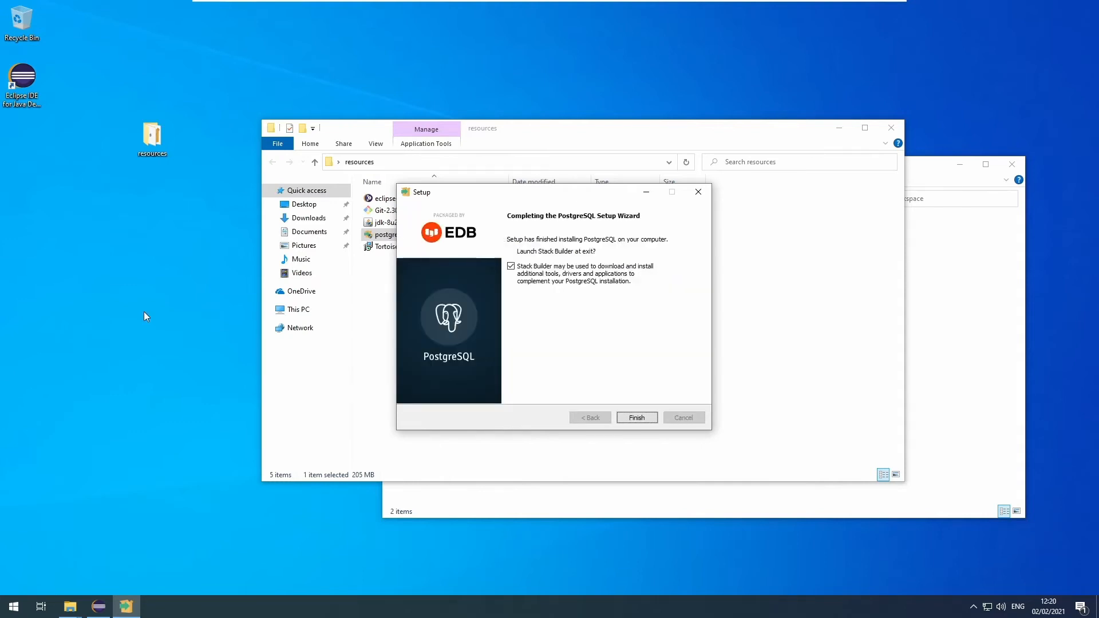
pyautogui.click(511, 266)
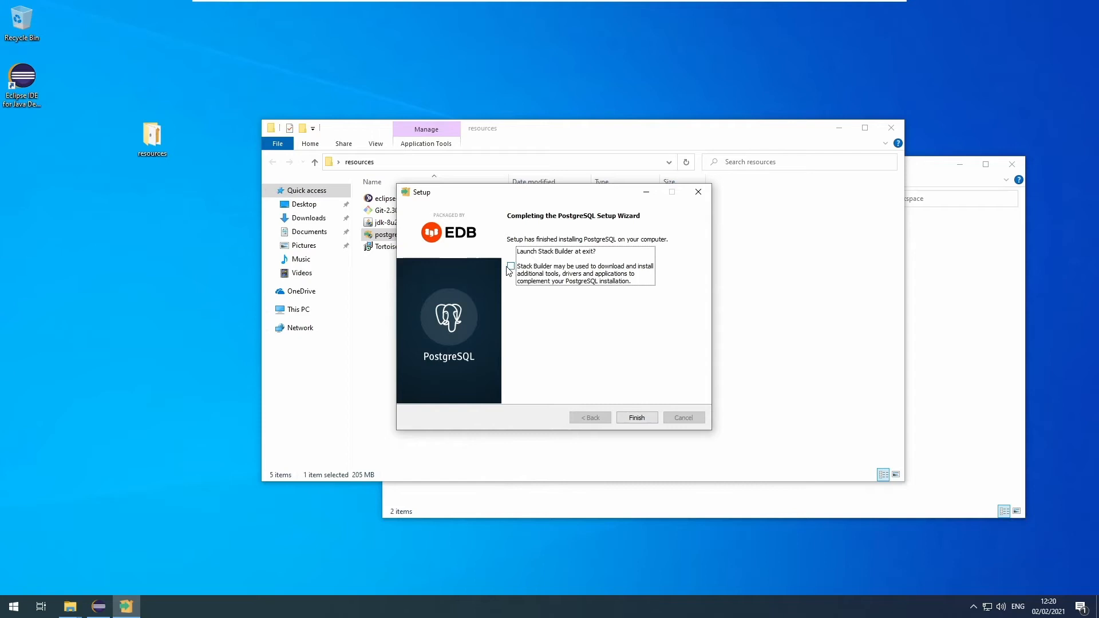
pyautogui.click(635, 417)
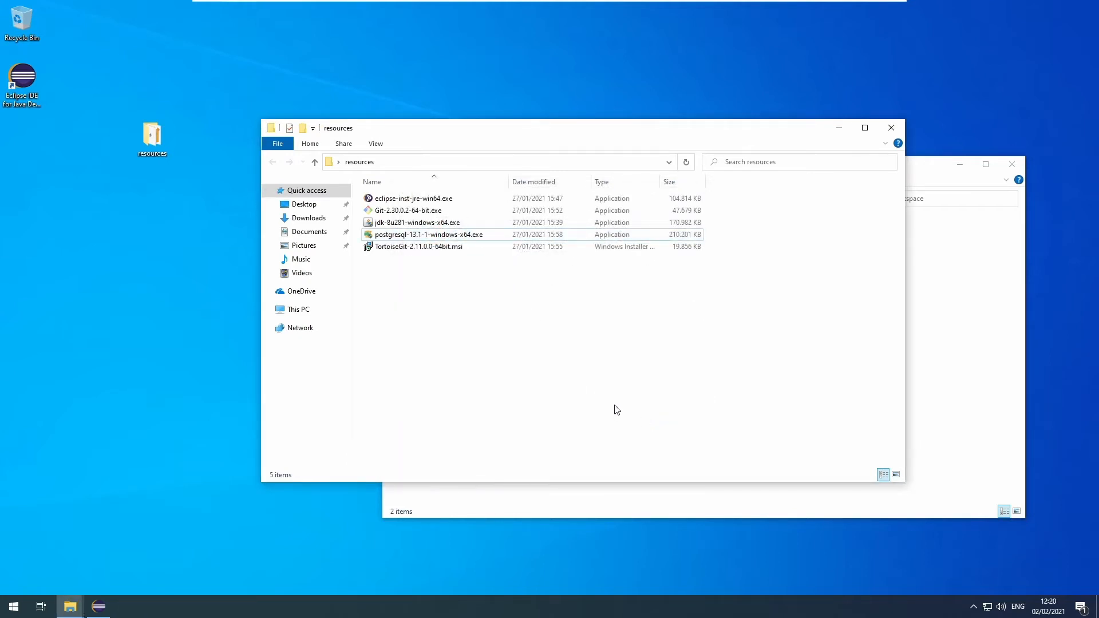
pyautogui.moveTo(638, 406)
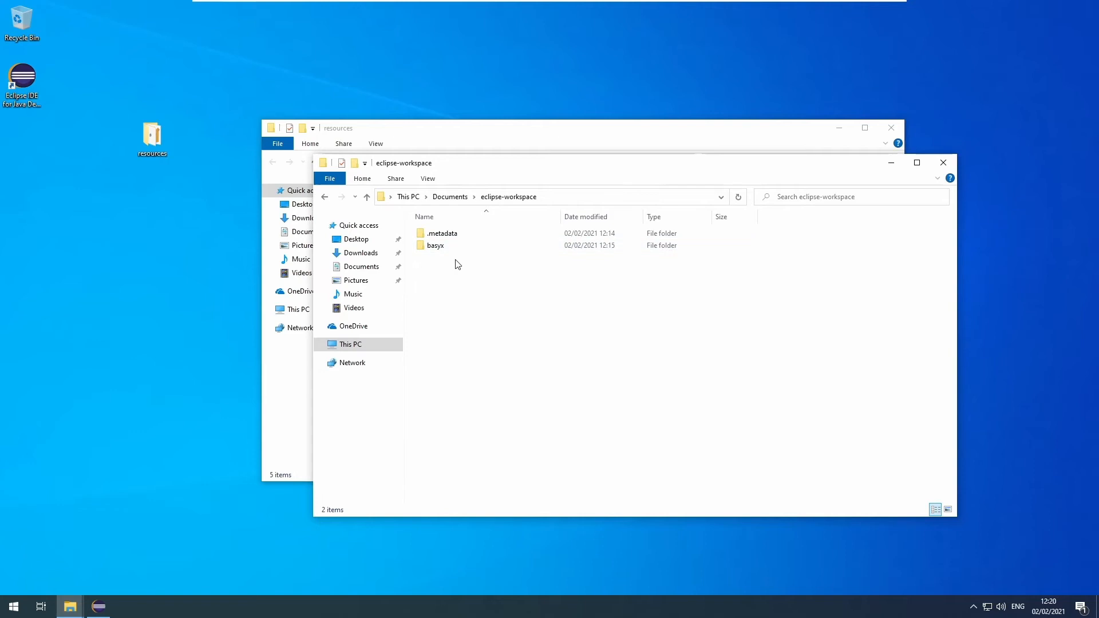
pyautogui.moveTo(437, 245)
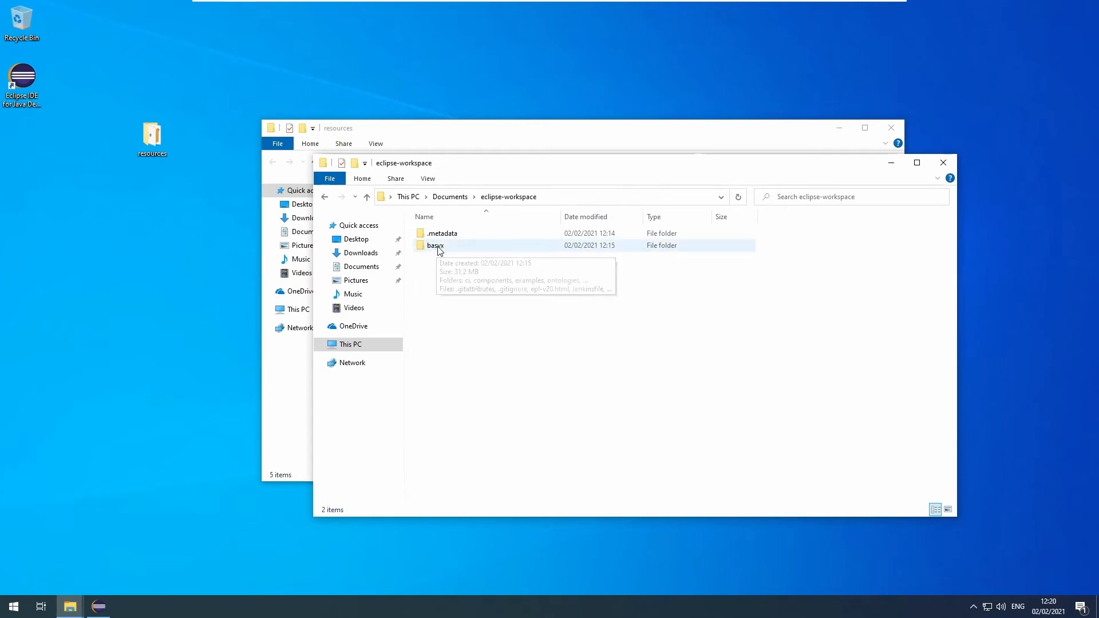
# Browse into basyx\ci\sql and bring up the context menu for setup_postgres.sql.
pyautogui.doubleClick(435, 245)
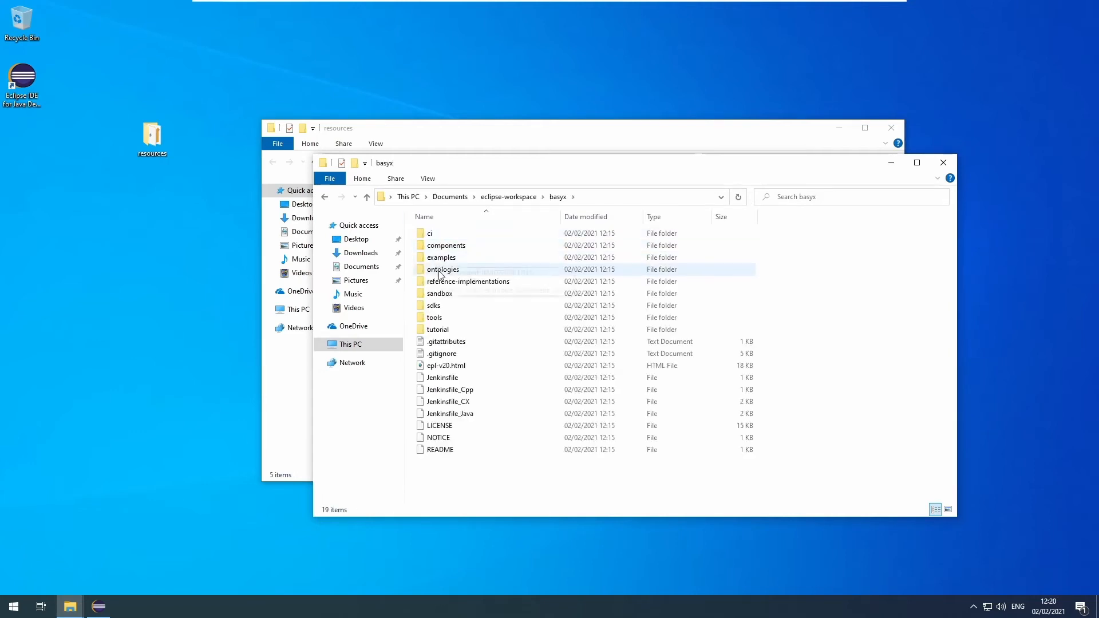
pyautogui.doubleClick(429, 232)
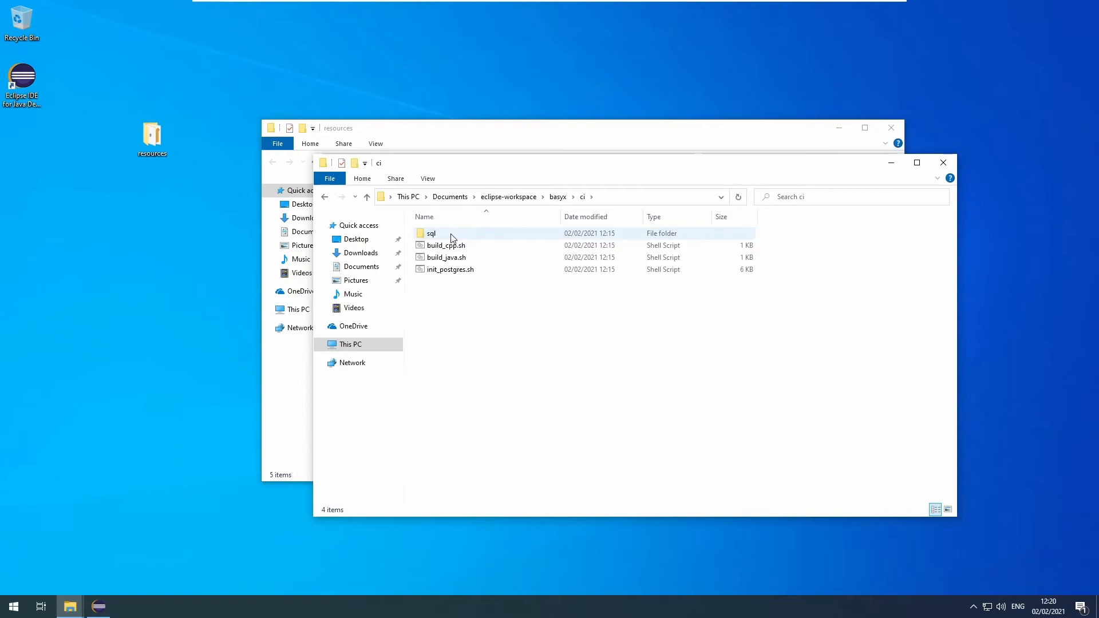
pyautogui.doubleClick(430, 233)
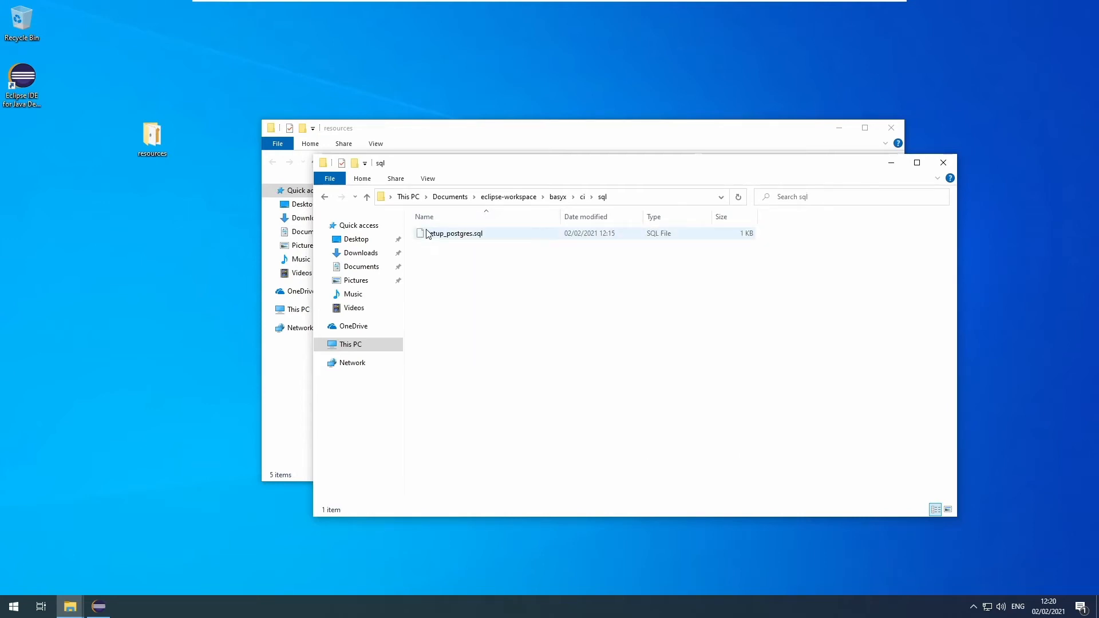
pyautogui.moveTo(483, 237)
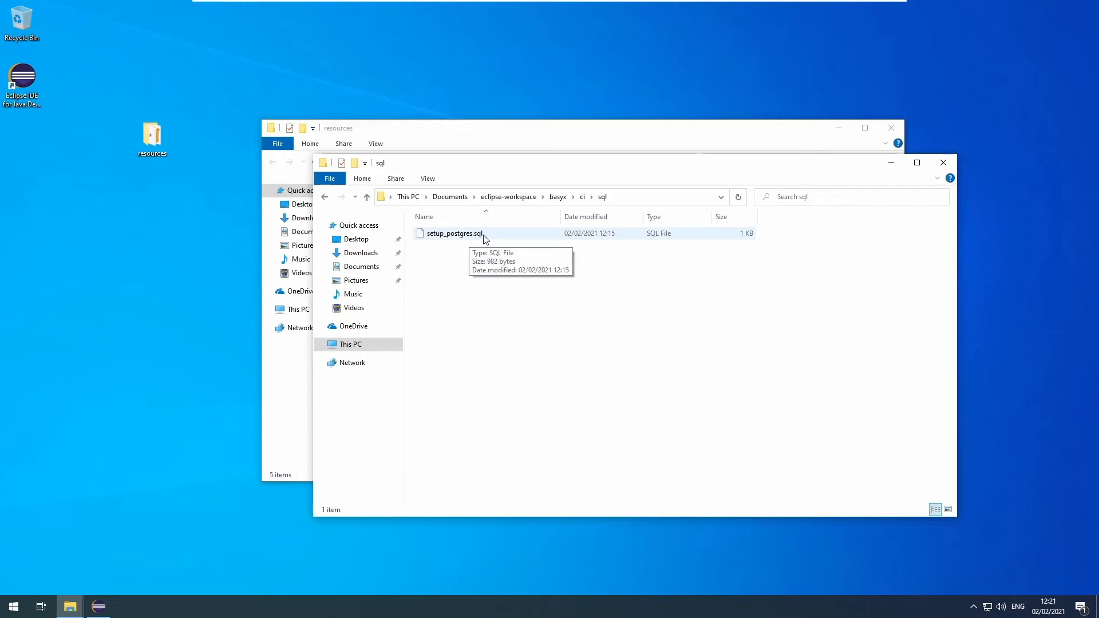
pyautogui.click(451, 234)
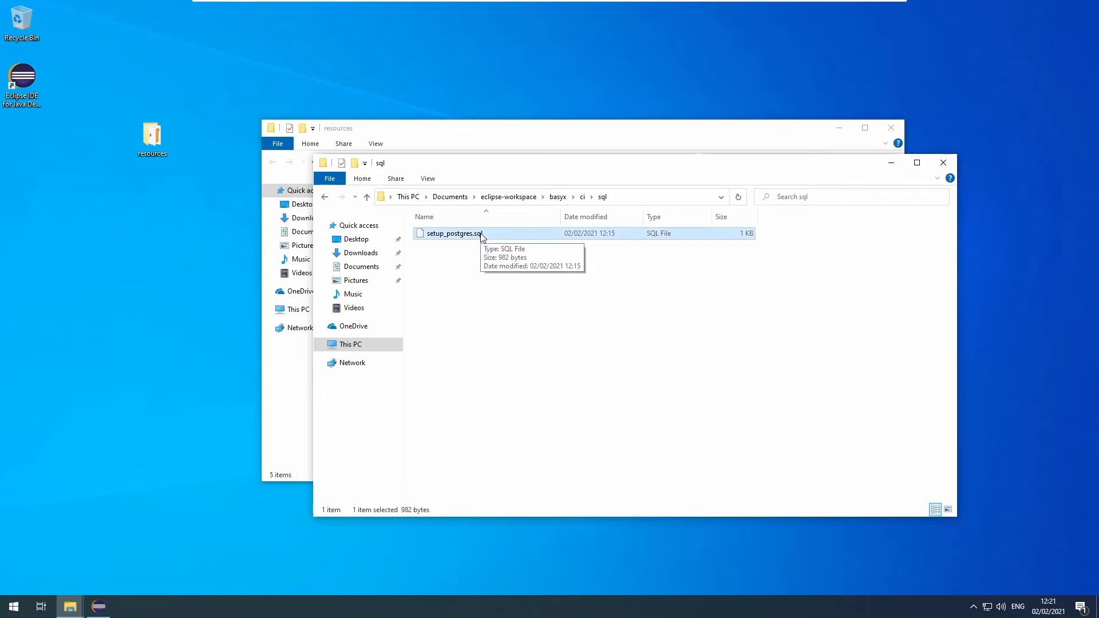
pyautogui.rightClick(452, 234)
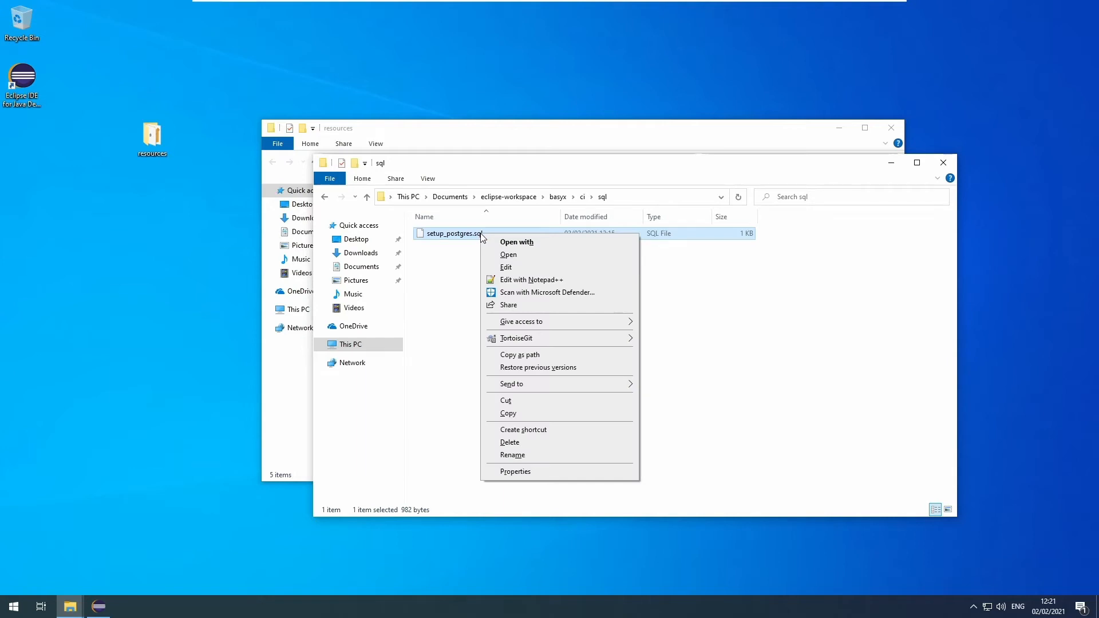
pyautogui.moveTo(565, 363)
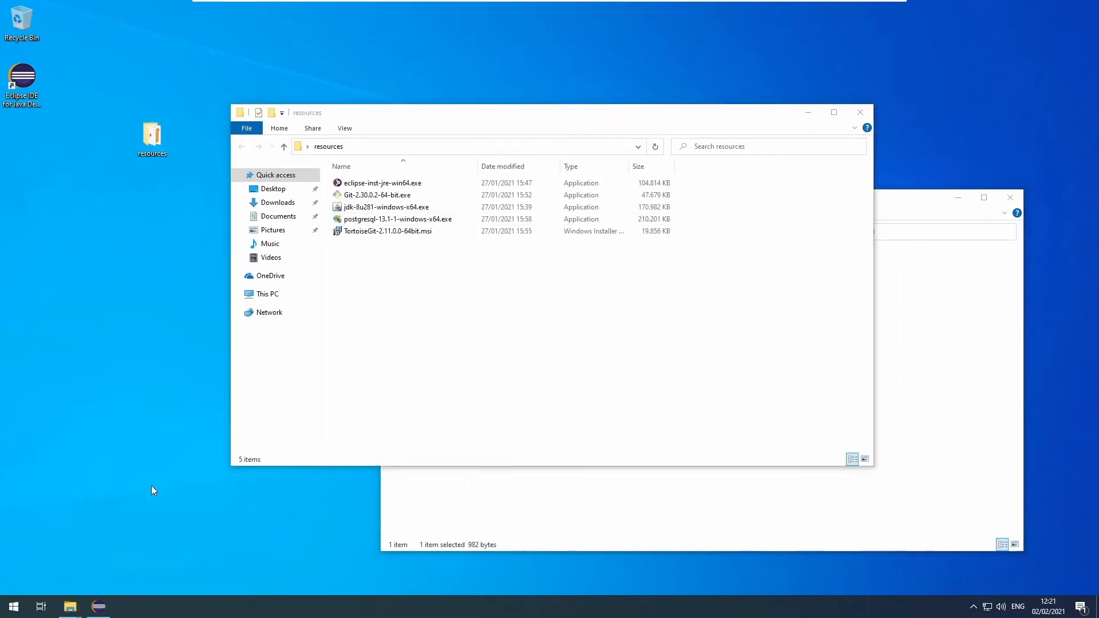
# Launch Command Prompt and change directory to the PostgreSQL 13 bin folder.
pyautogui.write('co')
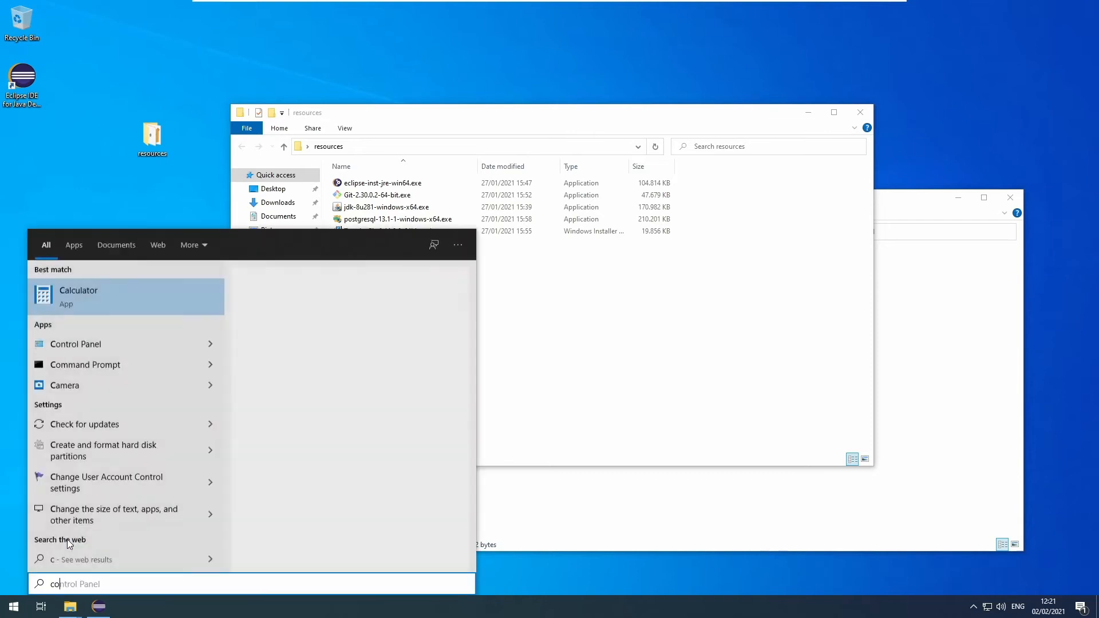
pyautogui.click(84, 365)
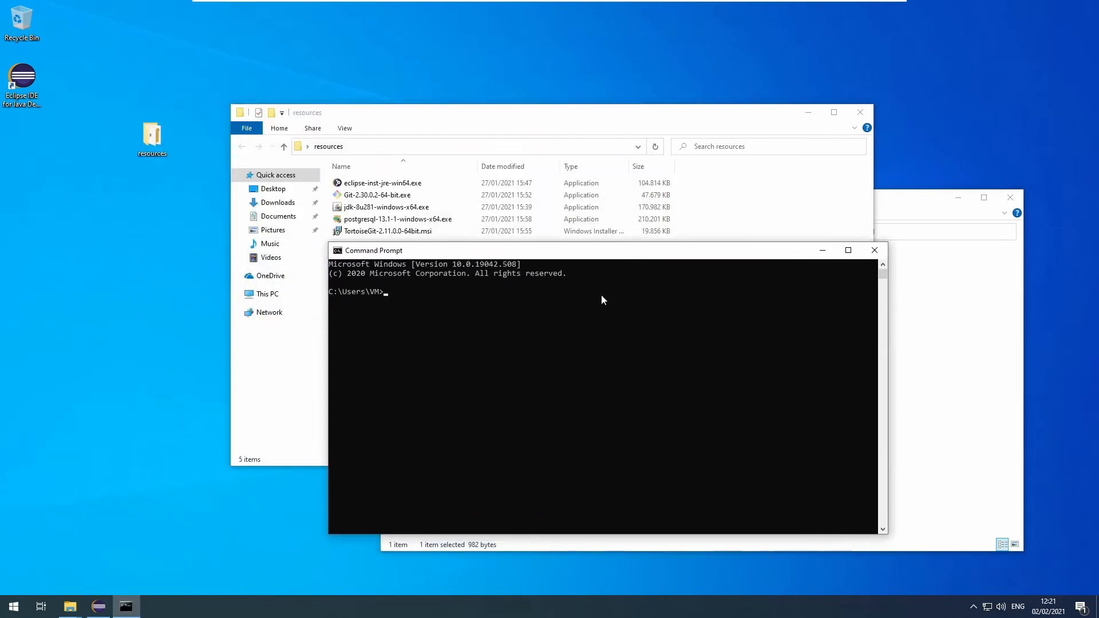
pyautogui.click(568, 351)
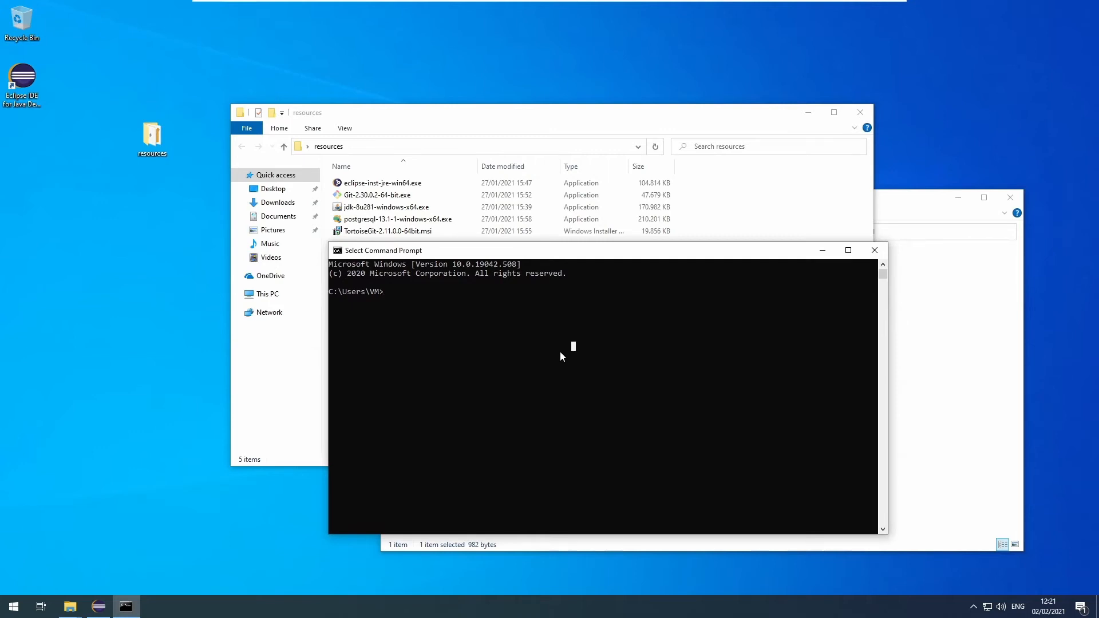
pyautogui.write('cd:')
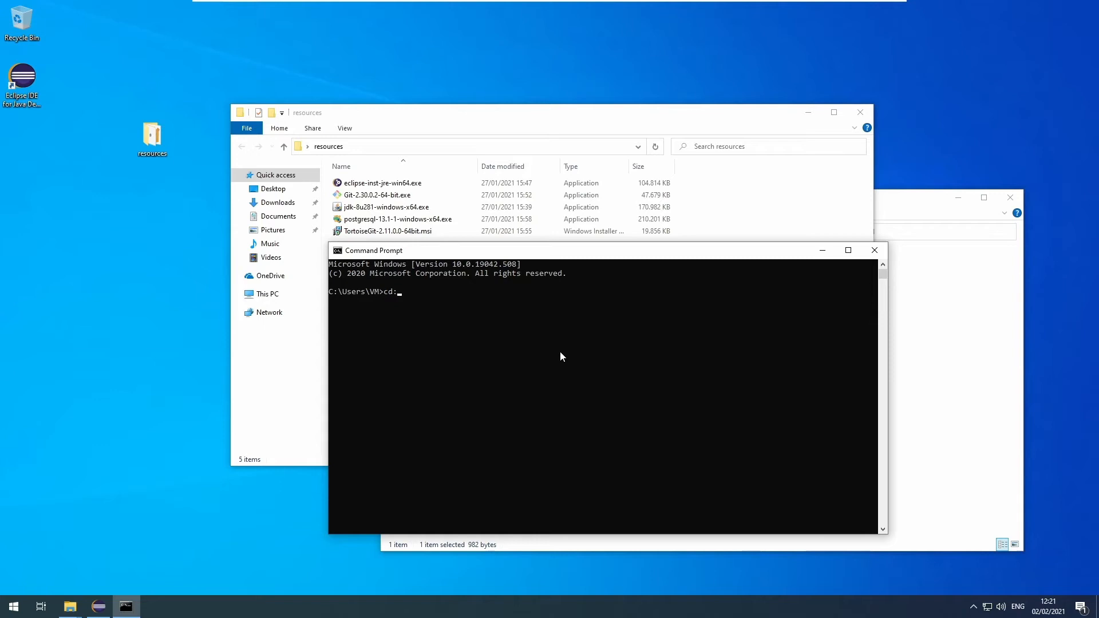
pyautogui.write('C:')
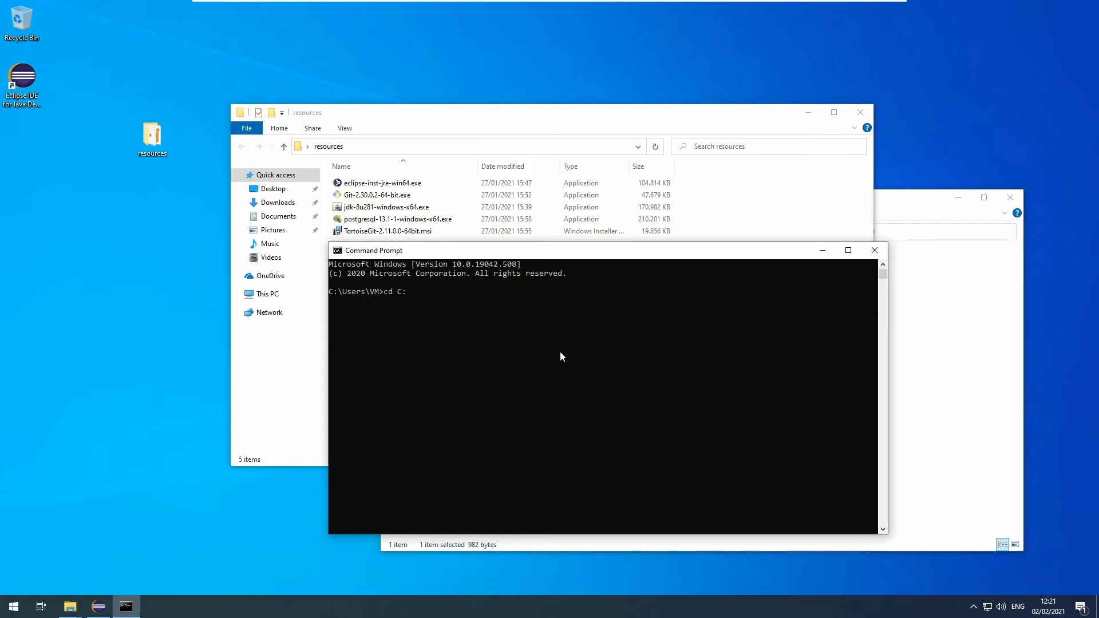
pyautogui.write('"C:\\Program Files"')
pyautogui.write('cd P')
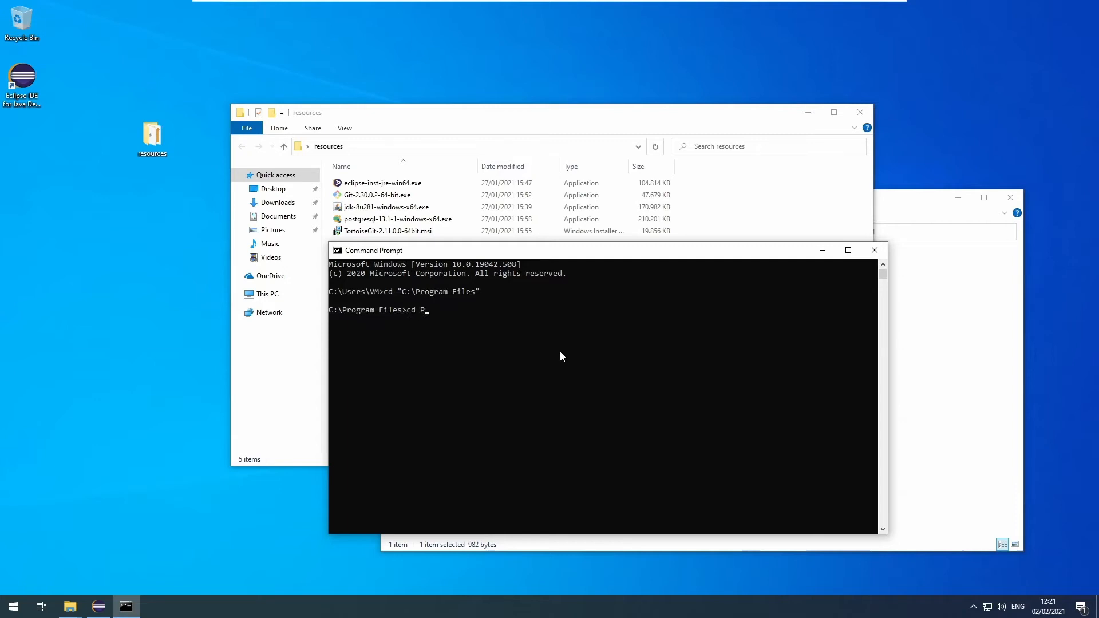
pyautogui.write('ostgreSQL')
pyautogui.write('cd 13')
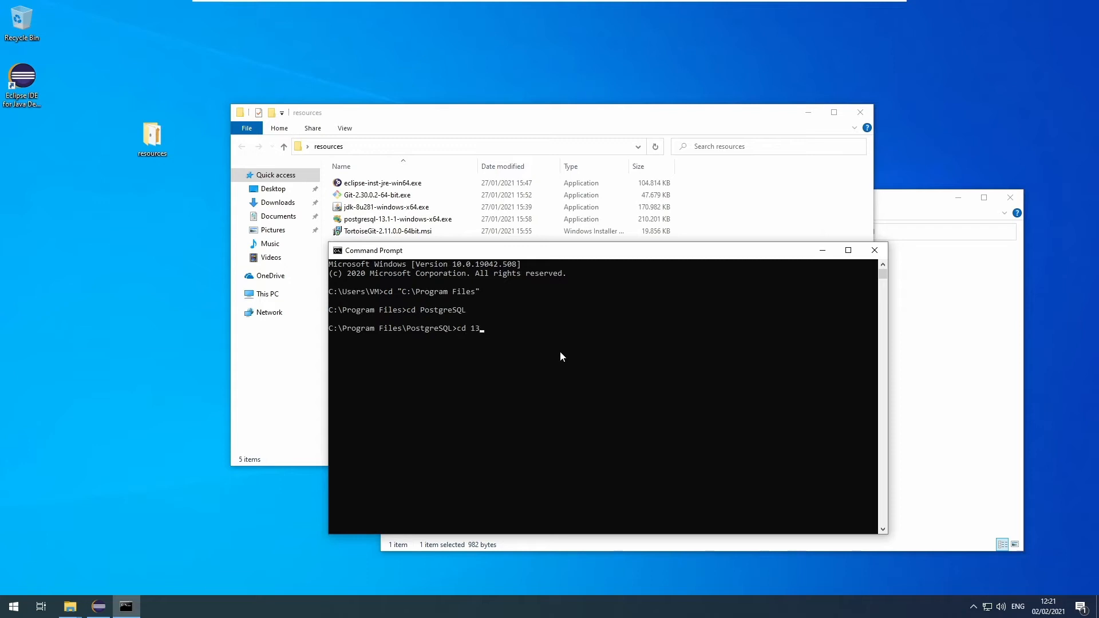
pyautogui.press('Return')
pyautogui.write('cd bin')
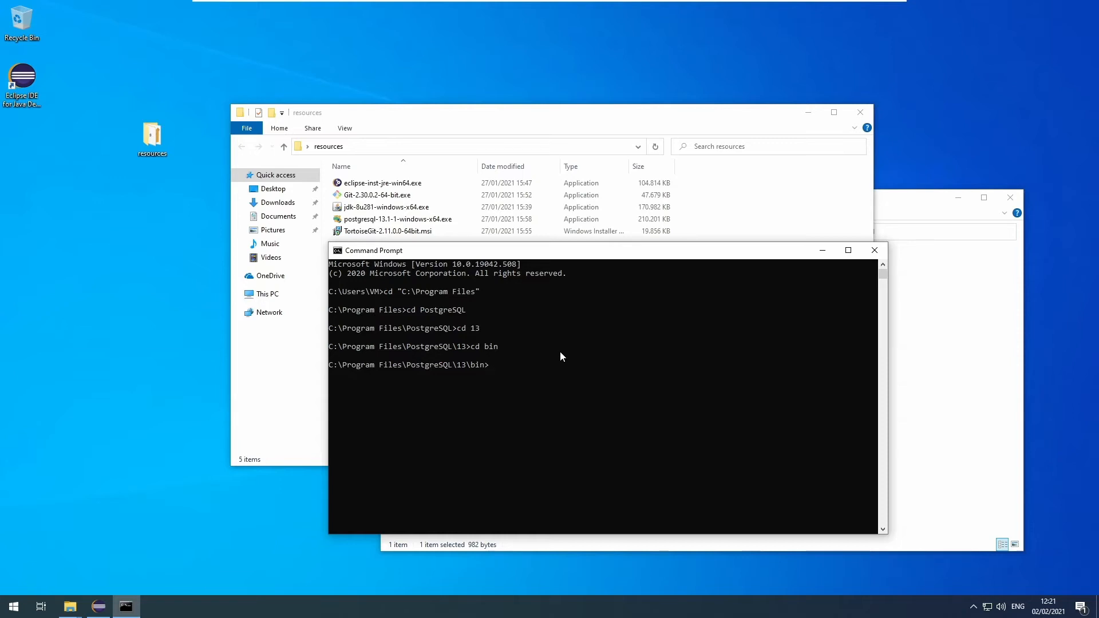
pyautogui.moveTo(617, 434)
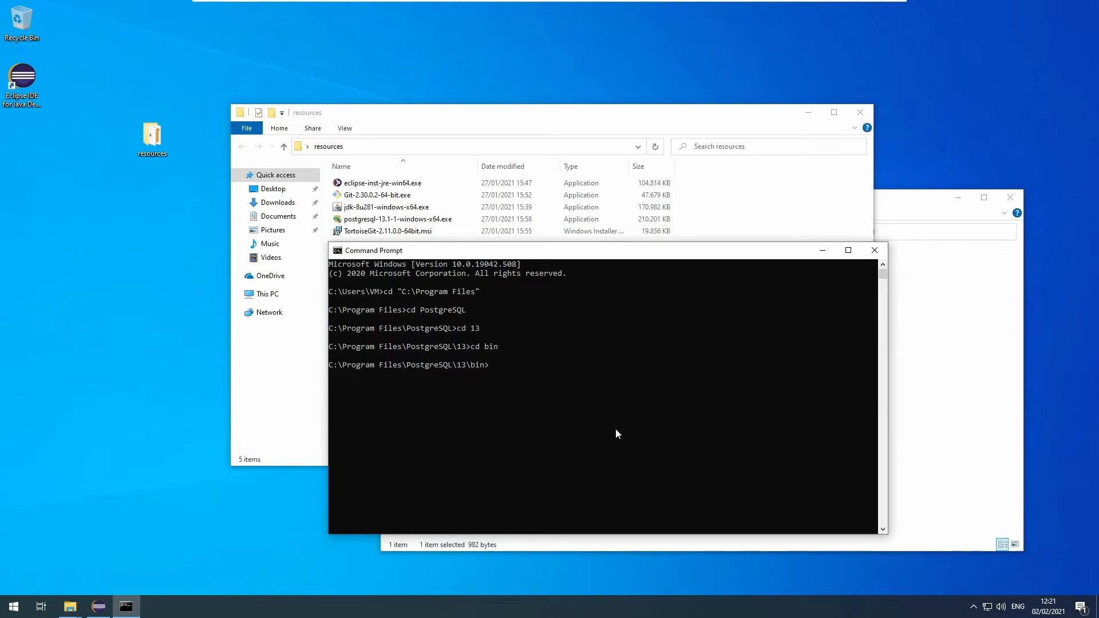
pyautogui.moveTo(449, 374)
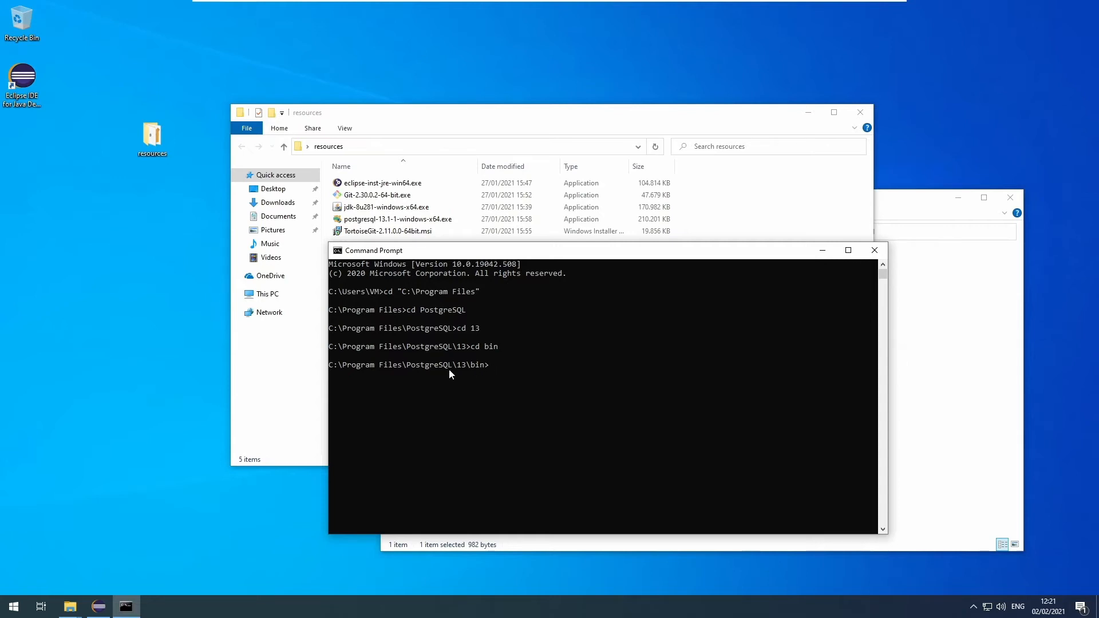
pyautogui.moveTo(527, 411)
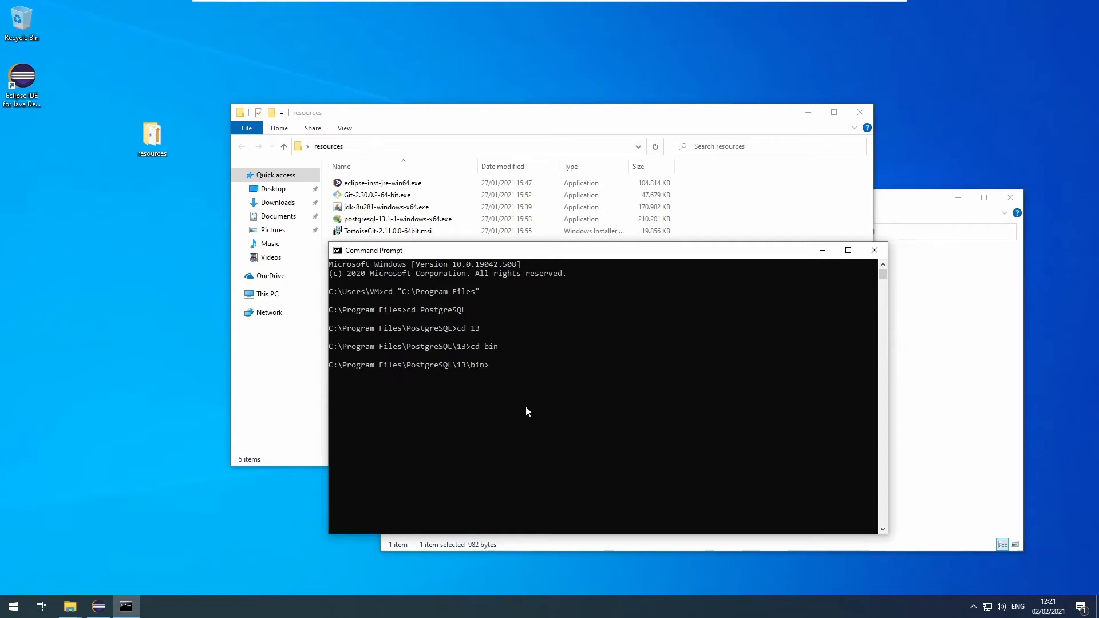
# Run psql -U postgres -f setup_postgres.sql to create the basyx-map and basyx-directory databases.
pyautogui.write('p')
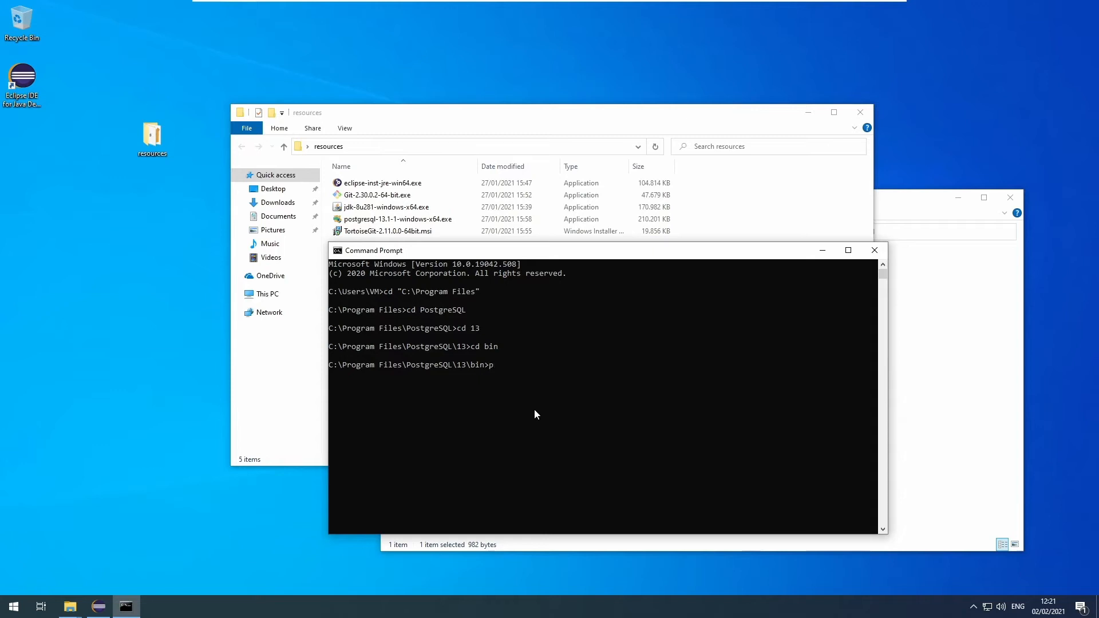
pyautogui.write('sql')
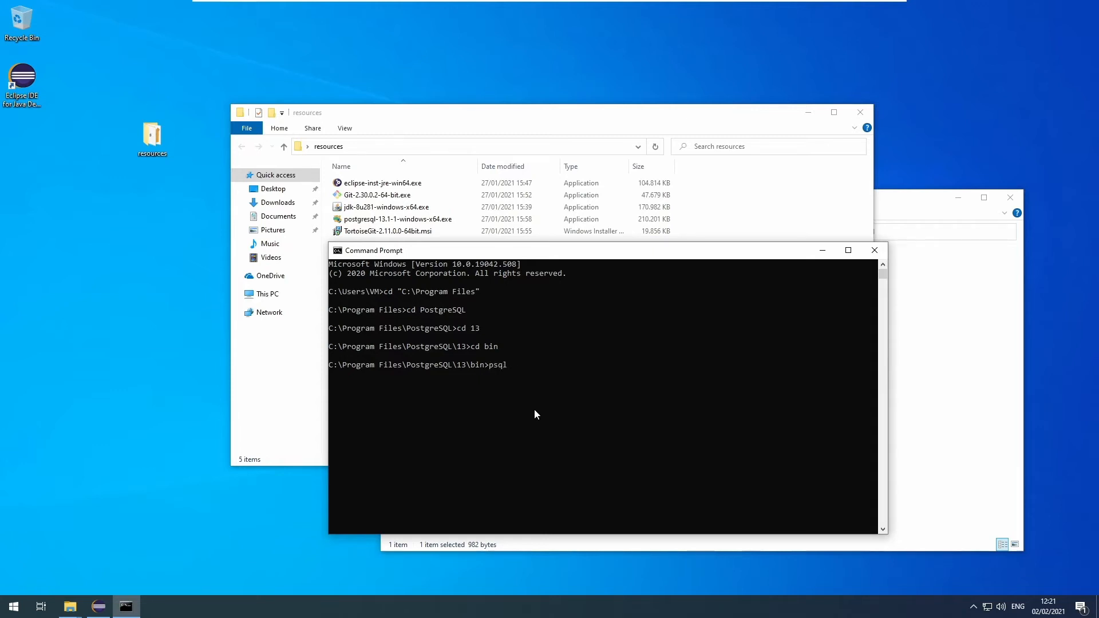
pyautogui.write('-U')
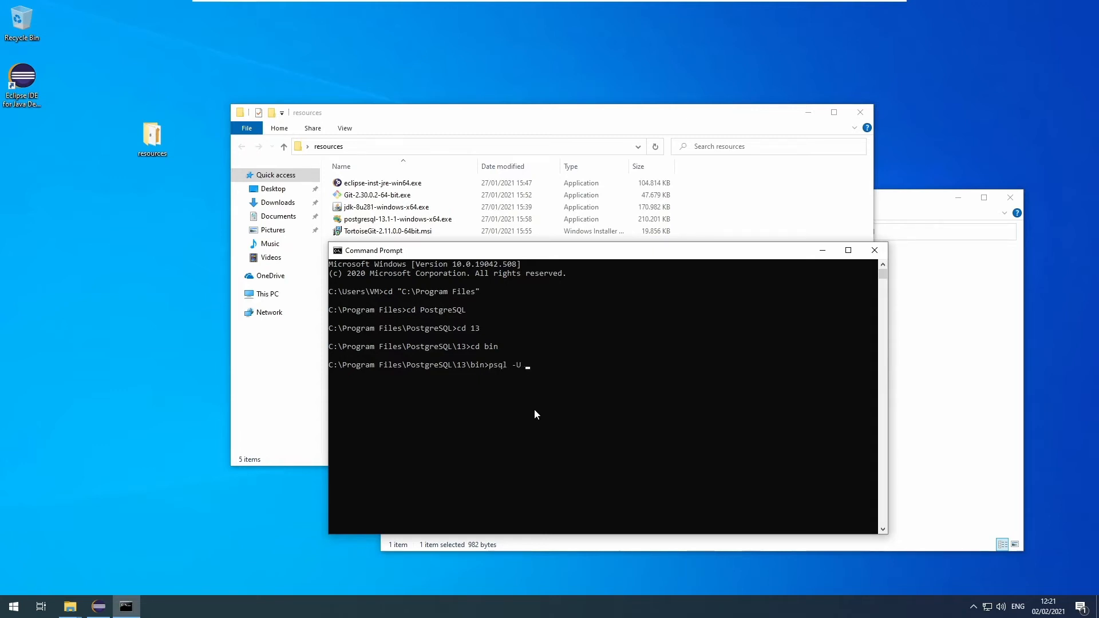
pyautogui.write('postgres')
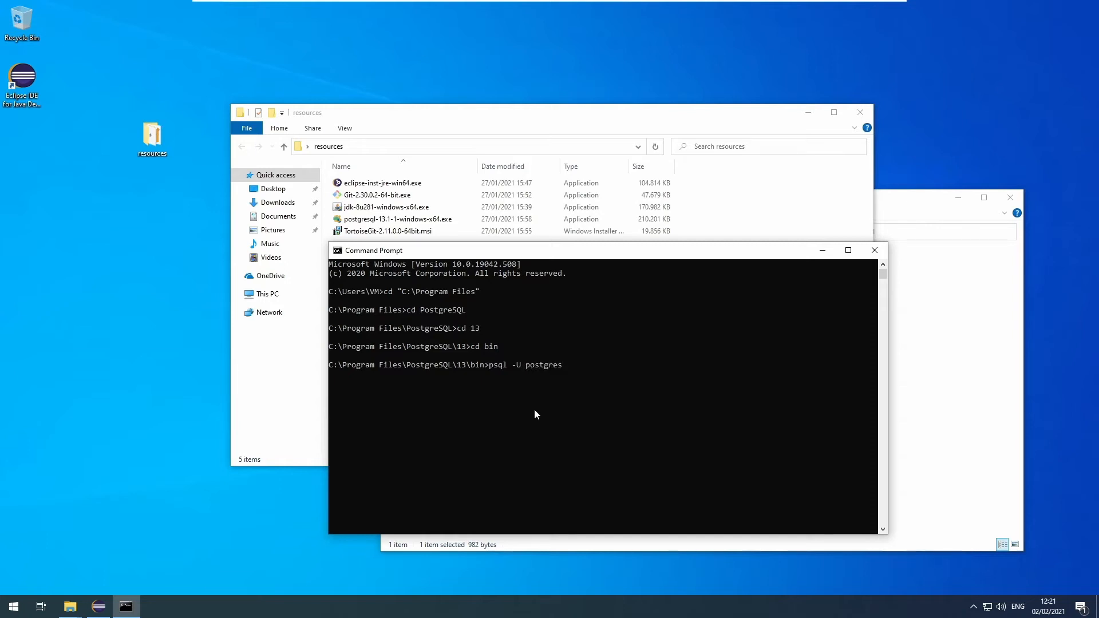
pyautogui.write('-f')
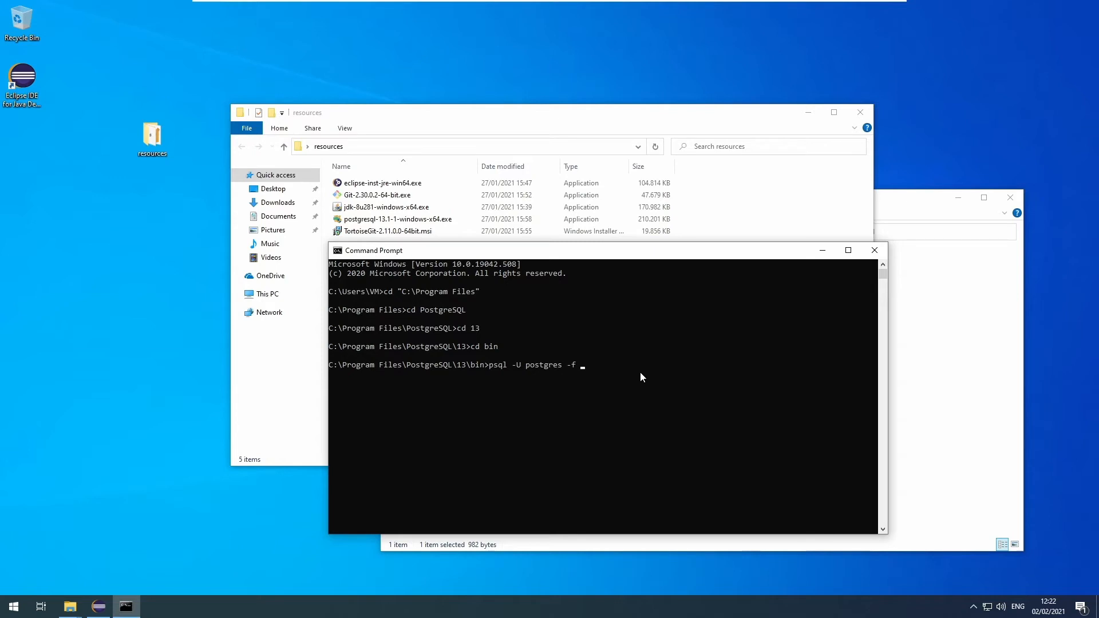
pyautogui.write('"C:\\Users\\VM\\Documents\\eclipse-workspace\\basyx\\ci\\sql\\setup_postgres.sql"')
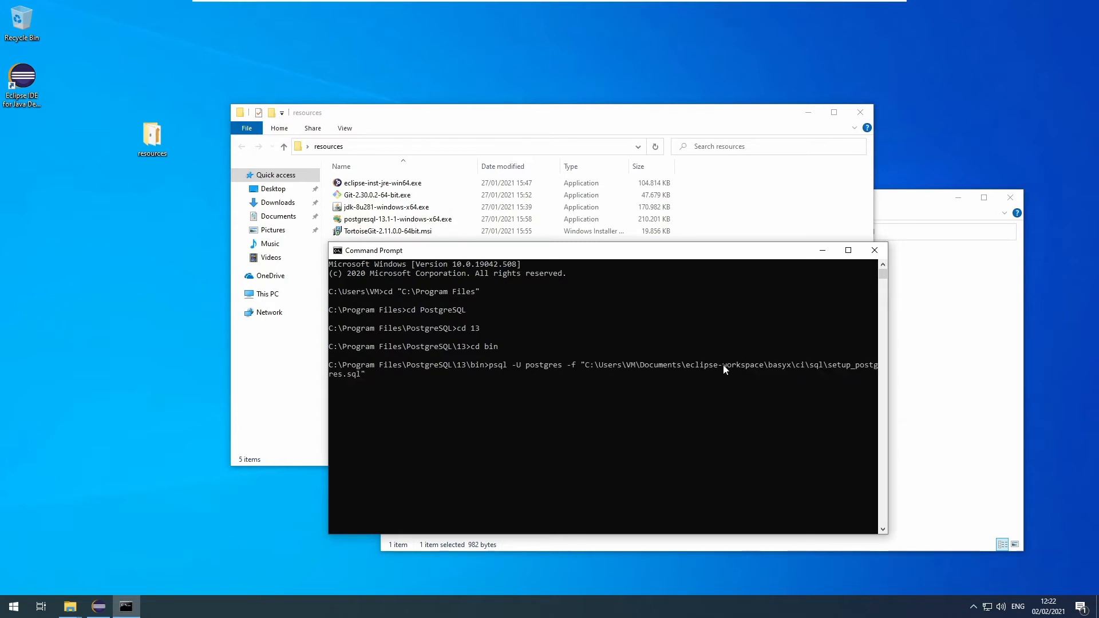
pyautogui.moveTo(792, 357)
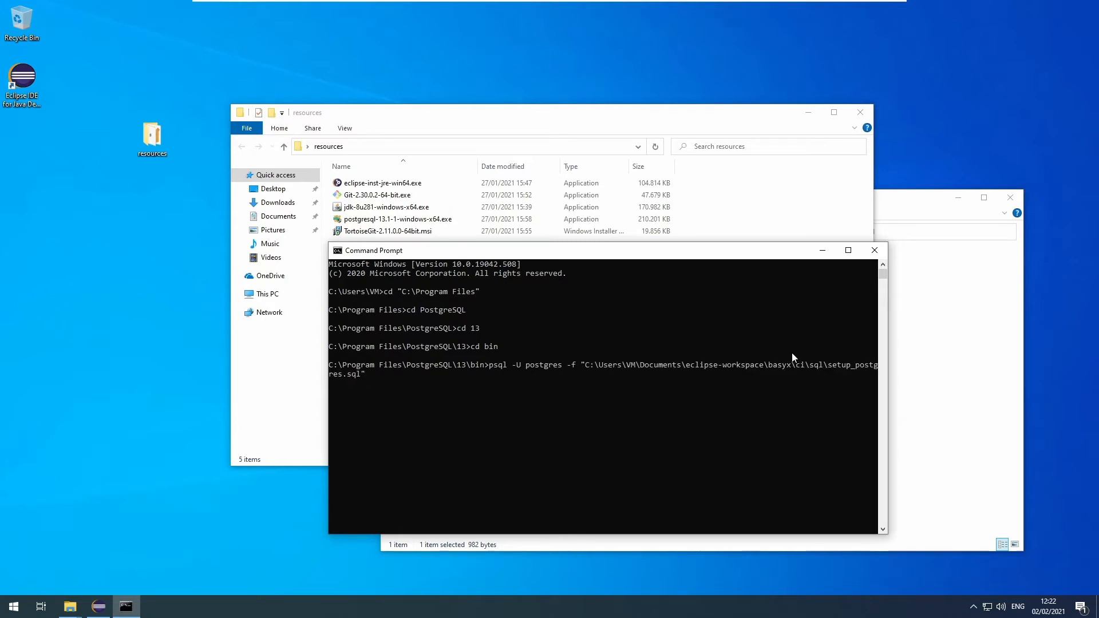
pyautogui.press('Return')
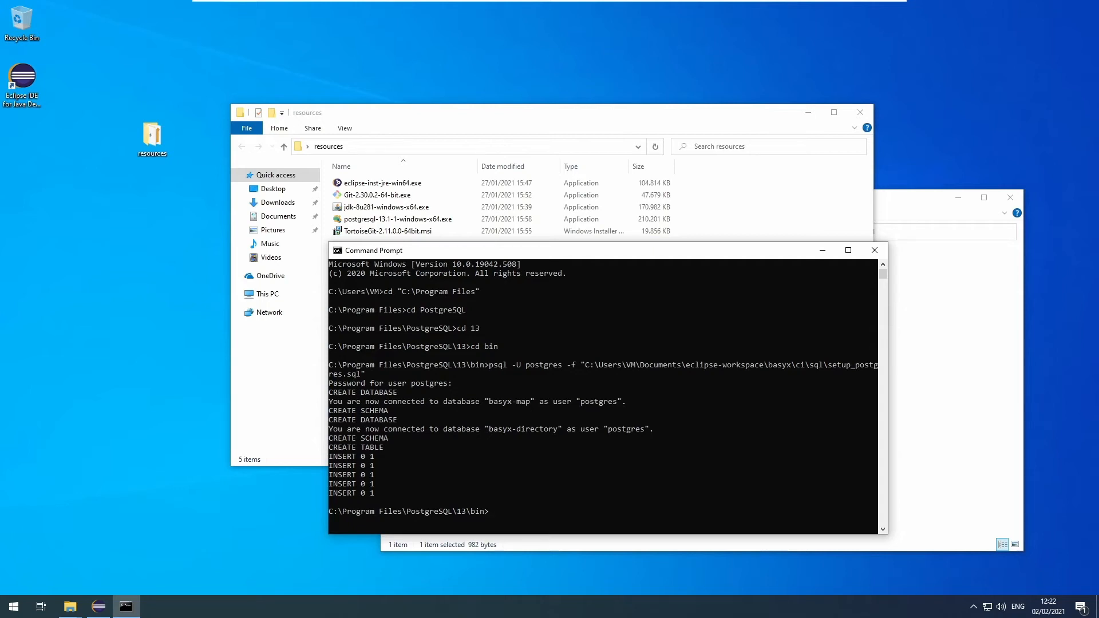
pyautogui.click(607, 415)
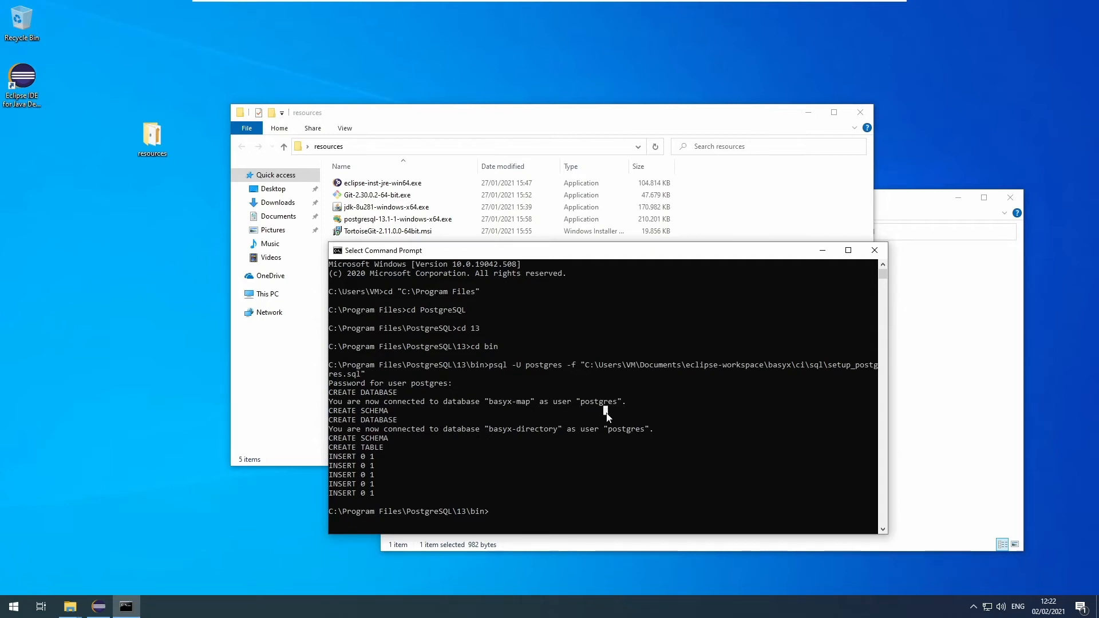
pyautogui.moveTo(598, 422)
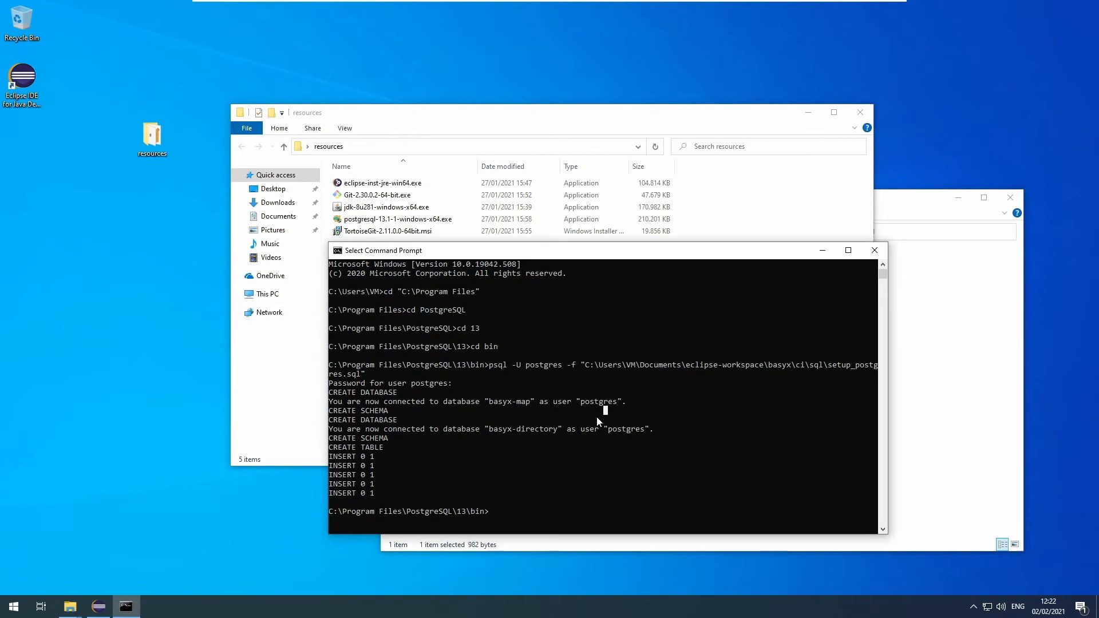
pyautogui.moveTo(917, 202)
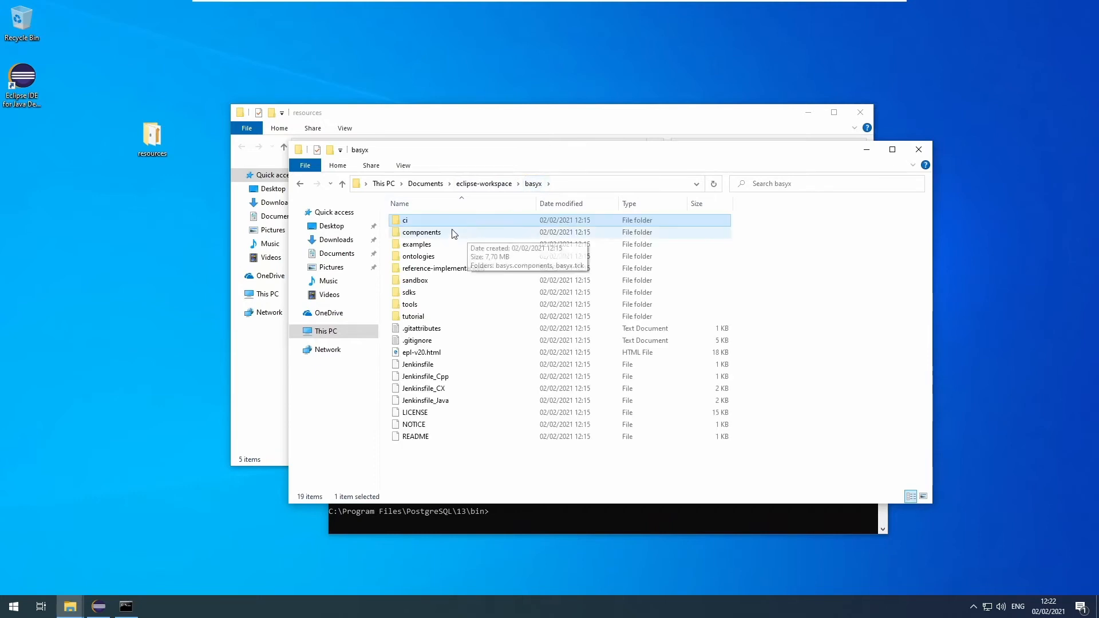
# Browse to basyx.components.registry\src\main\resources and edit sql.properties with Notepad++.
pyautogui.doubleClick(421, 233)
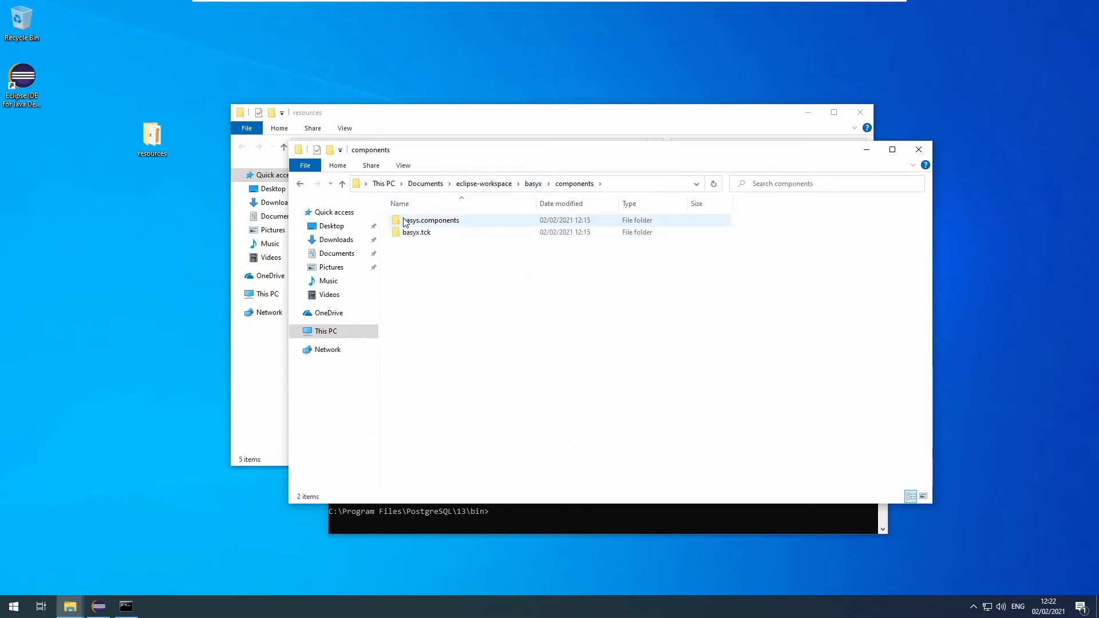
pyautogui.doubleClick(431, 220)
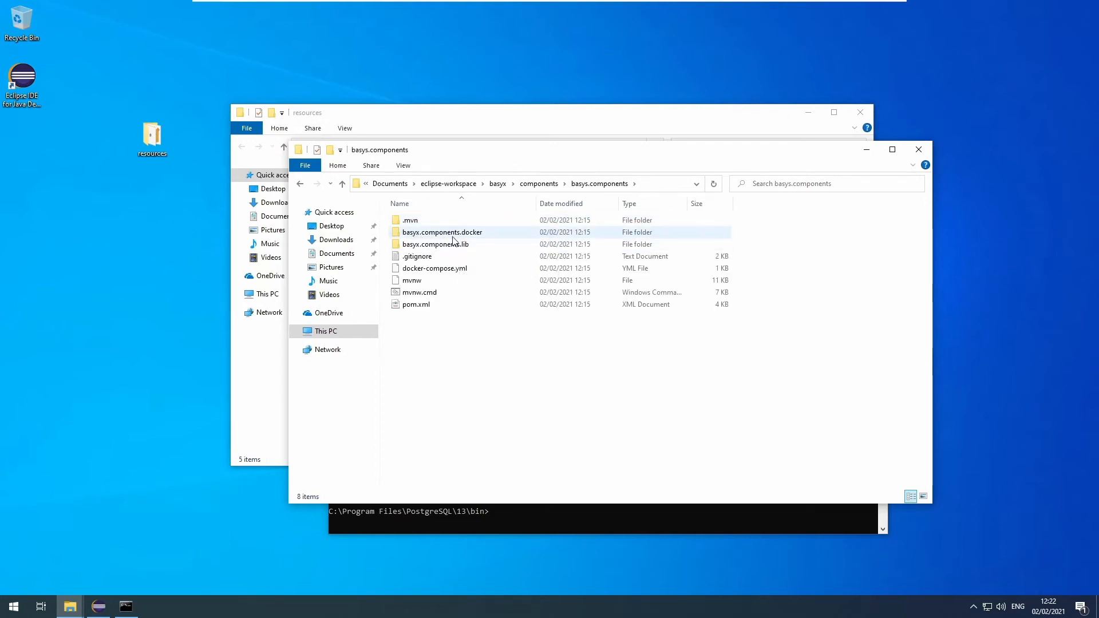
pyautogui.doubleClick(442, 233)
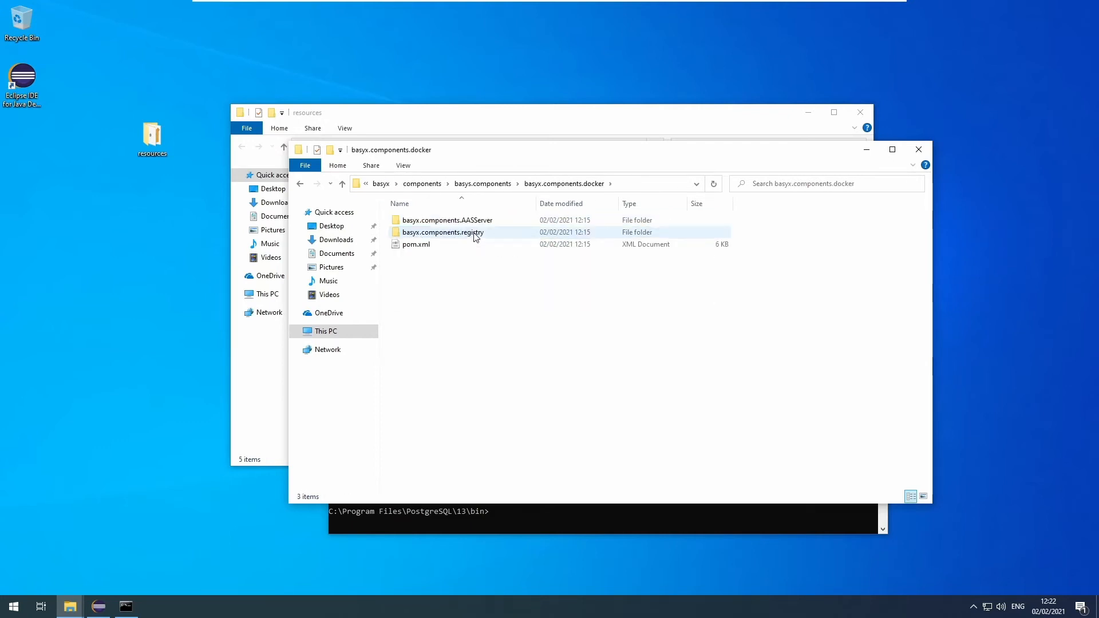
pyautogui.moveTo(443, 233)
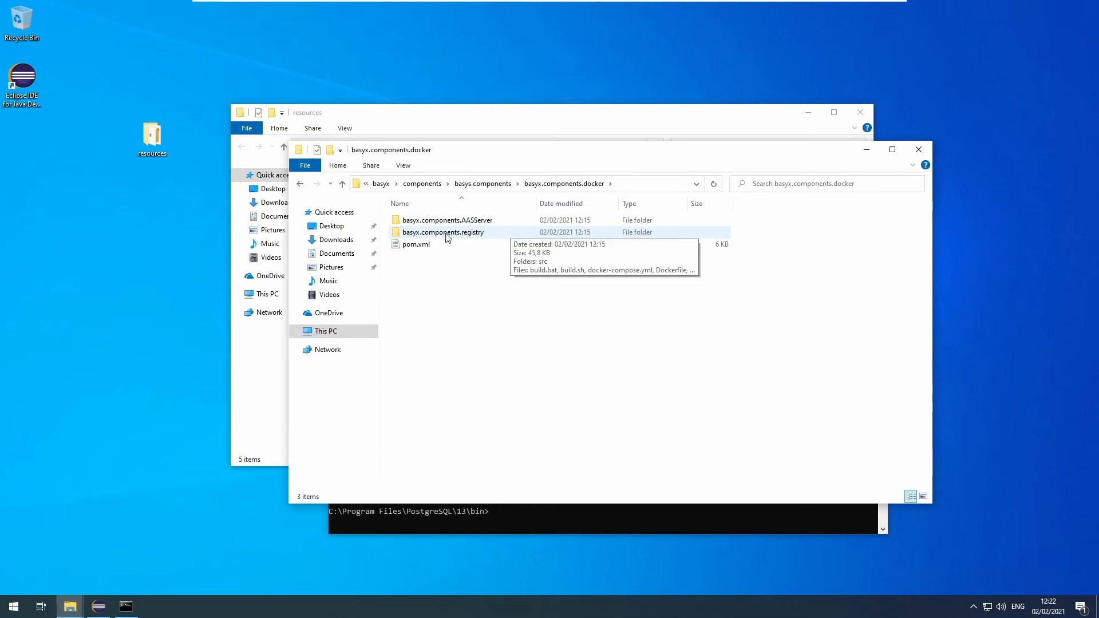
pyautogui.doubleClick(443, 233)
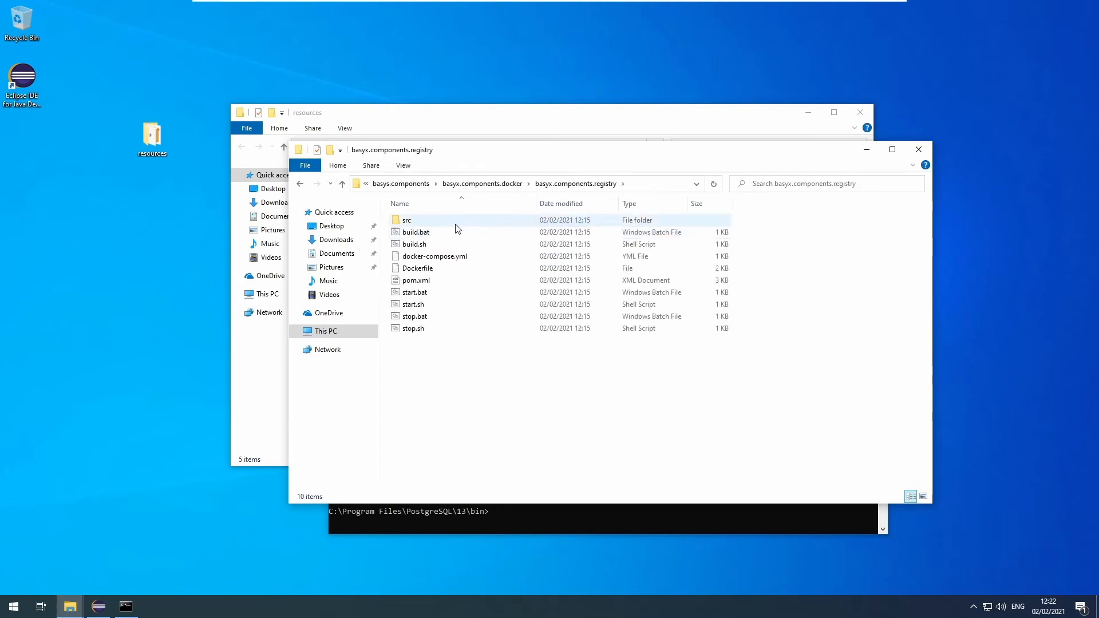
pyautogui.doubleClick(407, 220)
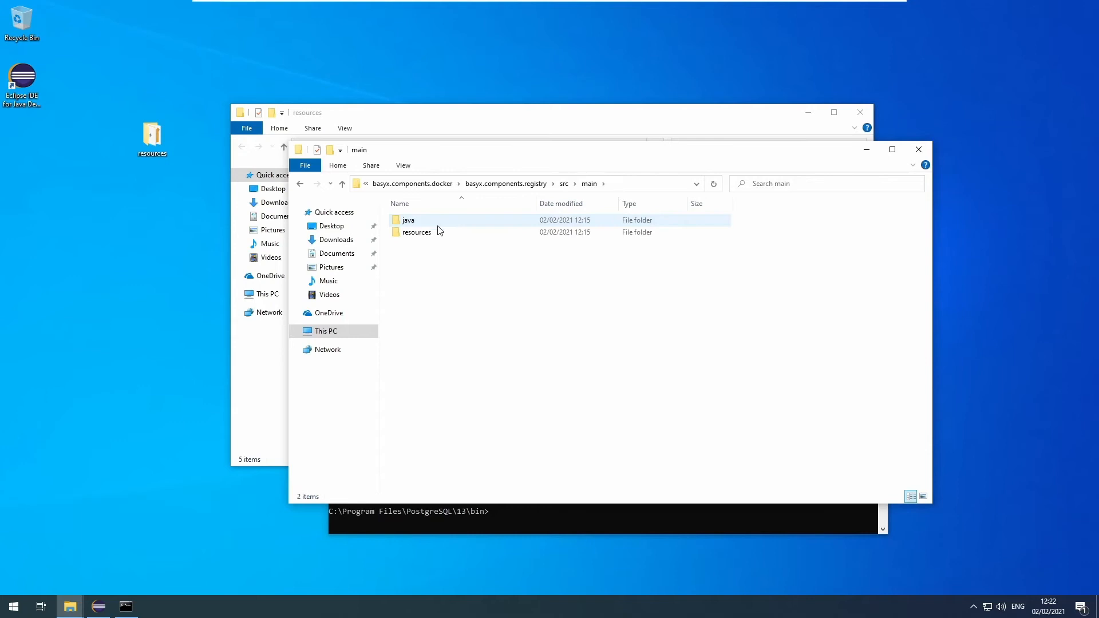
pyautogui.doubleClick(416, 232)
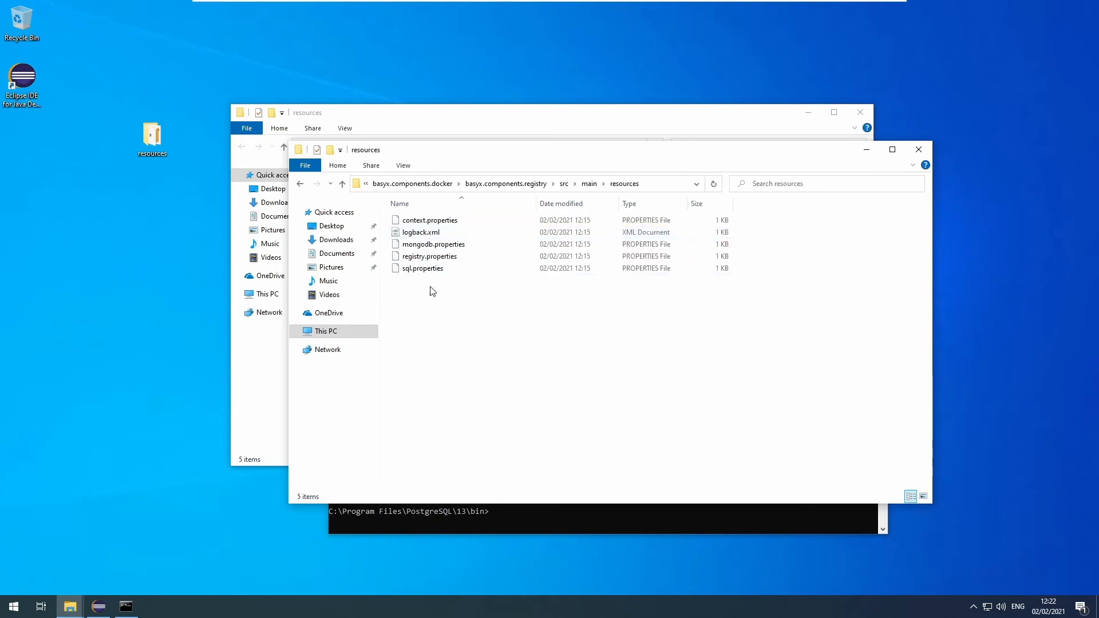
pyautogui.moveTo(421, 268)
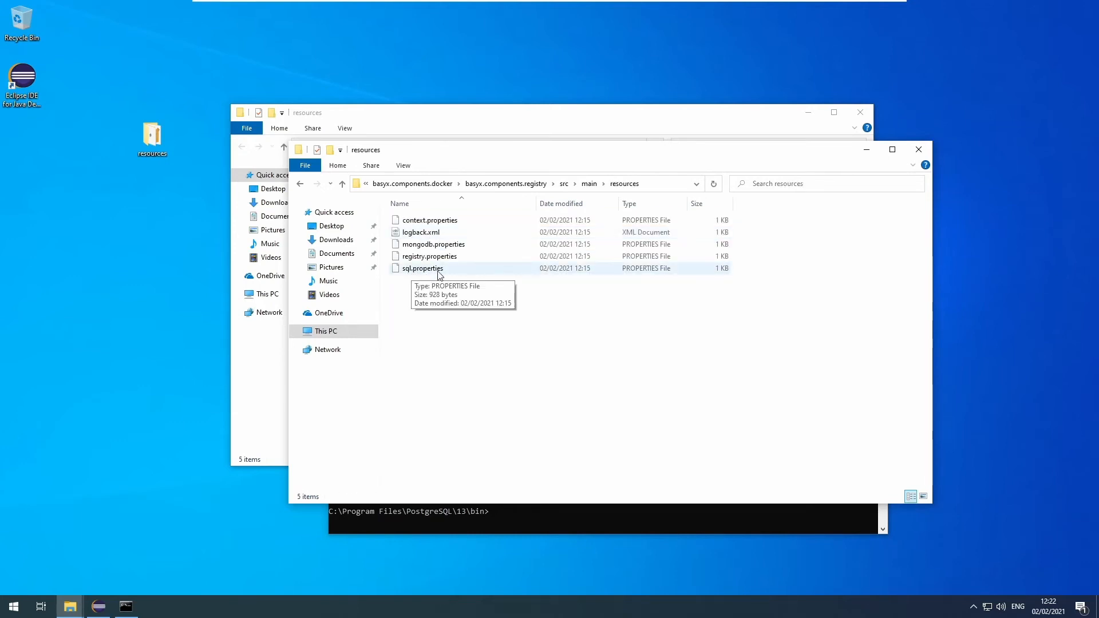
pyautogui.rightClick(421, 268)
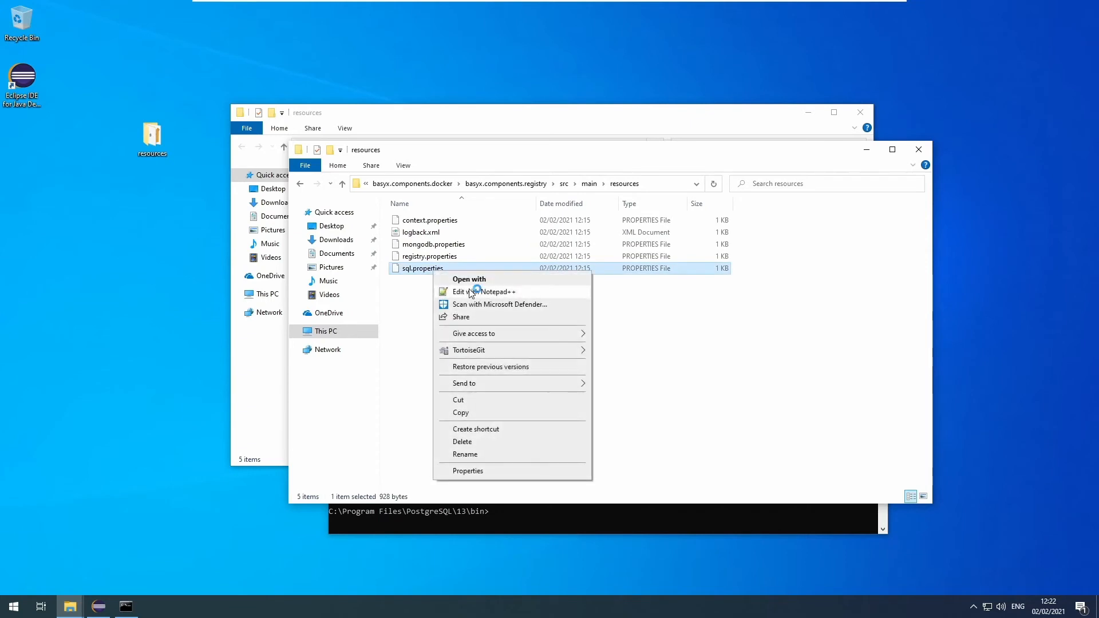
pyautogui.click(484, 292)
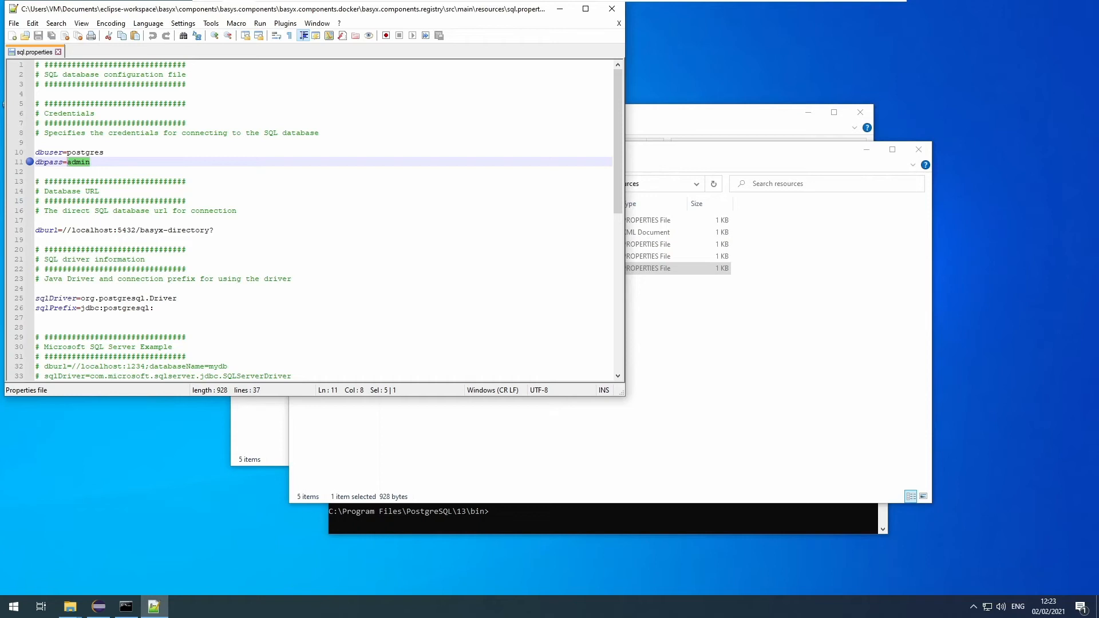
pyautogui.click(89, 161)
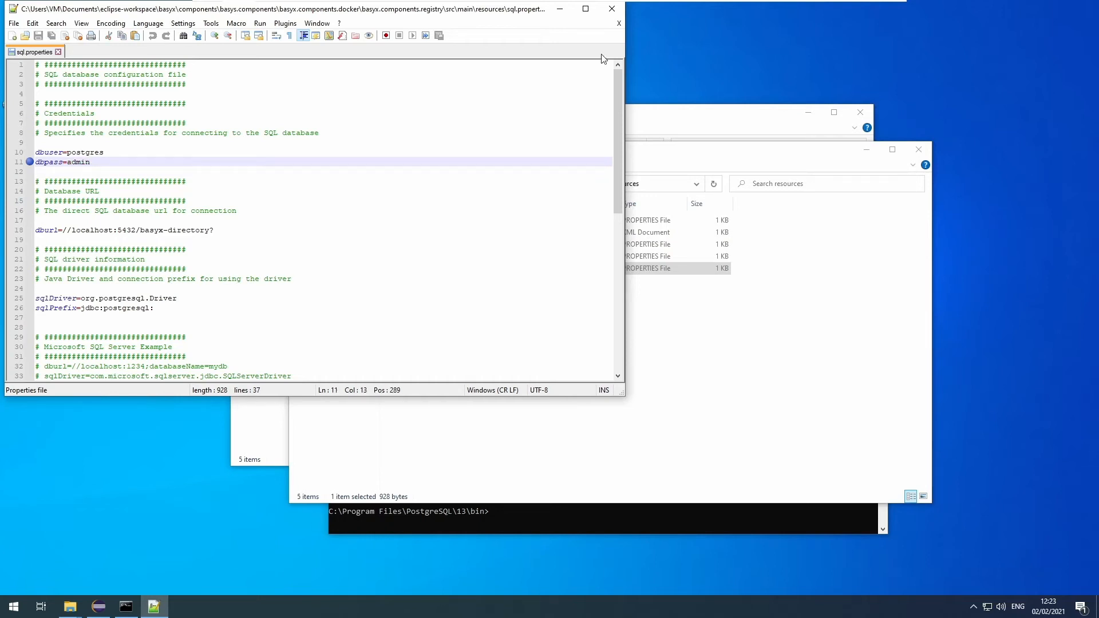
pyautogui.moveTo(611, 9)
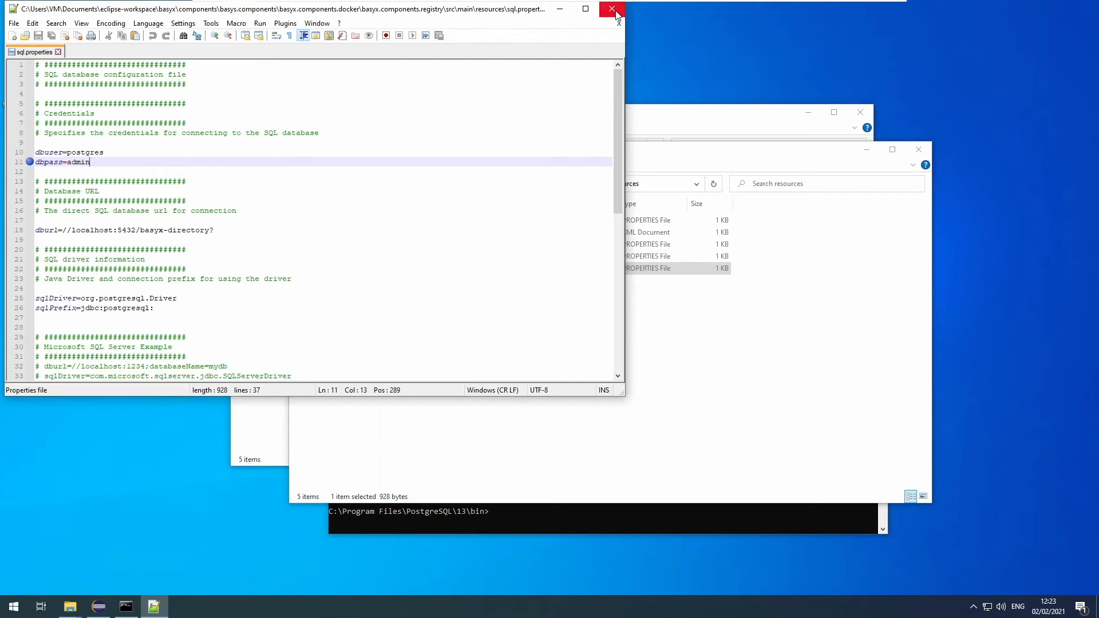
pyautogui.moveTo(616, 10)
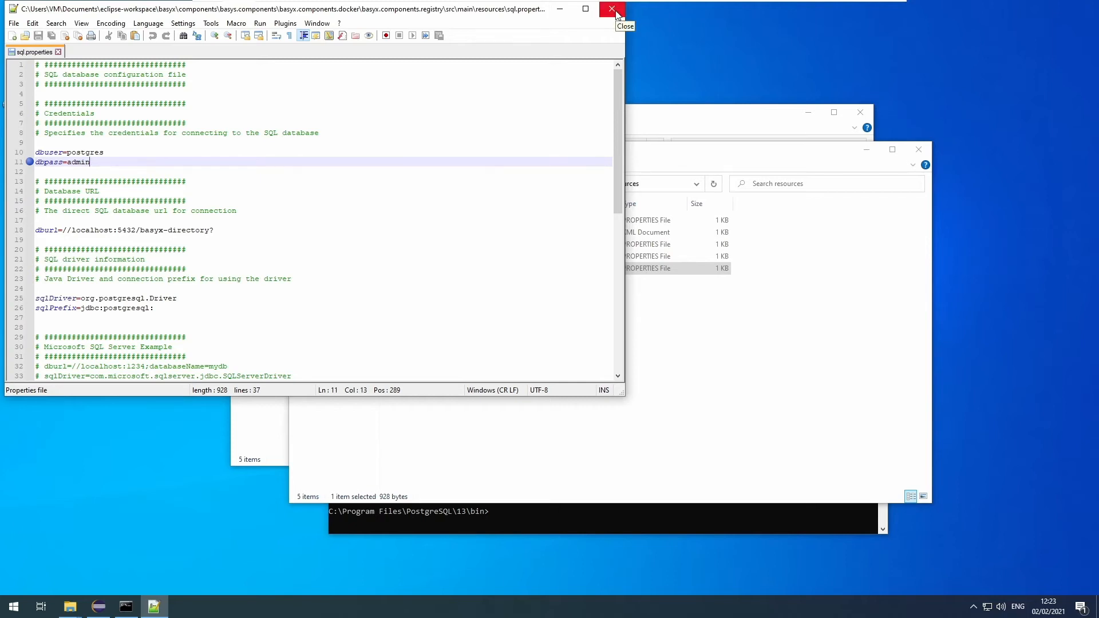
pyautogui.click(610, 10)
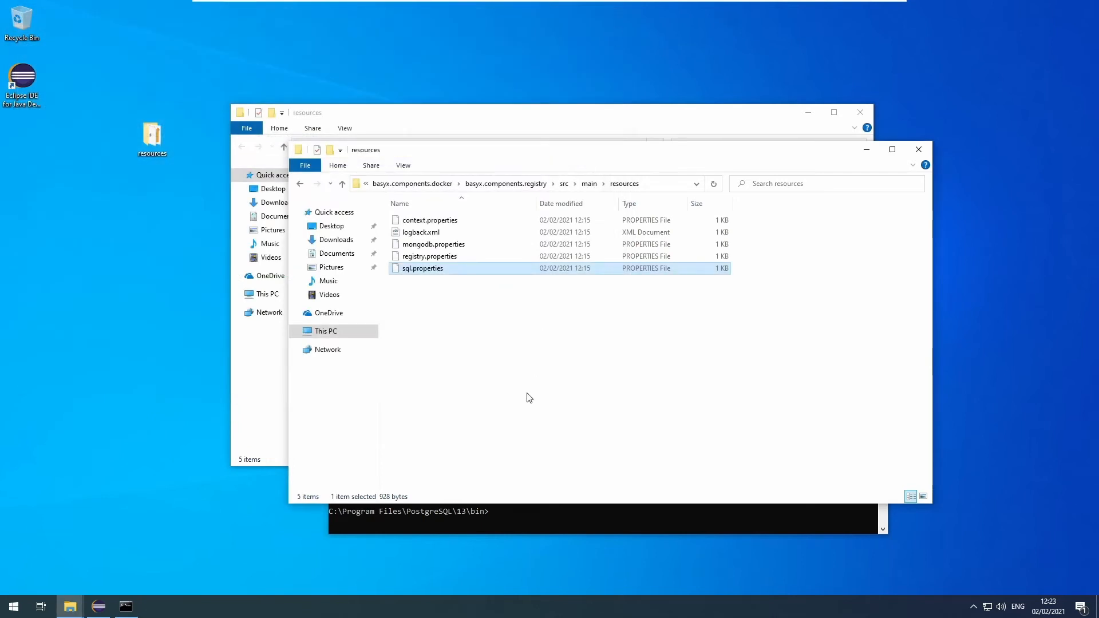
pyautogui.click(529, 398)
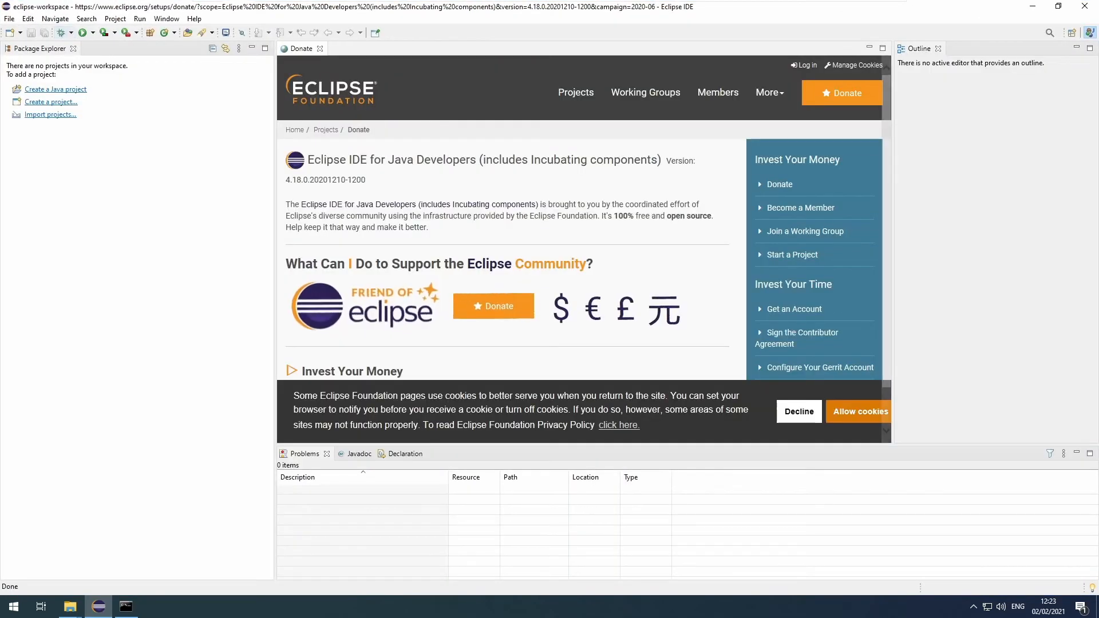
# Close the donation page and bring up the Import wizard from the Package Explorer.
pyautogui.click(320, 48)
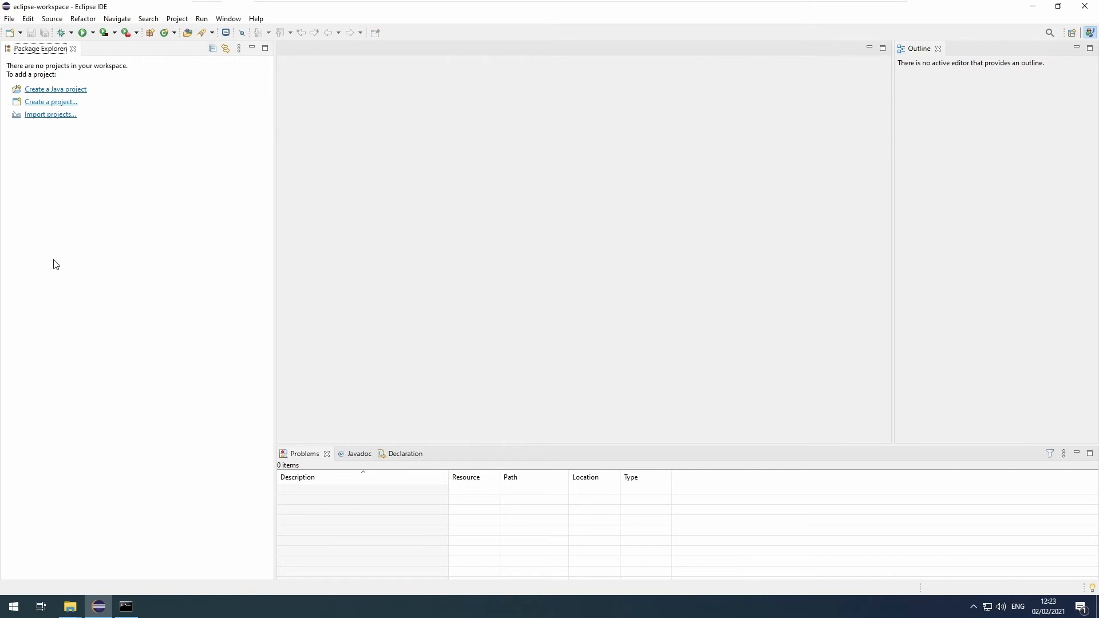
pyautogui.moveTo(10, 20)
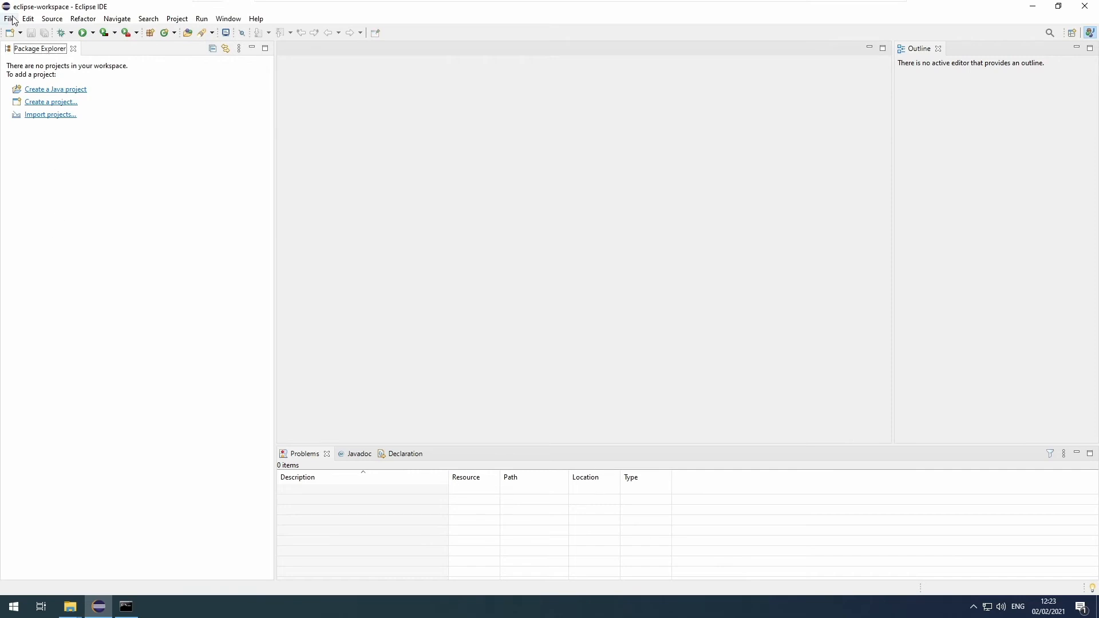
pyautogui.click(8, 18)
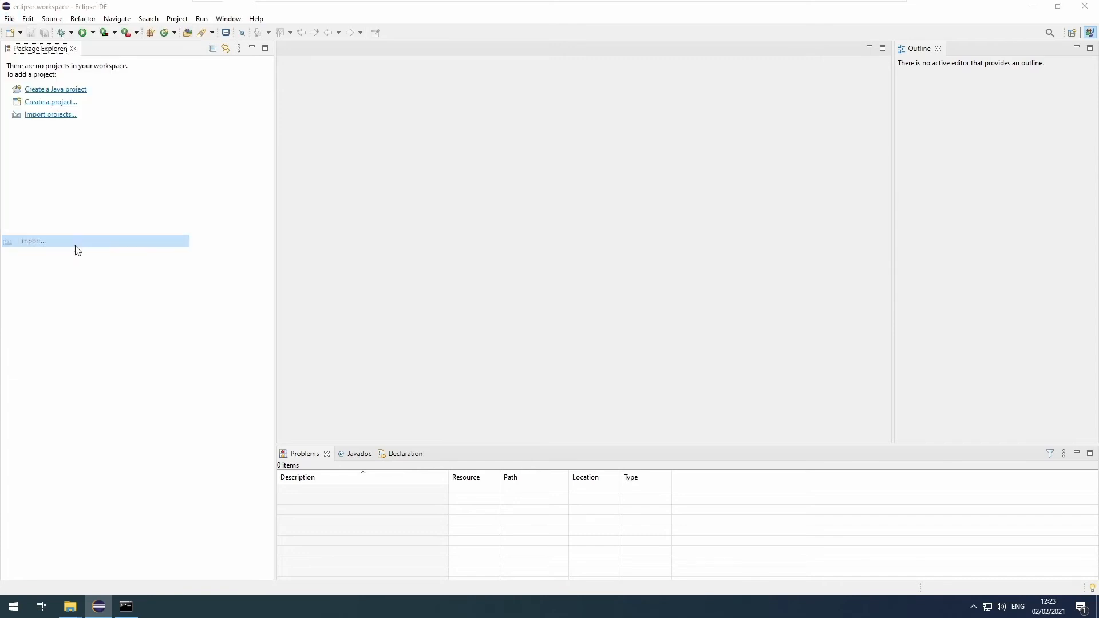
pyautogui.click(32, 241)
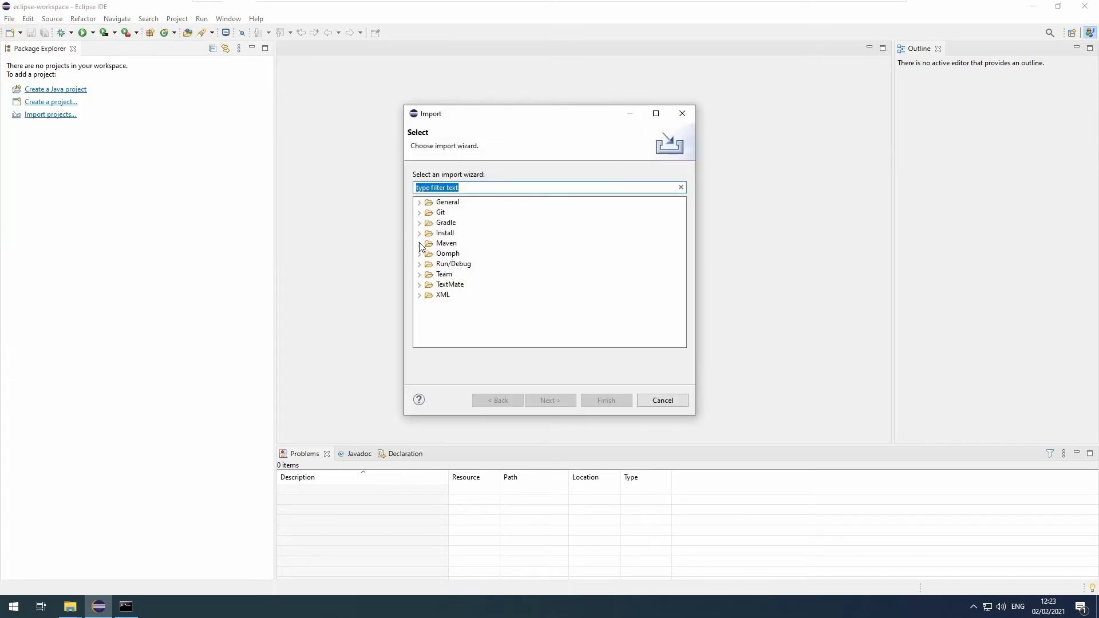
# Choose Existing Maven Projects and set the workspace basyx folder as root directory.
pyautogui.click(419, 243)
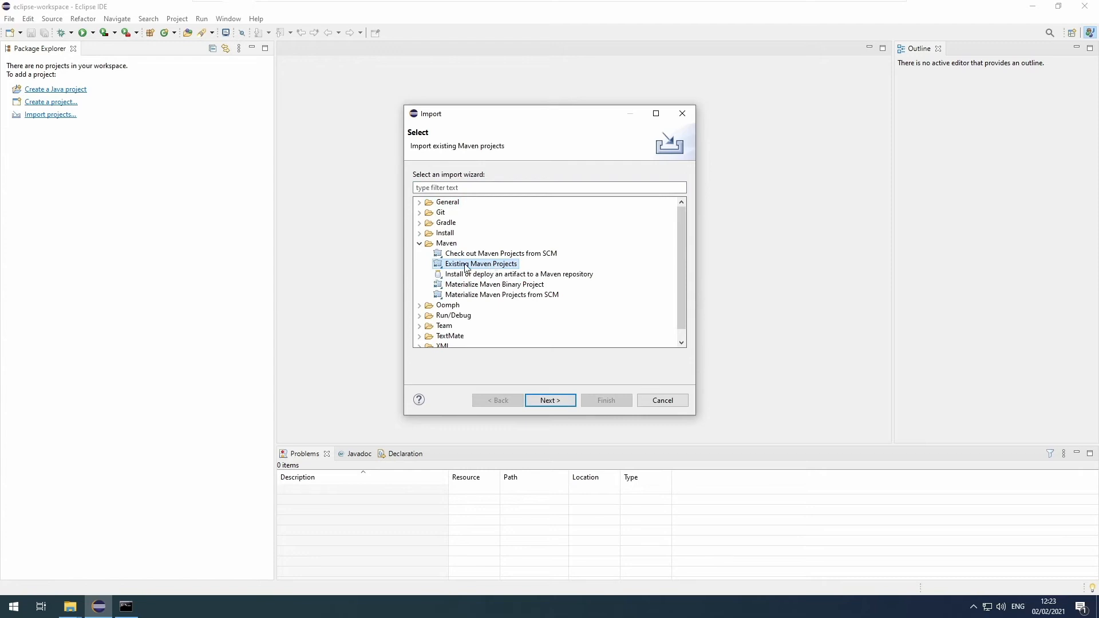
pyautogui.click(550, 401)
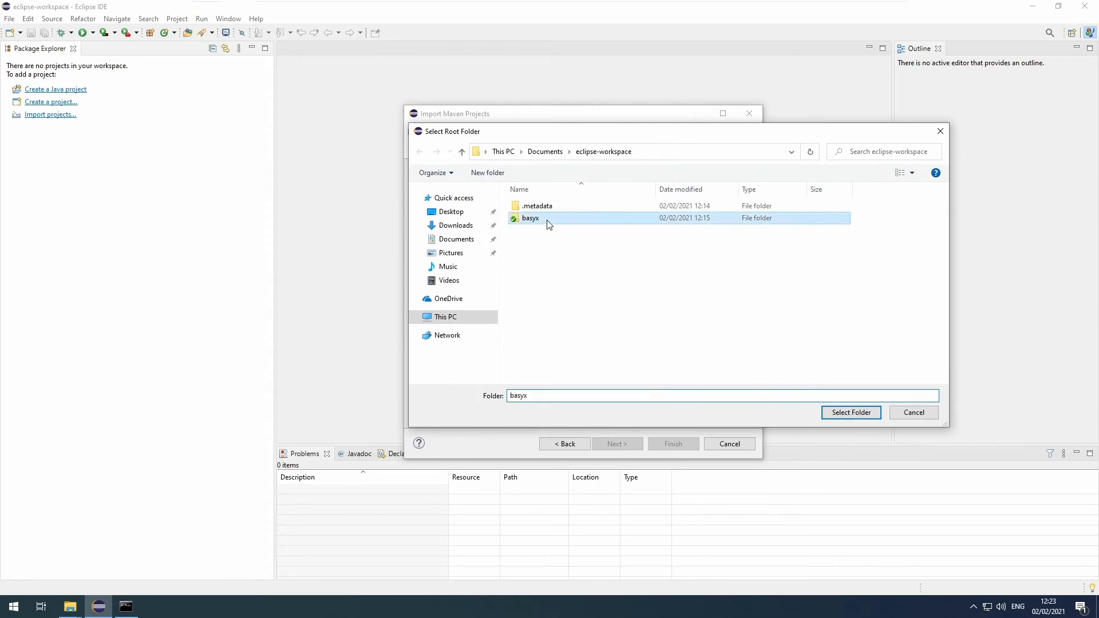
pyautogui.doubleClick(530, 217)
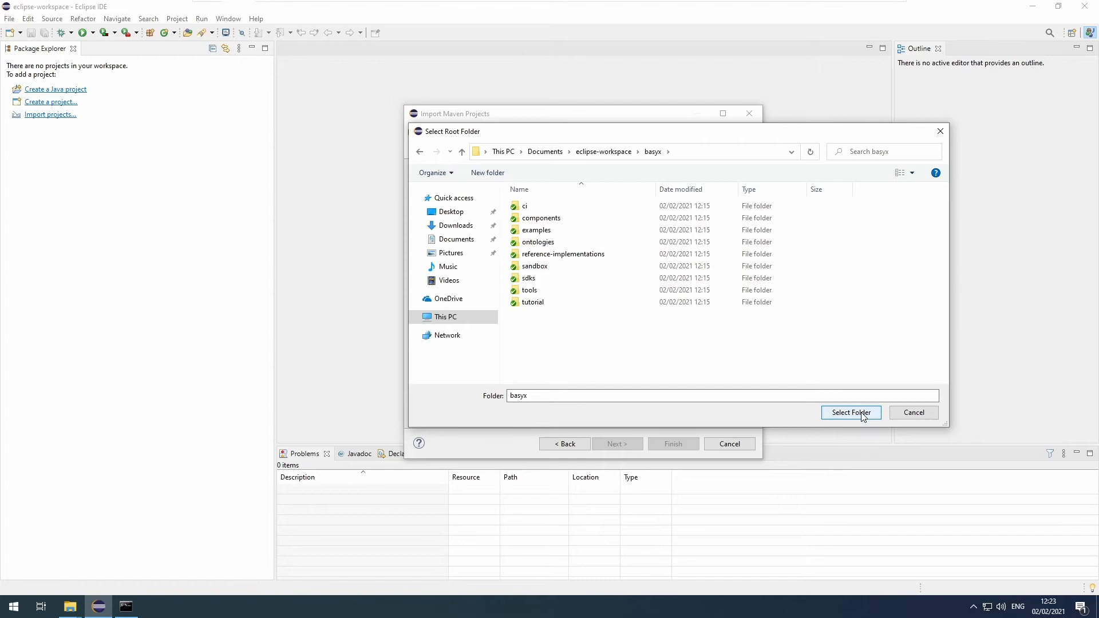
pyautogui.click(851, 412)
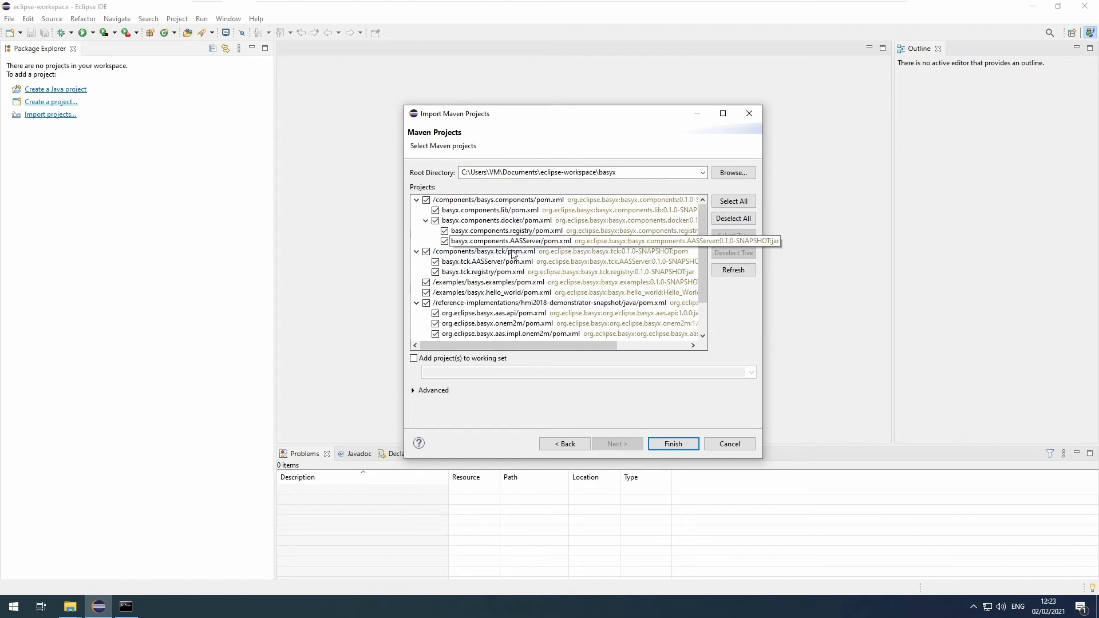
# Deselect all, tick basys.sdk, hello_world, examples and components, and finish the import.
pyautogui.scroll(-3)
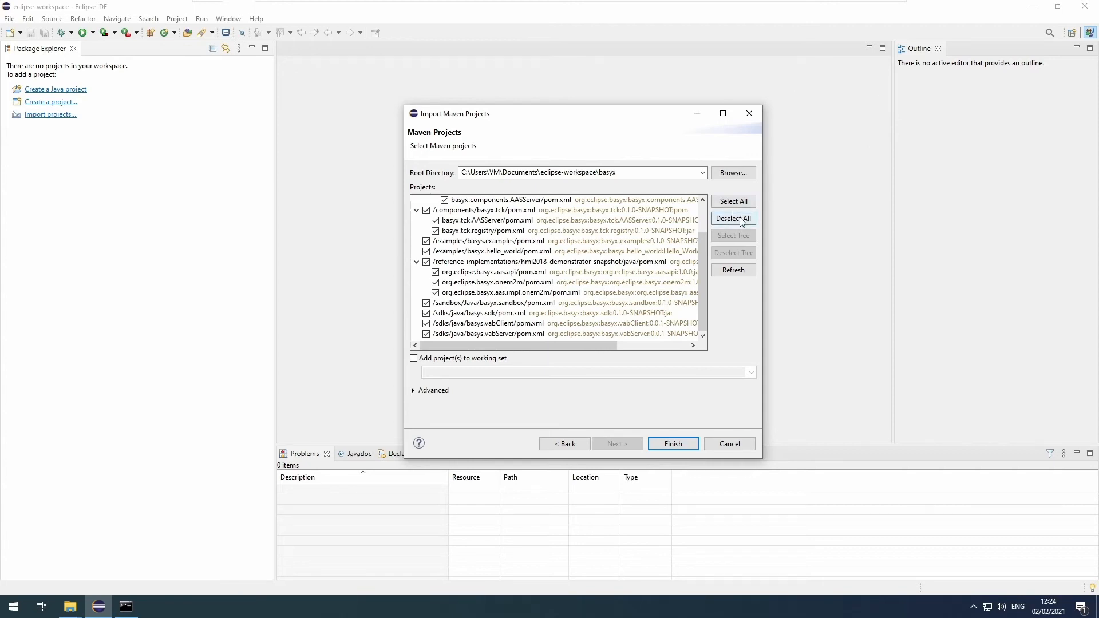
pyautogui.click(733, 218)
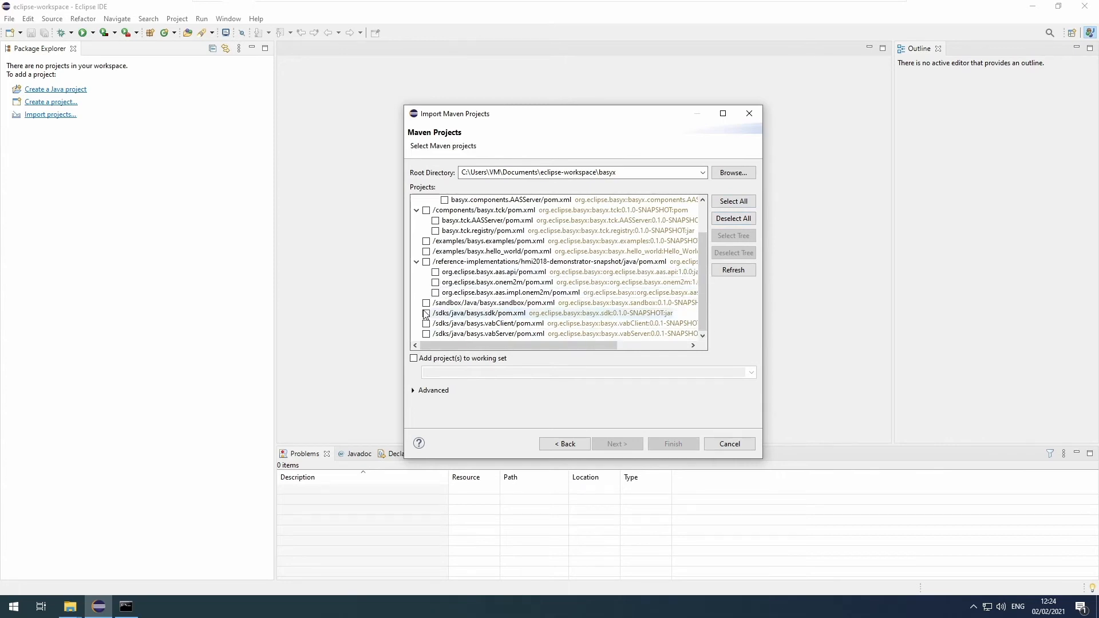
pyautogui.click(426, 312)
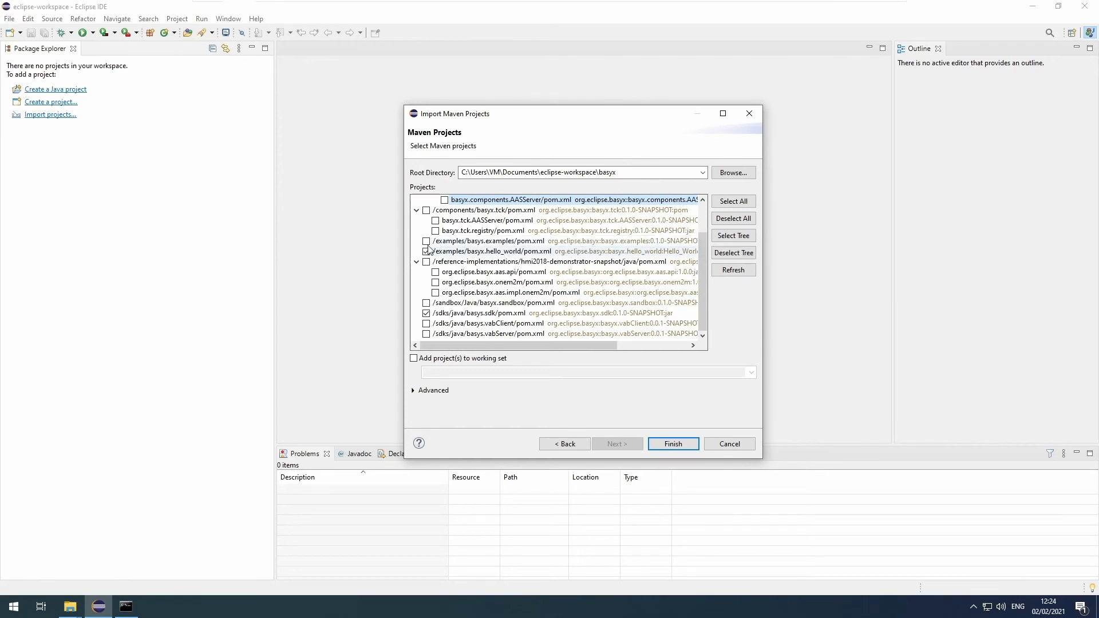
pyautogui.click(426, 250)
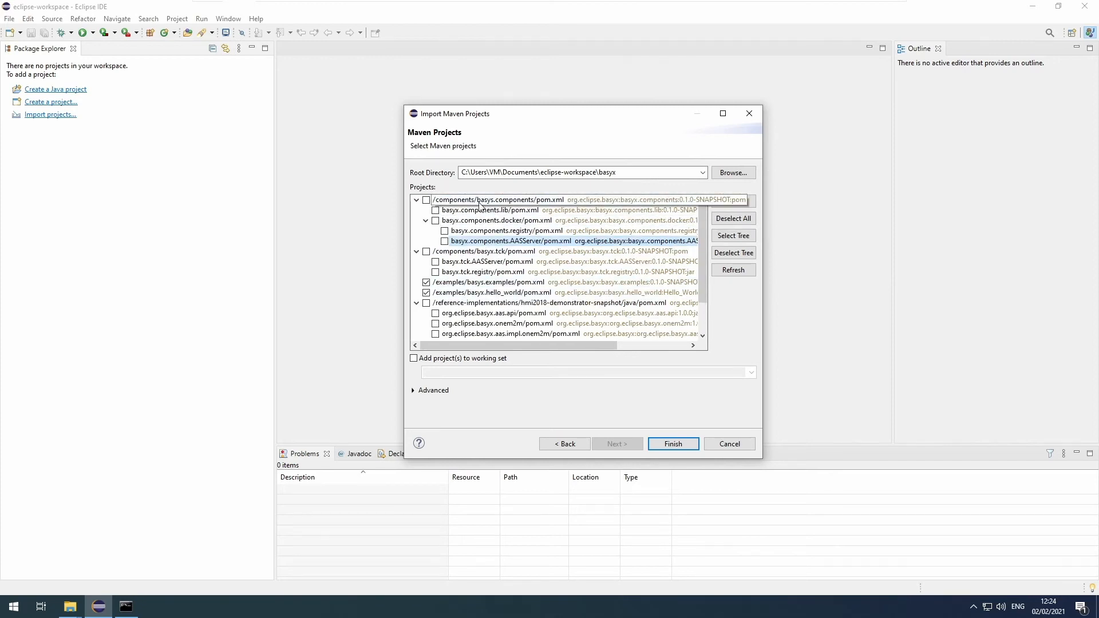
pyautogui.moveTo(536, 205)
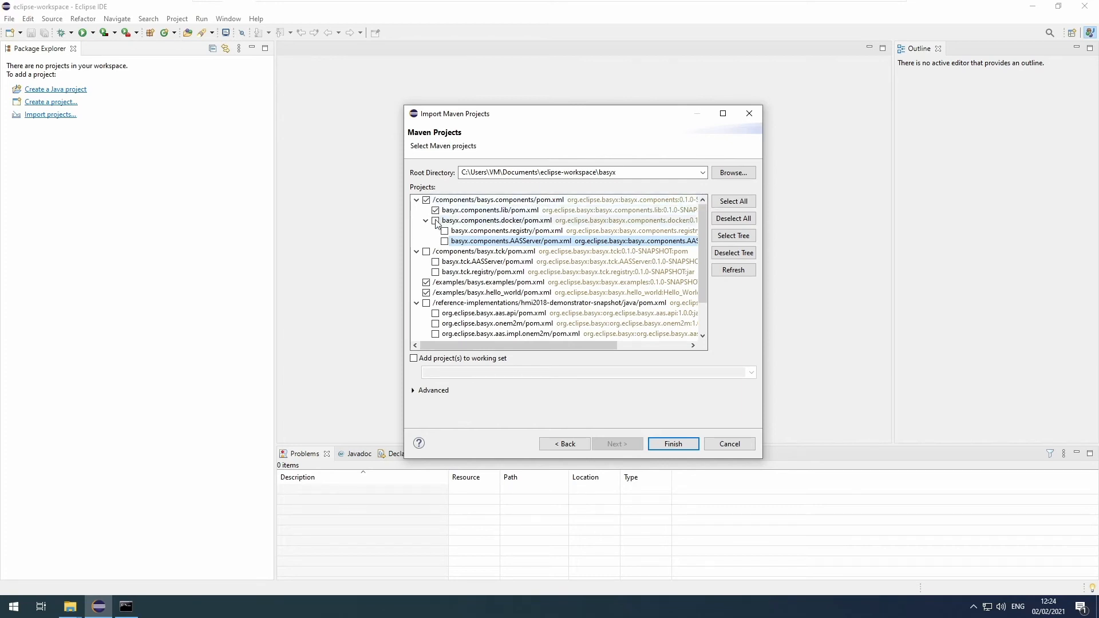
pyautogui.scroll(-3)
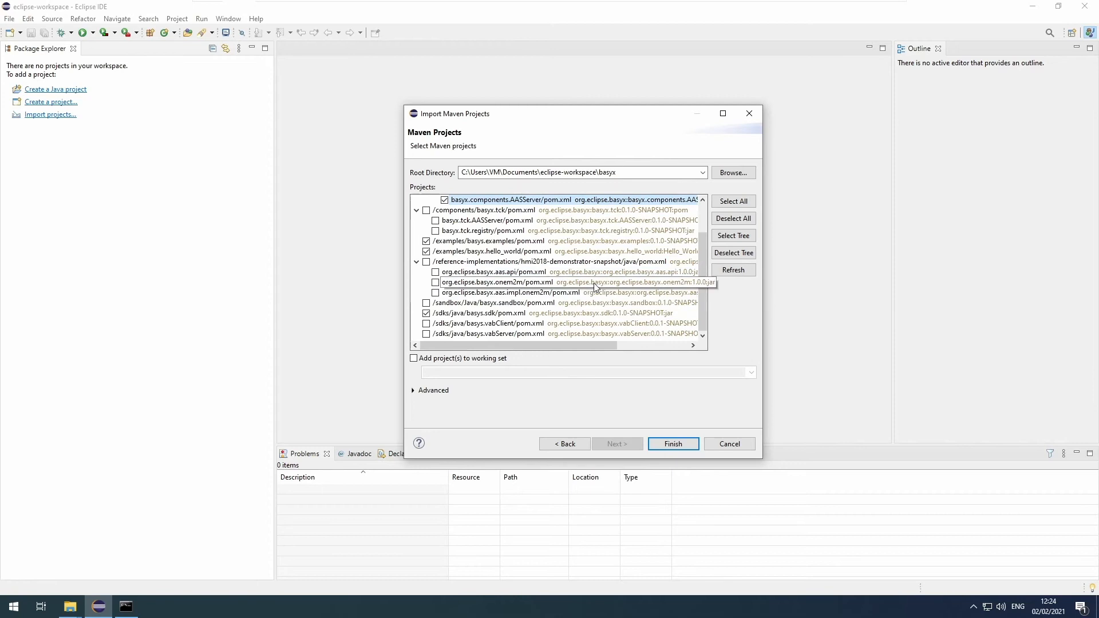
pyautogui.moveTo(634, 321)
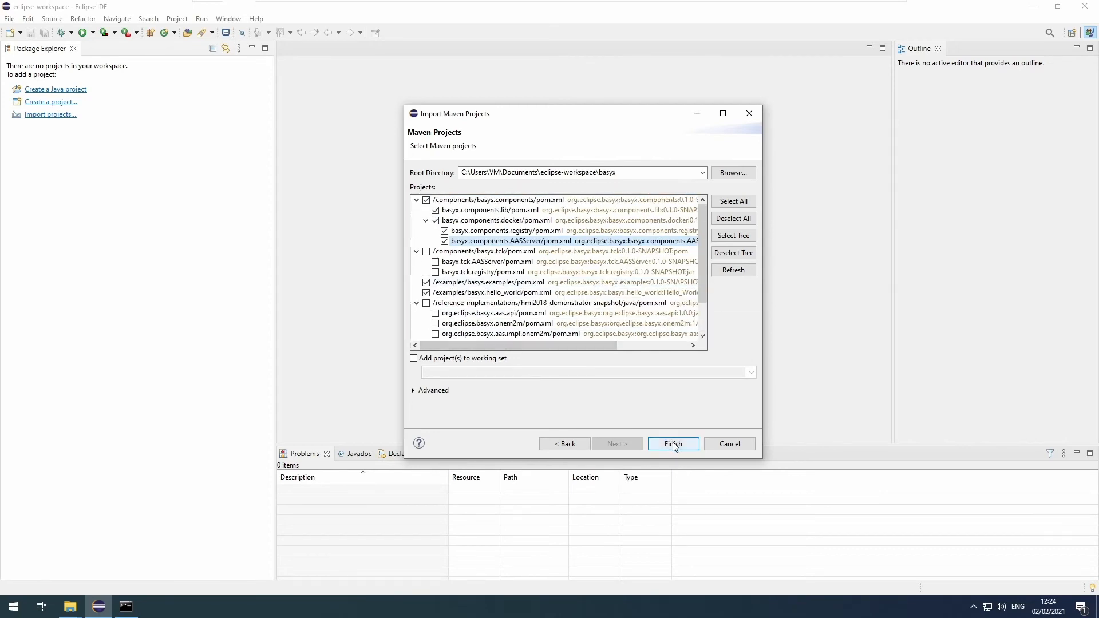
pyautogui.click(673, 444)
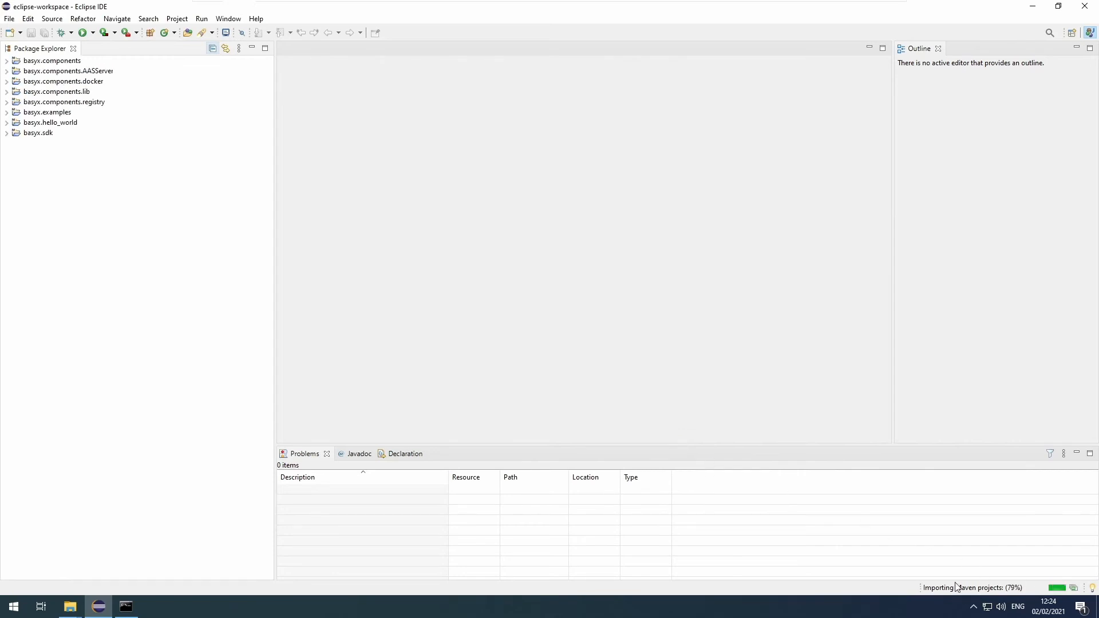
pyautogui.moveTo(1077, 592)
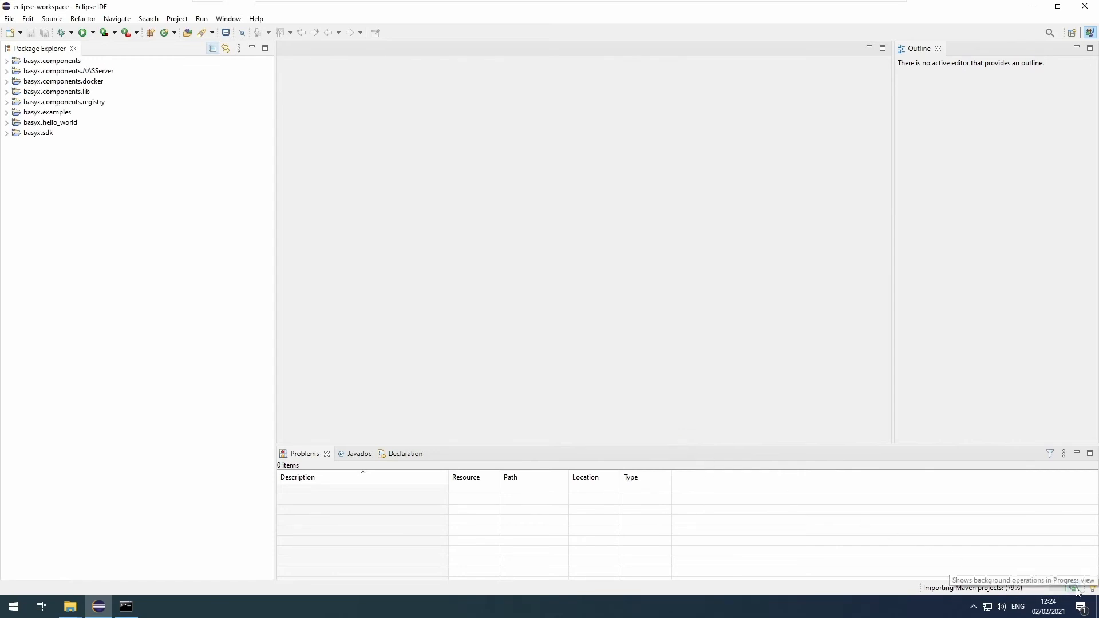
# Show the Progress view and wait for the Maven import to complete.
pyautogui.click(1076, 592)
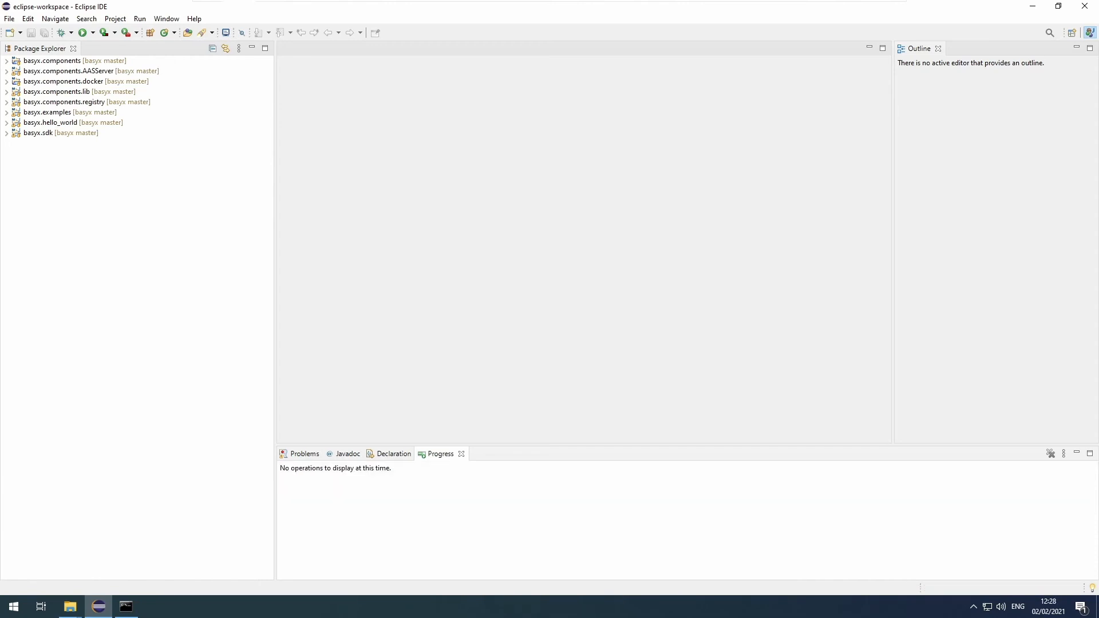
pyautogui.moveTo(631, 328)
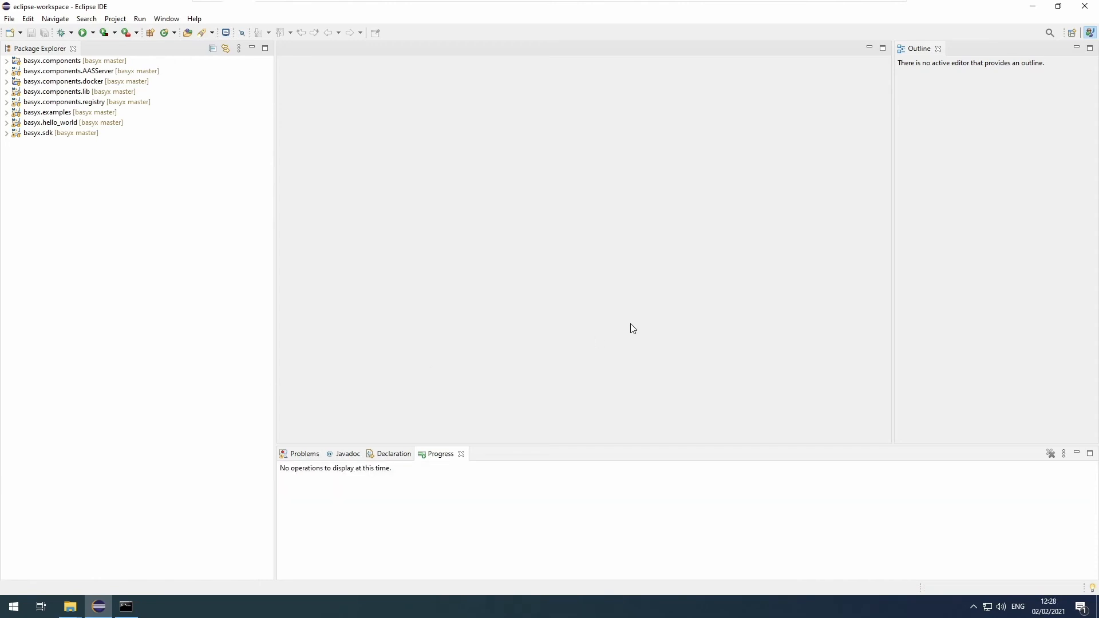
pyautogui.moveTo(23, 131)
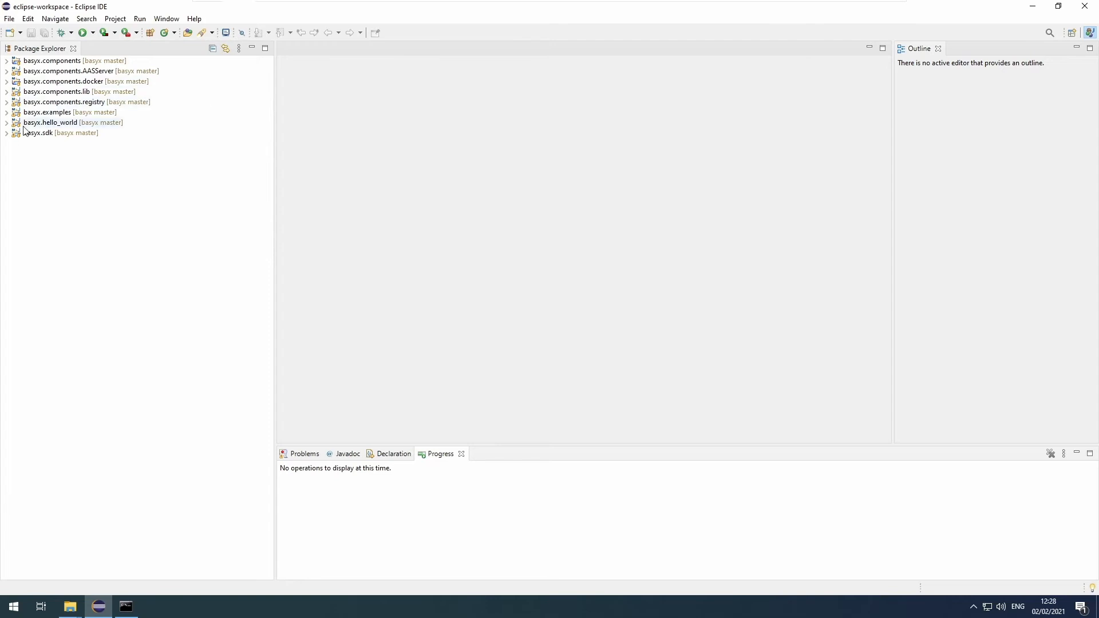
# Expand basyx.sdk's main source folder and switch Package Explorer to hierarchical package presentation.
pyautogui.click(7, 133)
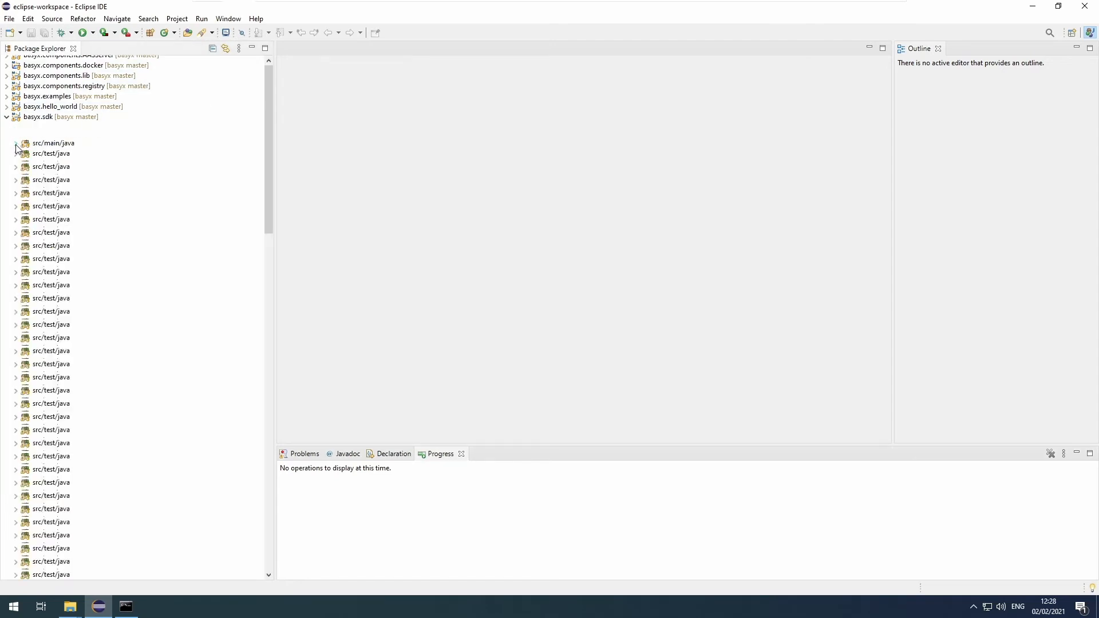
pyautogui.click(15, 143)
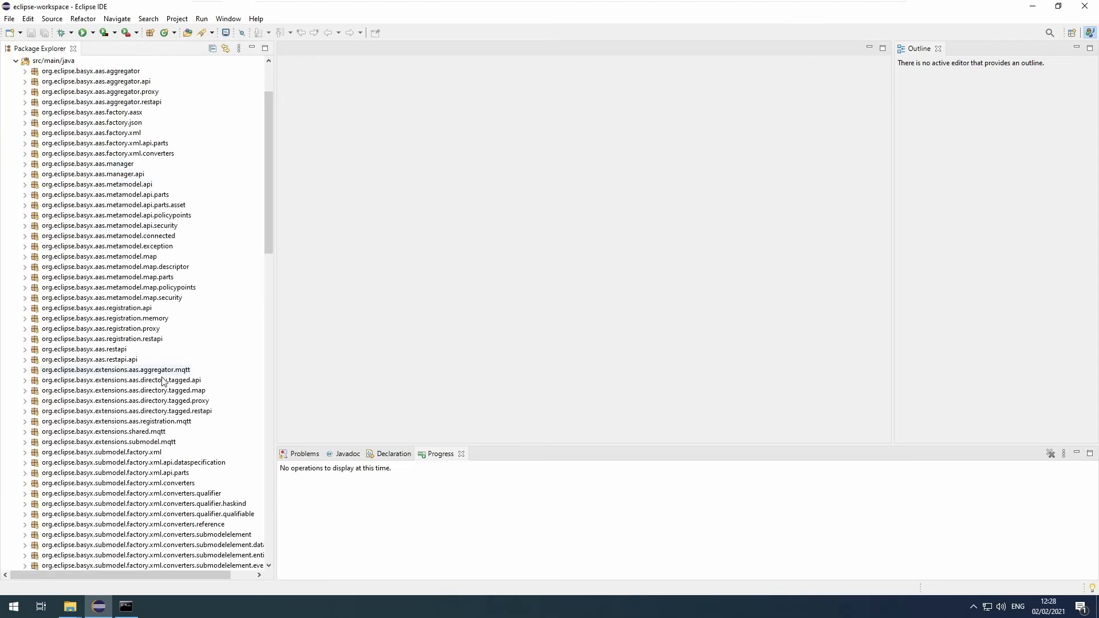
pyautogui.moveTo(111, 287)
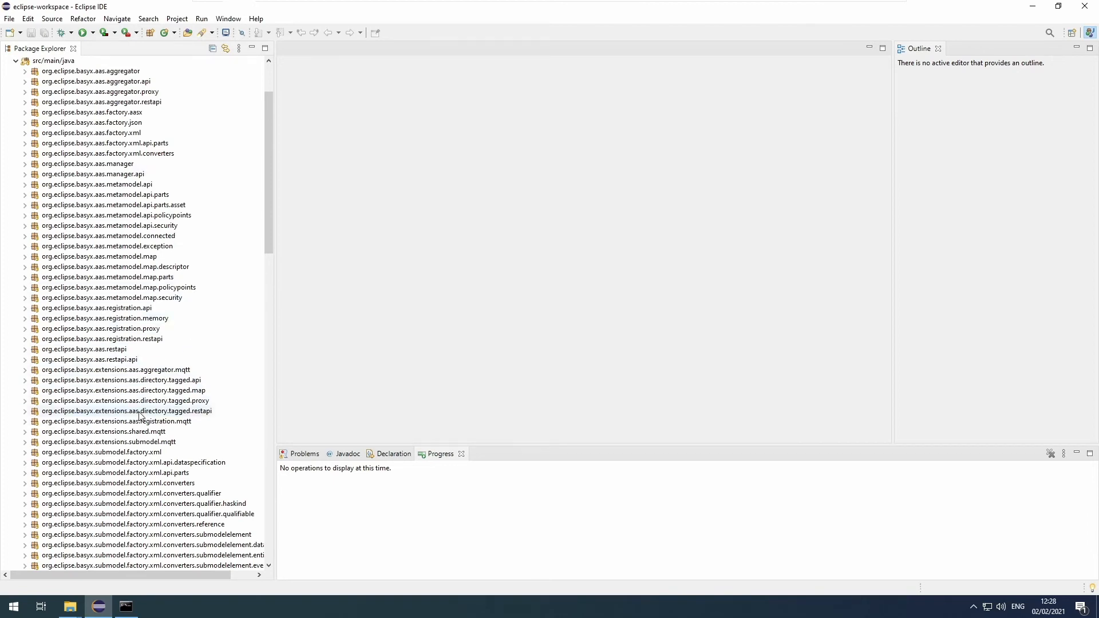
pyautogui.scroll(3)
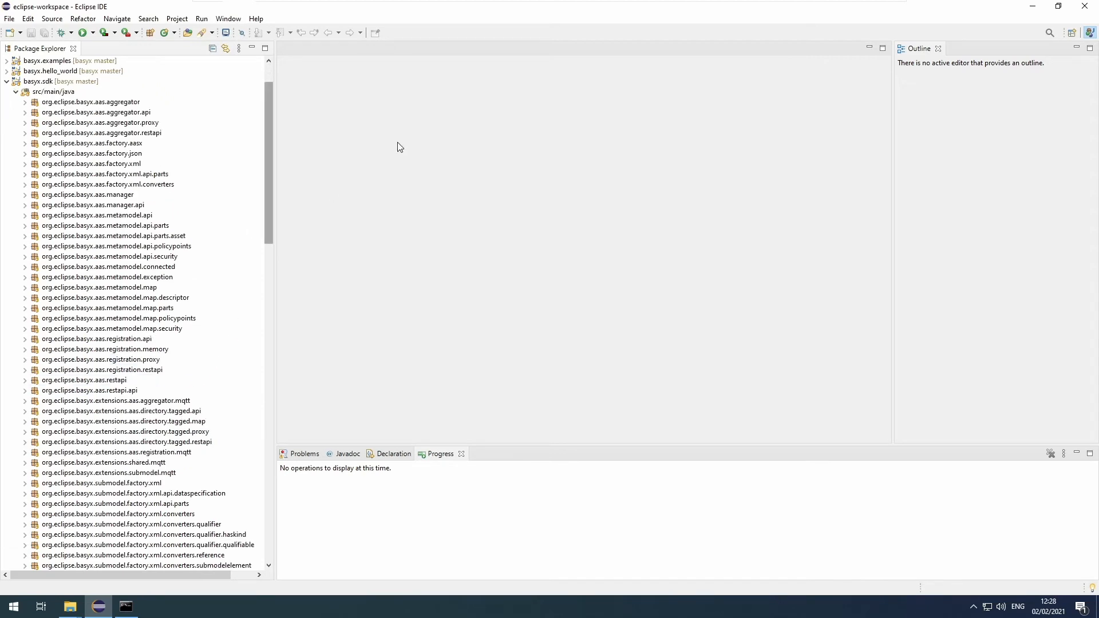
pyautogui.scroll(-3)
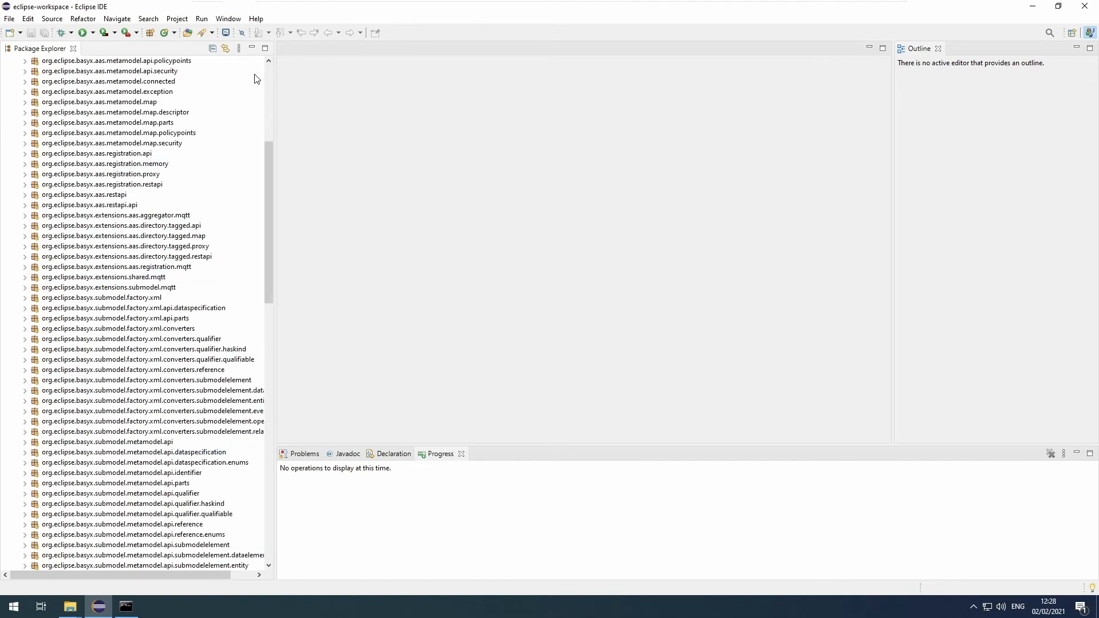
pyautogui.click(239, 48)
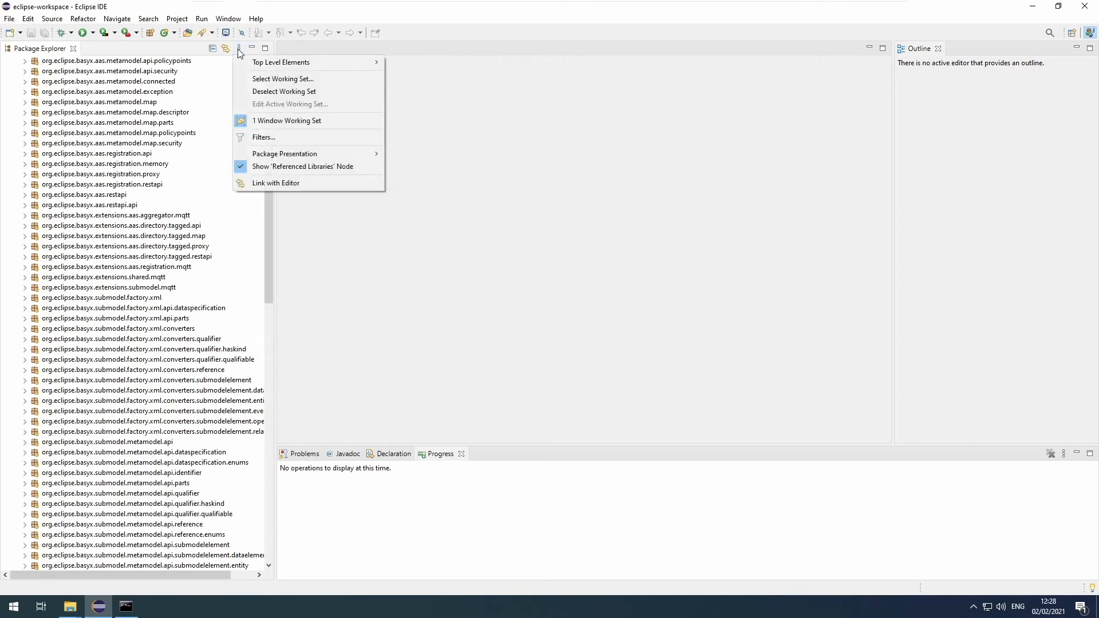
pyautogui.moveTo(314, 153)
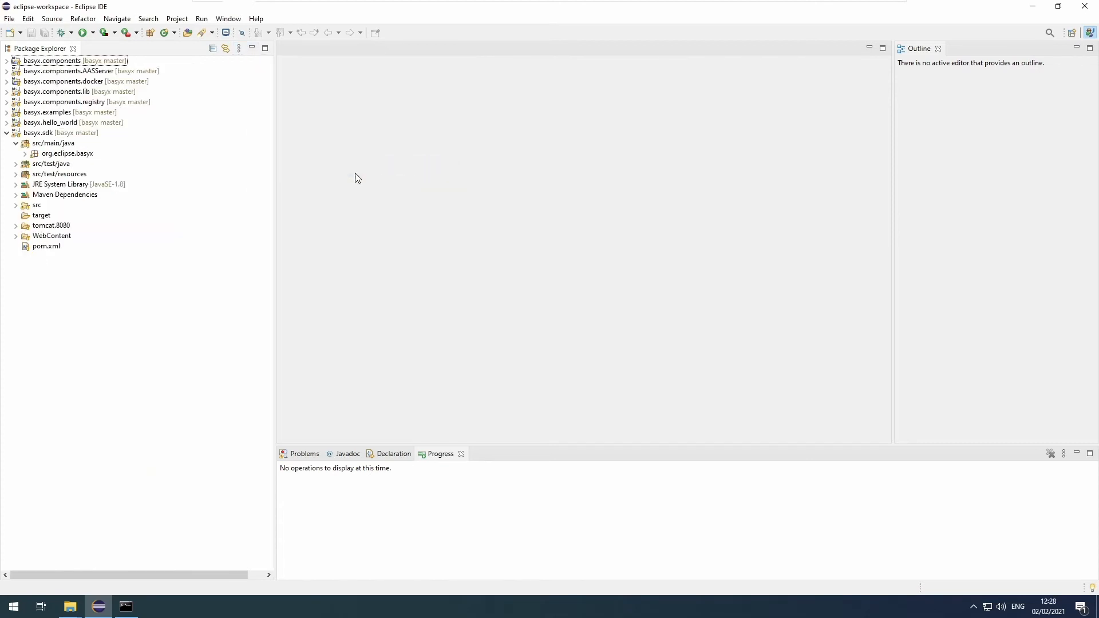
# Expand org.eclipse.basyx and its aas package, then collapse the basyx.sdk tree again.
pyautogui.click(17, 152)
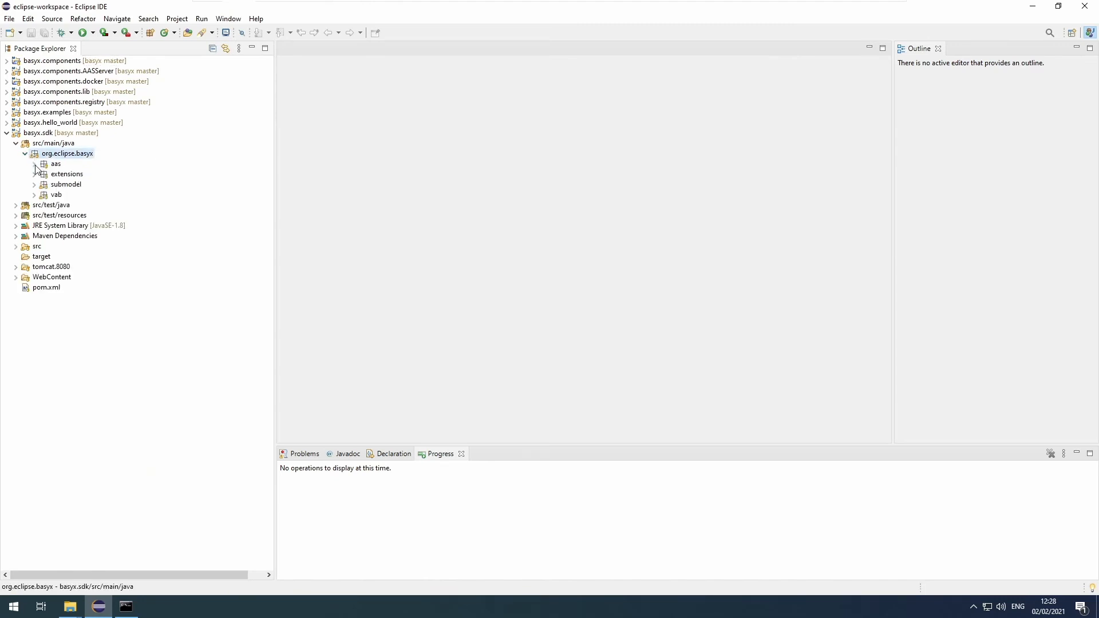
pyautogui.click(34, 164)
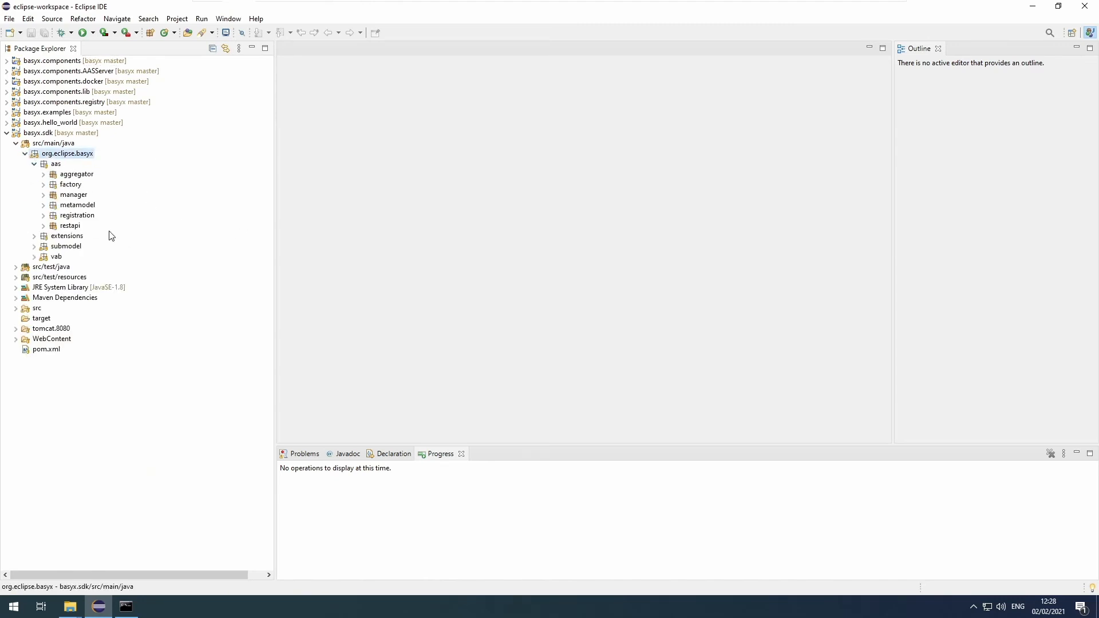
pyautogui.click(16, 143)
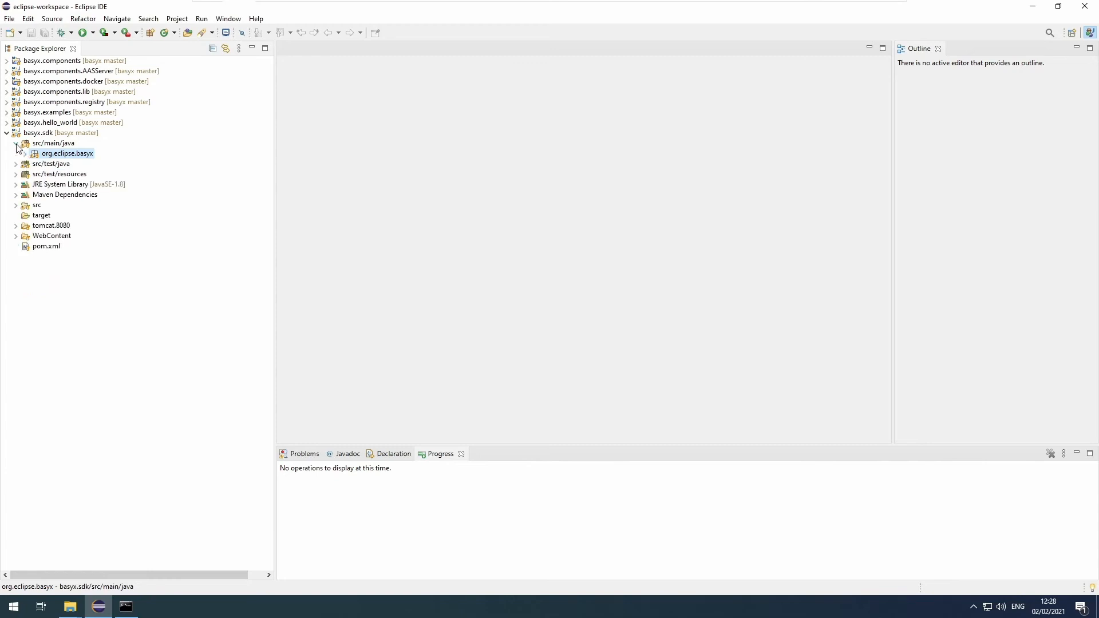
pyautogui.click(6, 133)
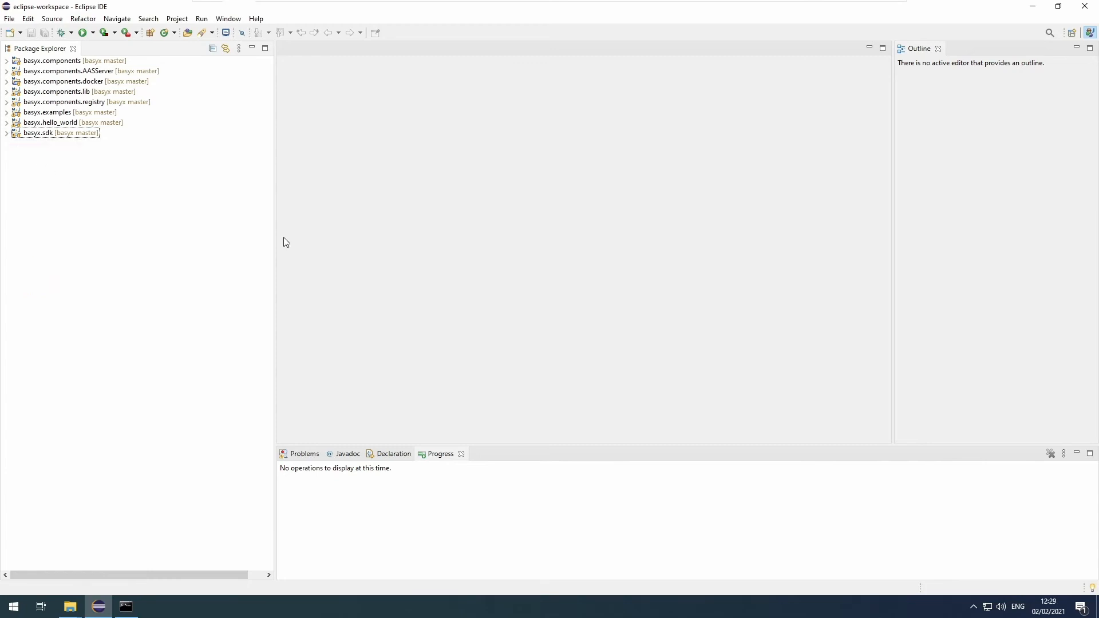
pyautogui.moveTo(413, 242)
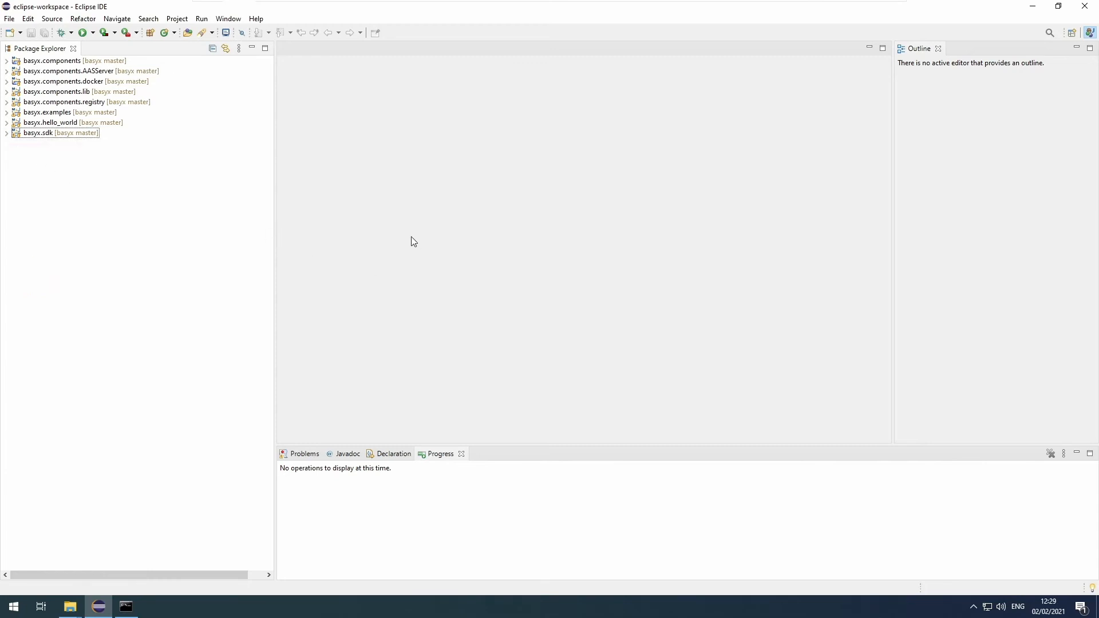
pyautogui.moveTo(321, 175)
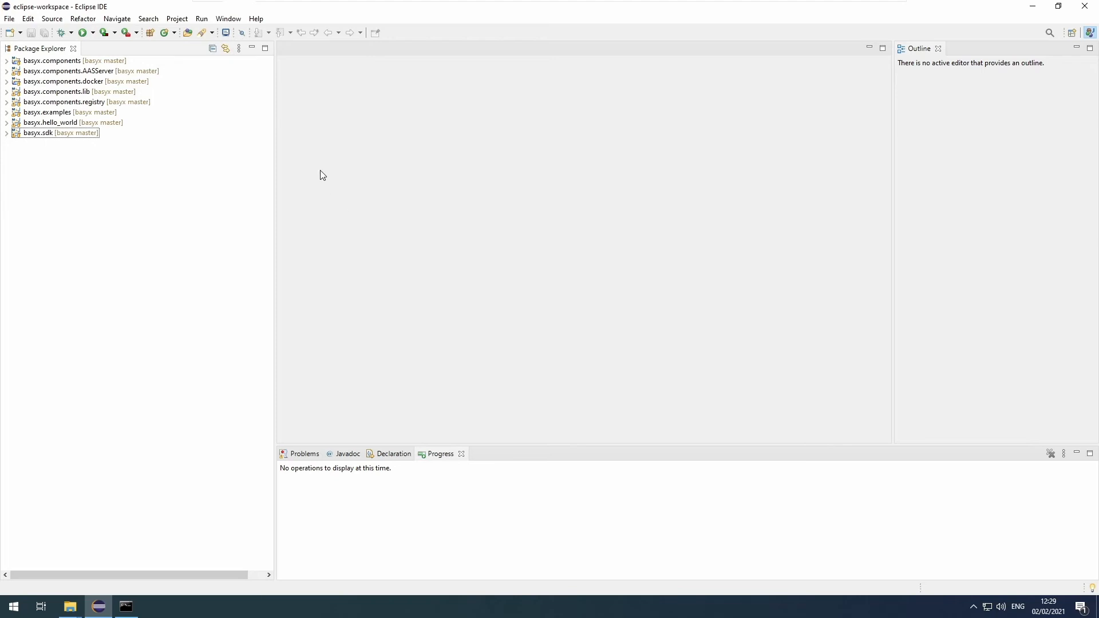
# Show Window > Preferences maximized at Java > Installed JREs.
pyautogui.click(228, 18)
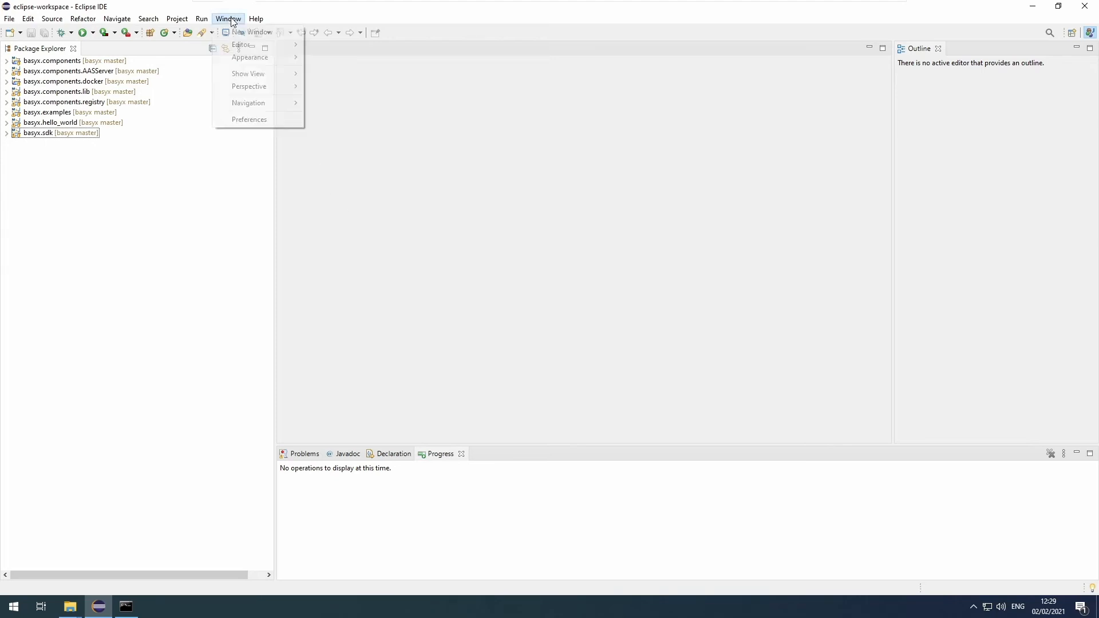
pyautogui.click(248, 119)
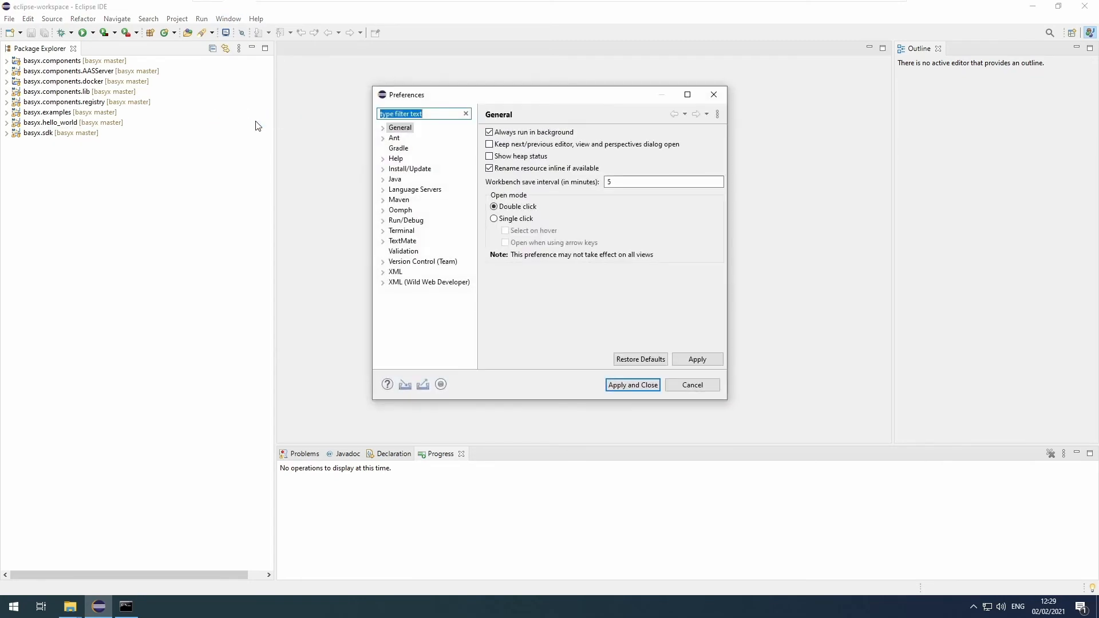
pyautogui.click(686, 95)
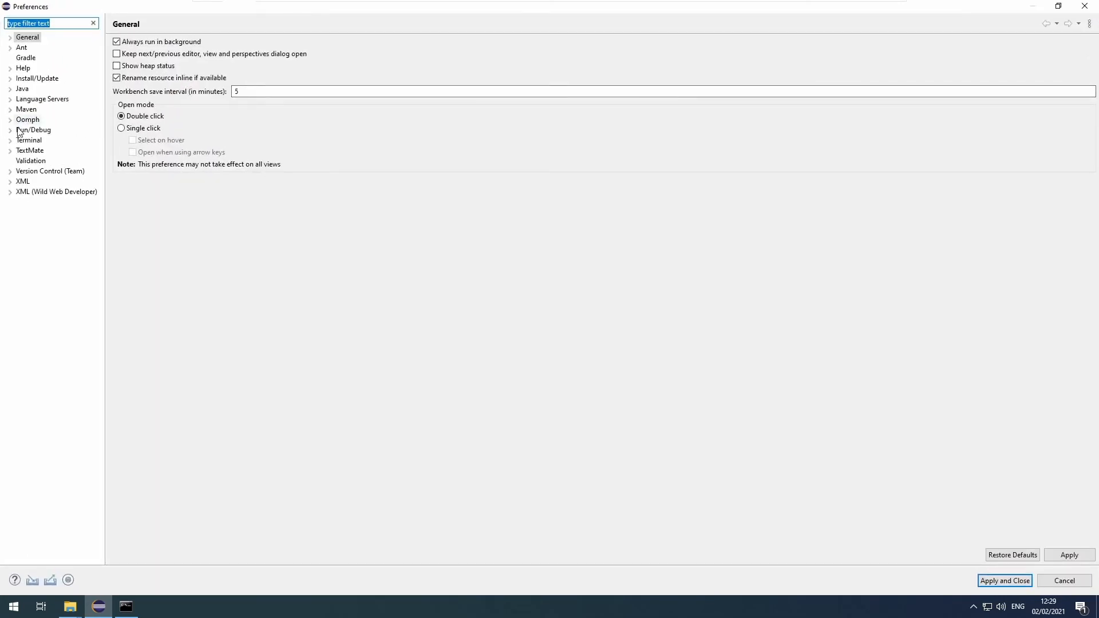
pyautogui.click(10, 89)
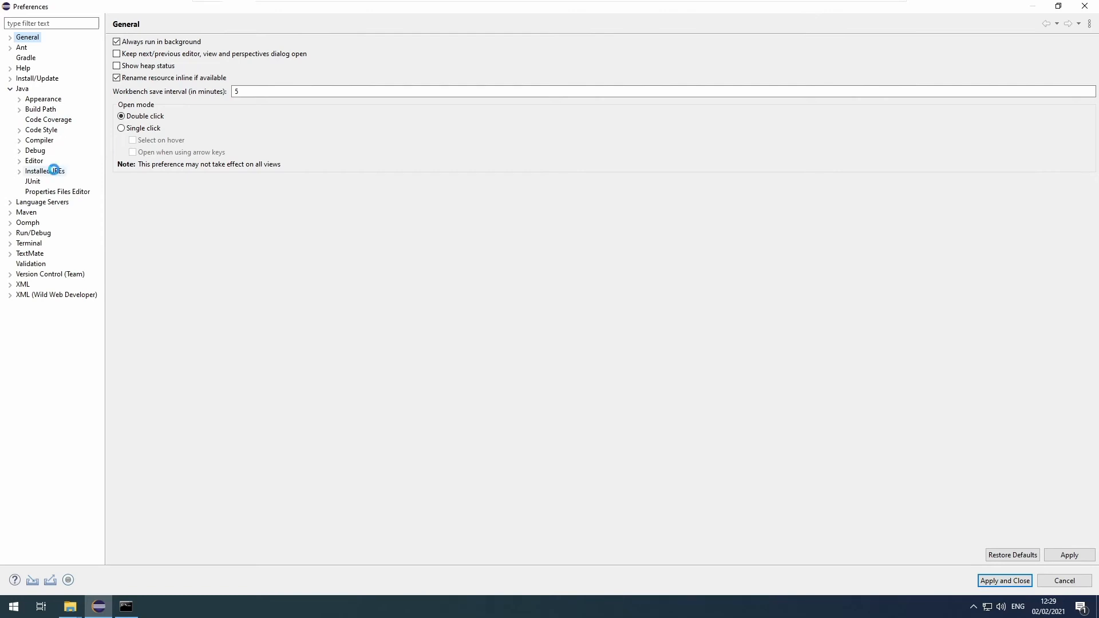
pyautogui.click(44, 172)
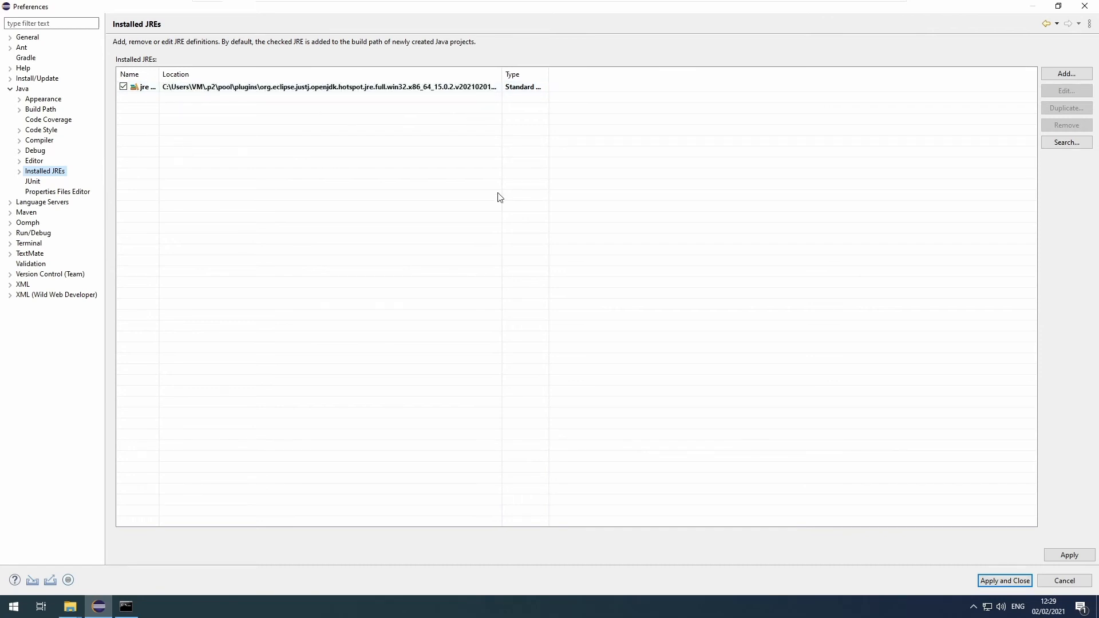
# Start adding a Standard VM runtime and browse to C:\Program Files\Java for its home folder.
pyautogui.click(1066, 74)
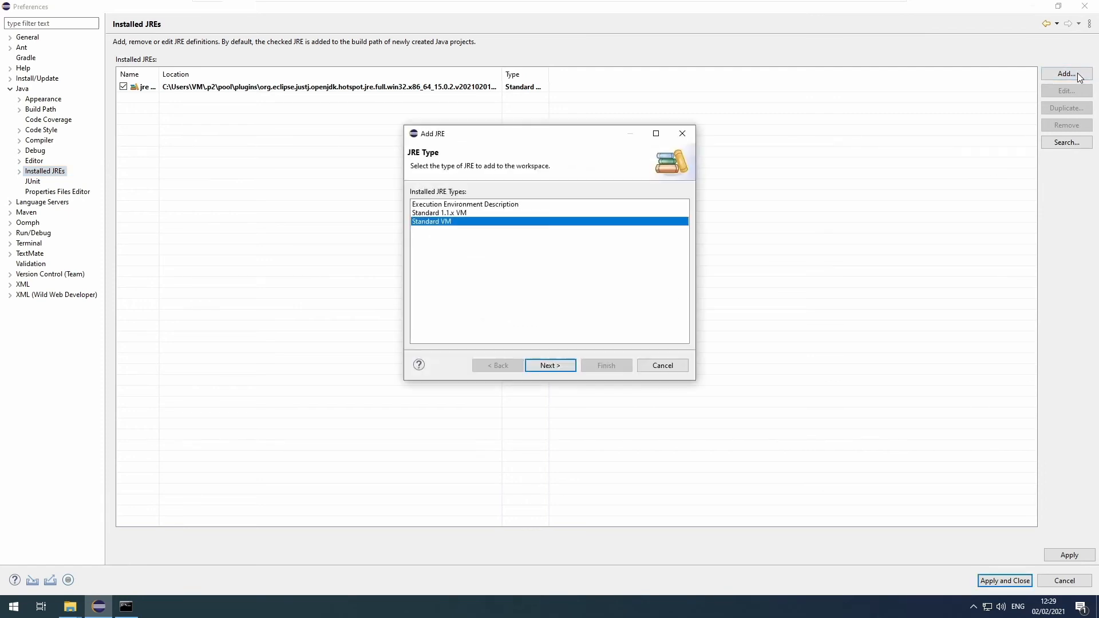
pyautogui.moveTo(422, 232)
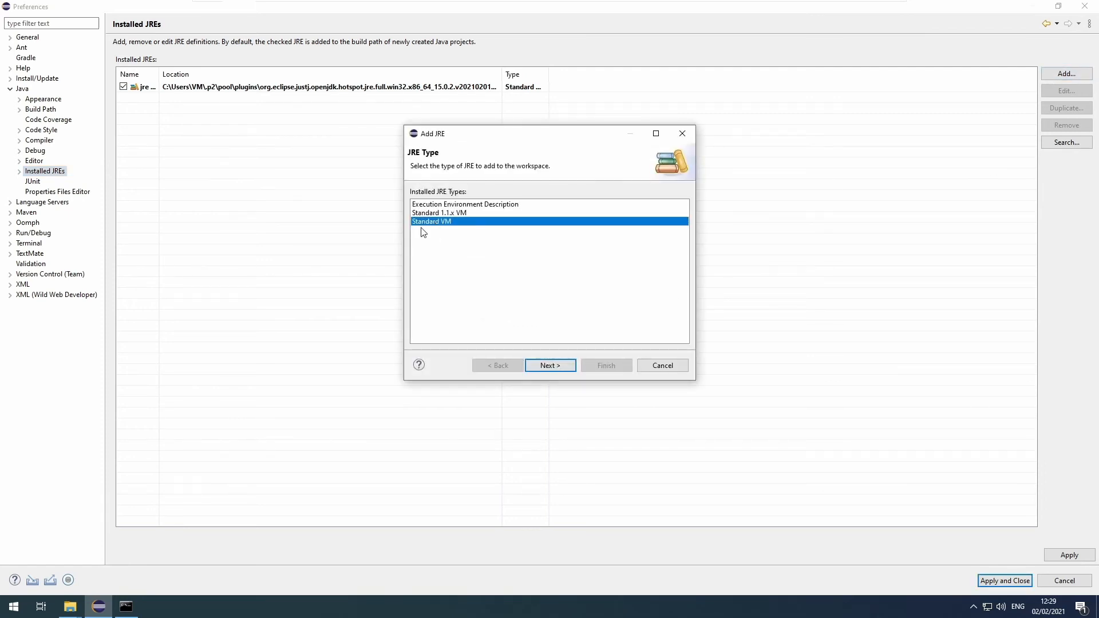
pyautogui.click(551, 365)
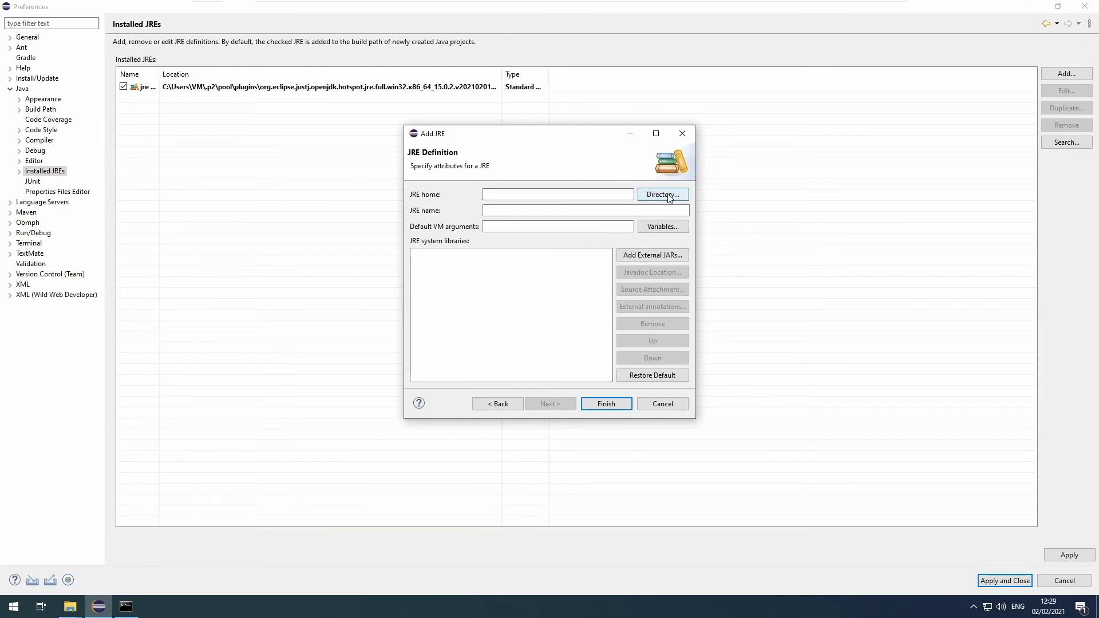
pyautogui.click(662, 194)
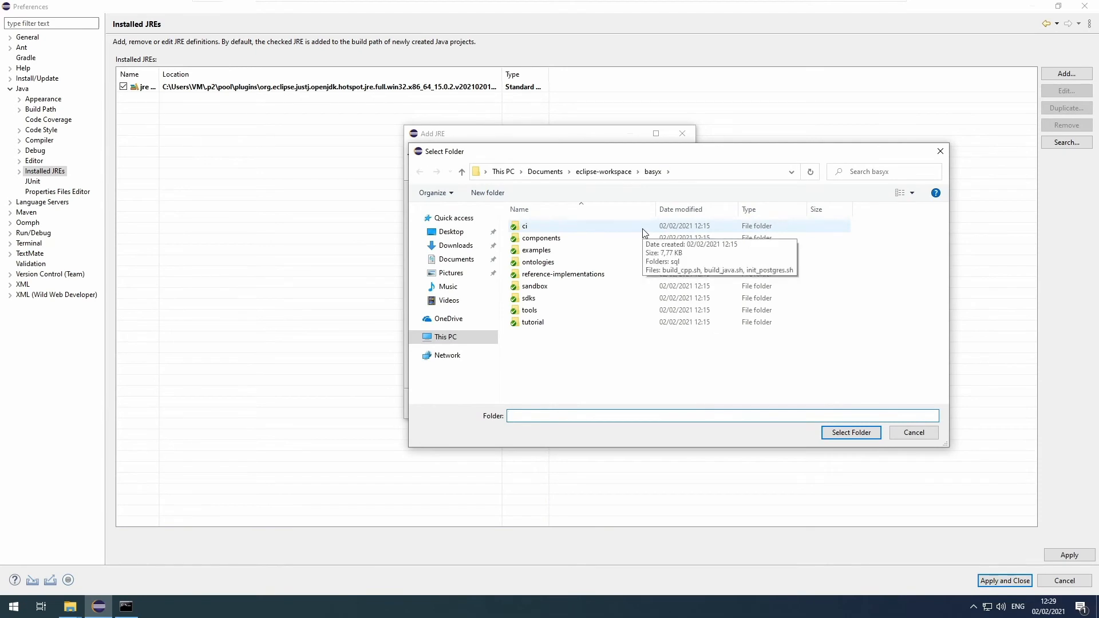
pyautogui.click(446, 337)
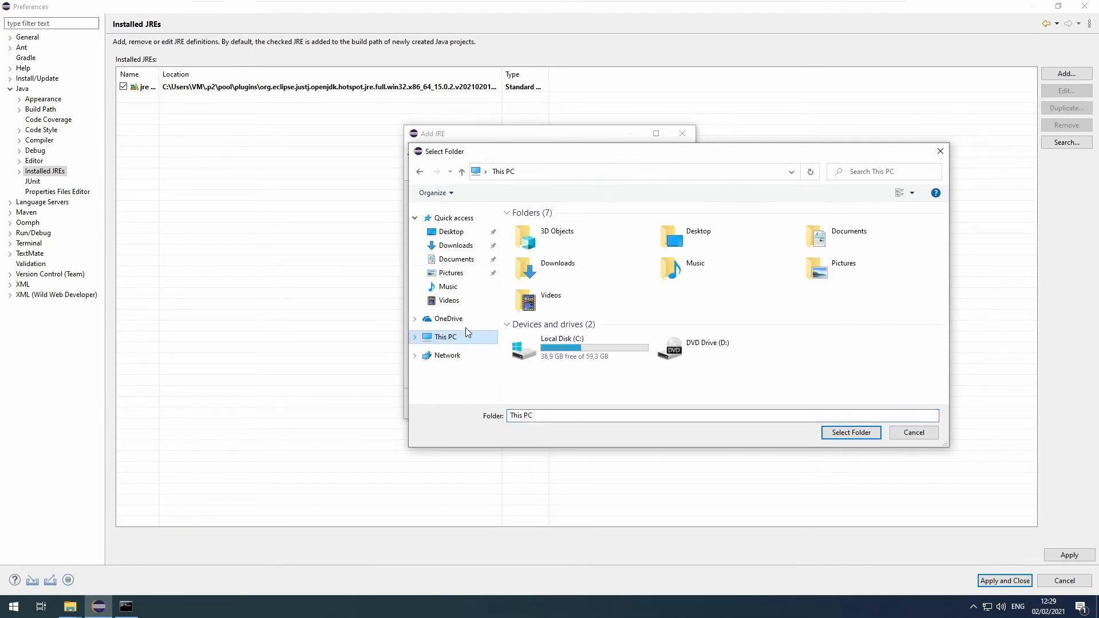
pyautogui.doubleClick(561, 348)
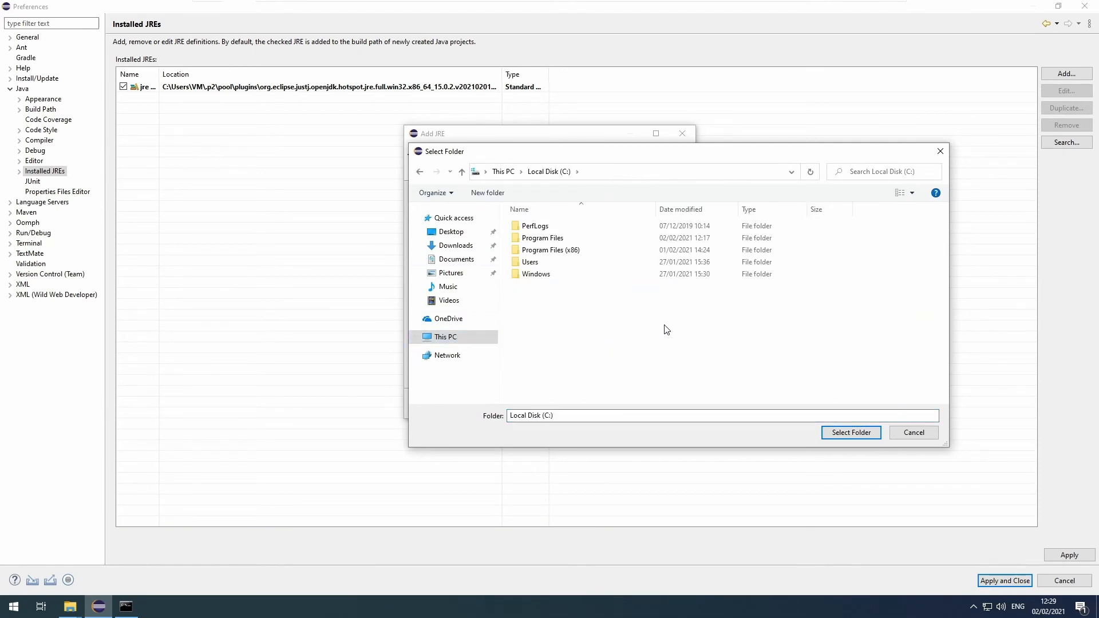
pyautogui.moveTo(652, 157)
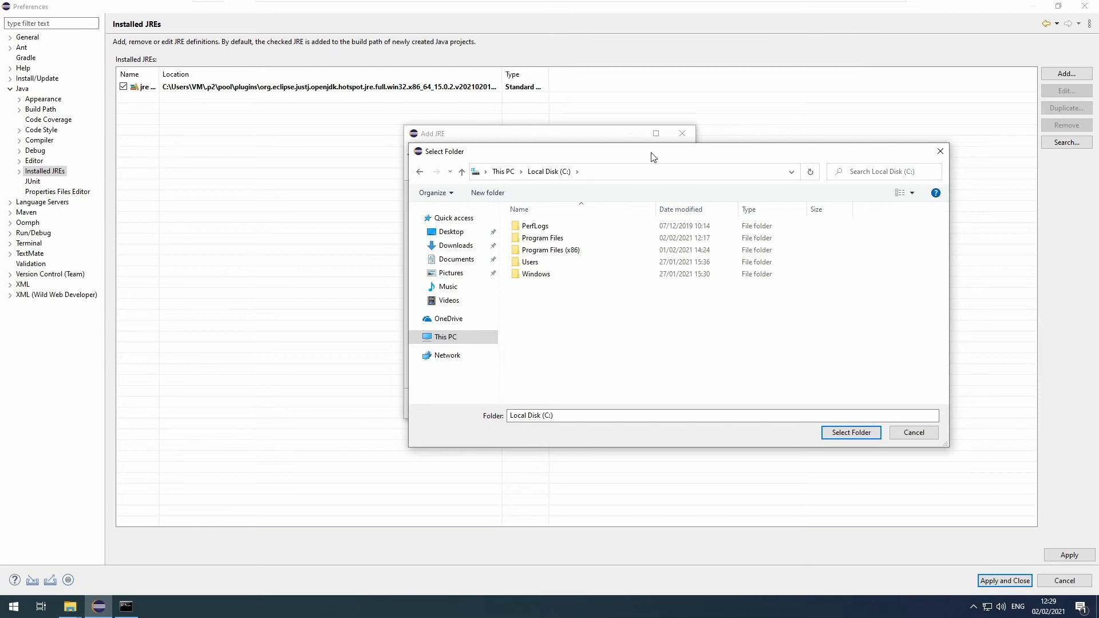
pyautogui.doubleClick(542, 238)
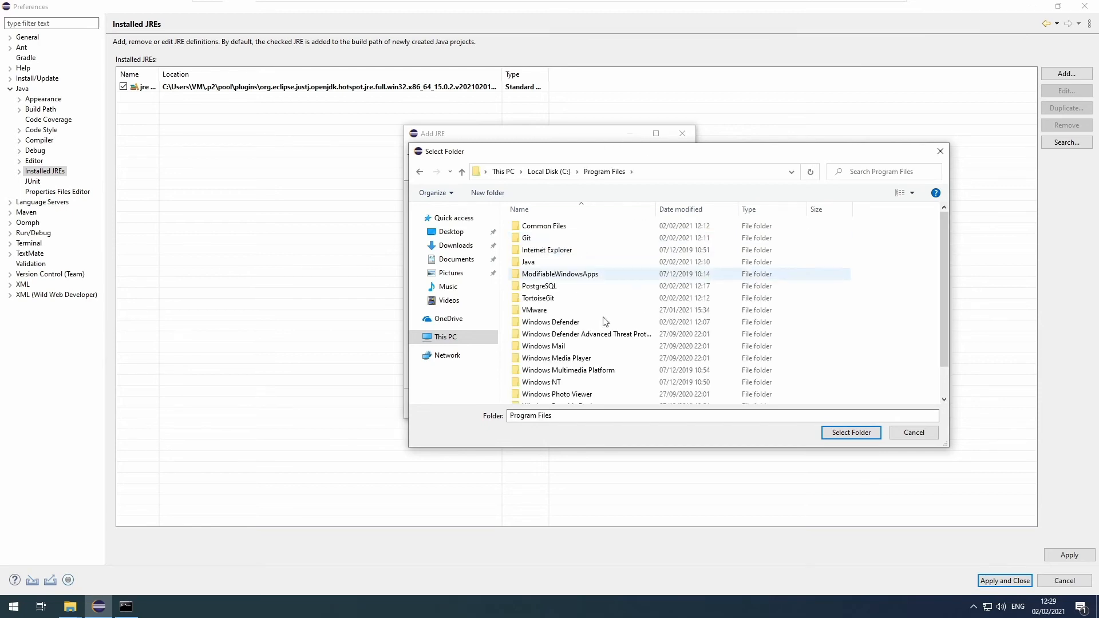
pyautogui.doubleClick(528, 261)
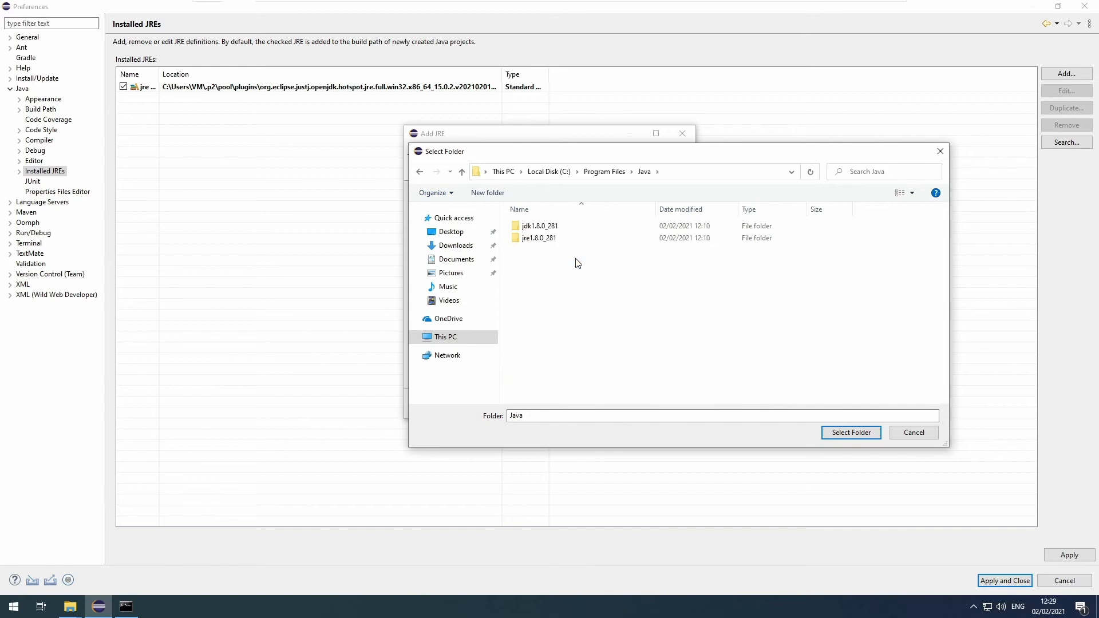
pyautogui.moveTo(538, 226)
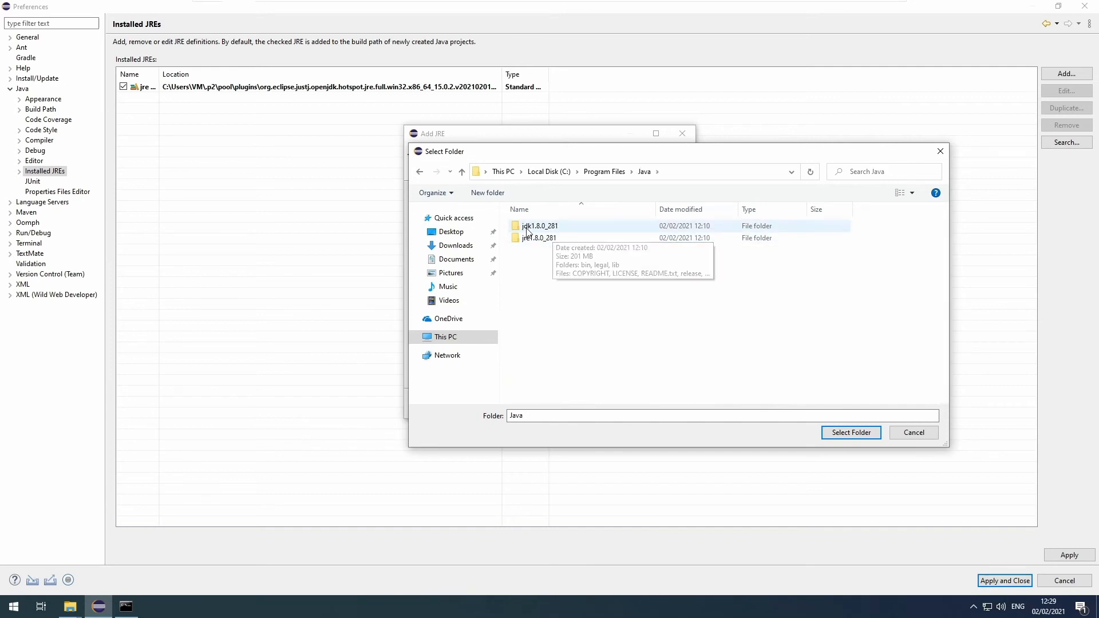
# Choose the jdk1.8.0_281 folder as the runtime home and finish adding it.
pyautogui.click(539, 238)
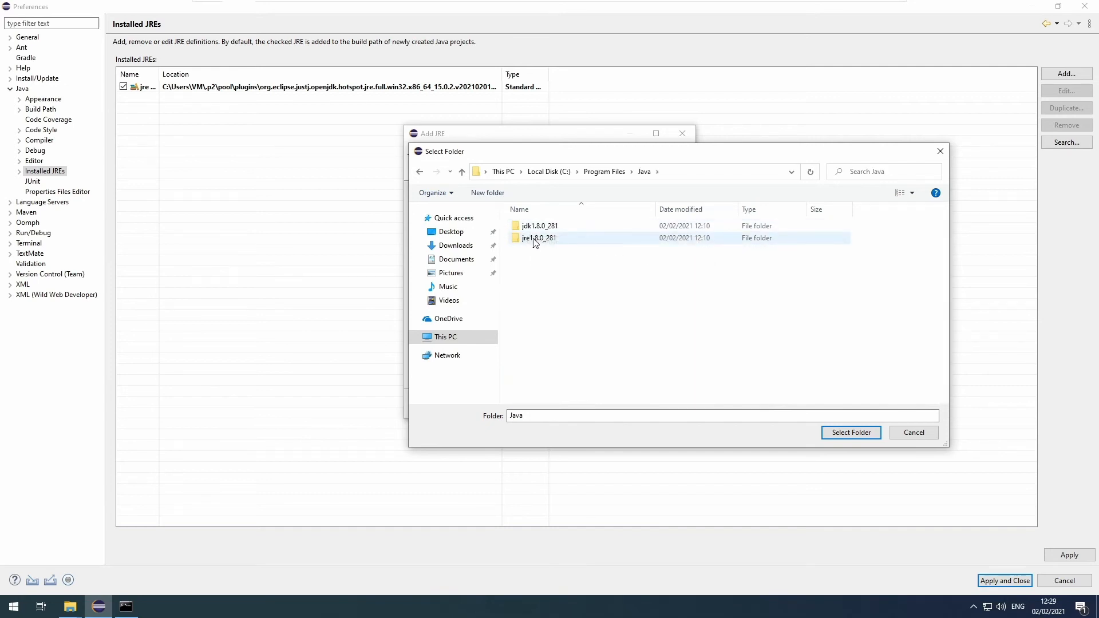
pyautogui.doubleClick(539, 225)
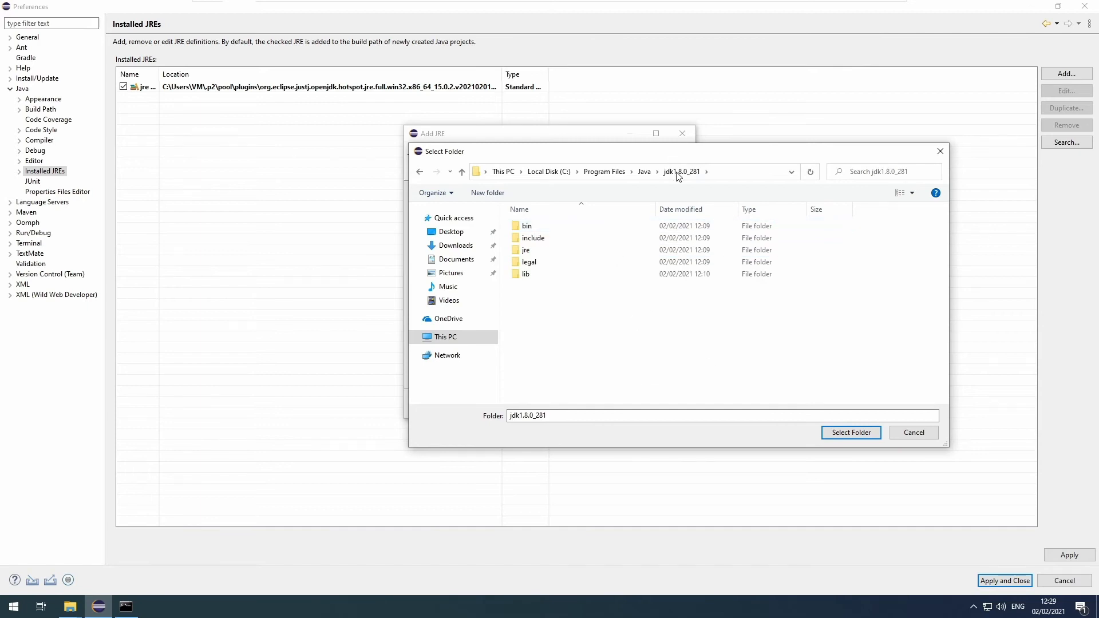
pyautogui.click(851, 432)
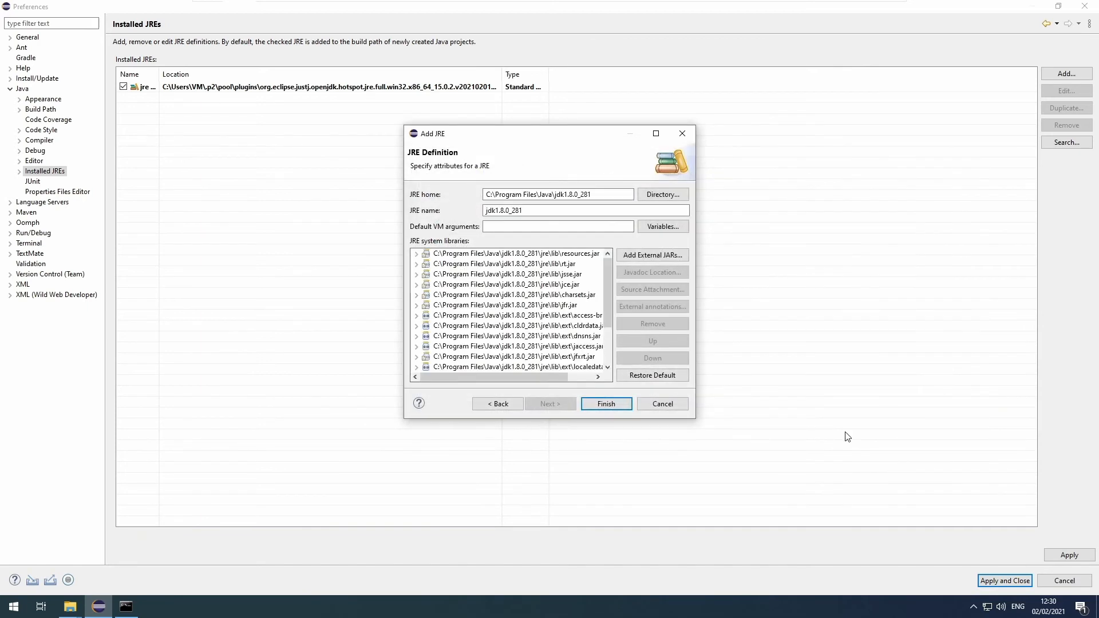
pyautogui.click(605, 403)
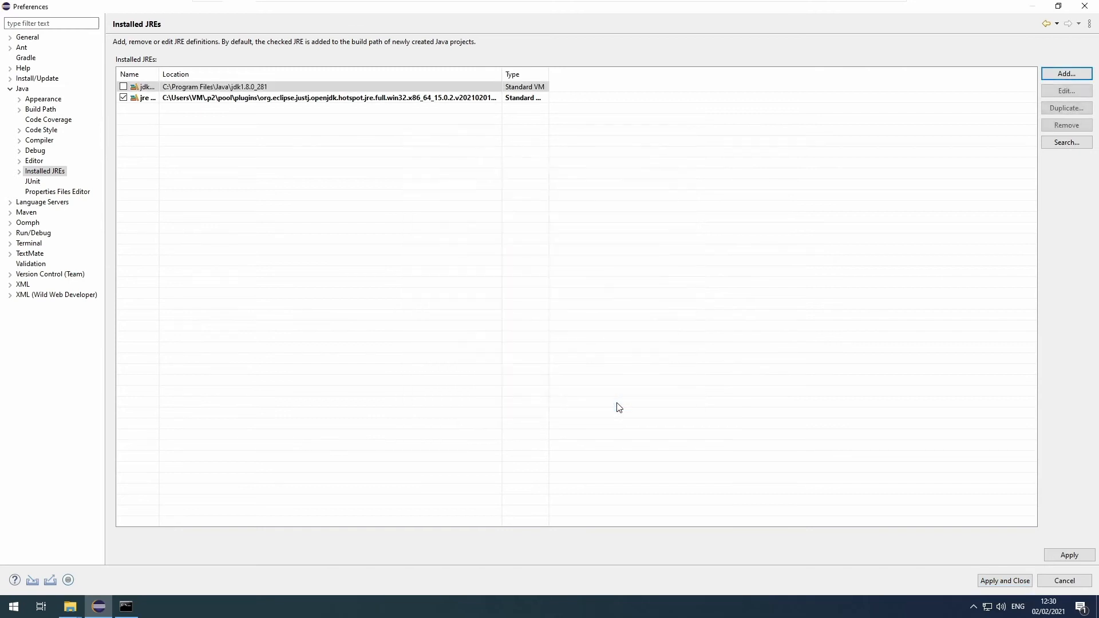
# Make jdk1.8.0_281 the checked default runtime over the bundled JRE and apply.
pyautogui.click(145, 86)
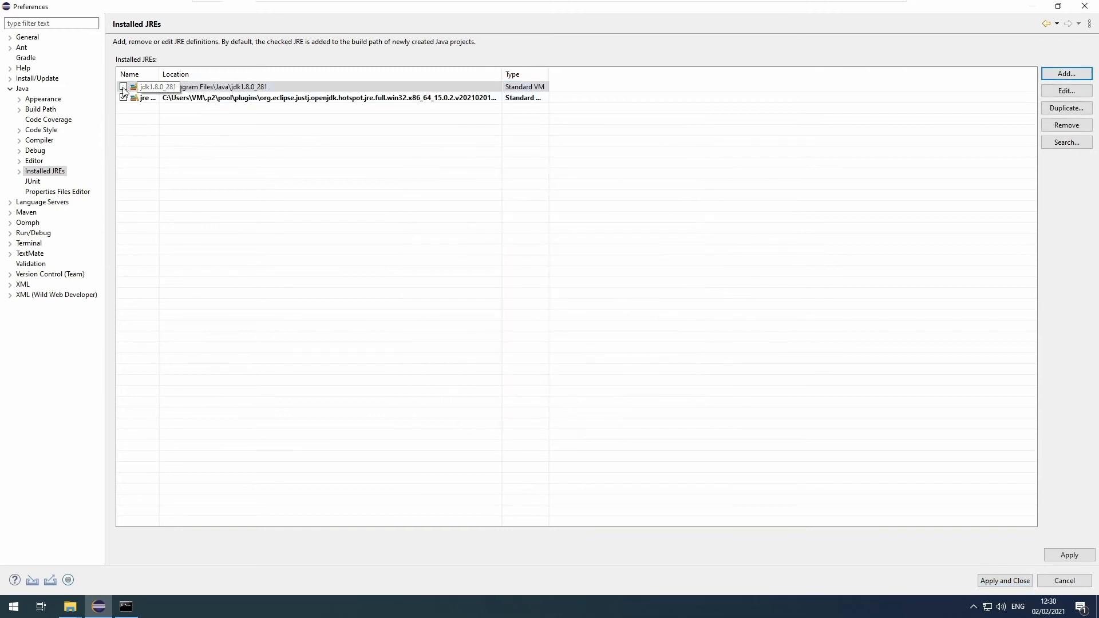
pyautogui.click(123, 86)
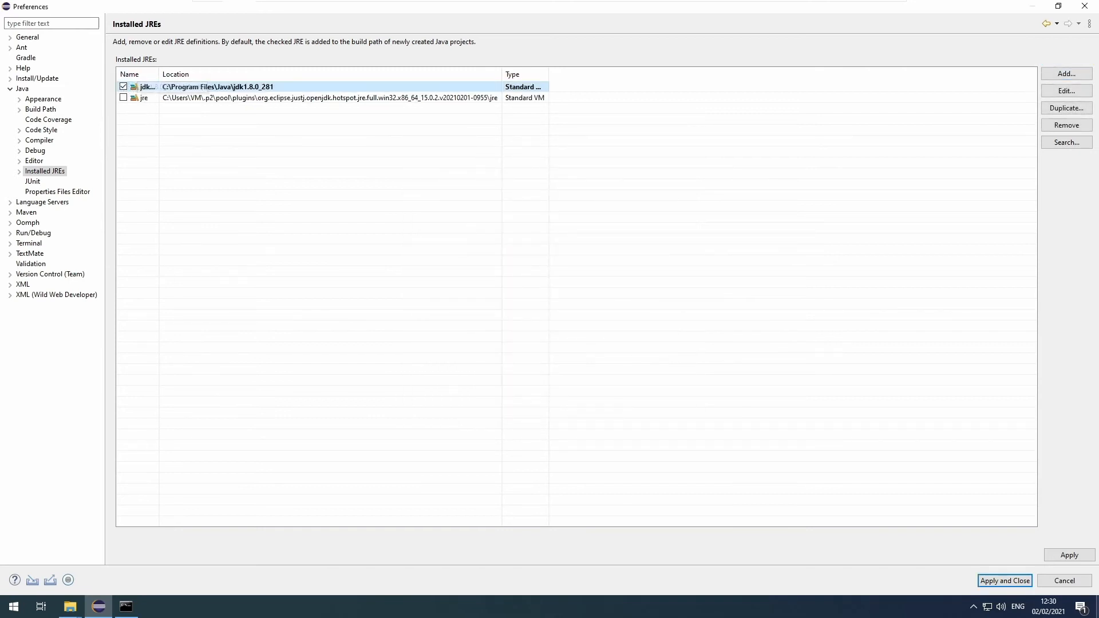
pyautogui.click(1068, 555)
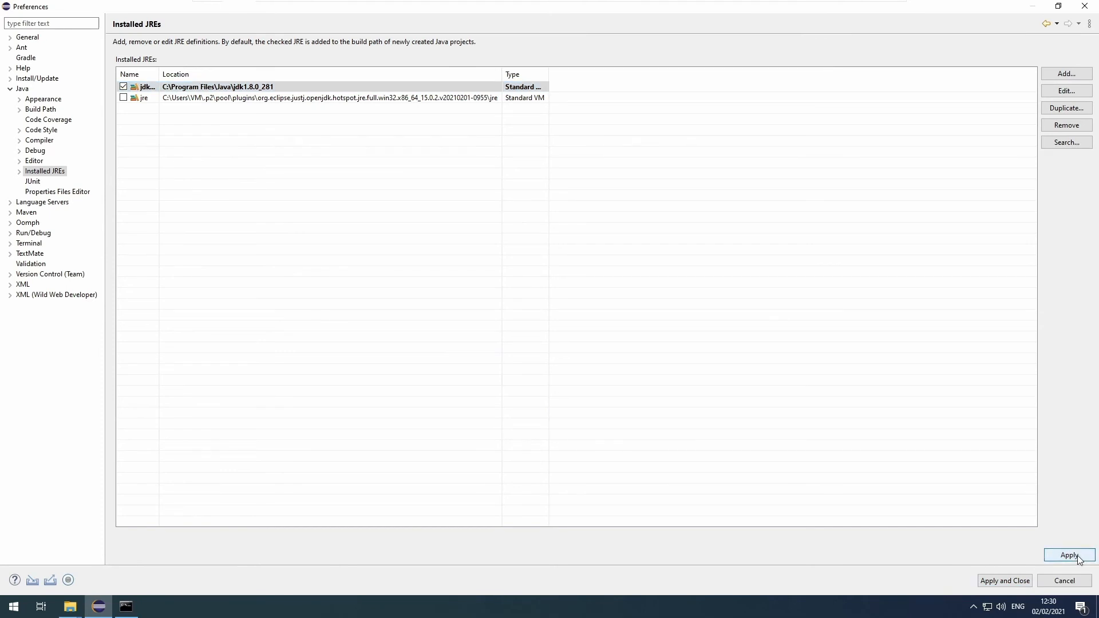
# Apply the runtime change and go to the JavaSE-1.8 execution environment.
pyautogui.click(1070, 555)
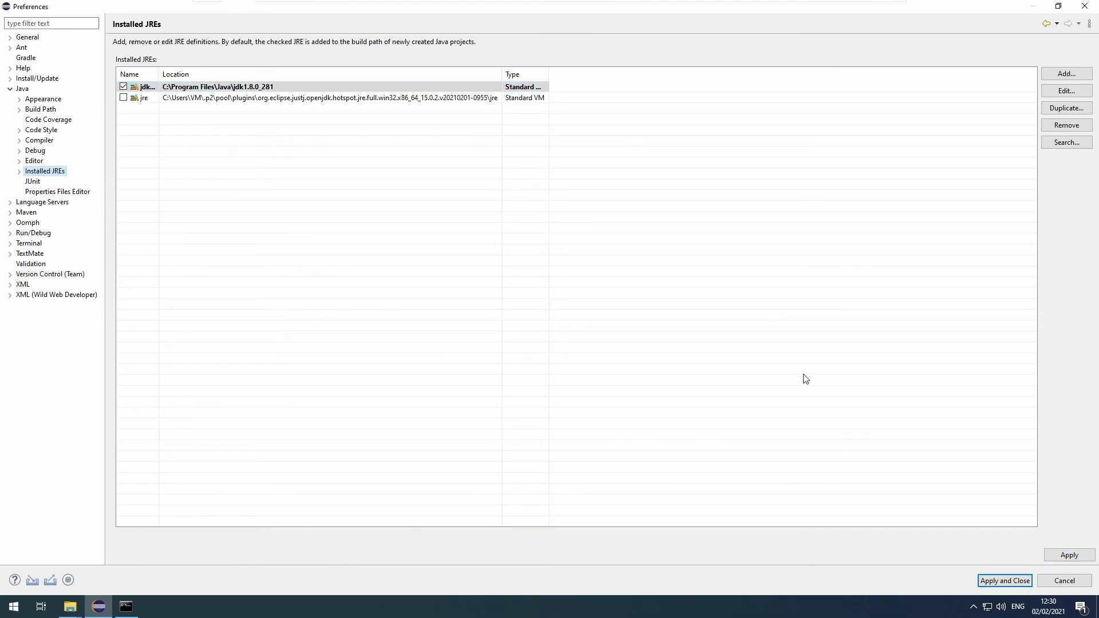
pyautogui.moveTo(304, 273)
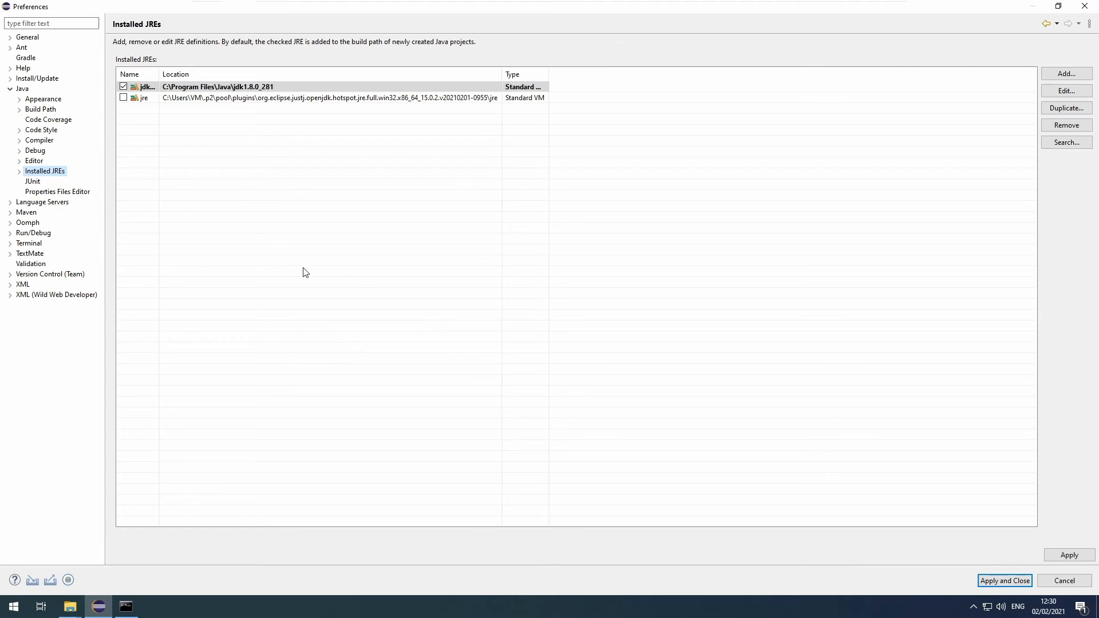
pyautogui.click(19, 171)
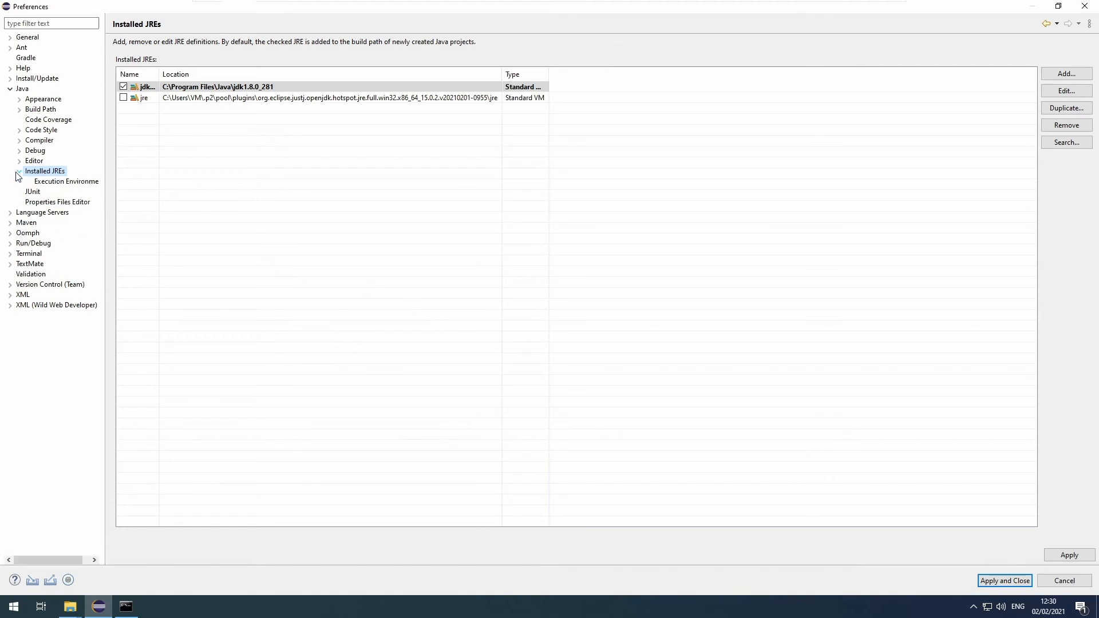
pyautogui.click(66, 181)
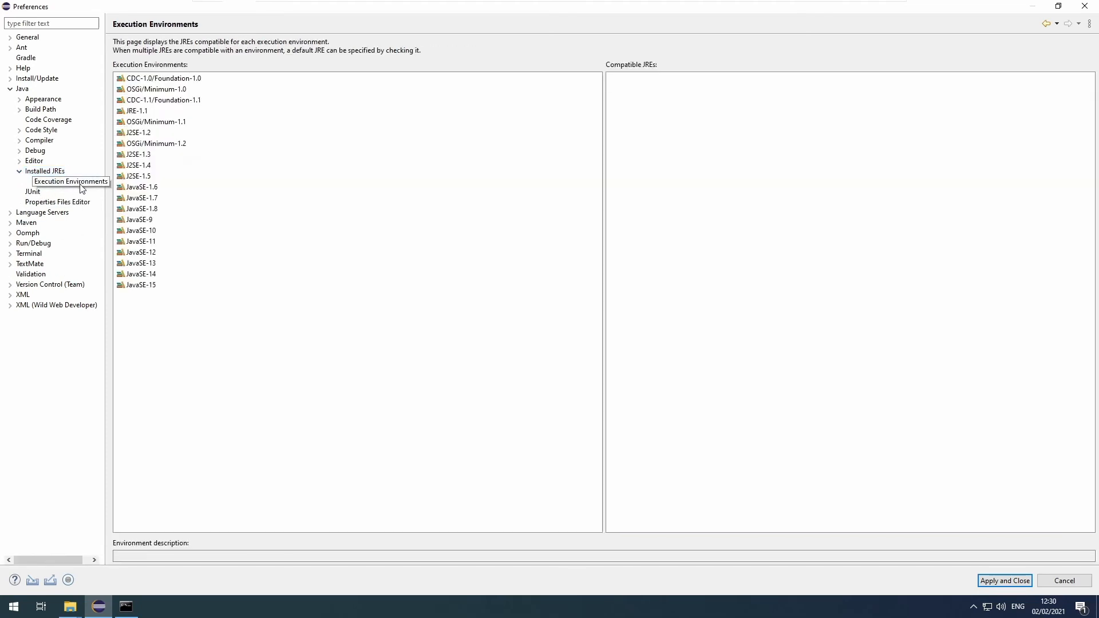
pyautogui.click(141, 208)
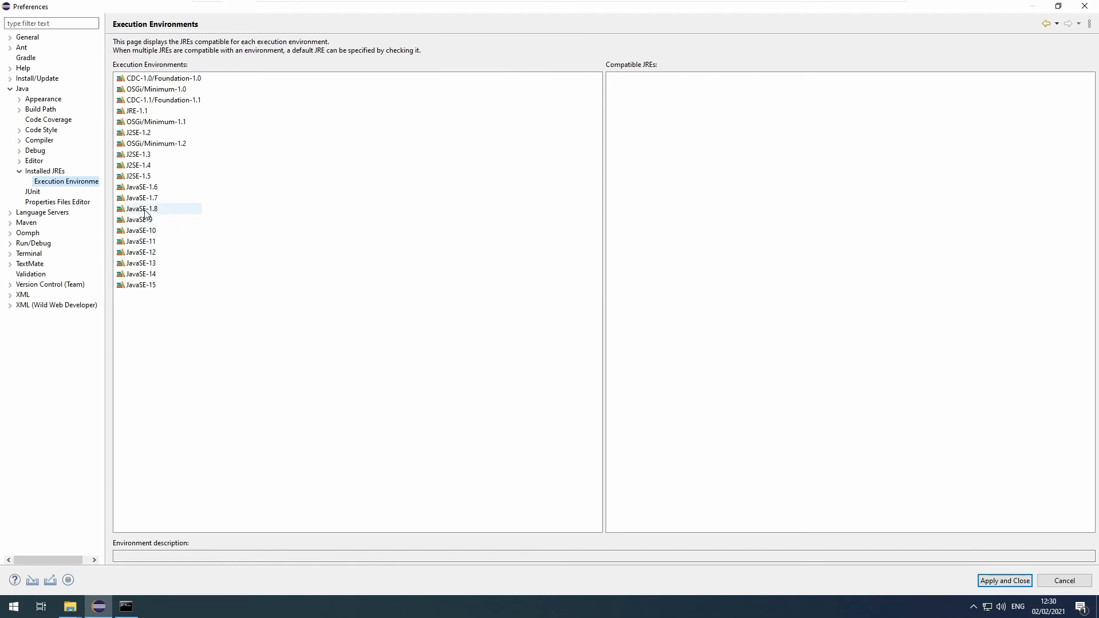
pyautogui.click(142, 209)
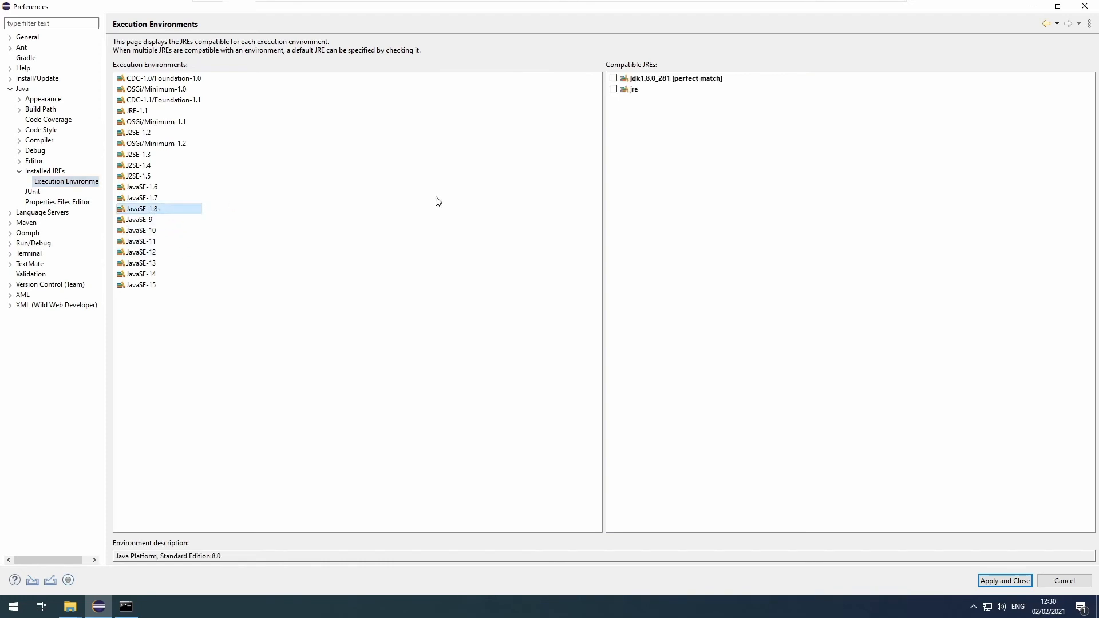
# Map JavaSE-1.8 to jdk1.8.0_281, then apply and close the preferences.
pyautogui.click(613, 78)
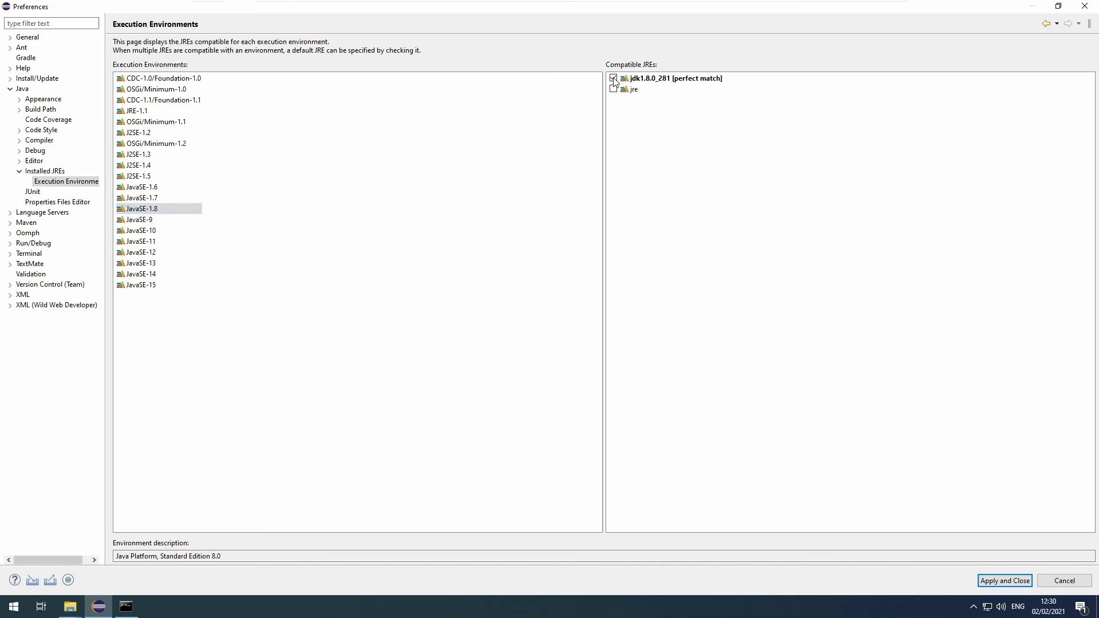
pyautogui.click(614, 78)
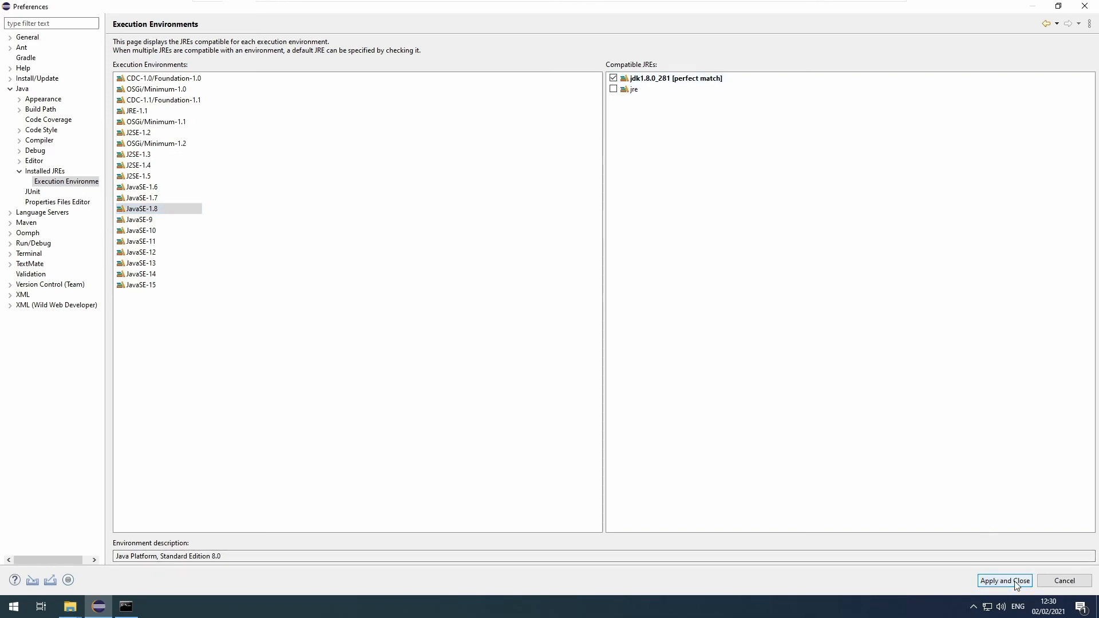
pyautogui.click(1004, 580)
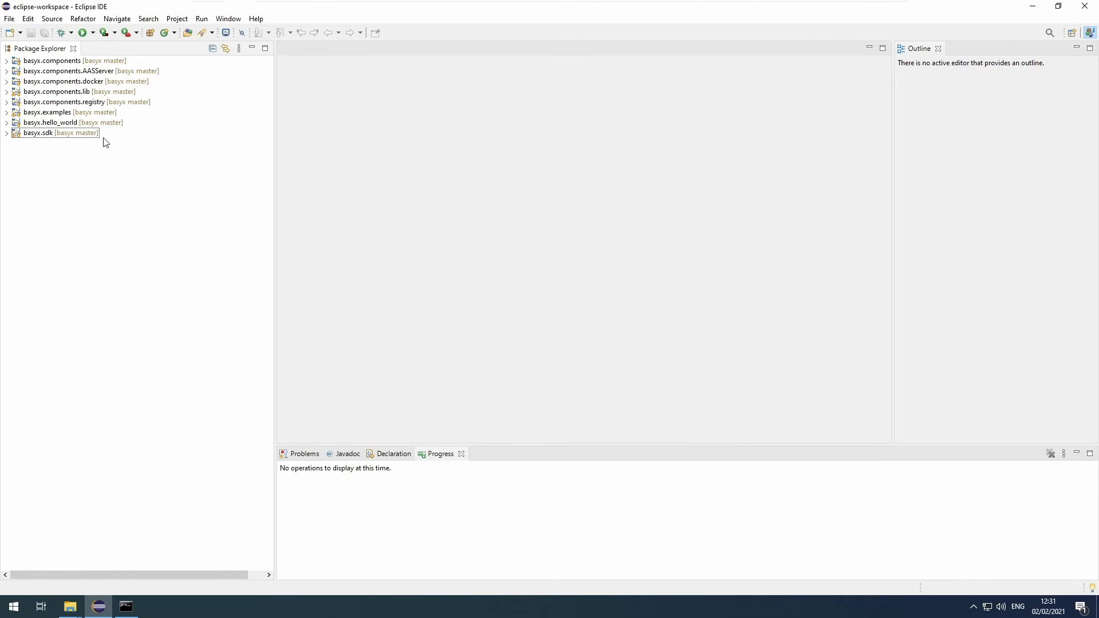
# Open a configurable Maven build (Run As > Maven build...) for the basyx.sdk project.
pyautogui.rightClick(39, 133)
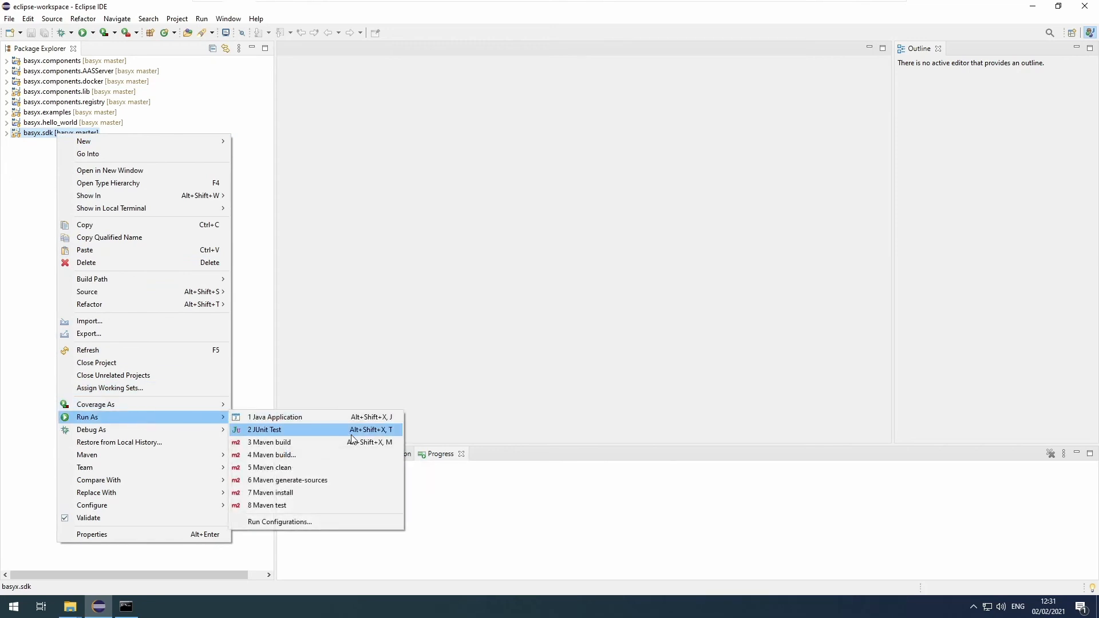
pyautogui.moveTo(295, 454)
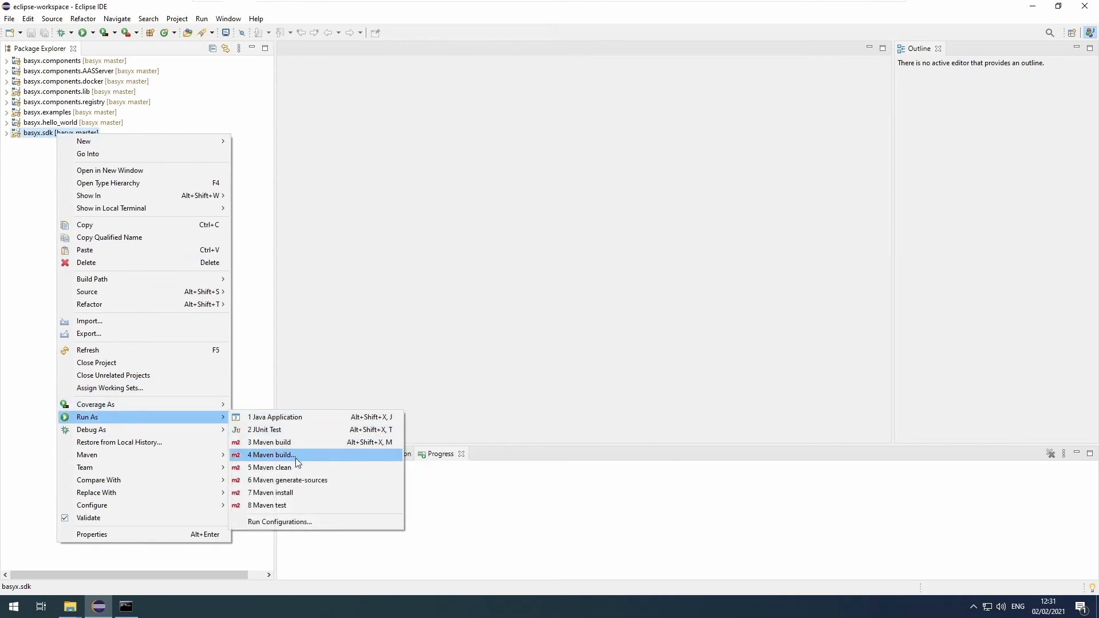
pyautogui.moveTo(273, 448)
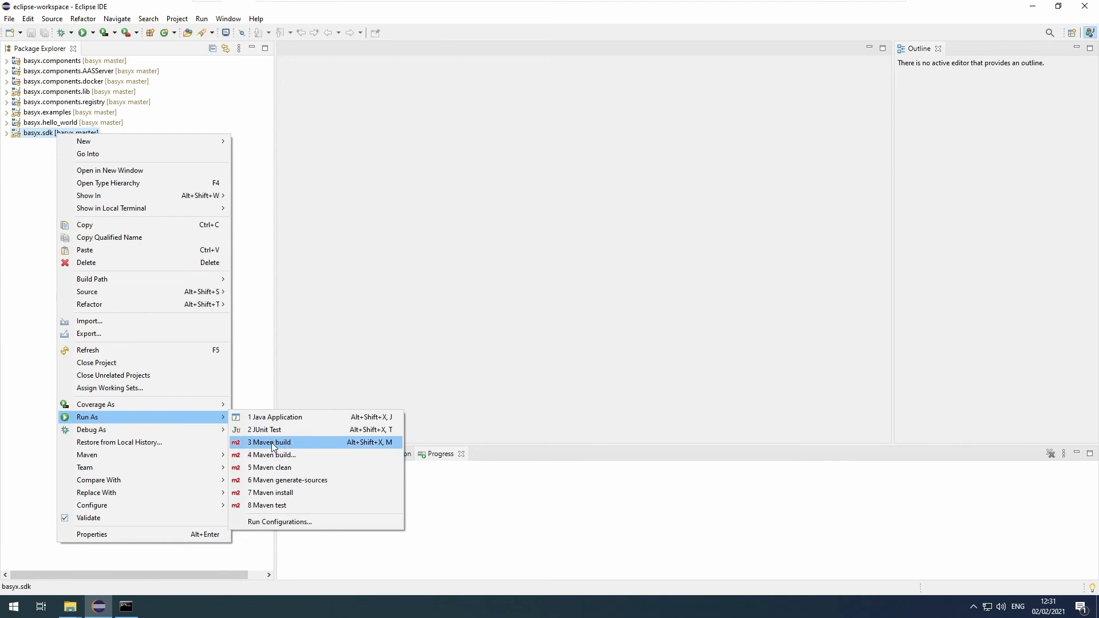
pyautogui.click(268, 442)
pyautogui.write('clean install')
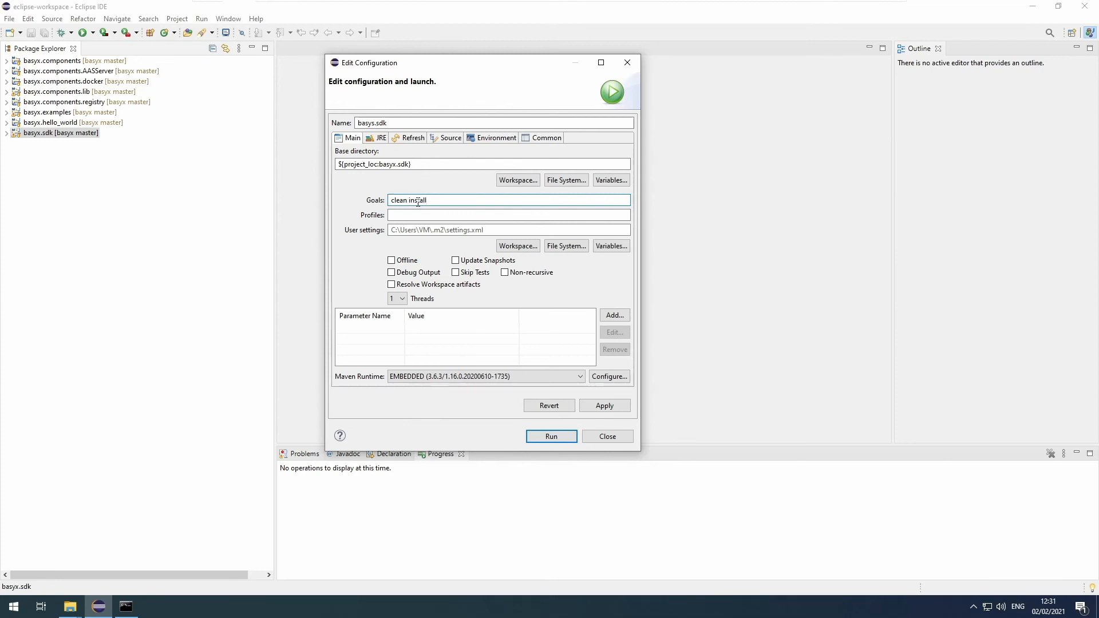
pyautogui.moveTo(551, 436)
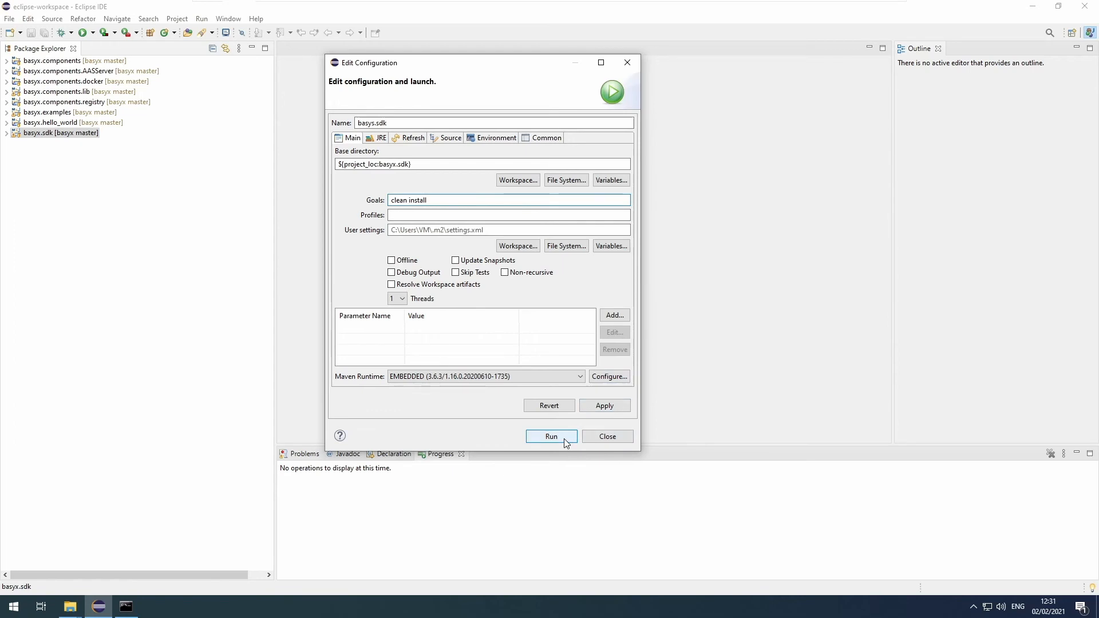
# Run the basyx.sdk clean install, allow Java through the firewall, and wait for BUILD SUCCESS.
pyautogui.click(551, 436)
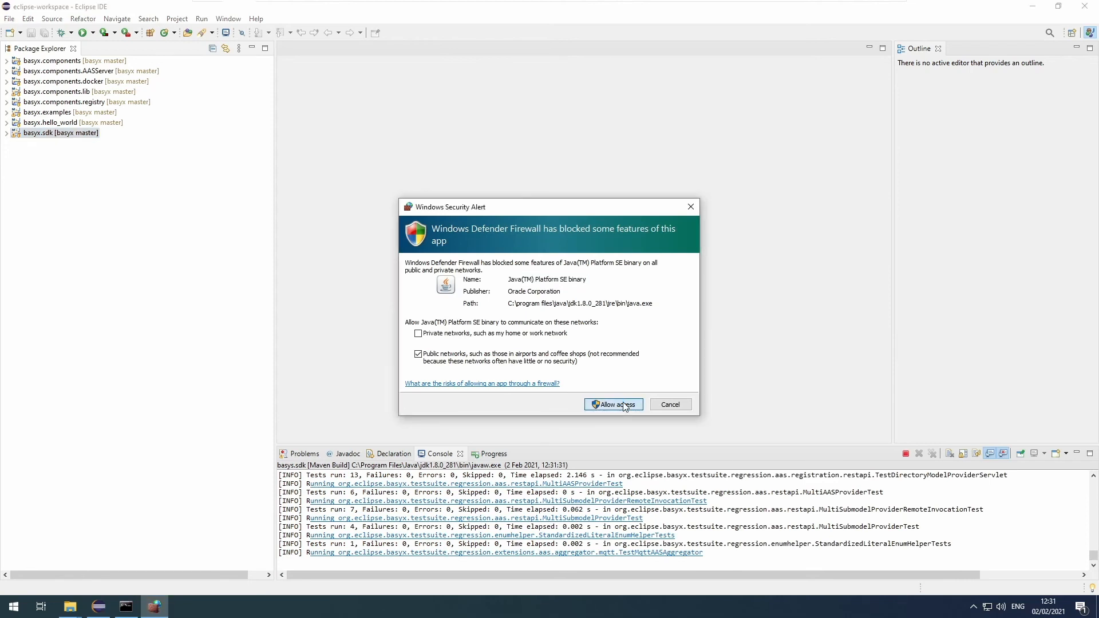
pyautogui.click(613, 404)
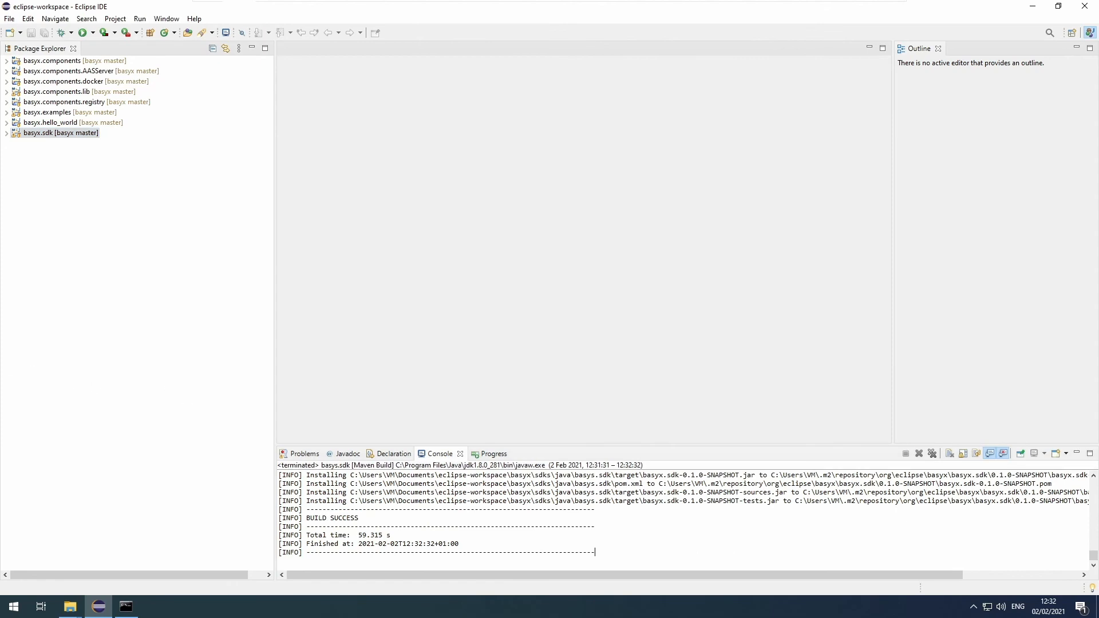
pyautogui.doubleClick(318, 517)
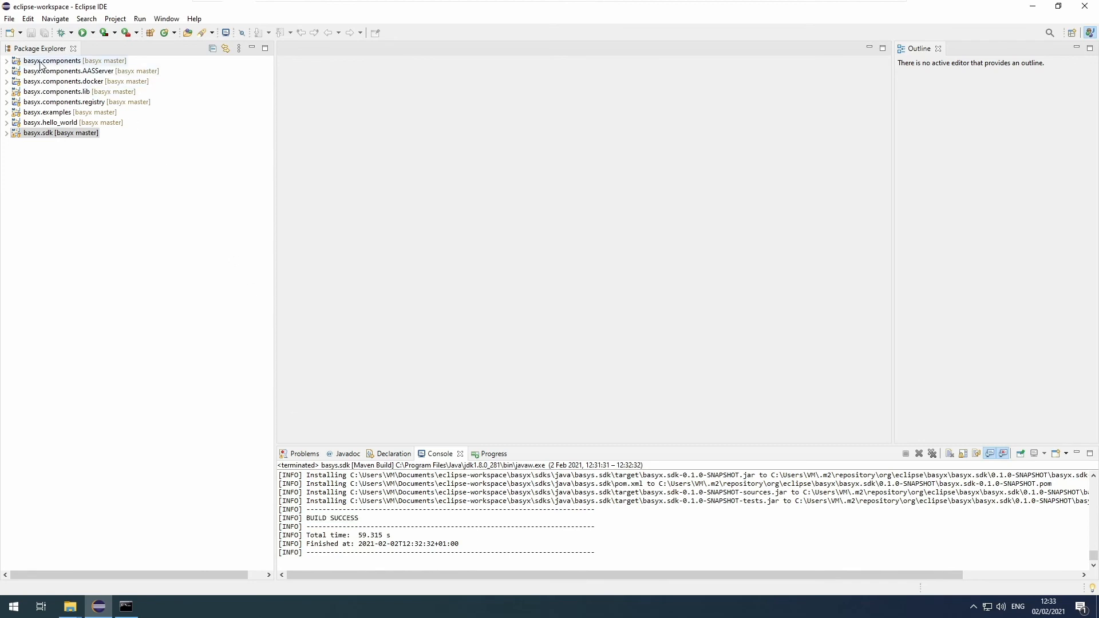
pyautogui.click(52, 61)
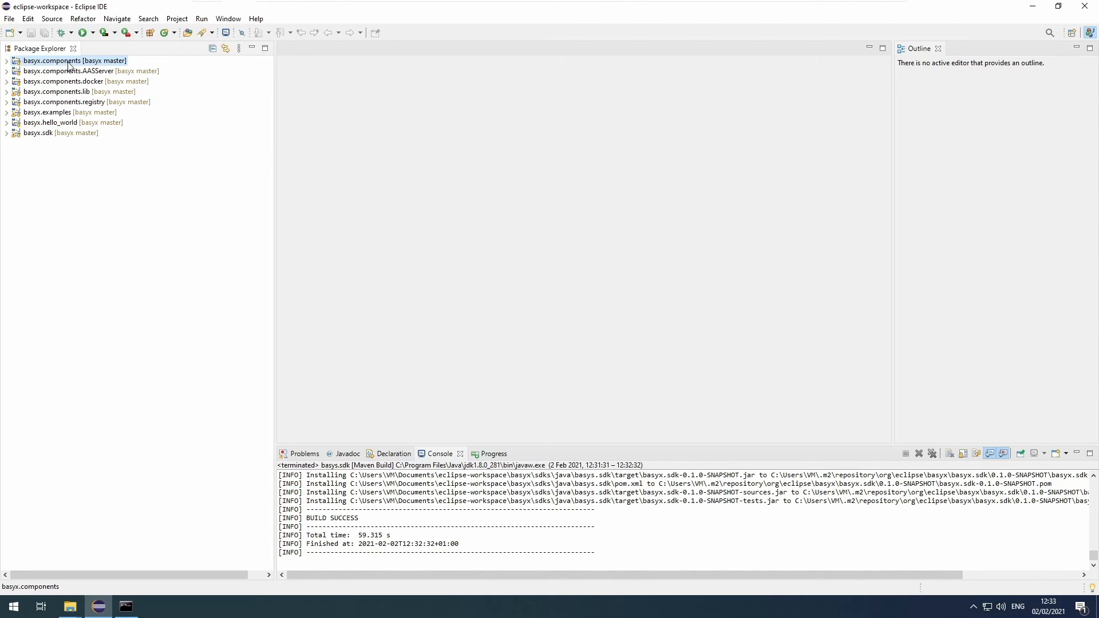
# Set up a Maven build for basyx.components with goals 'clean install'.
pyautogui.rightClick(73, 61)
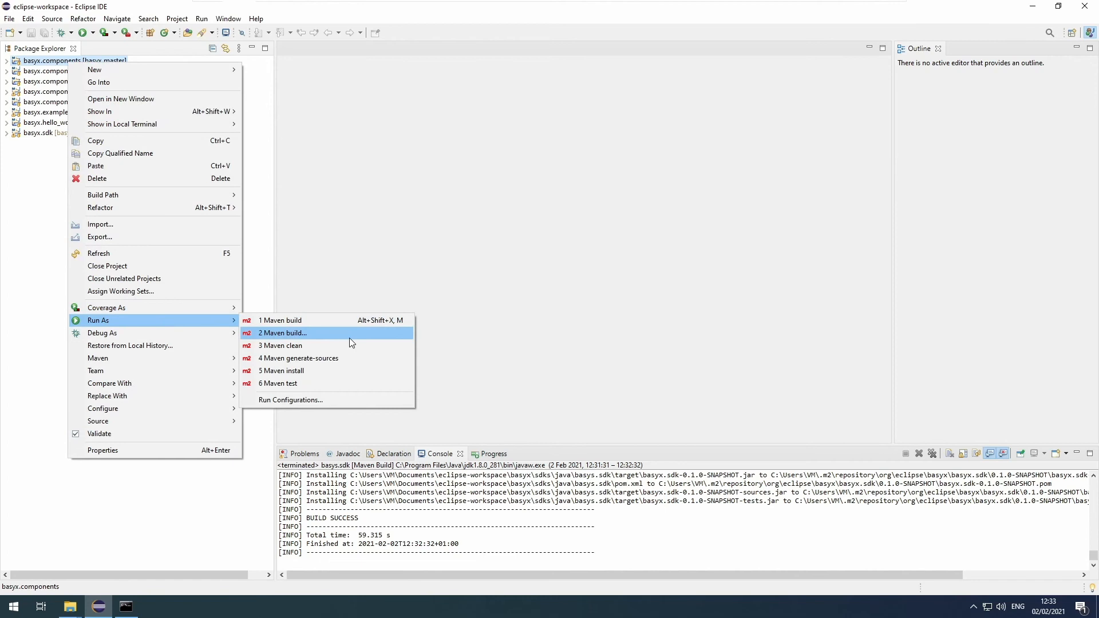
pyautogui.click(283, 333)
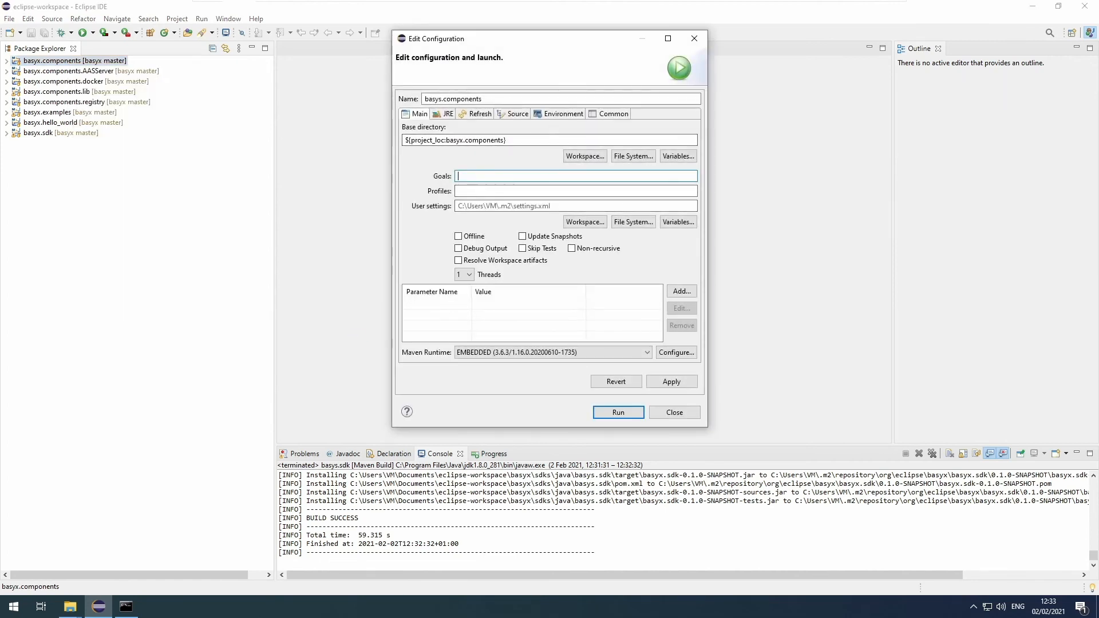
pyautogui.write('clean')
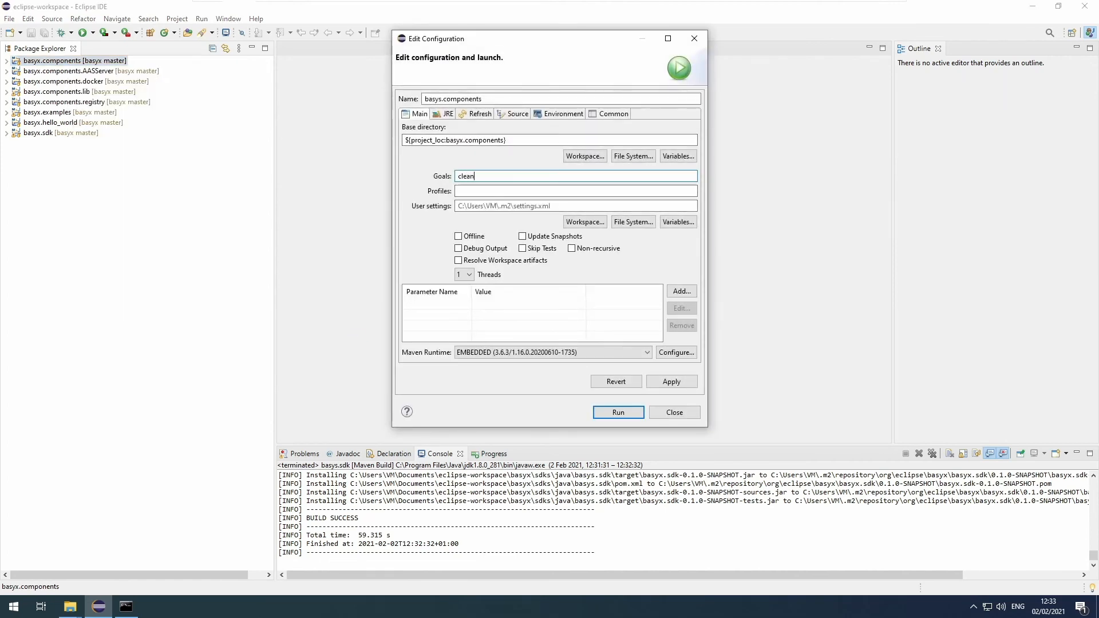
pyautogui.write('install')
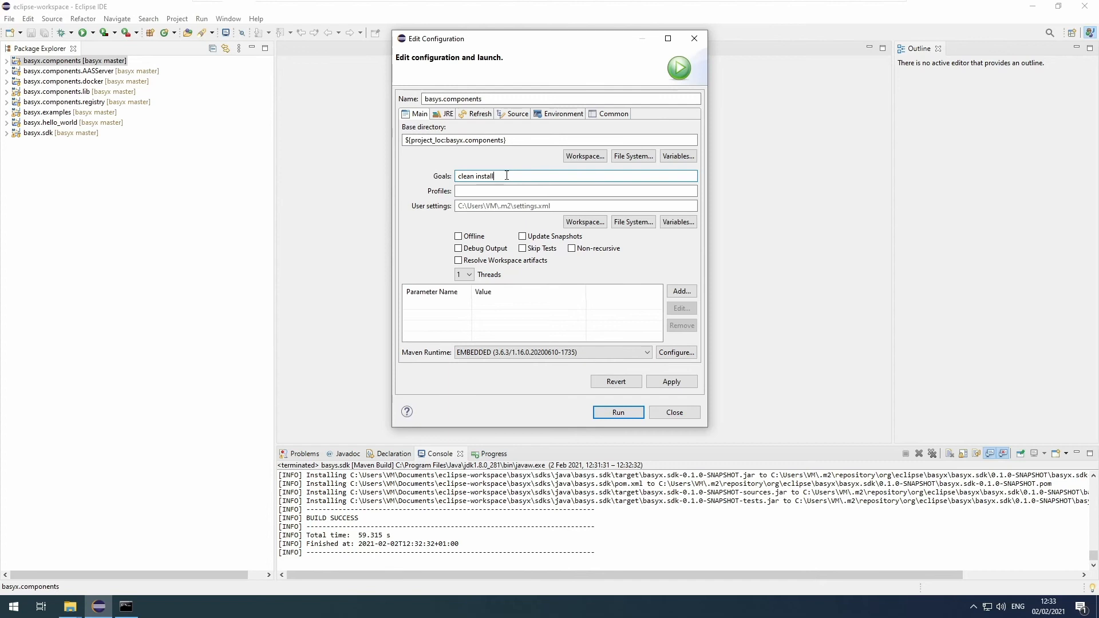
# Drop the skip-tests flag again from the goals and run the basyx.components build.
pyautogui.write('-Dskip')
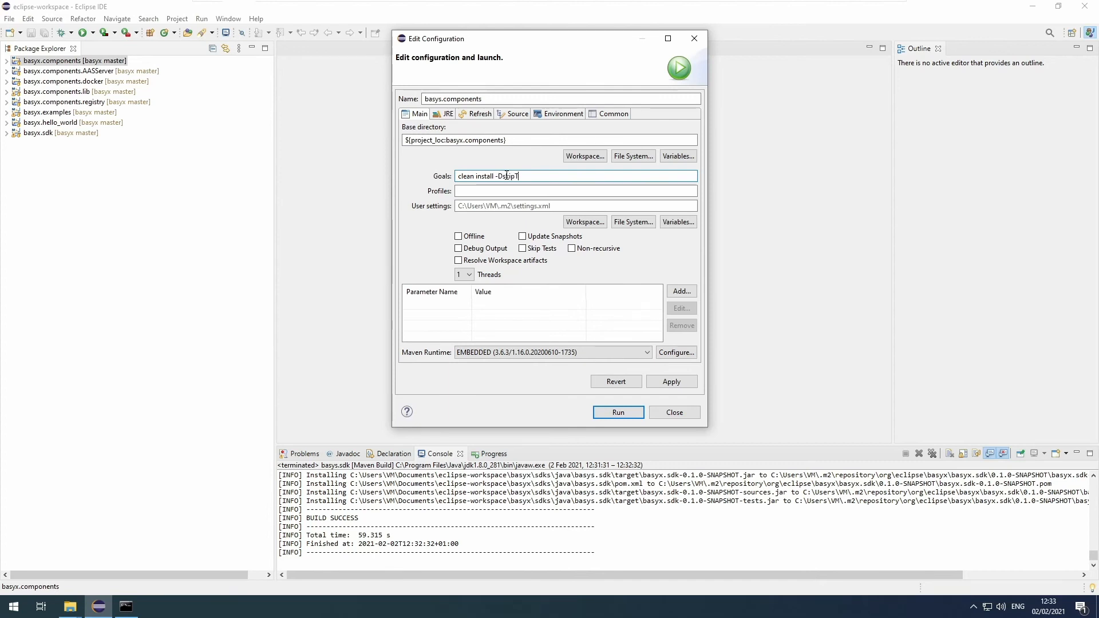
pyautogui.write('Tests')
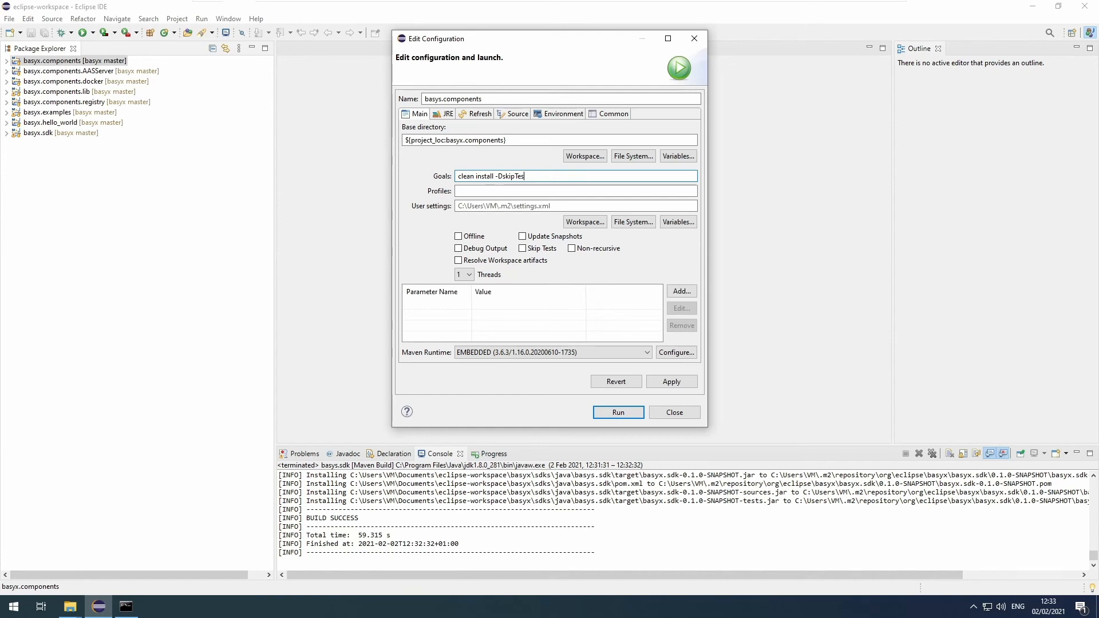
pyautogui.press('BackSpace')
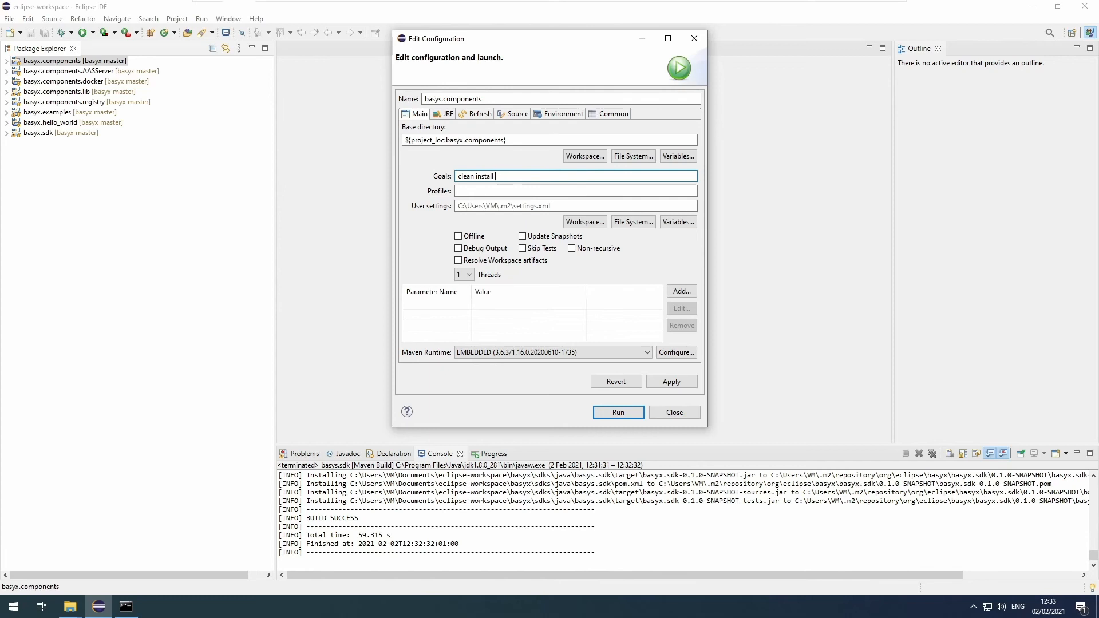
pyautogui.moveTo(618, 412)
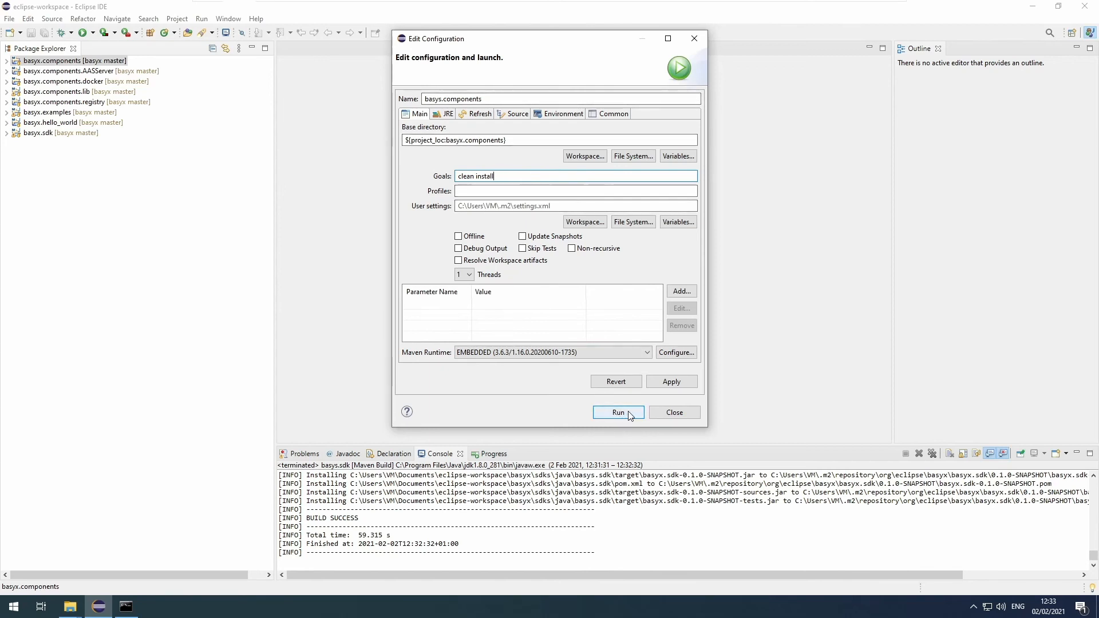
pyautogui.click(618, 412)
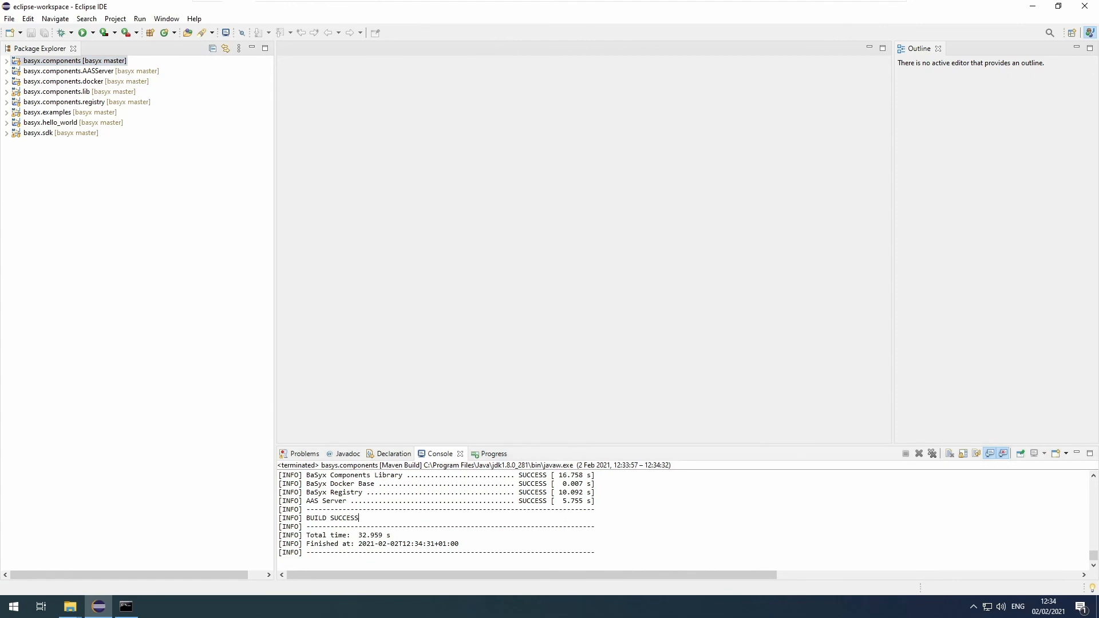
# Watch the Console until basyx.components reports BUILD SUCCESS for all modules.
pyautogui.doubleClick(317, 517)
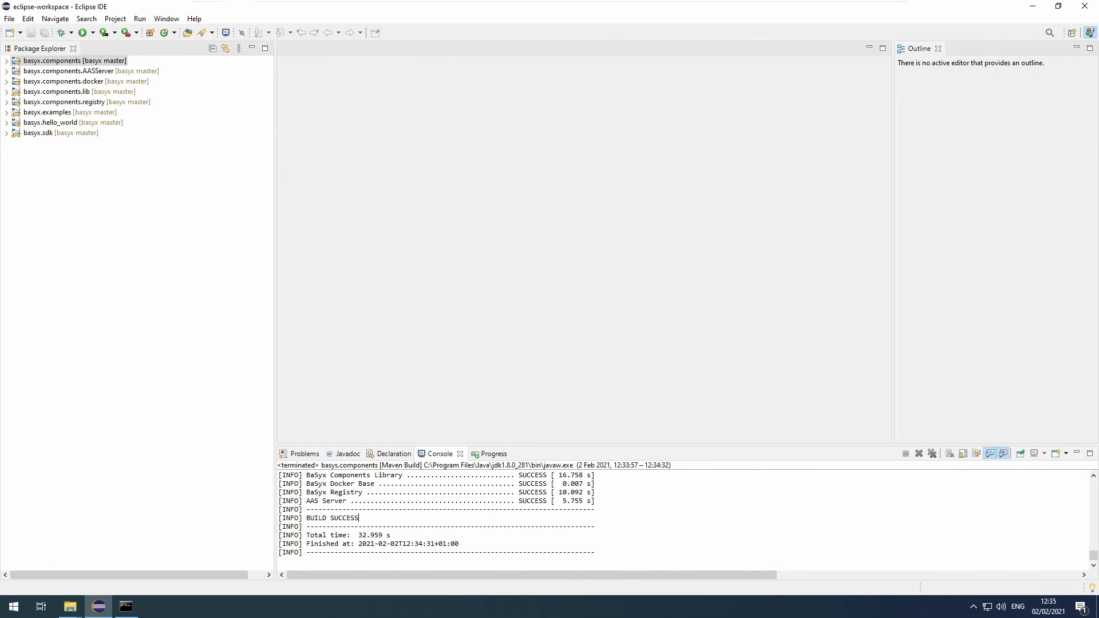
pyautogui.moveTo(492, 393)
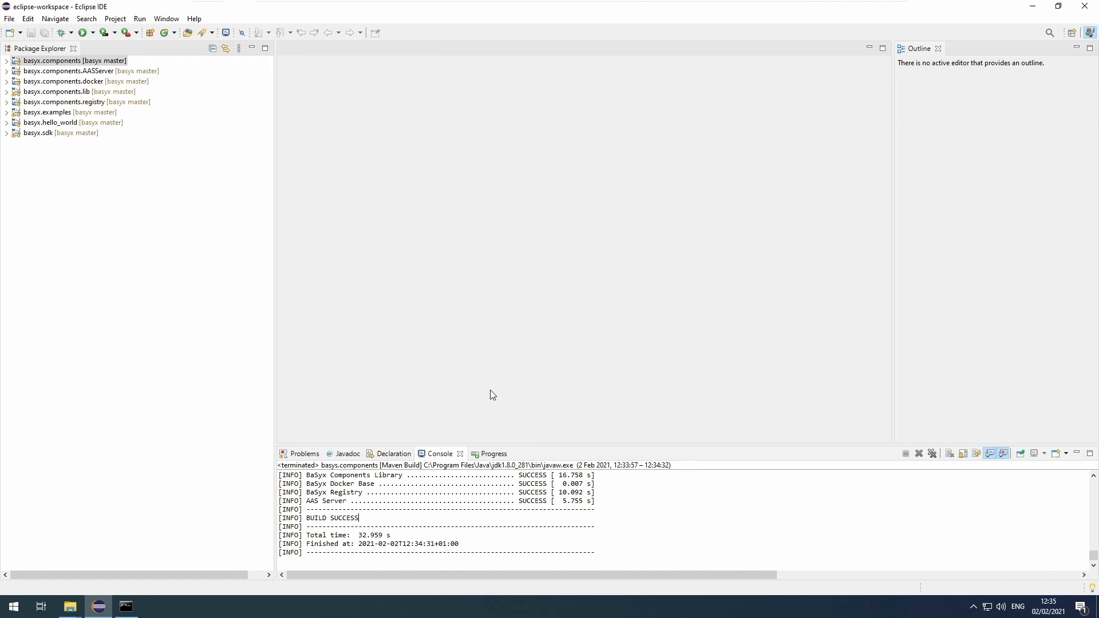
pyautogui.moveTo(513, 286)
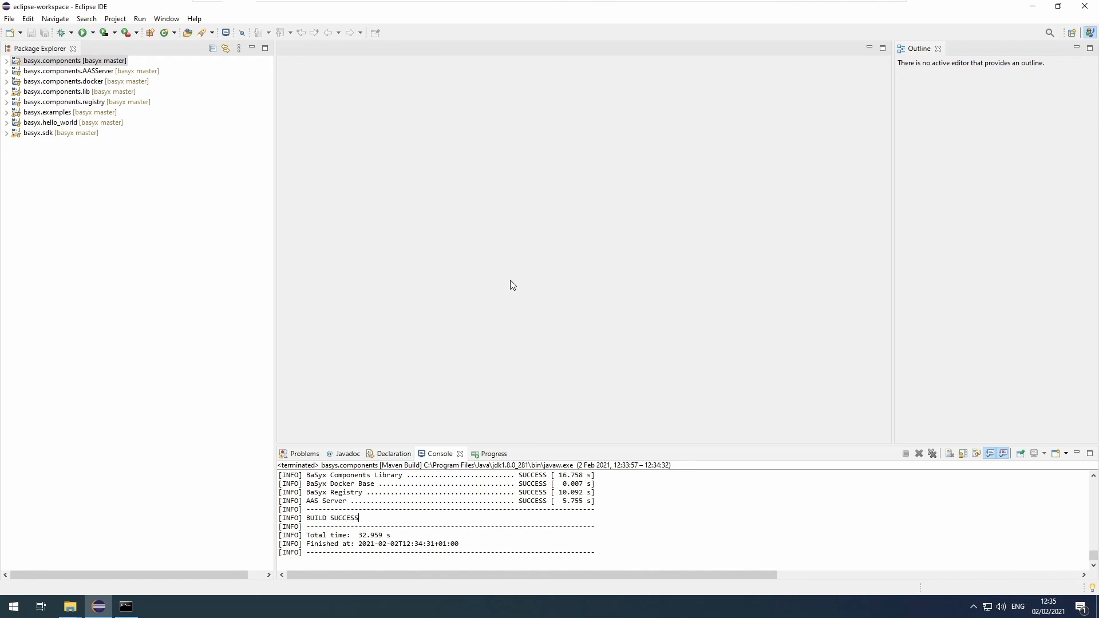
pyautogui.moveTo(540, 295)
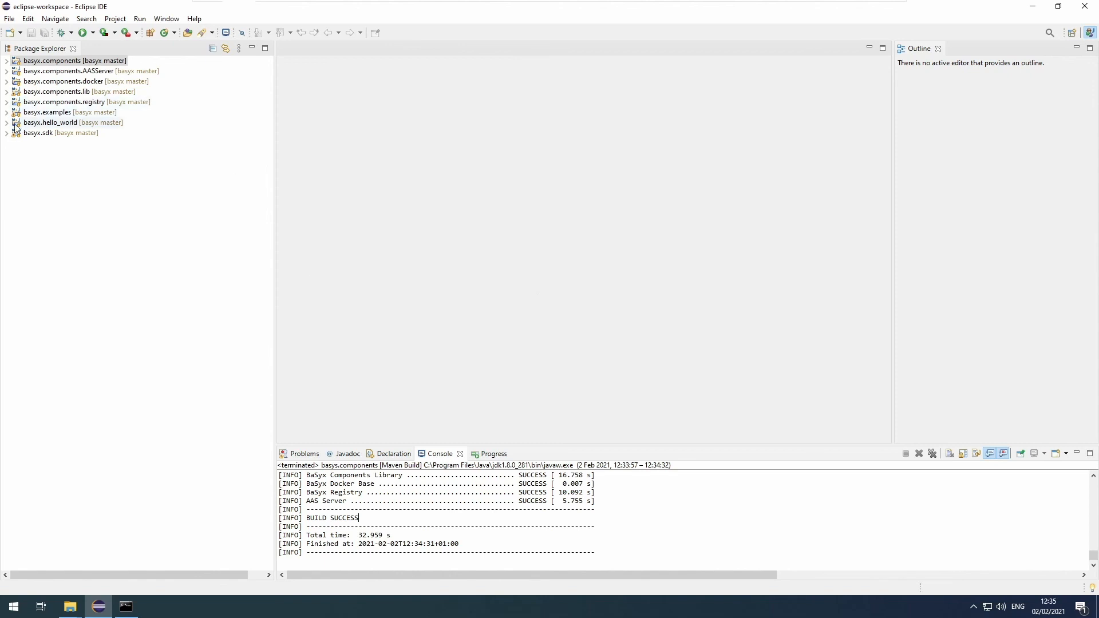
# Expand basyx.hello_world's src/main/java and view Server.java in the editor.
pyautogui.click(7, 123)
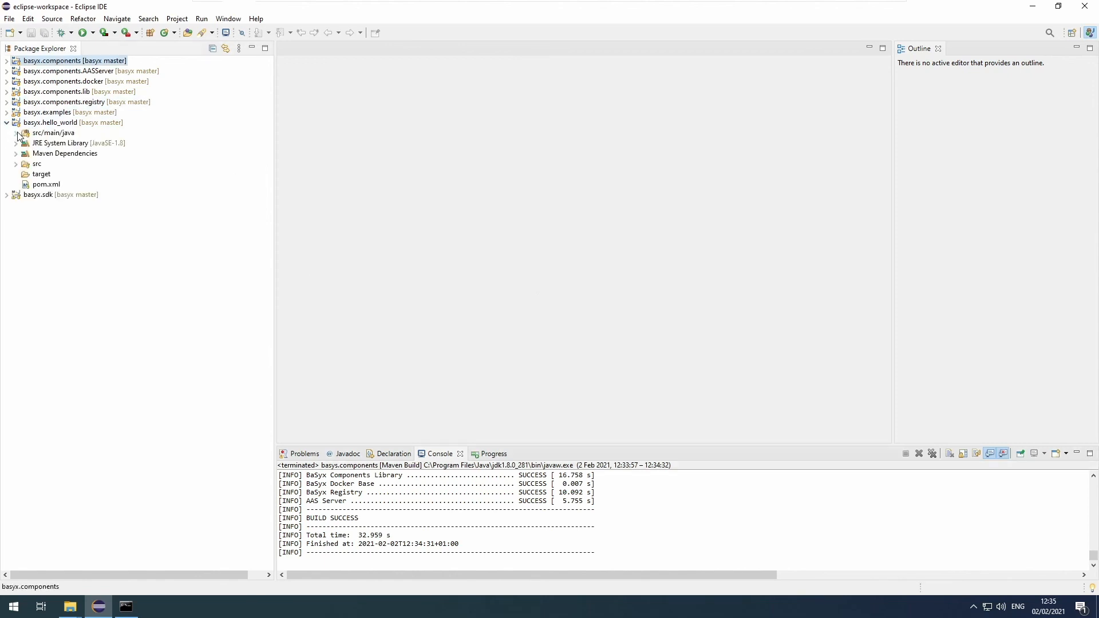
pyautogui.click(17, 132)
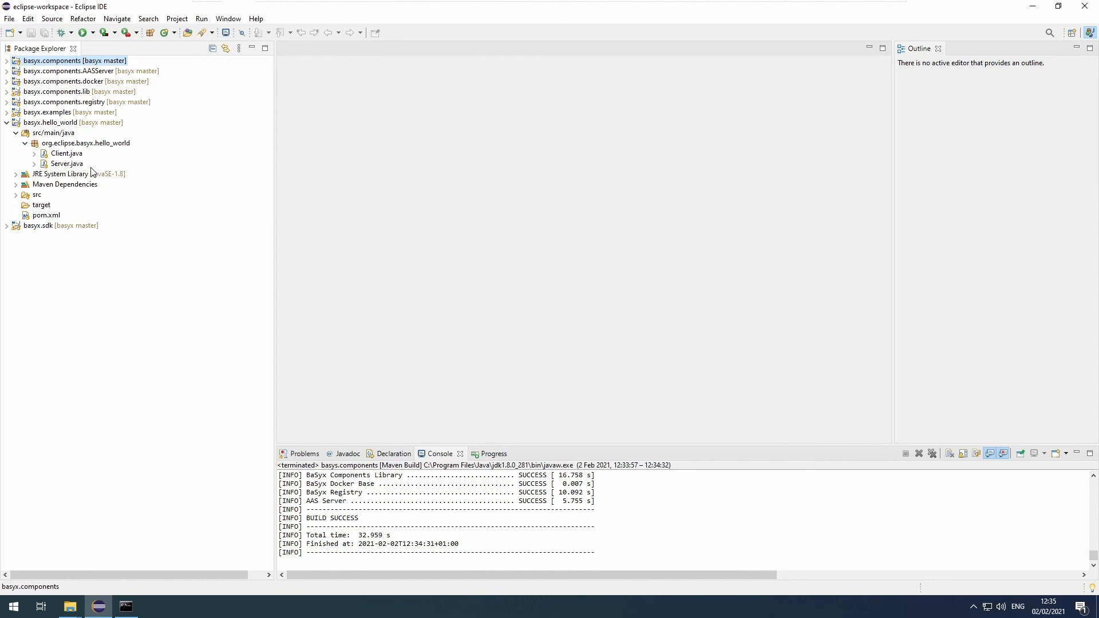
pyautogui.moveTo(69, 169)
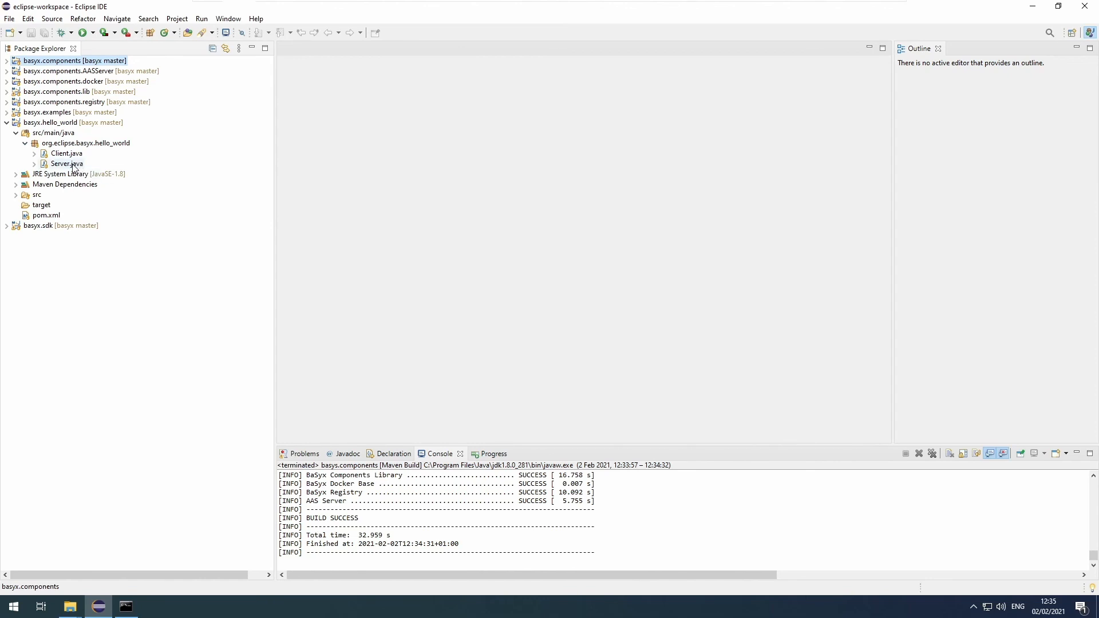
pyautogui.doubleClick(66, 164)
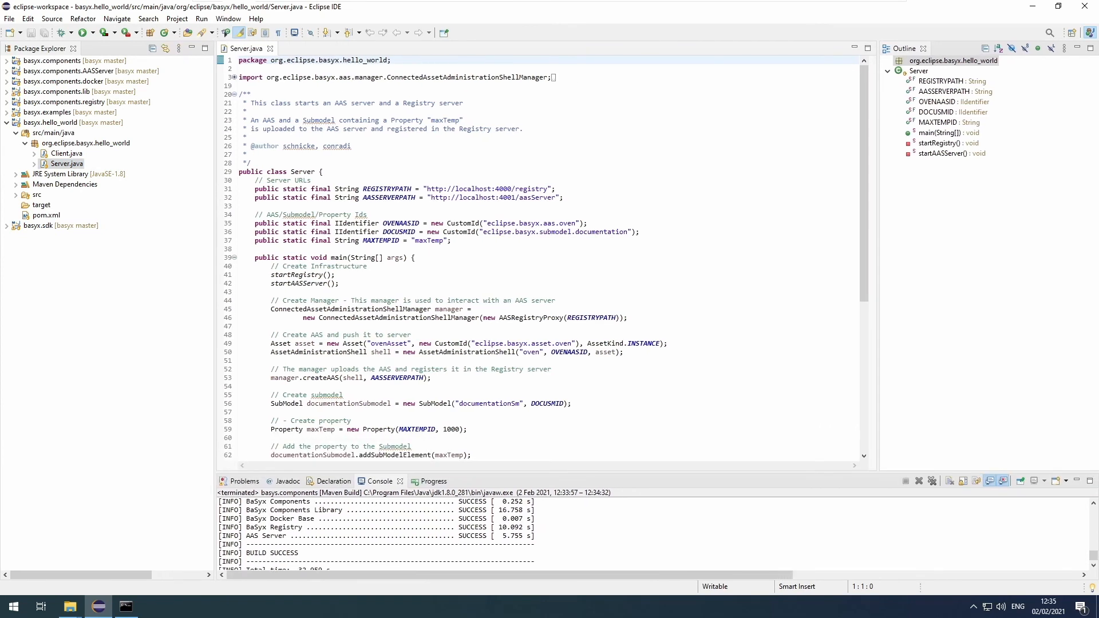
pyautogui.scroll(-3)
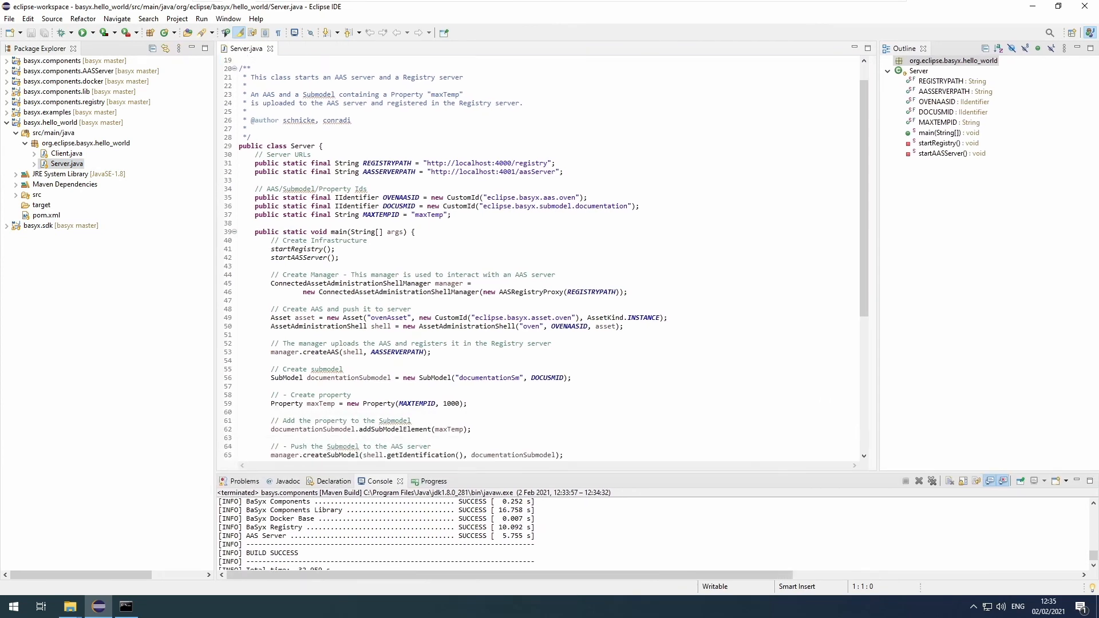
pyautogui.scroll(-3)
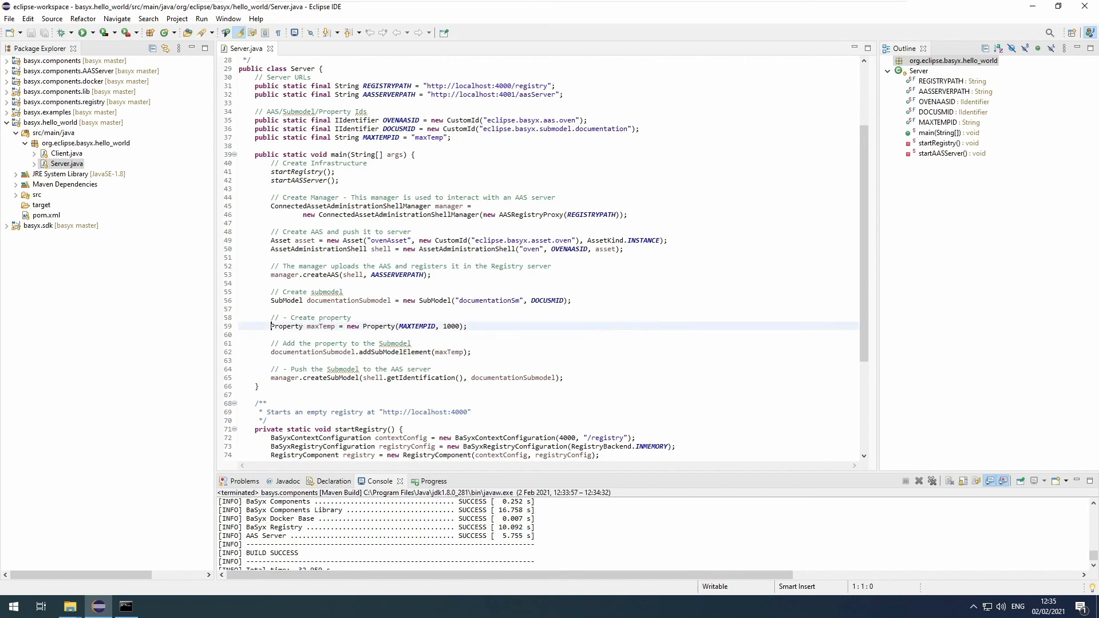
# Highlight all occurrences of MAXTEMPID on the maxTemp property line, then bring up Client.java.
pyautogui.tripleClick(367, 326)
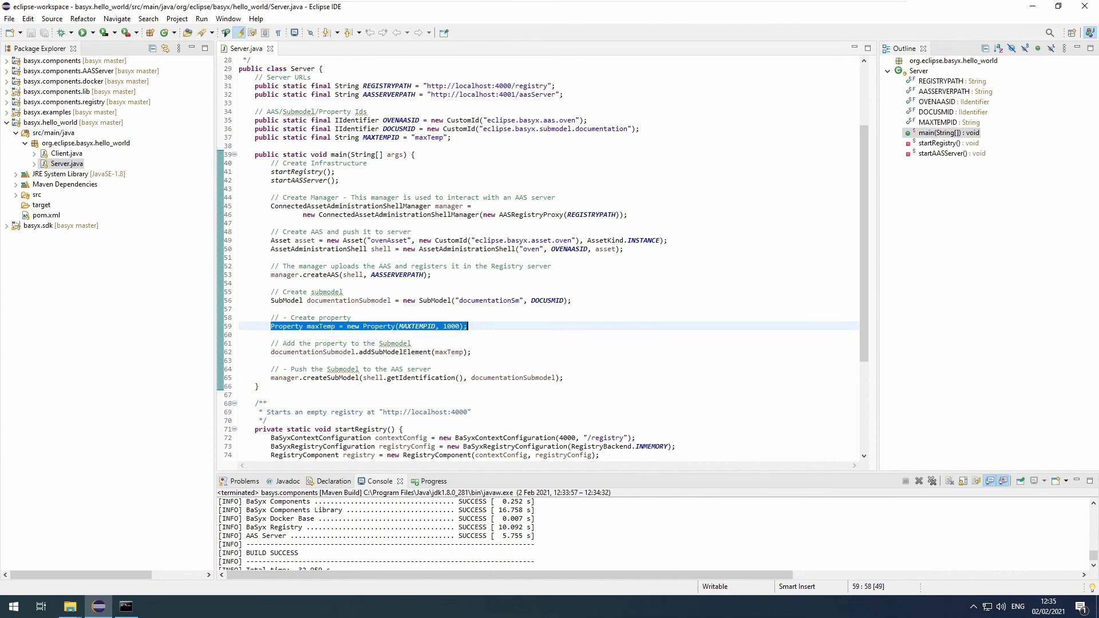
pyautogui.click(412, 327)
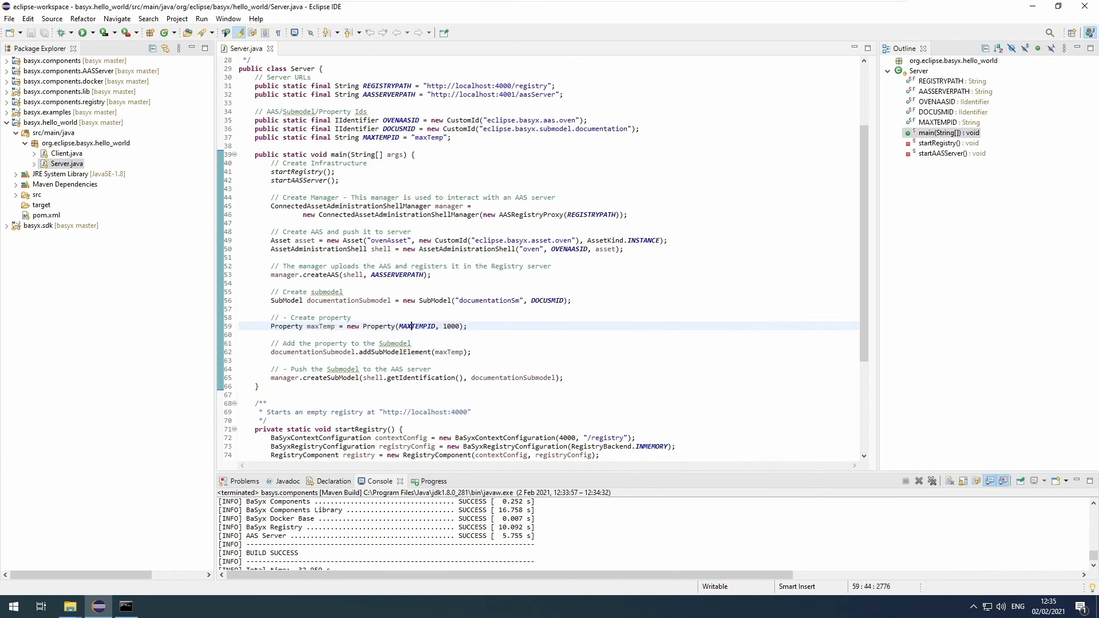
pyautogui.doubleClick(452, 327)
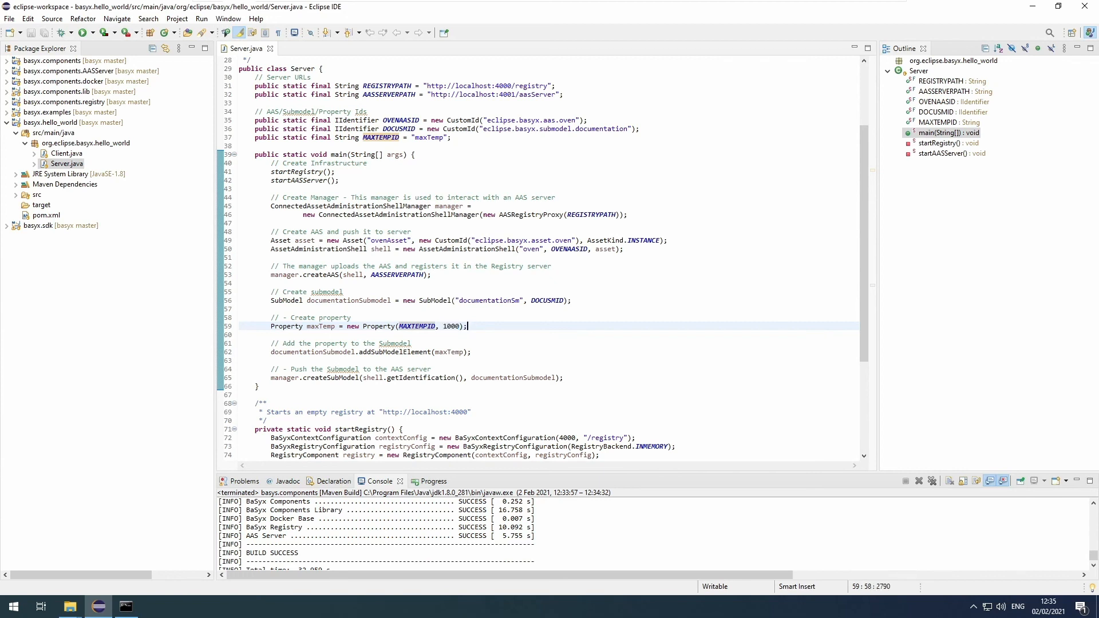
pyautogui.doubleClick(66, 153)
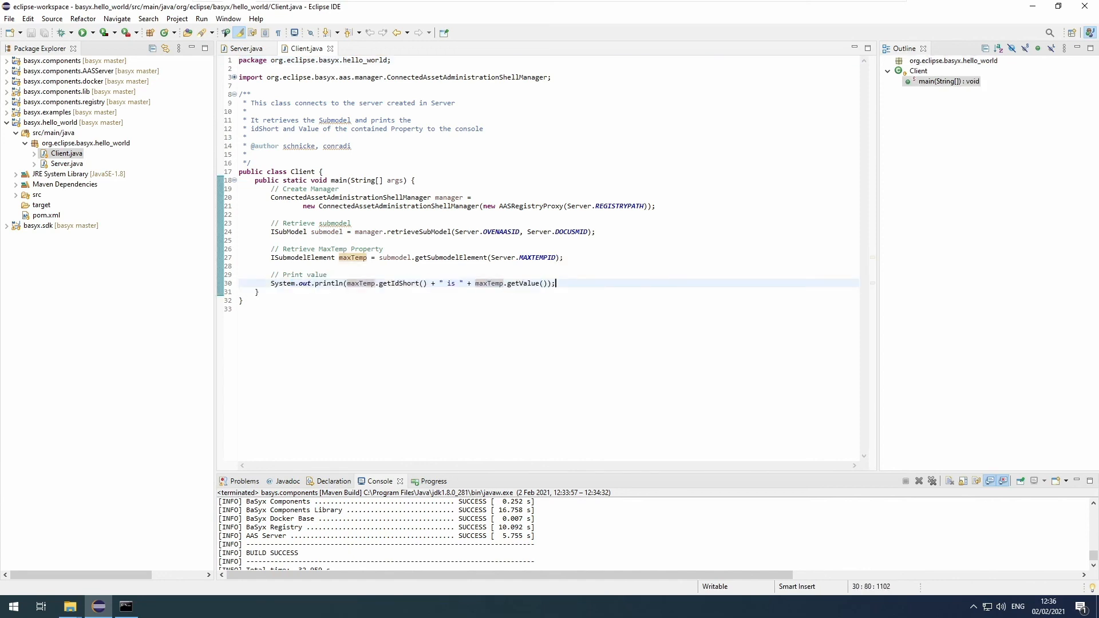
# Run Server.java as a Java application so the registry and AAS oven server start.
pyautogui.click(248, 48)
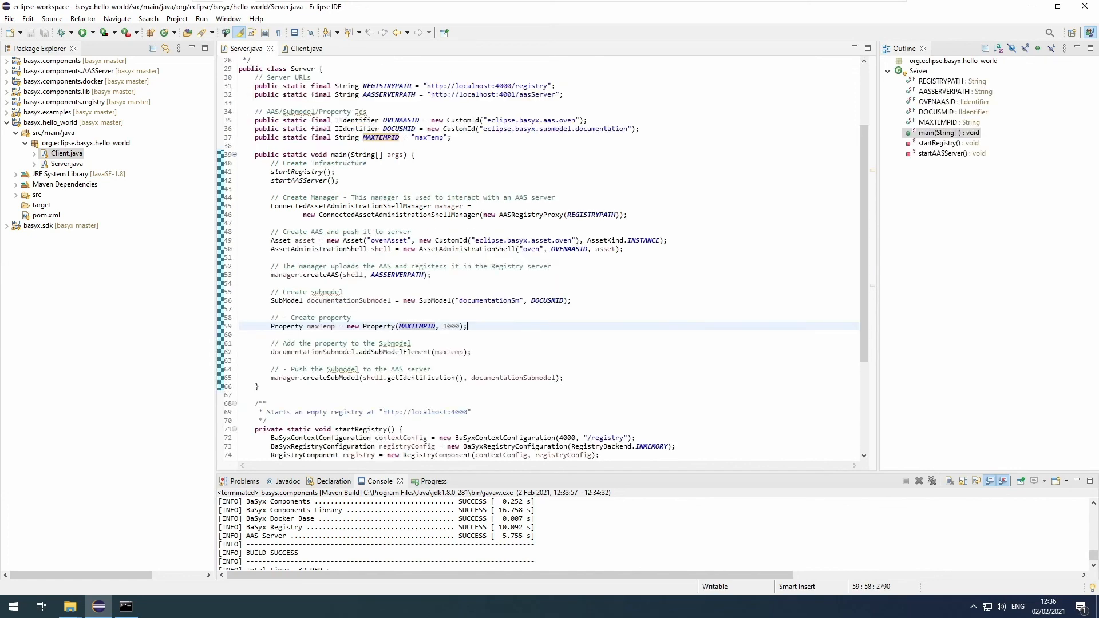
pyautogui.scroll(3)
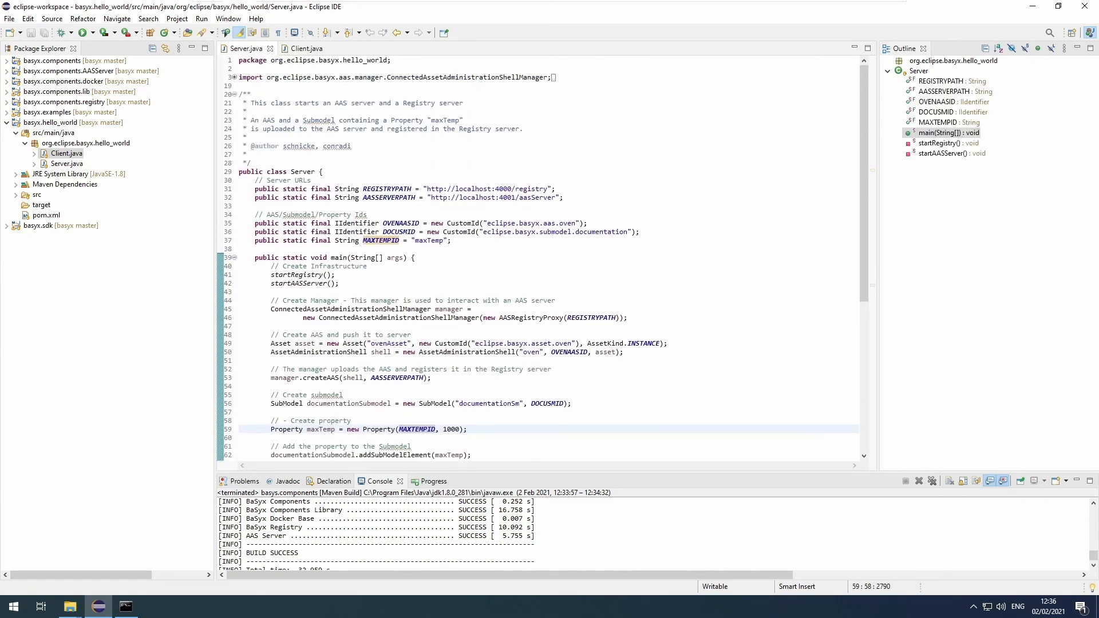
pyautogui.rightClick(66, 164)
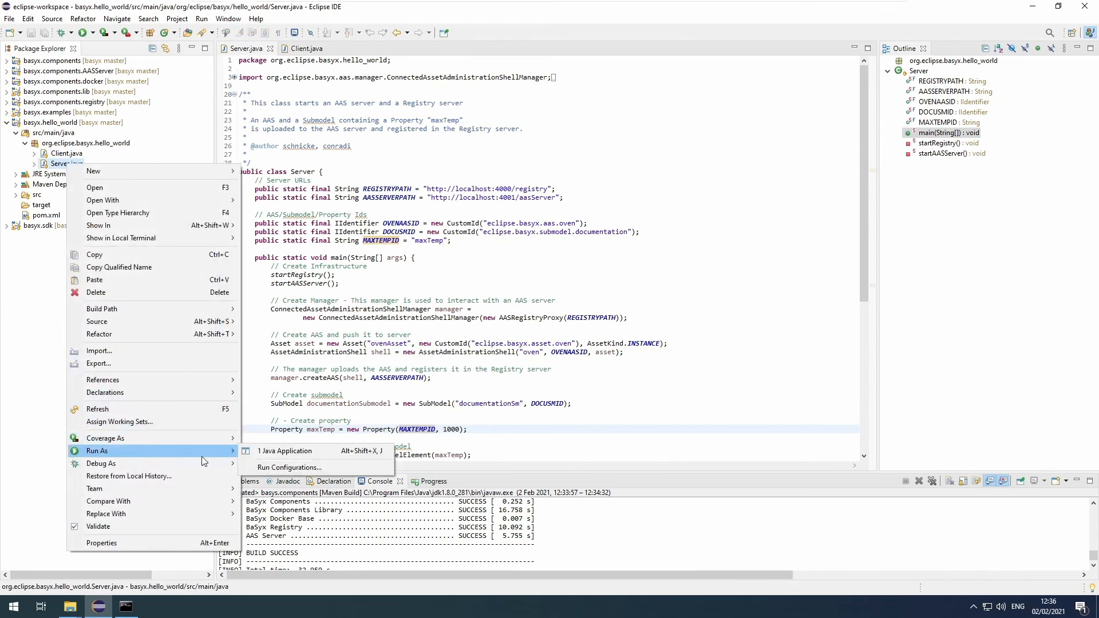
pyautogui.click(285, 452)
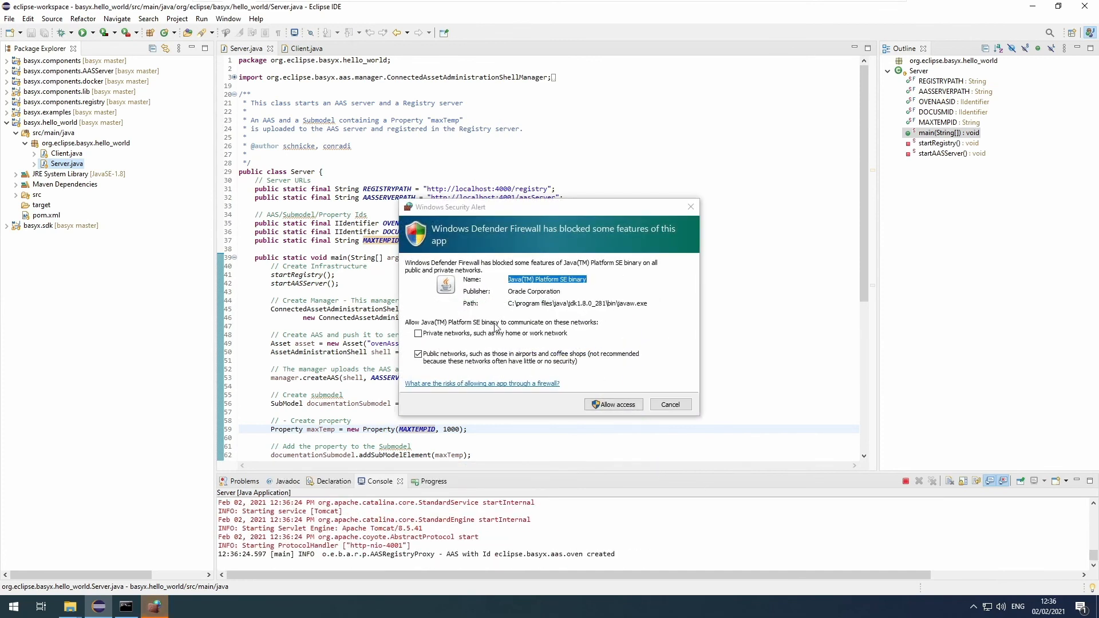
pyautogui.moveTo(605, 341)
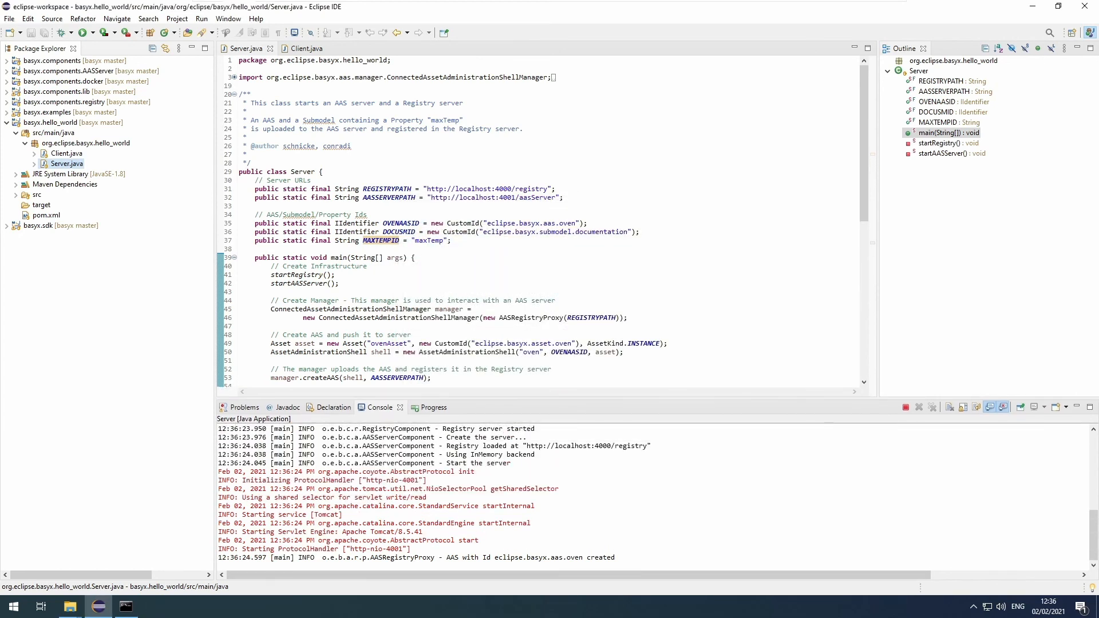
pyautogui.doubleClick(256, 557)
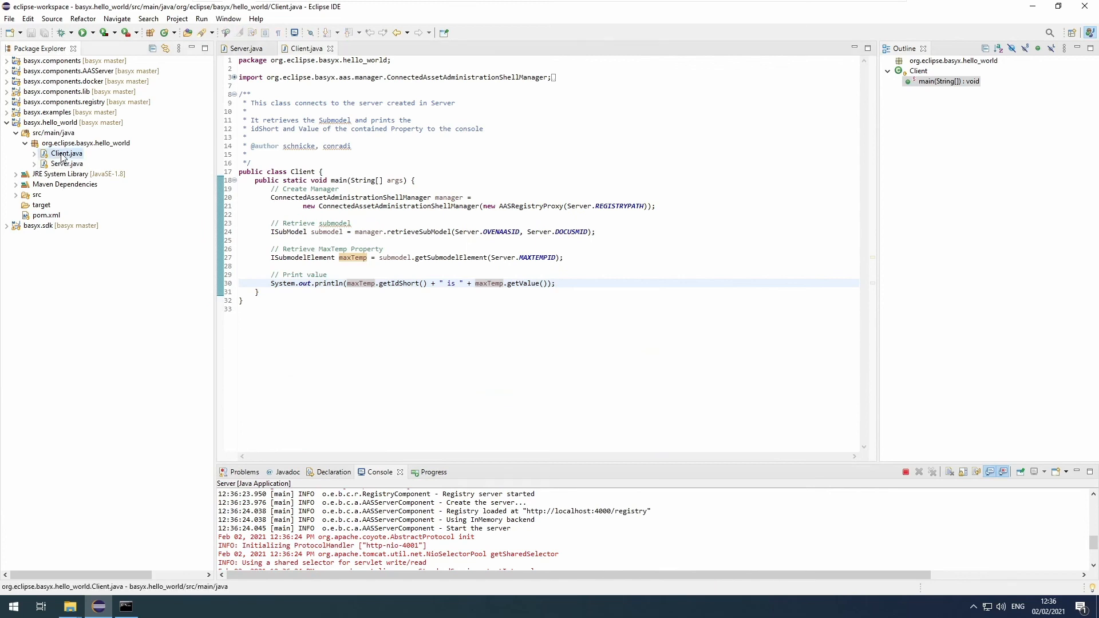
# Run Client.java as a Java application, printing 'maxTemp is 1000', and return to Server.java.
pyautogui.rightClick(67, 153)
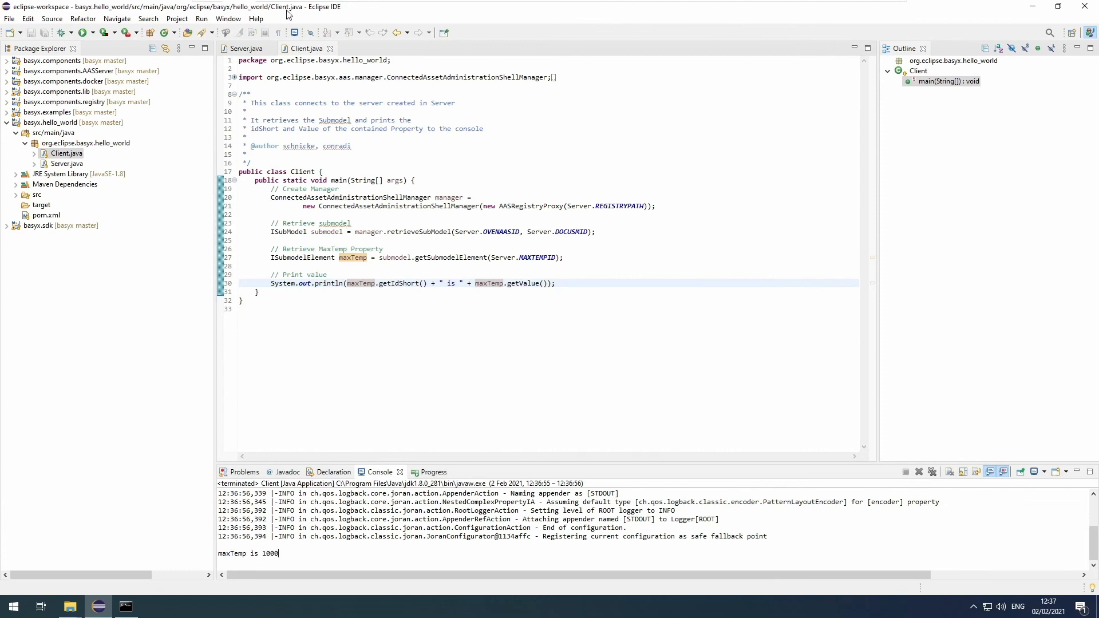
pyautogui.moveTo(247, 48)
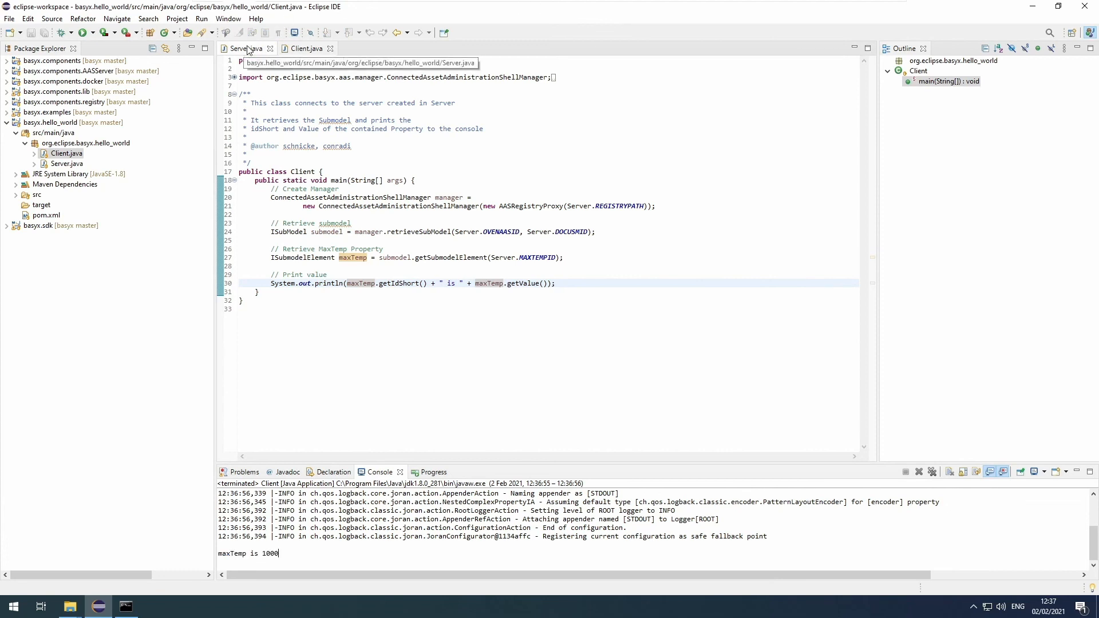
pyautogui.click(246, 48)
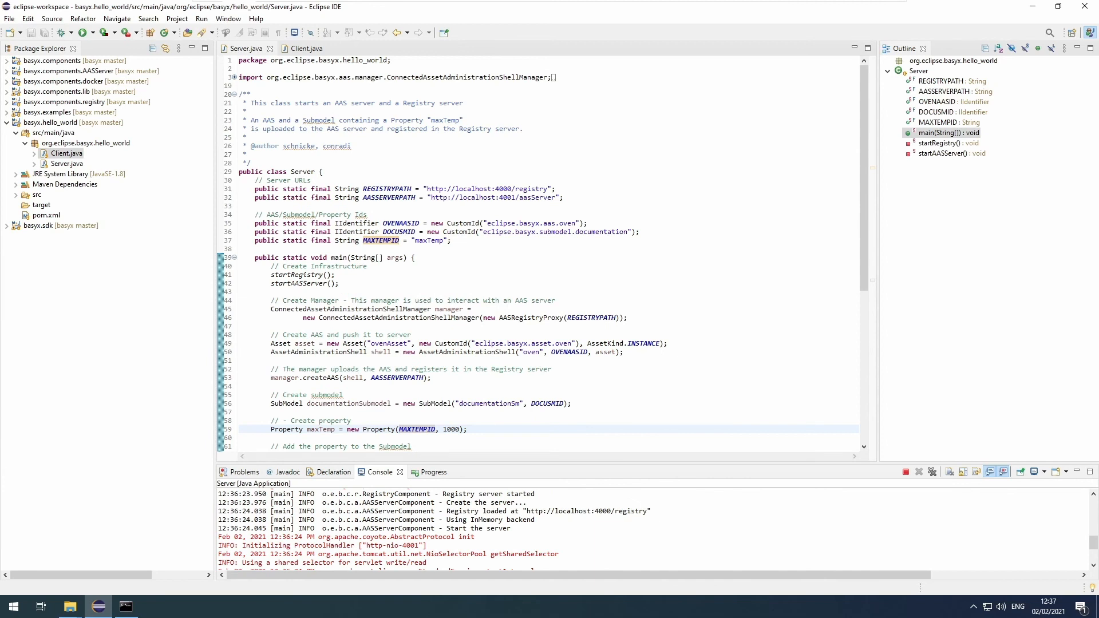
pyautogui.moveTo(907, 472)
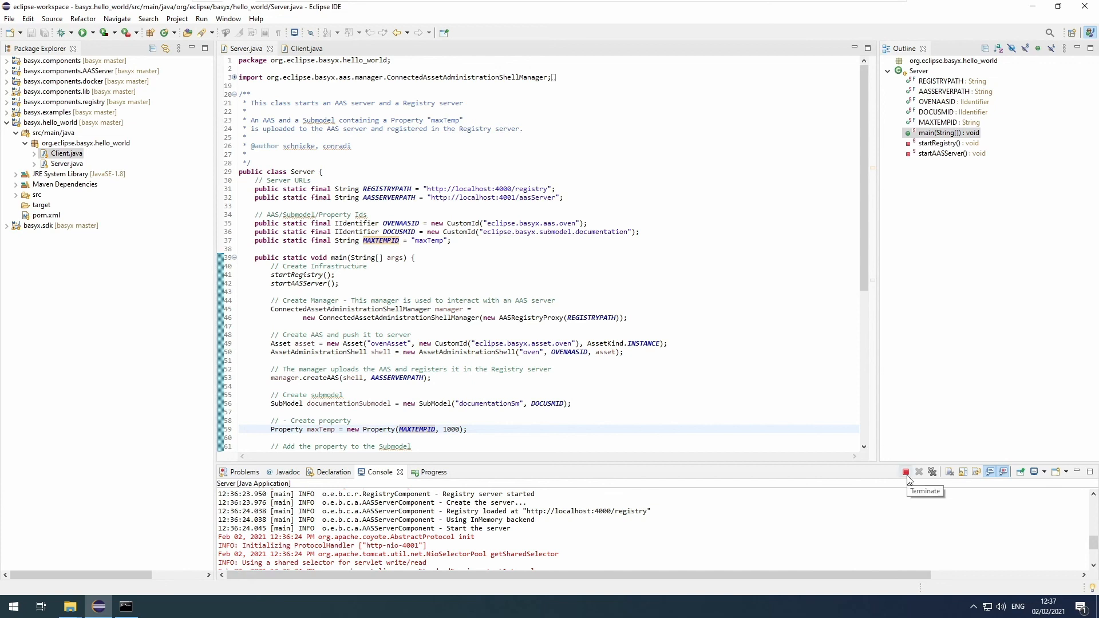
# Terminate the running Server application and scroll through Server.java's main method.
pyautogui.click(905, 471)
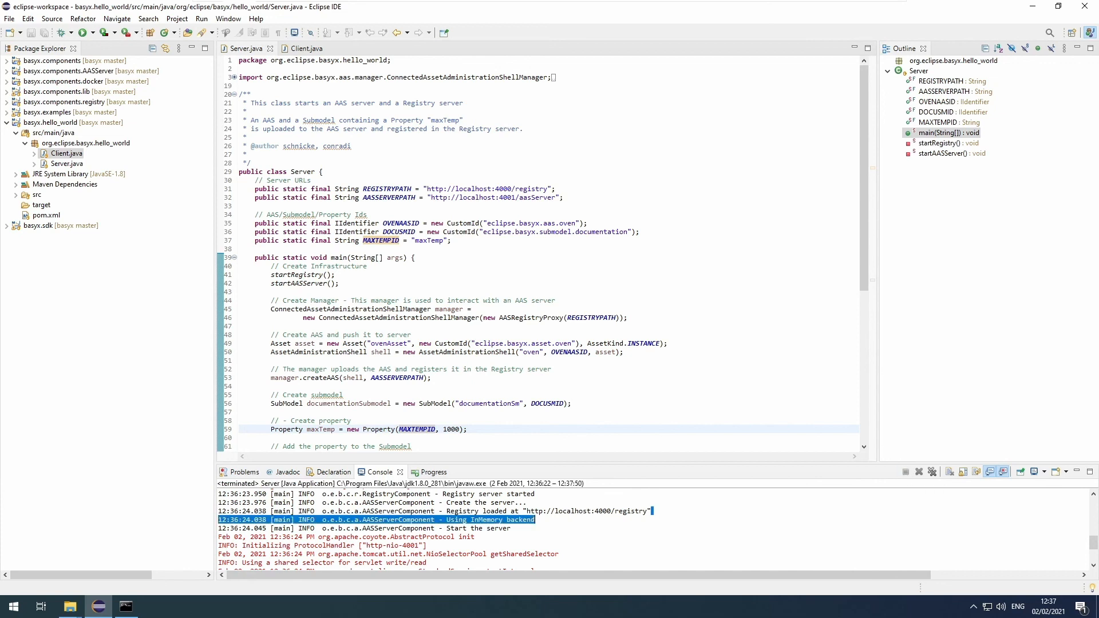
pyautogui.click(474, 231)
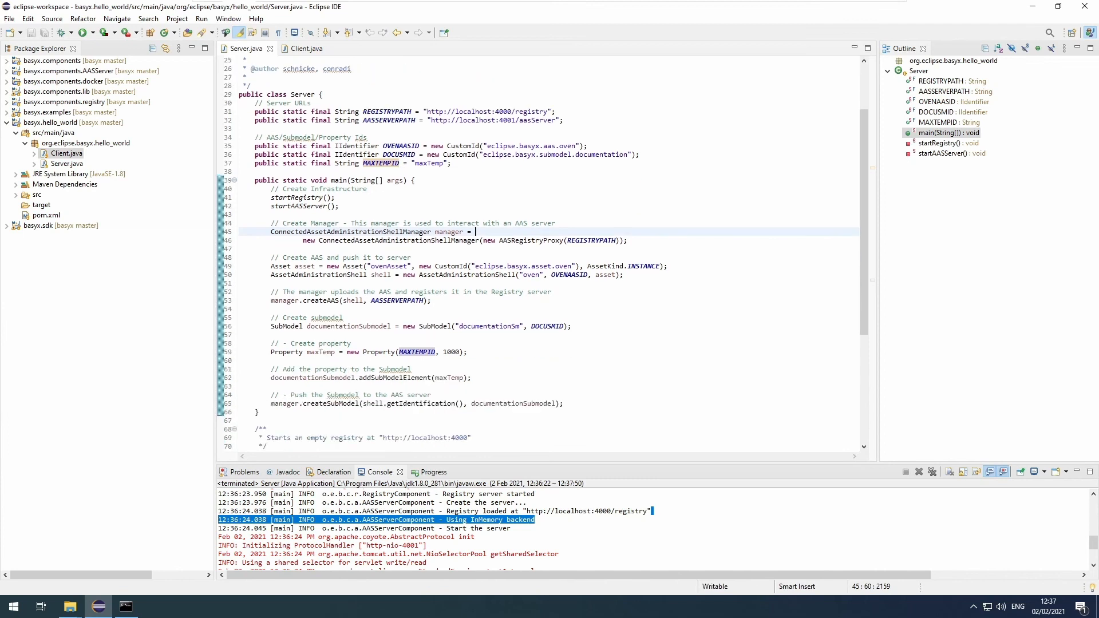
pyautogui.scroll(-3)
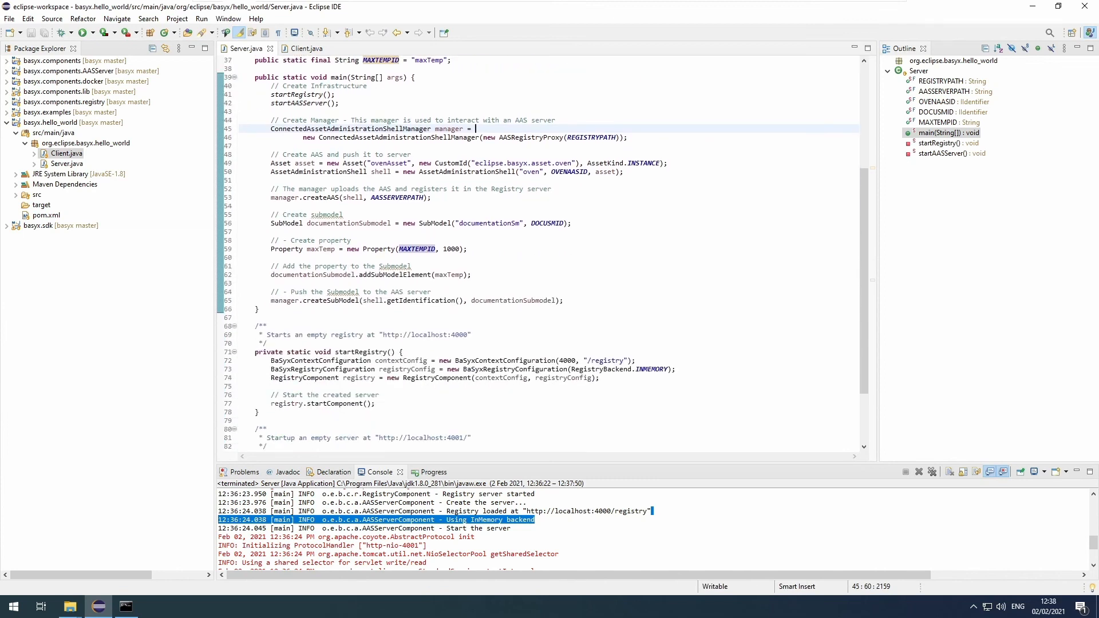
pyautogui.scroll(3)
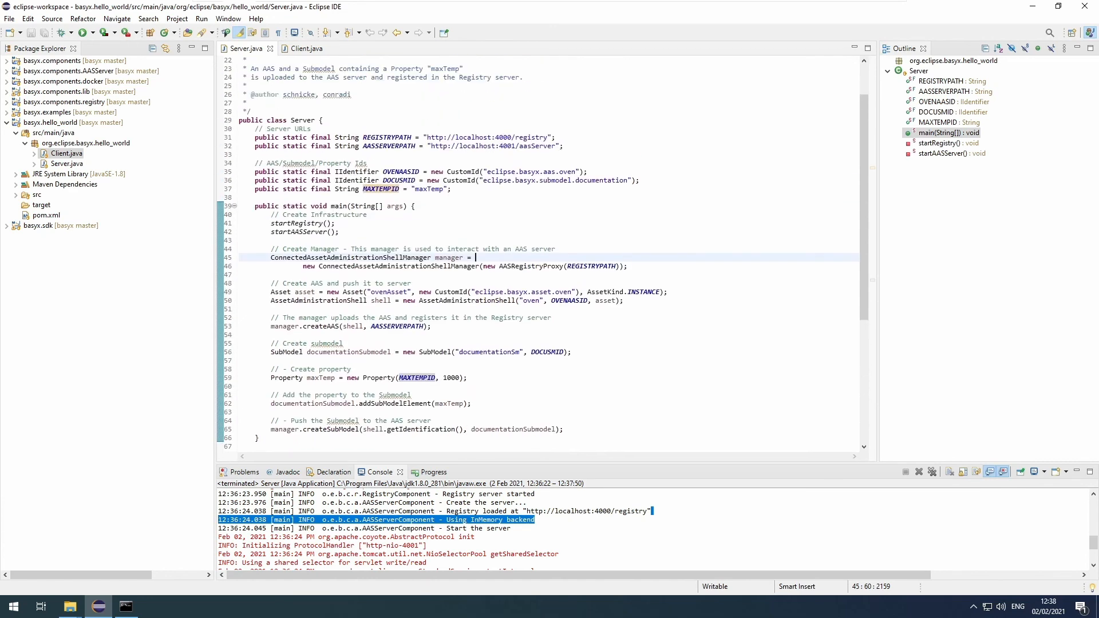
pyautogui.scroll(-3)
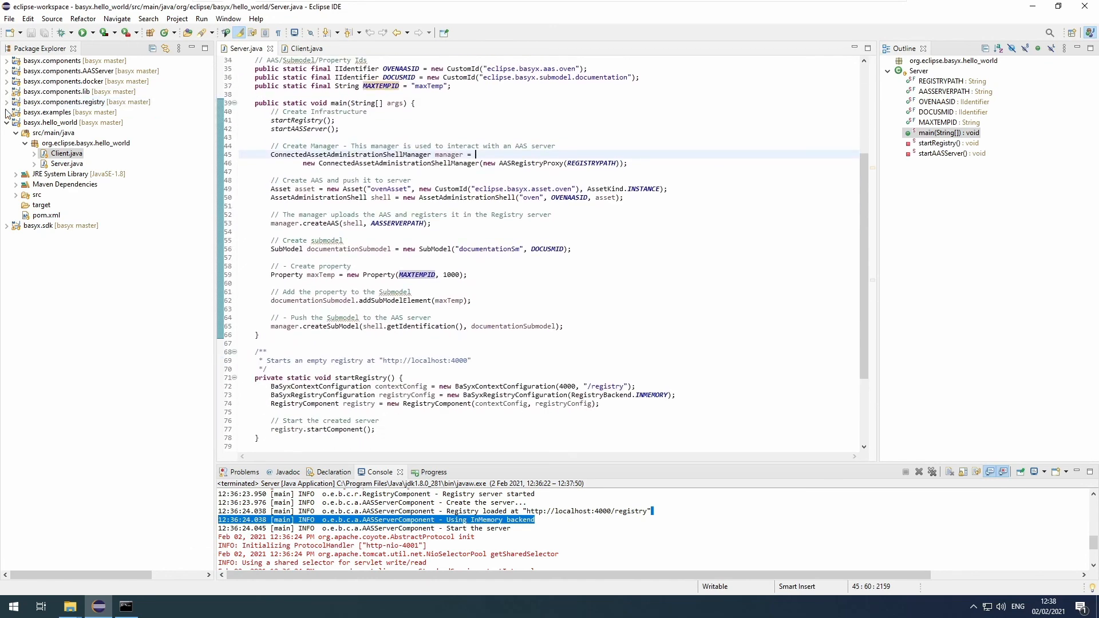
# Expand basyx.examples down to org.eclipse.basyx.examples, revealing scenarios and snippets packages like aas with CreateAAS.java.
pyautogui.click(16, 112)
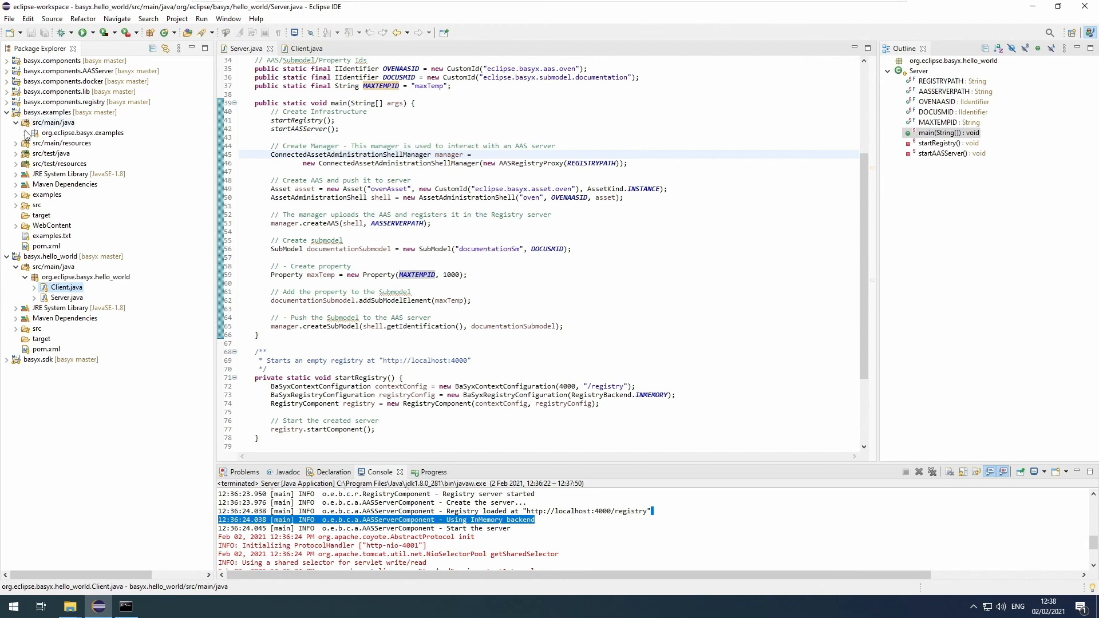
pyautogui.click(24, 133)
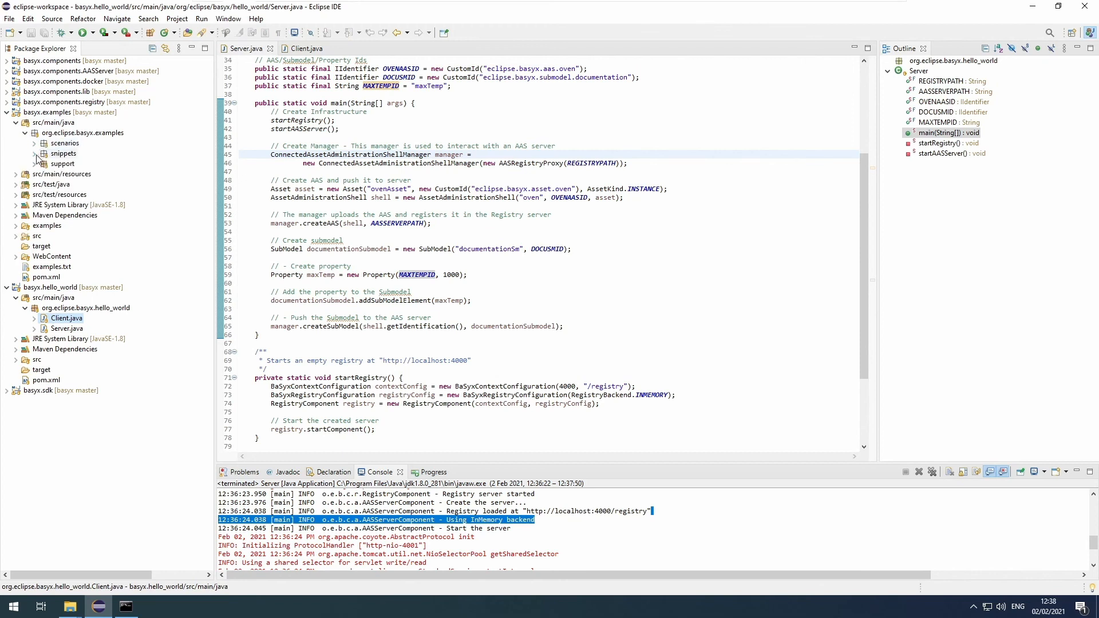
pyautogui.click(37, 154)
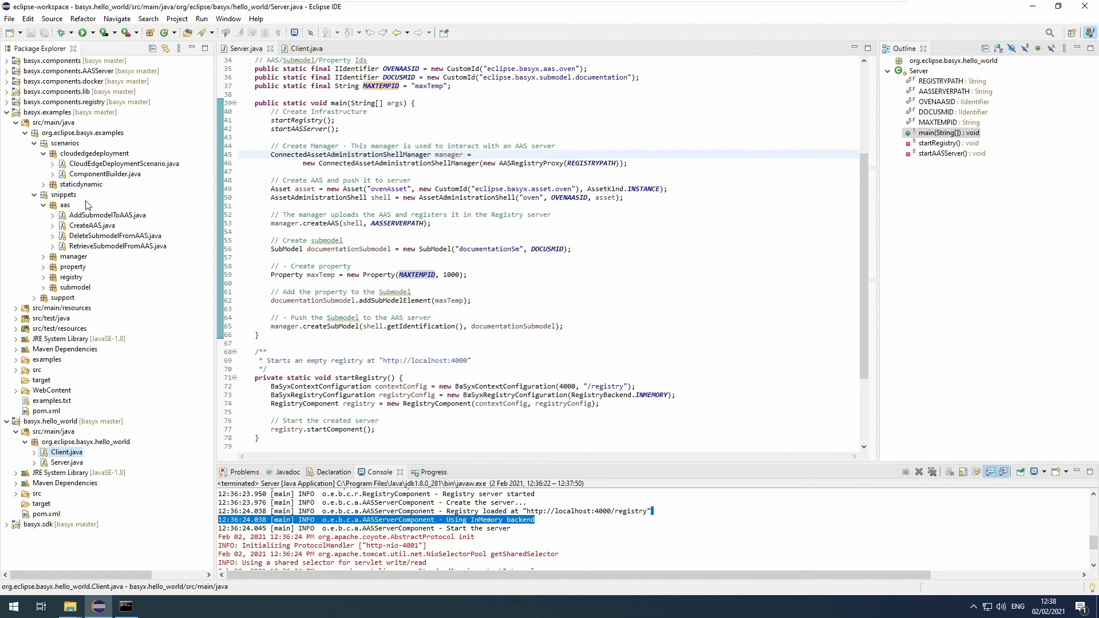
pyautogui.moveTo(102, 261)
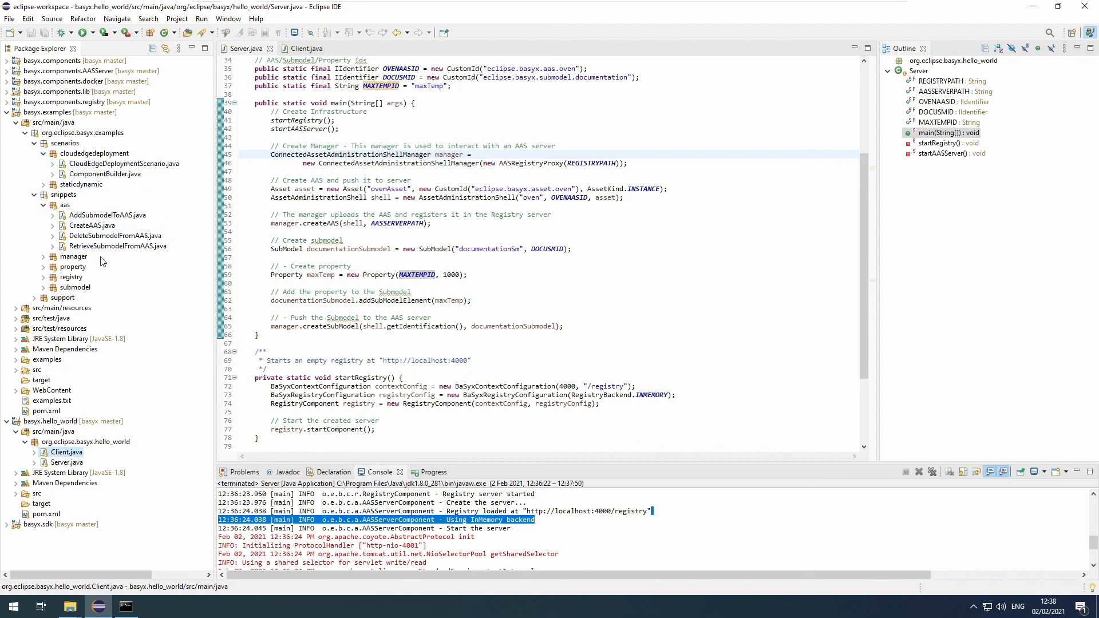